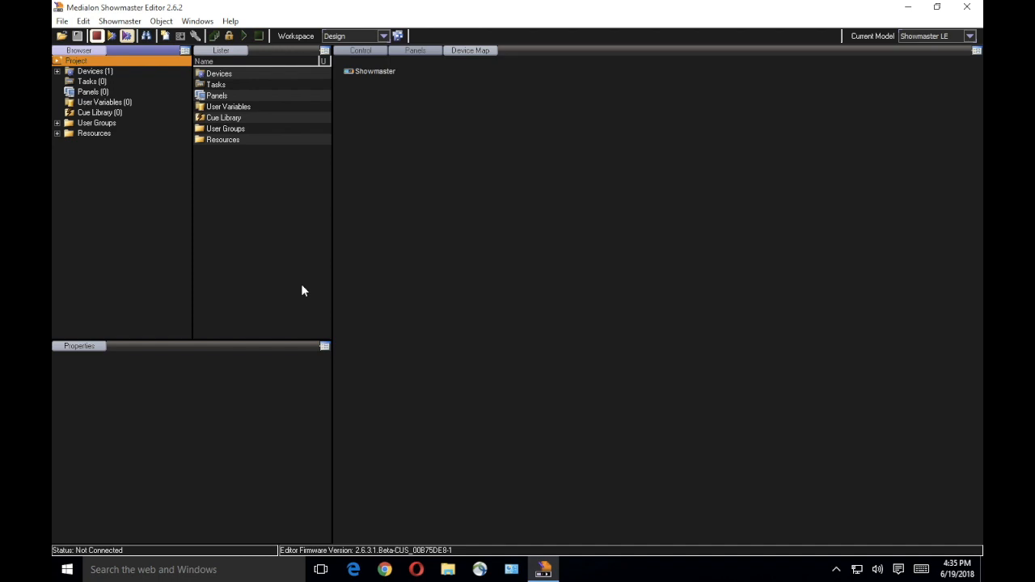
mouse_move(252, 240)
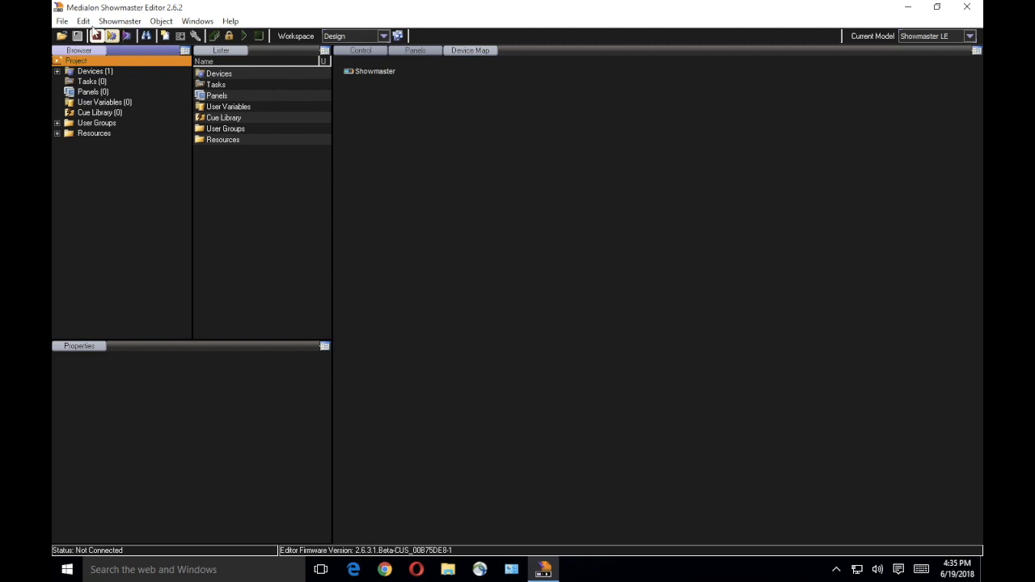
- Connect to Showmaster LE unit LE-2107xxxx at 192.168.1.116 through the Showmaster Browser
left_click(119, 20)
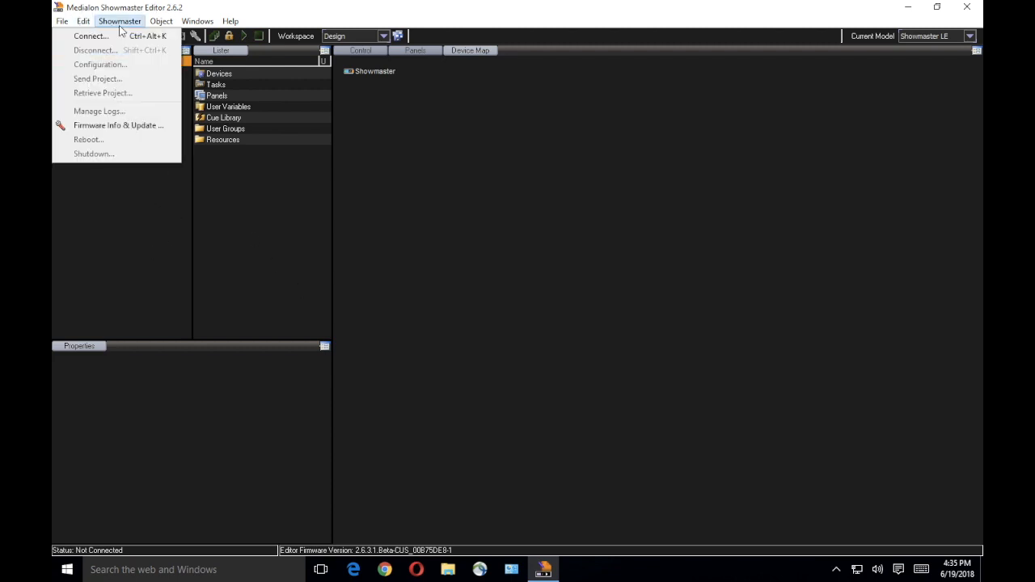
left_click(91, 36)
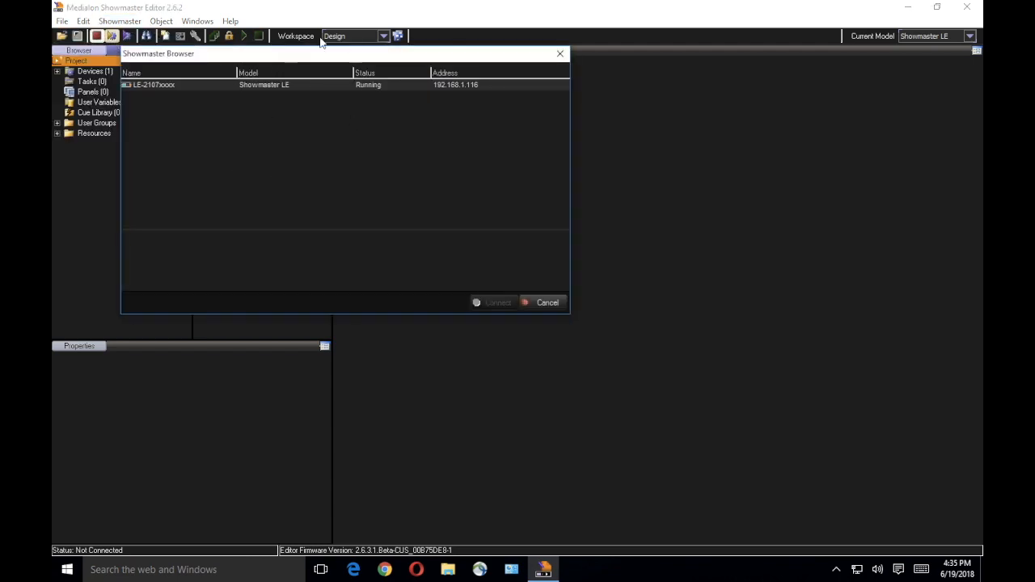
left_click_drag(158, 53, 213, 81)
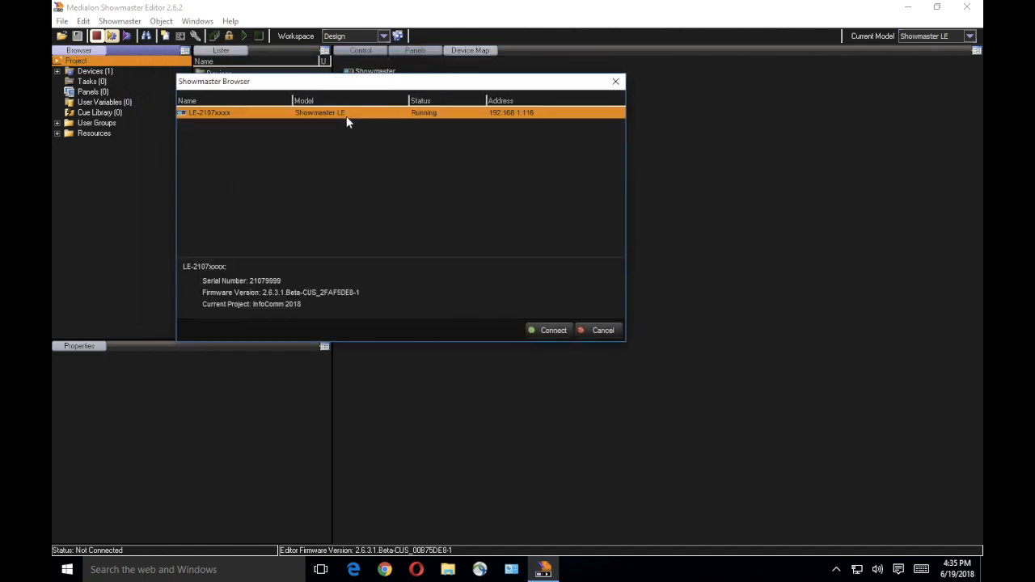
left_click(549, 330)
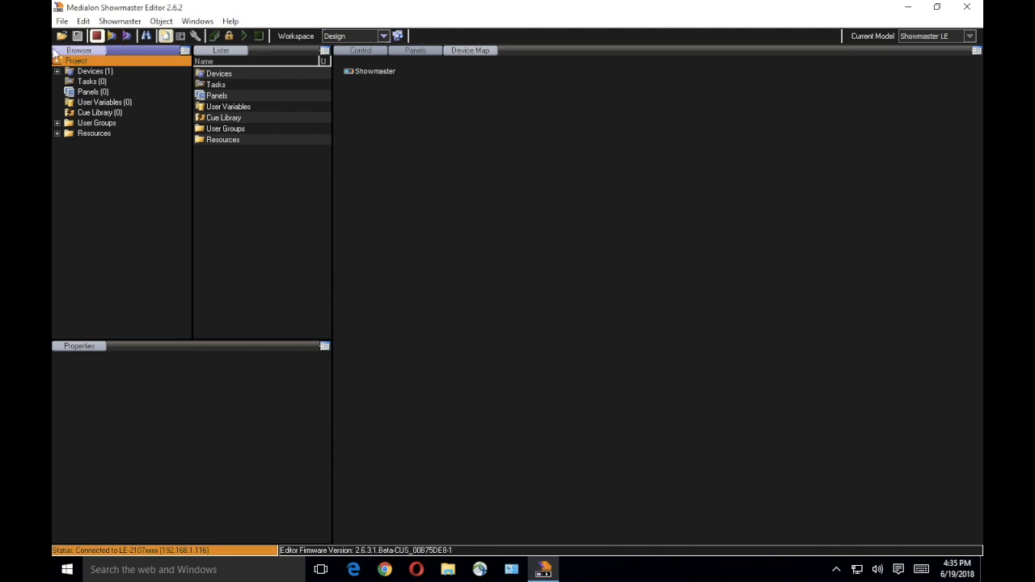
mouse_move(355, 248)
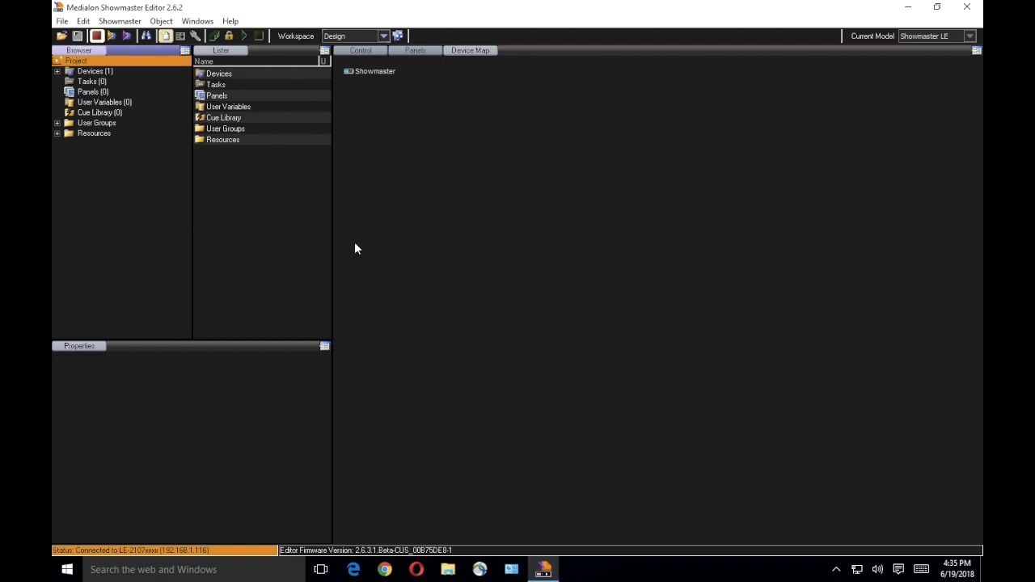
mouse_move(86, 557)
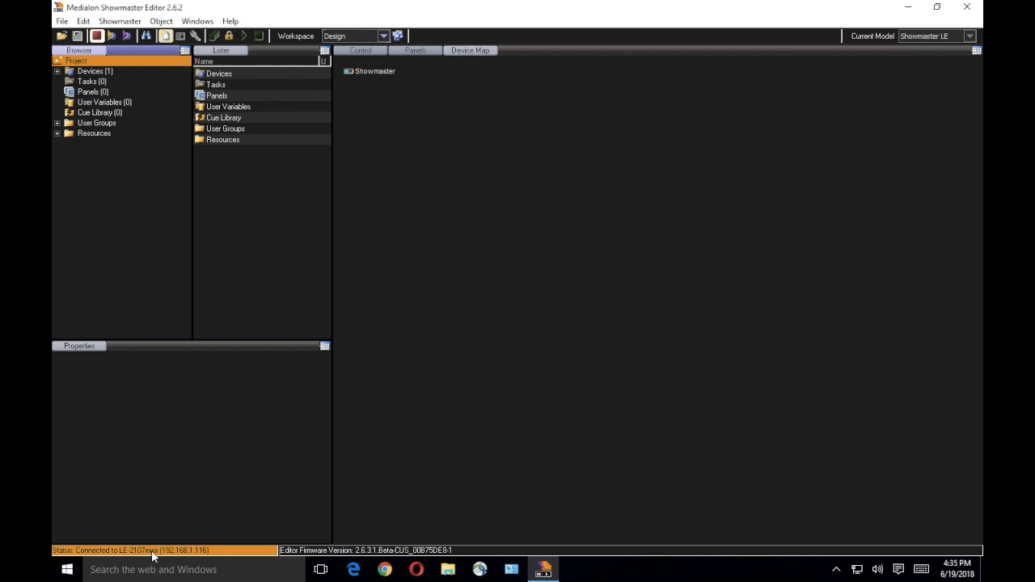
mouse_move(427, 310)
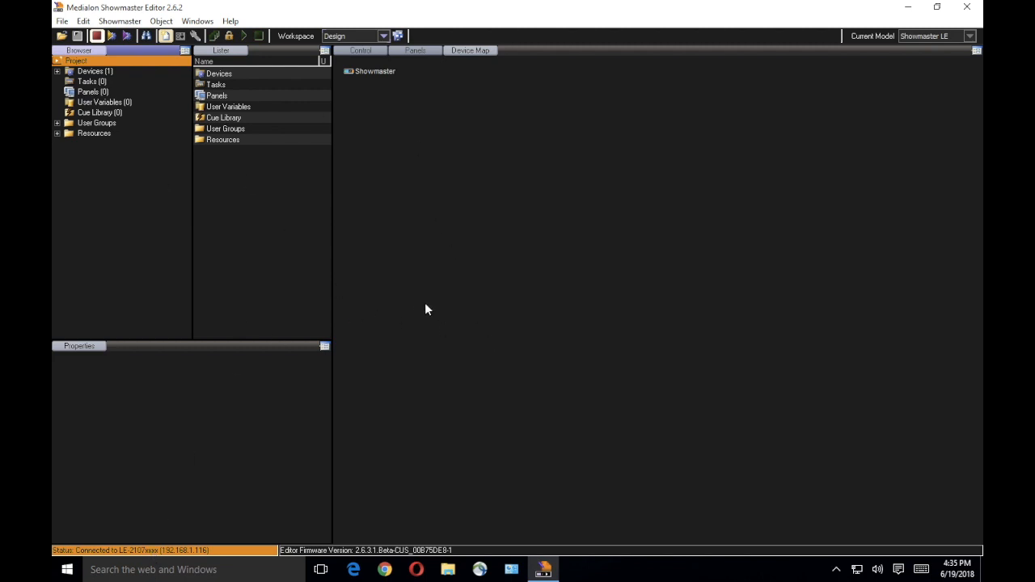
mouse_move(77, 6)
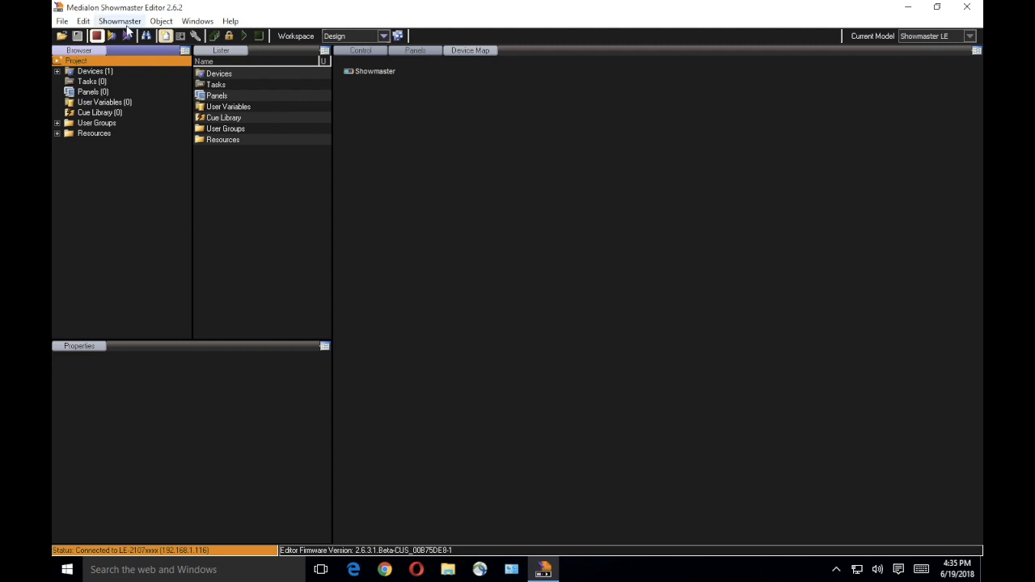
- Add a Dataton Watchout IP device named Video_Playback with address 192.168.1.56
right_click(91, 71)
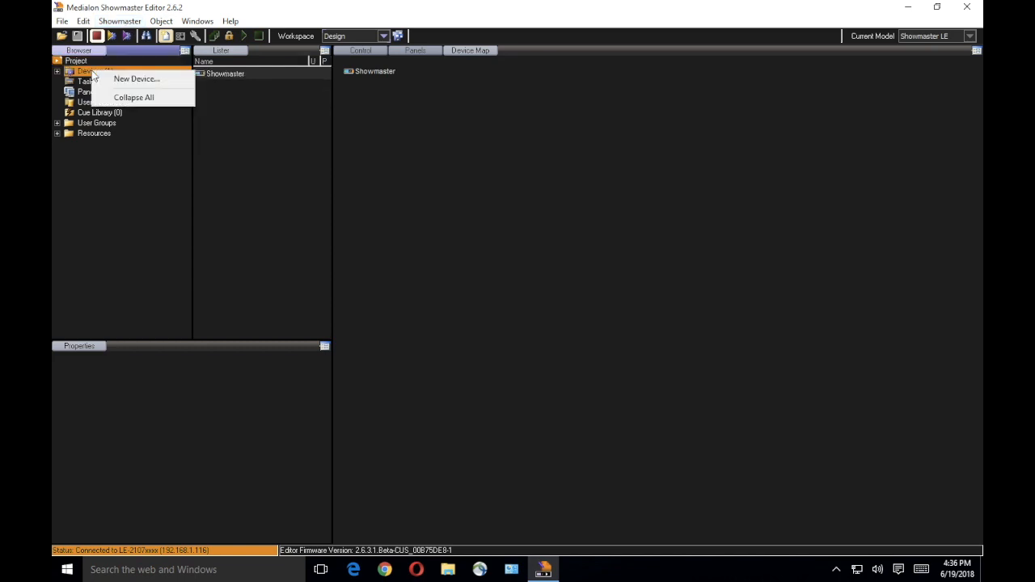
left_click(136, 79)
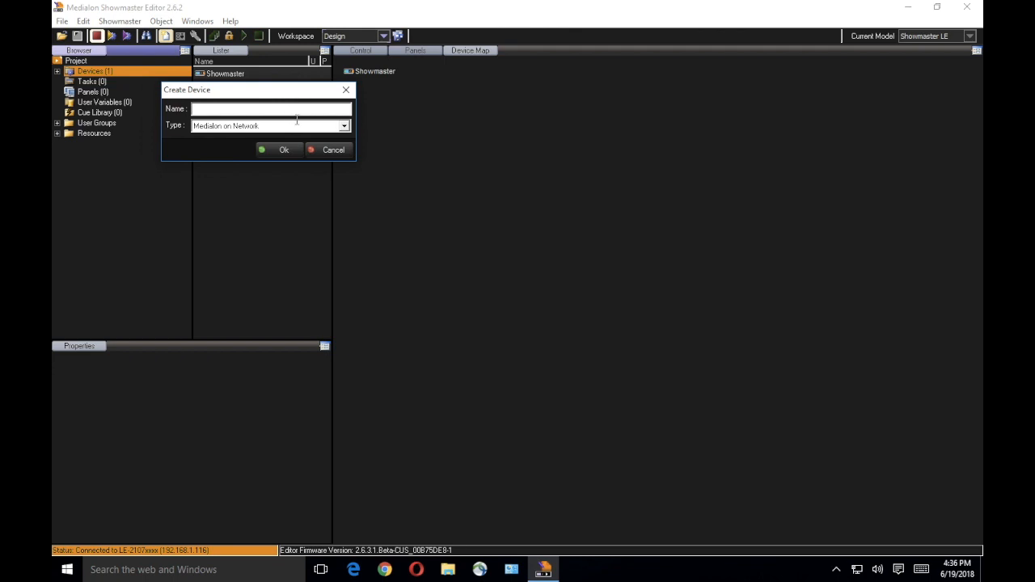
left_click(343, 126)
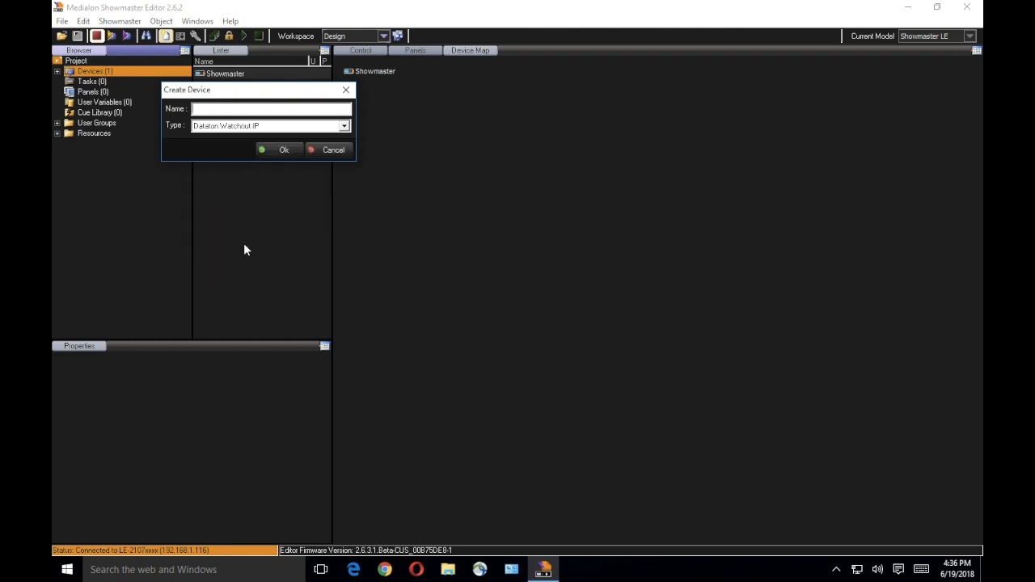
type("M")
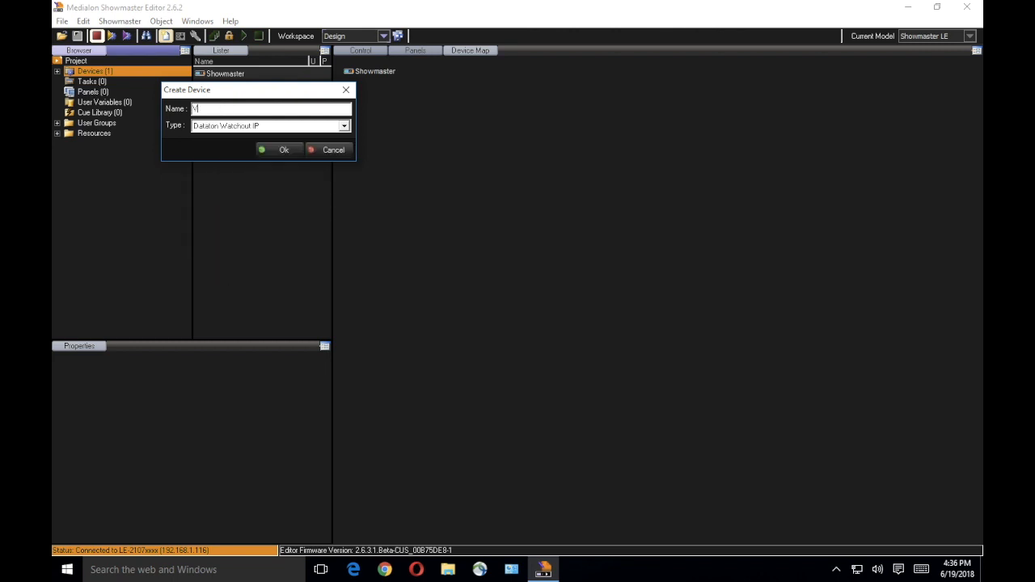
type("ideo_P")
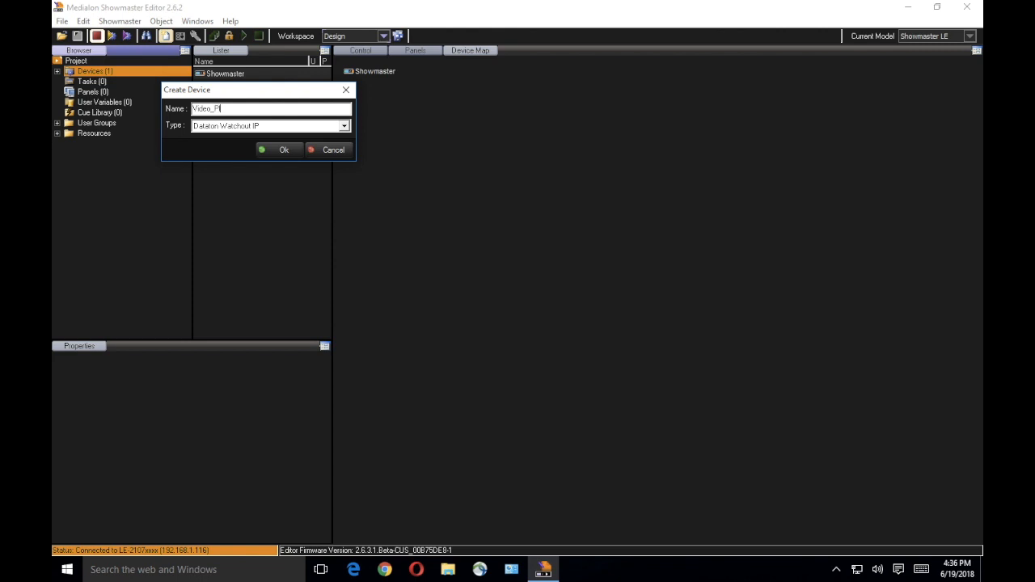
left_click(284, 150)
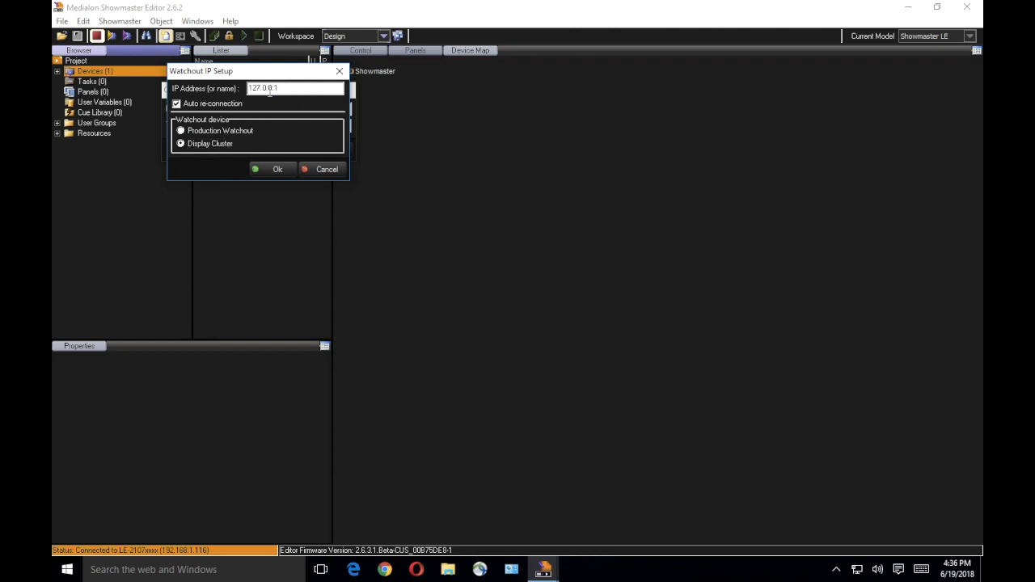
type("192.168.1.56")
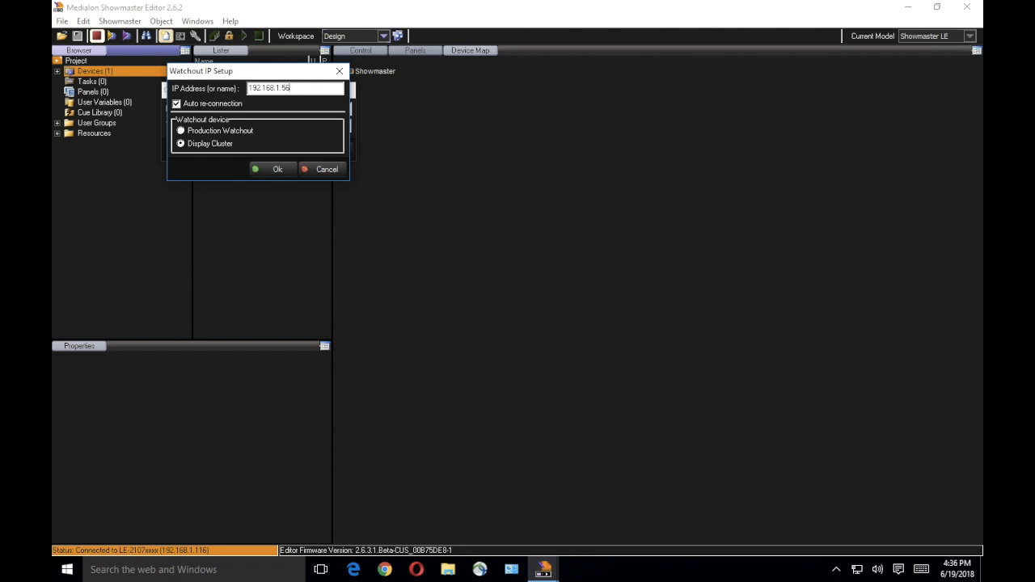
left_click(277, 169)
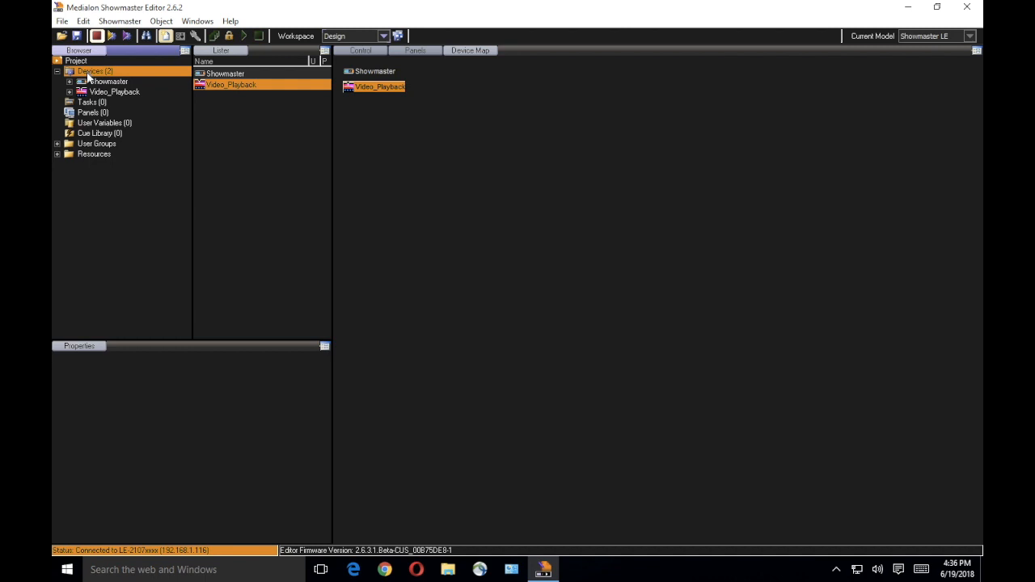
- Collapse and re-expand Devices, then select Video_Playback to show its commands and properties
left_click(58, 72)
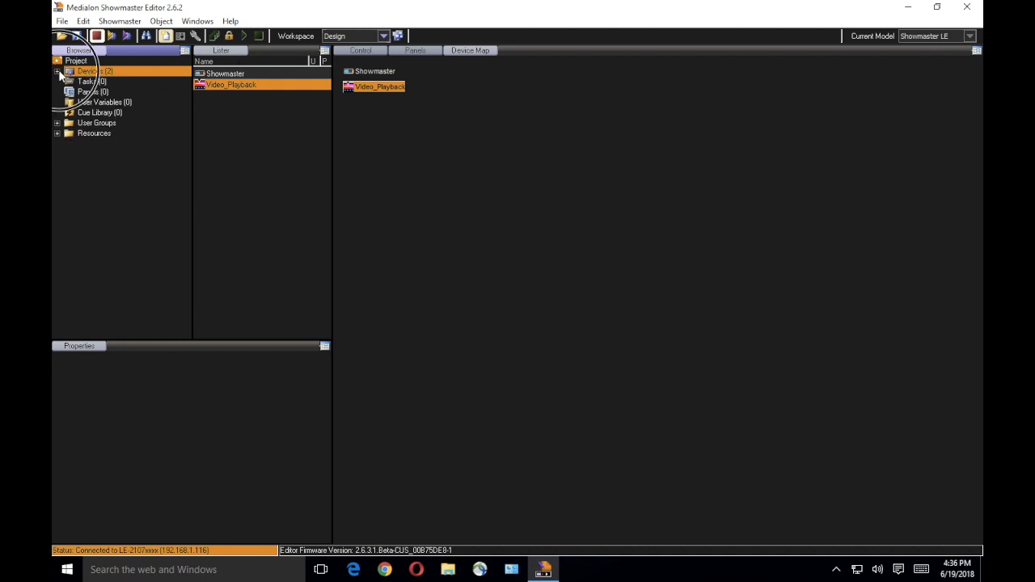
left_click(57, 71)
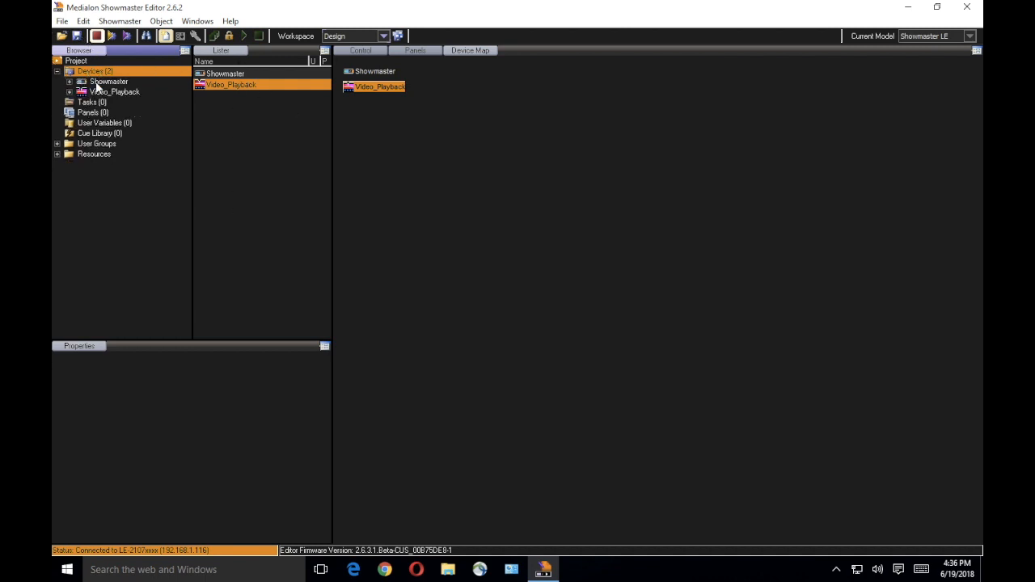
left_click(119, 92)
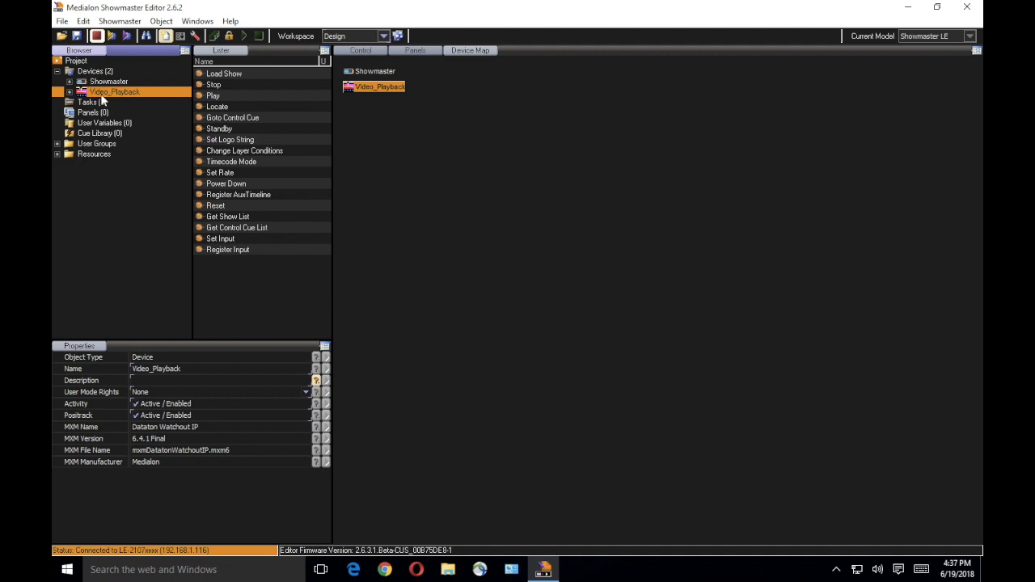
mouse_move(224, 69)
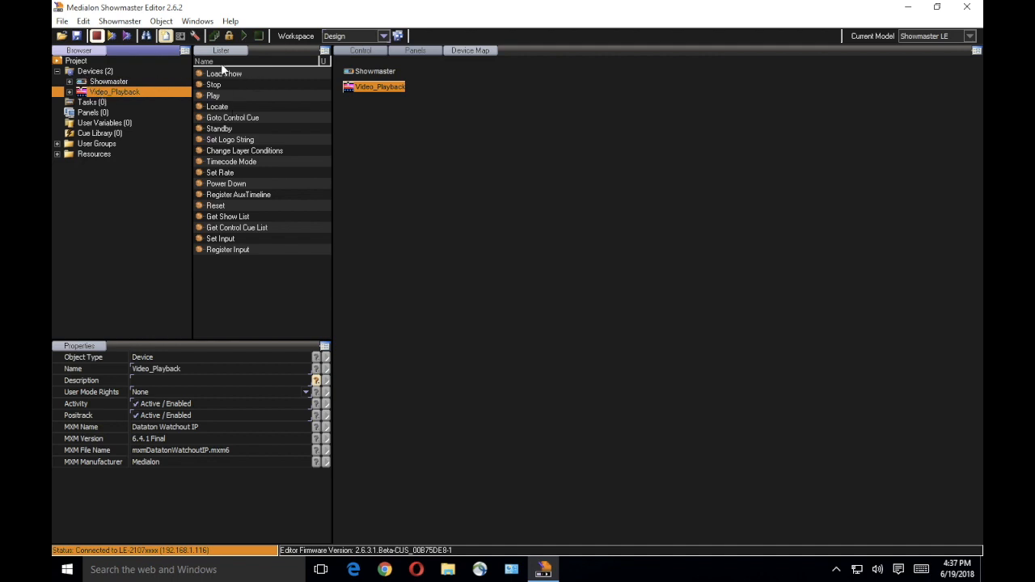
mouse_move(235, 65)
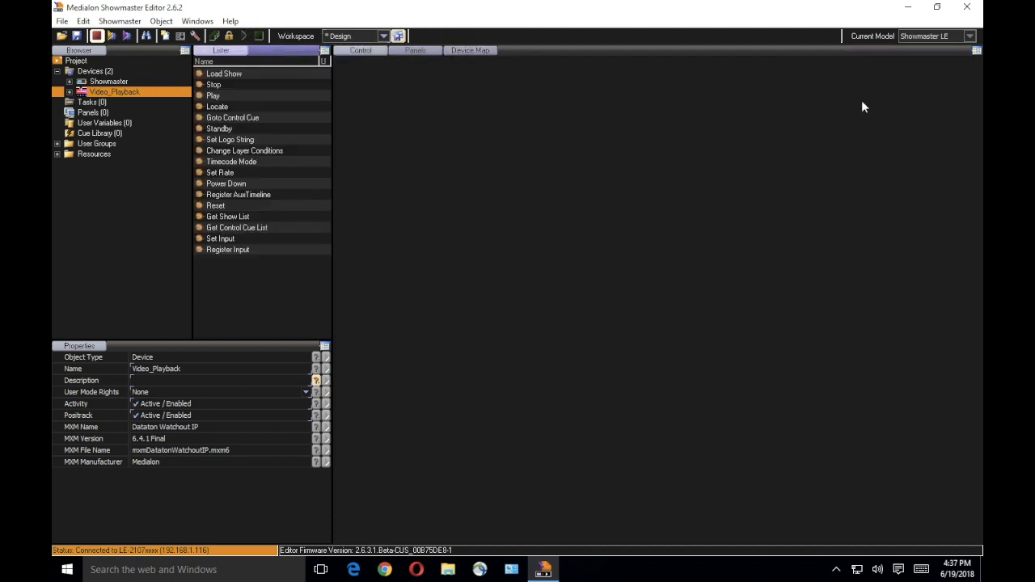
- Split the main area with Panels below and save the layout as workspace MyWorkspace1
left_click(976, 51)
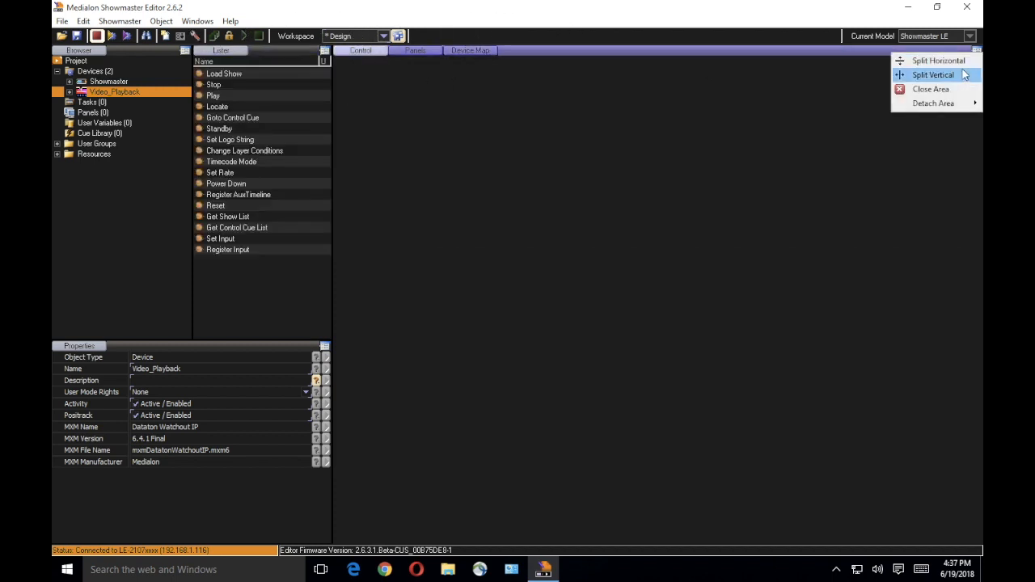
left_click(938, 60)
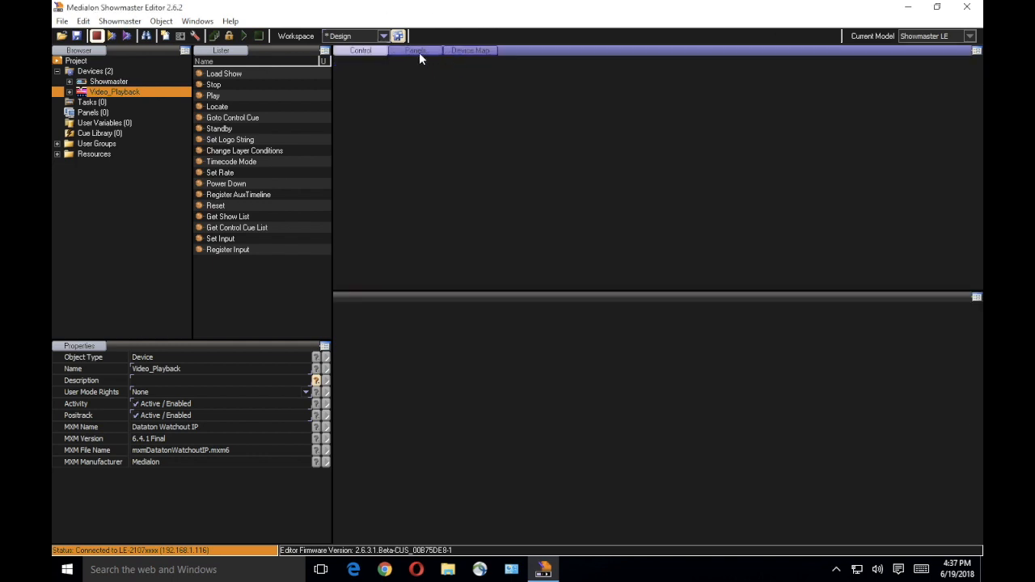
left_click(415, 50)
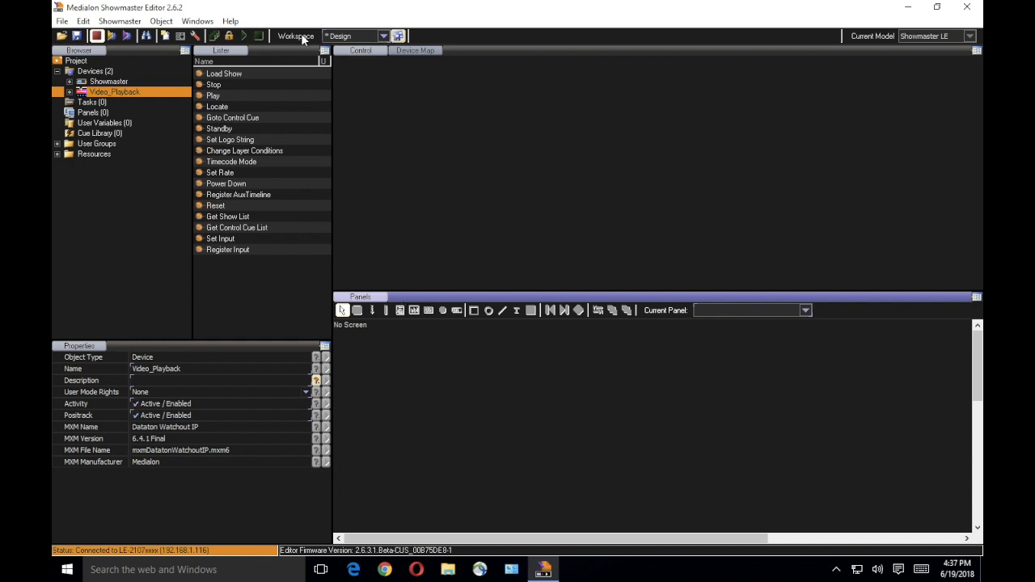
mouse_move(388, 44)
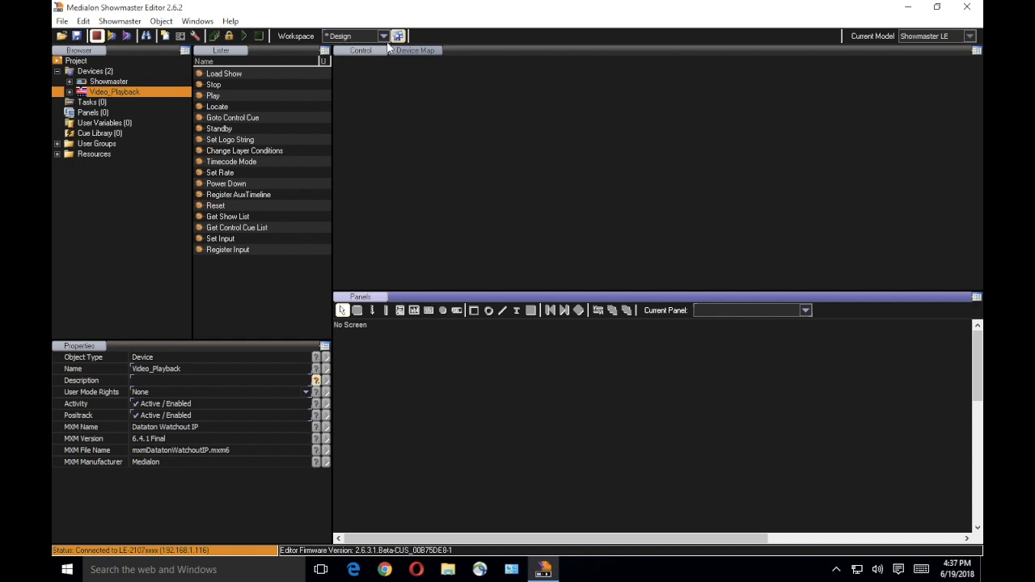
mouse_move(397, 36)
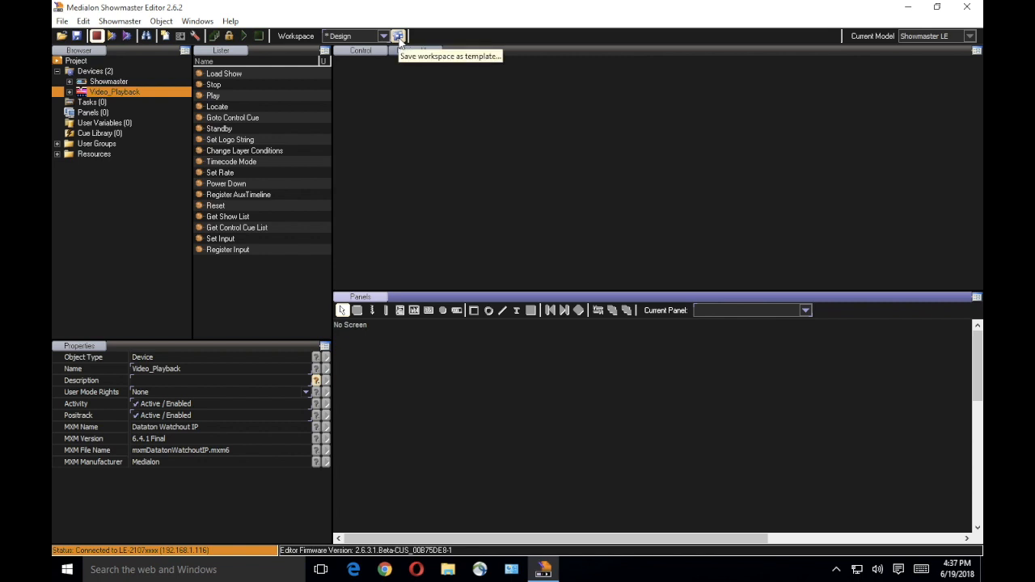
left_click(397, 36)
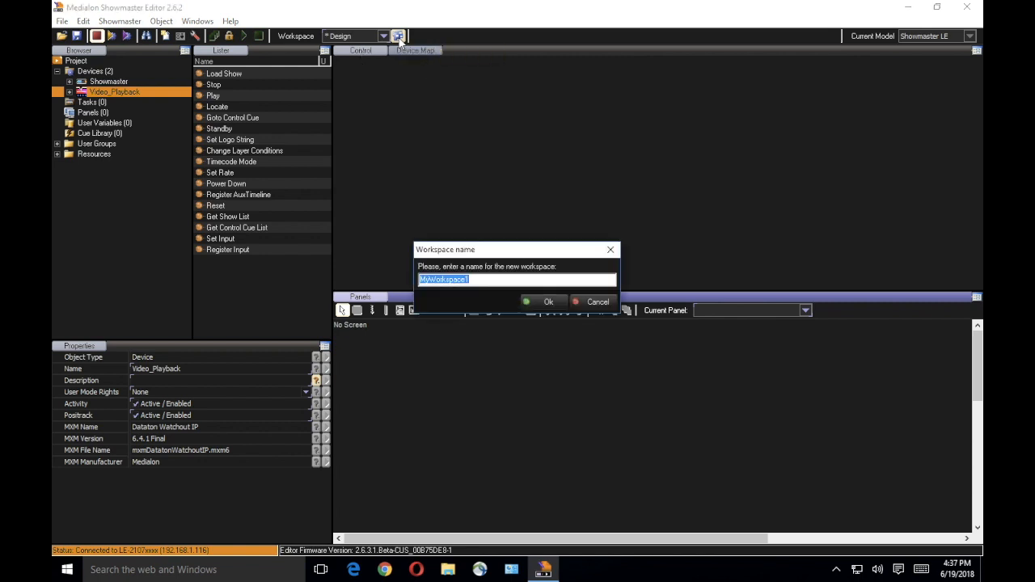
left_click(548, 301)
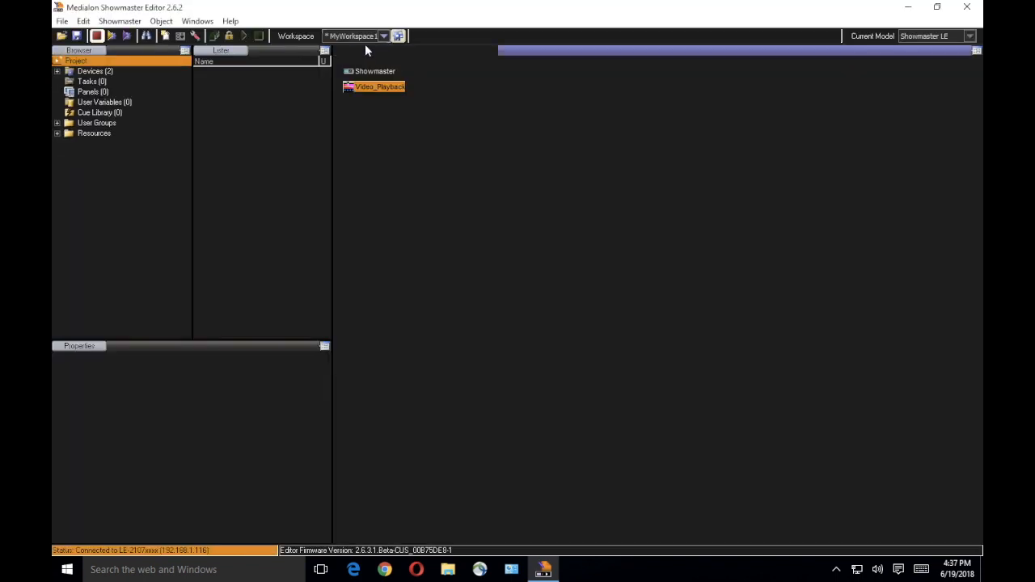
- Switch back to the Design workspace and expand Devices to show Video_Playback
left_click(381, 35)
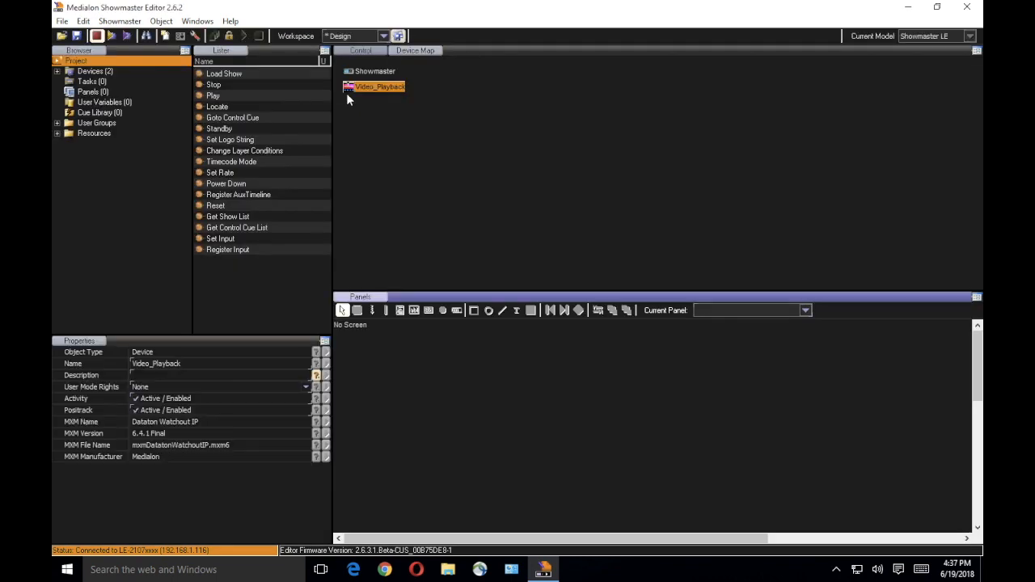
left_click(382, 36)
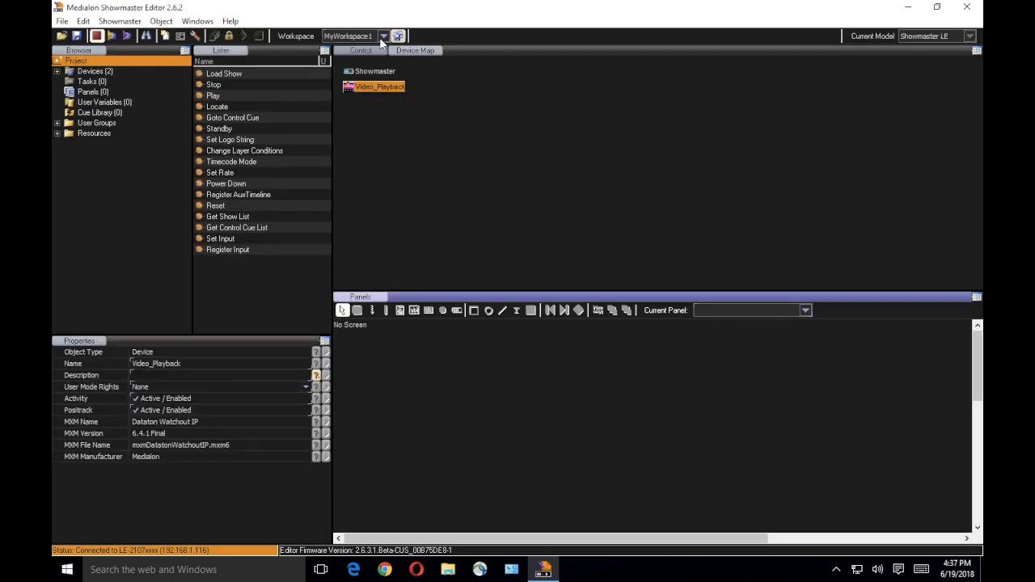
left_click(382, 36)
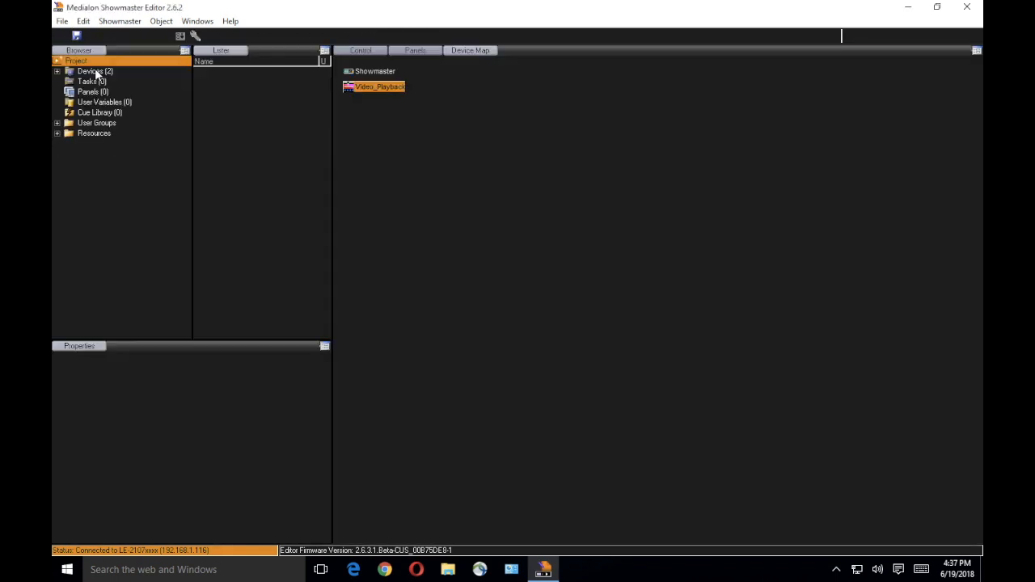
left_click(379, 86)
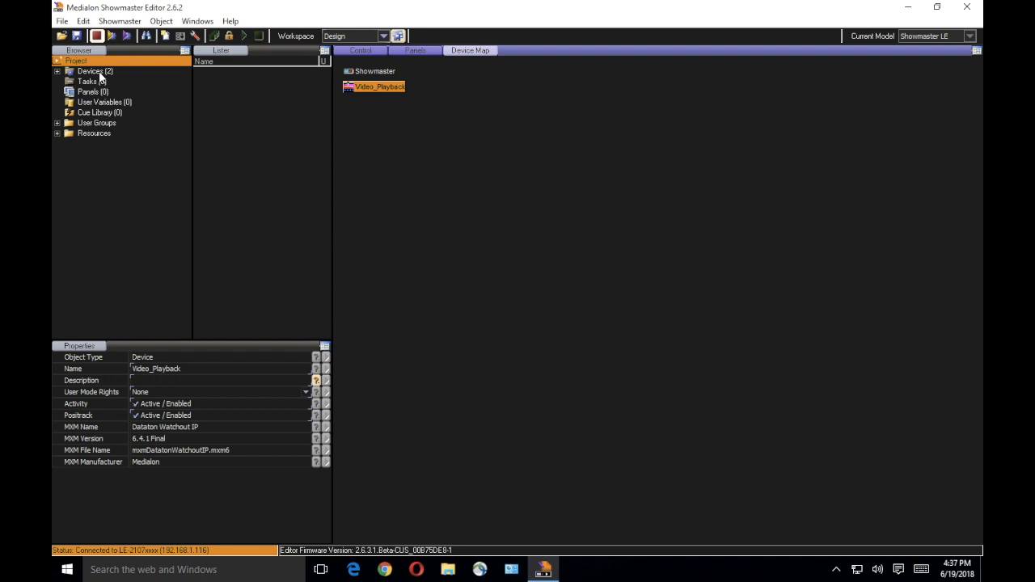
left_click(94, 71)
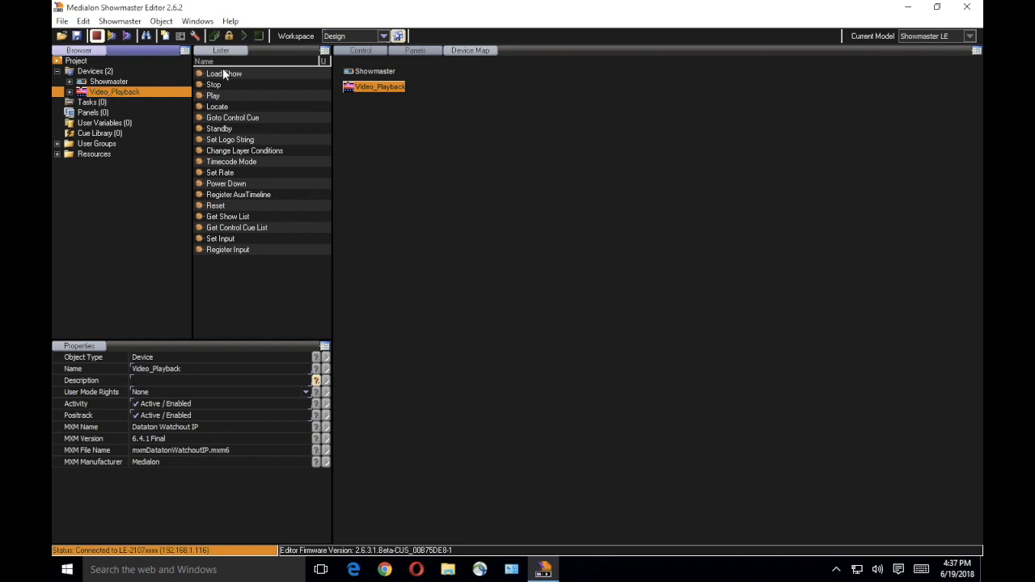
mouse_move(224, 248)
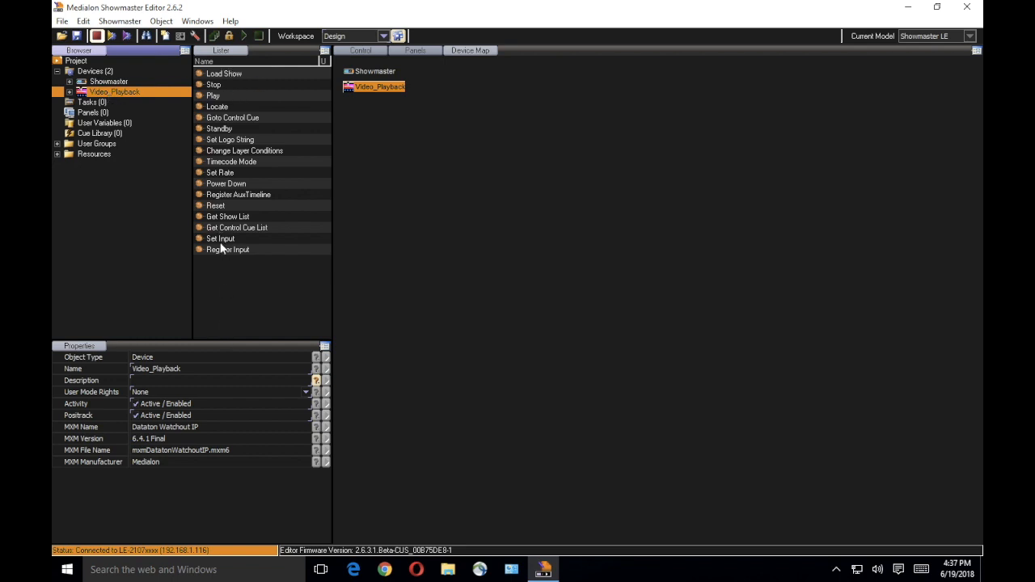
mouse_move(229, 162)
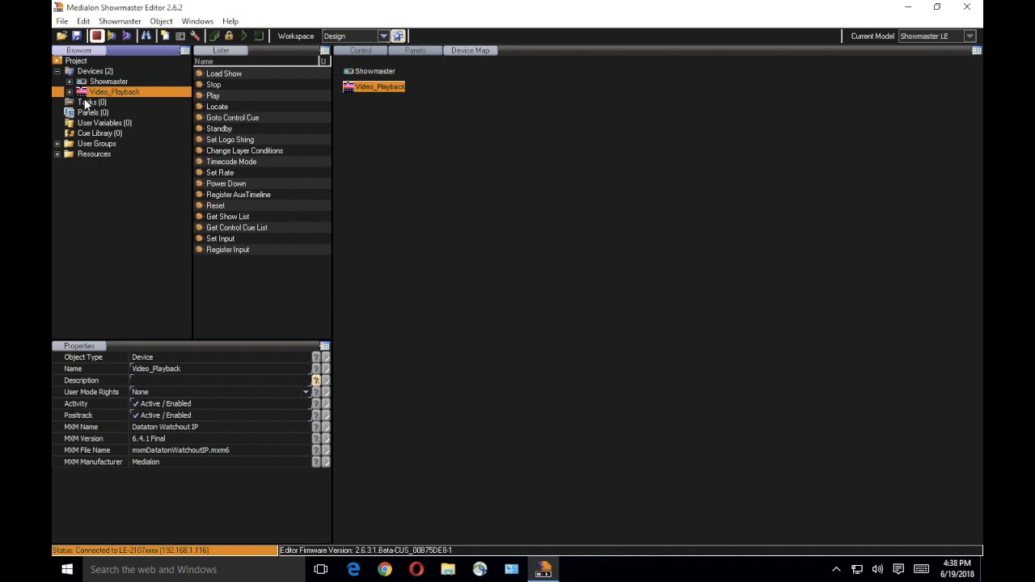
- Create a timeline task, Task_1, with an empty Track1 from the Tasks menu
right_click(92, 102)
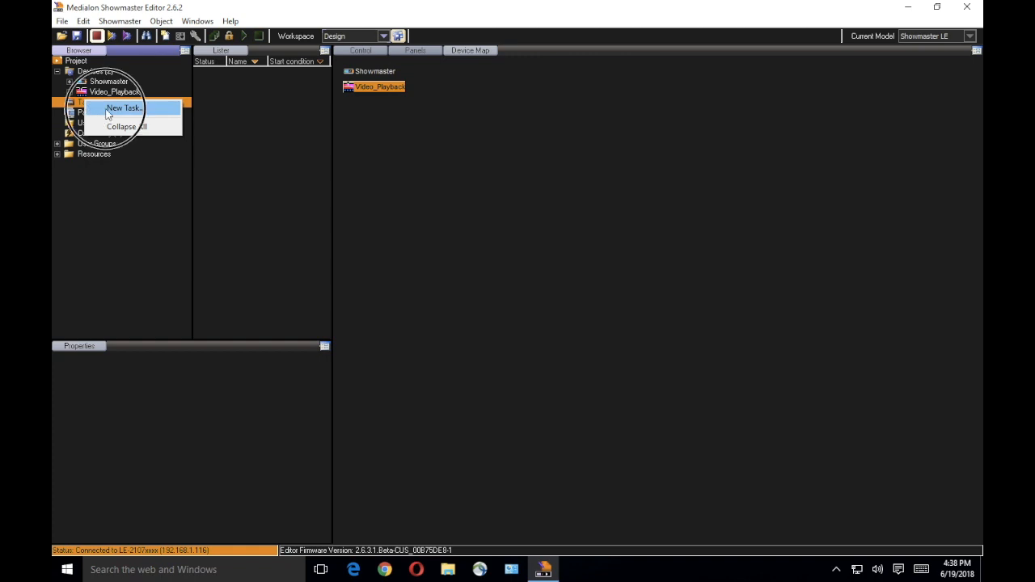
left_click(123, 107)
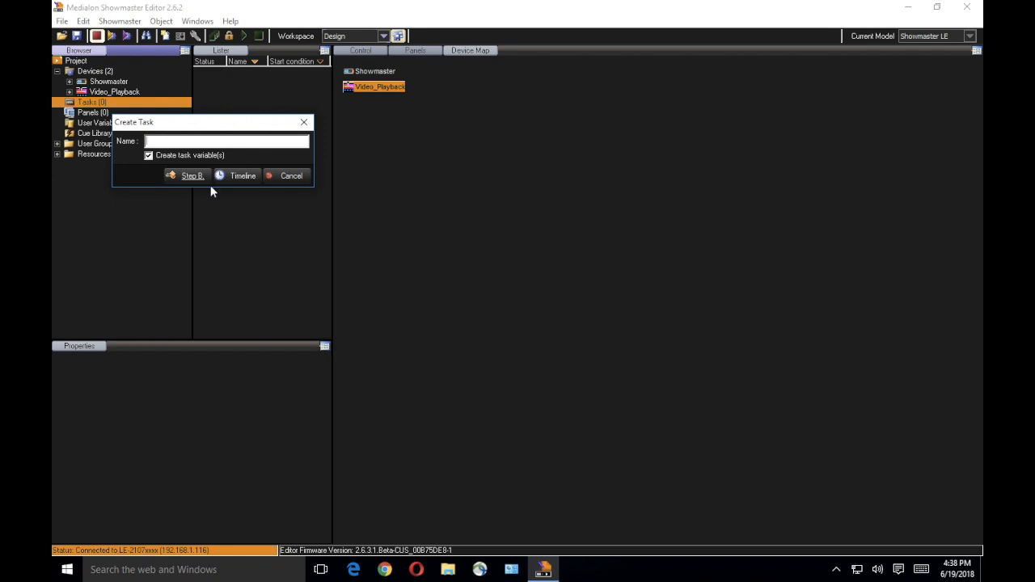
mouse_move(249, 176)
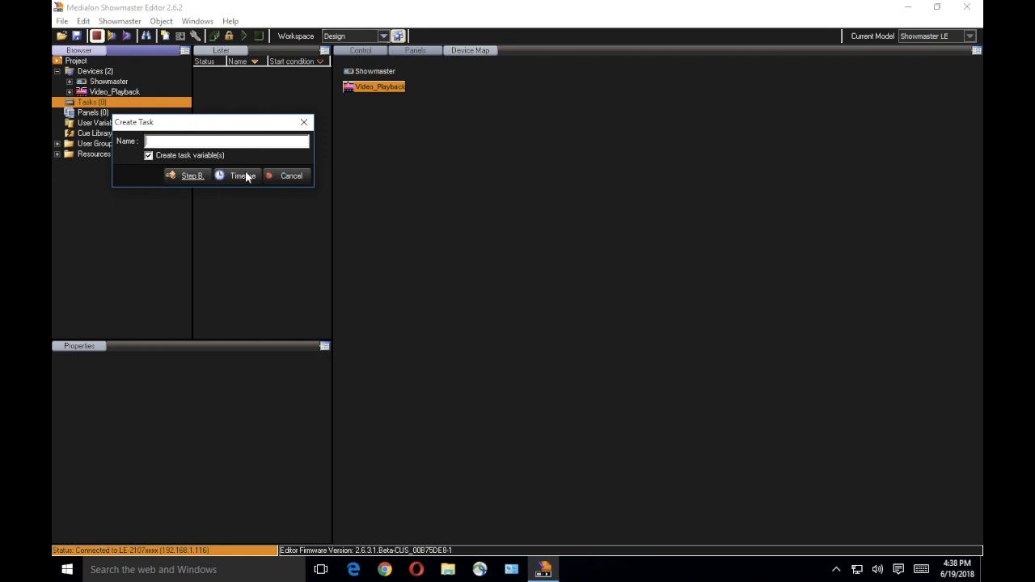
left_click(241, 175)
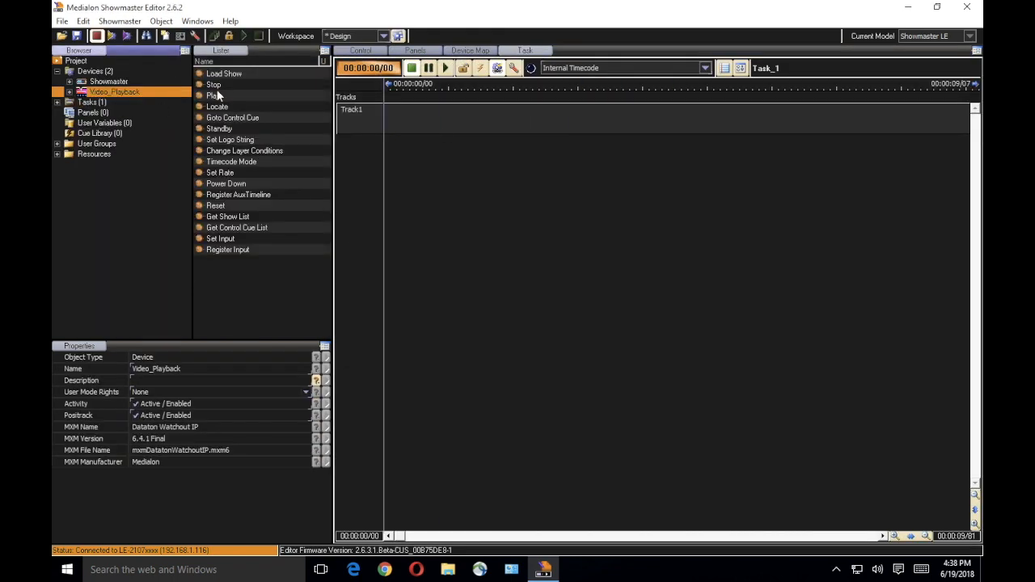
- Place Video_Playback Play and Load Show cues on Track1, name the show 'Main Sho', and test playback
left_click(212, 96)
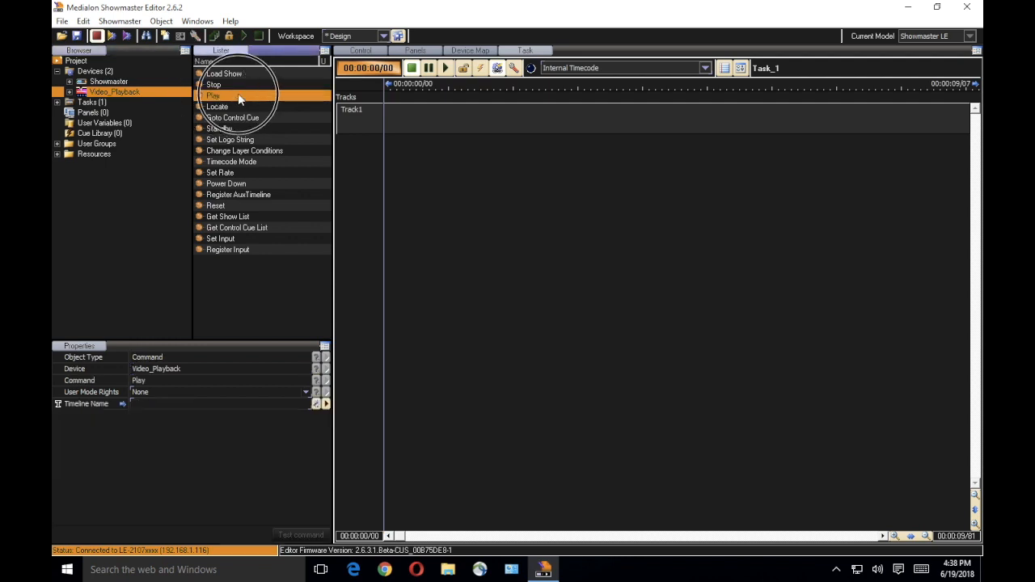
left_click_drag(213, 96, 484, 118)
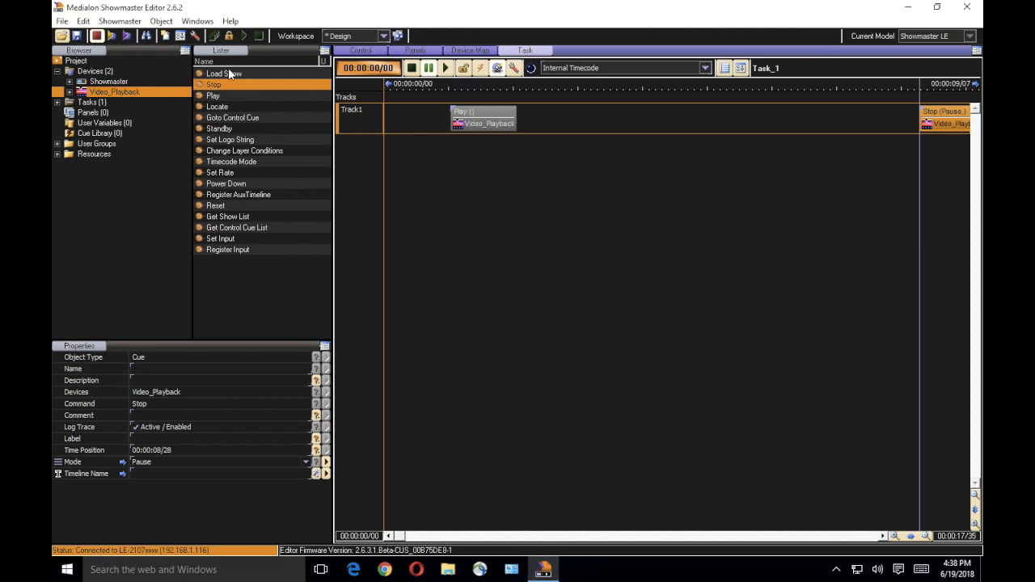
left_click(224, 74)
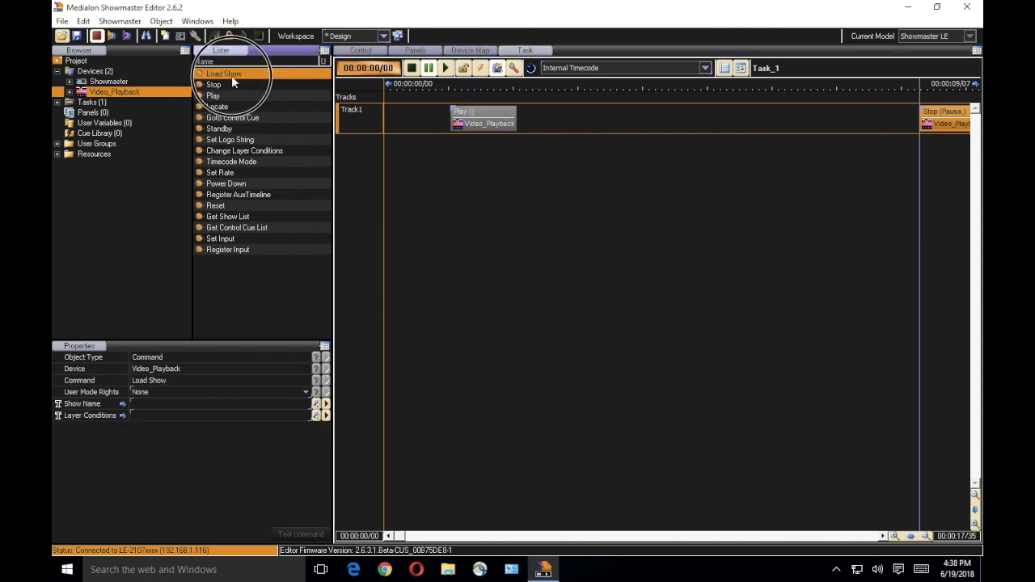
left_click(223, 73)
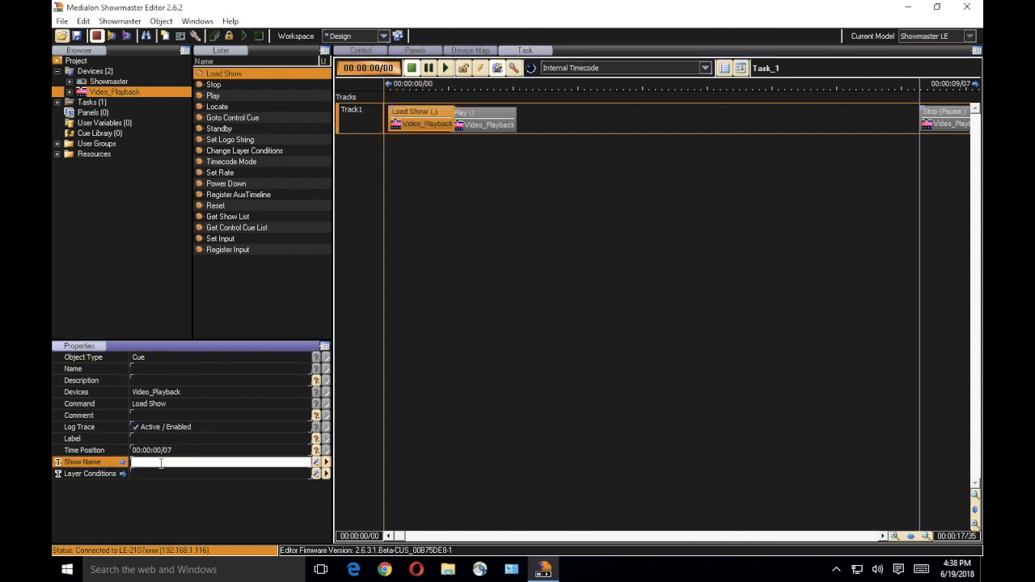
type("Main Sho")
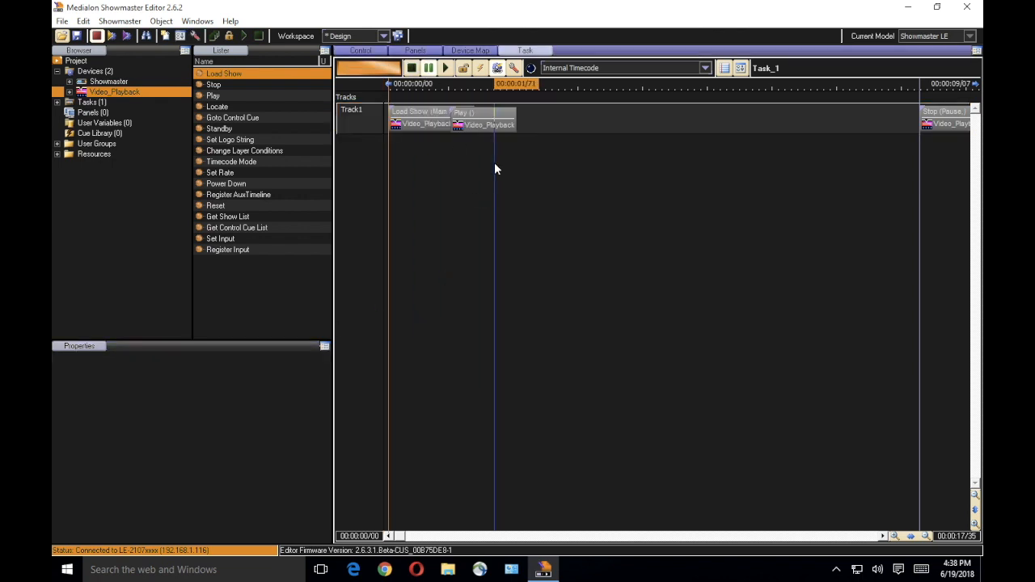
left_click(411, 68)
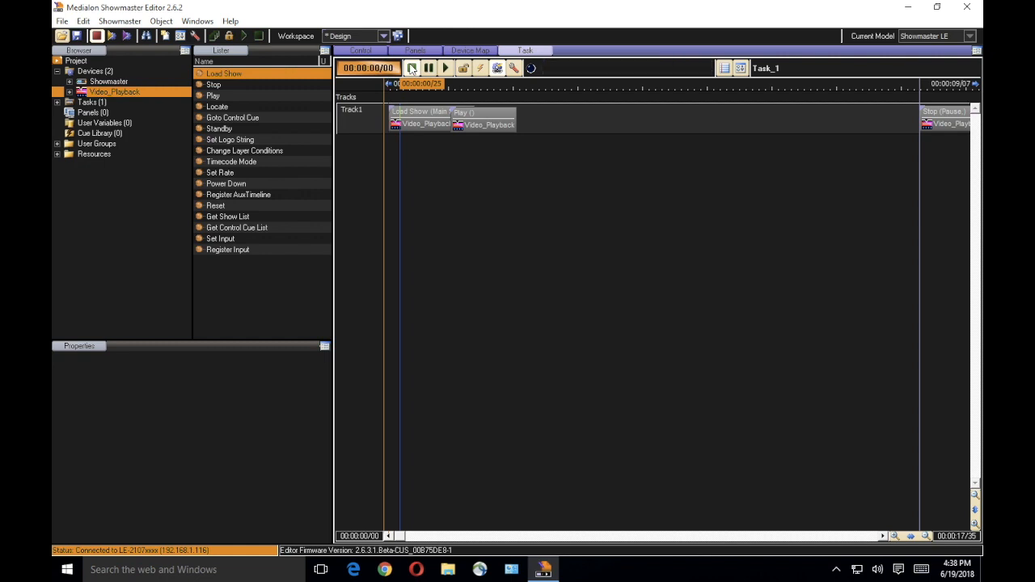
left_click(413, 68)
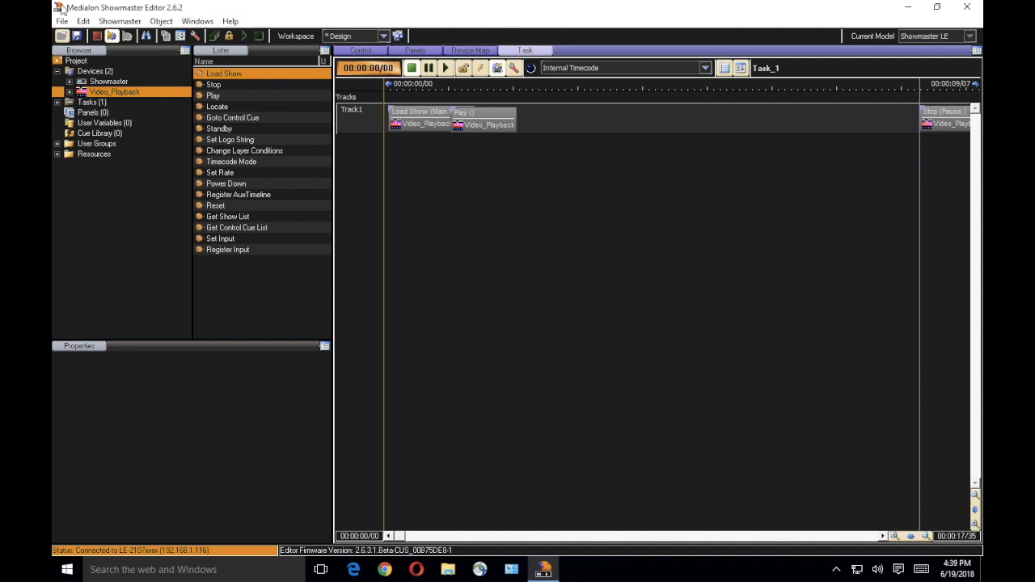
mouse_move(96, 35)
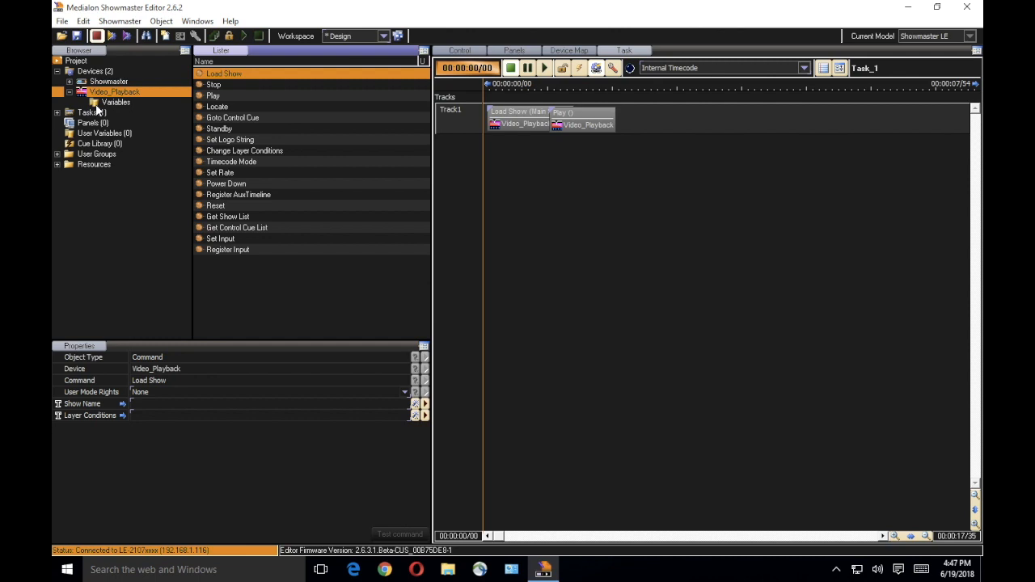
- Review Video_Playback's status variables, then begin creating another device
left_click(116, 102)
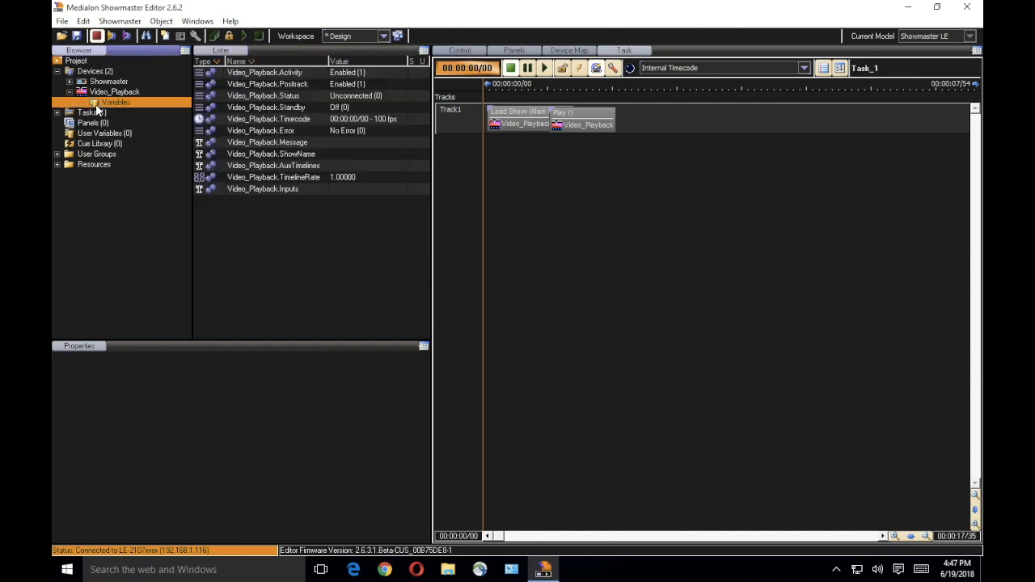
left_click(114, 91)
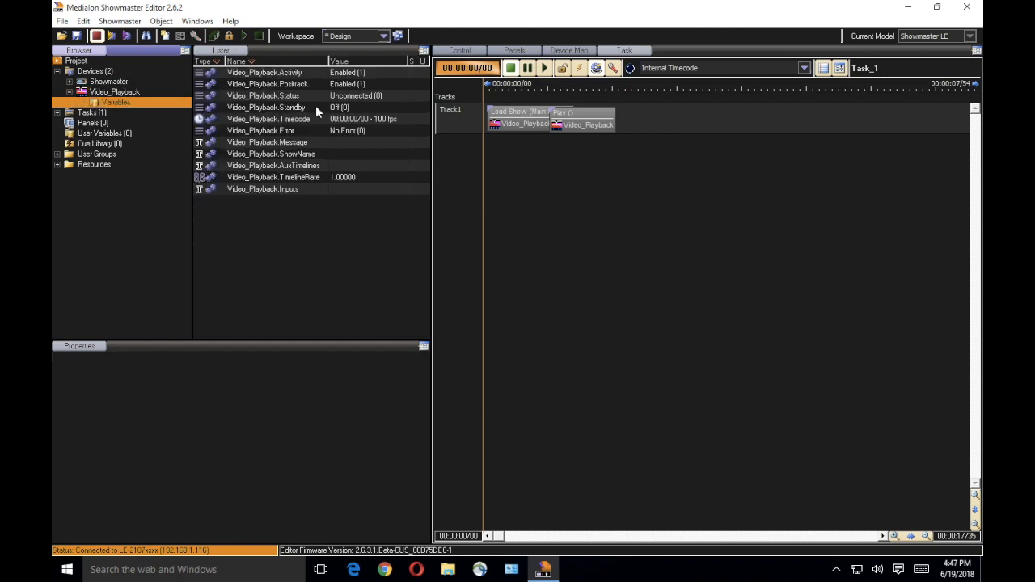
mouse_move(299, 115)
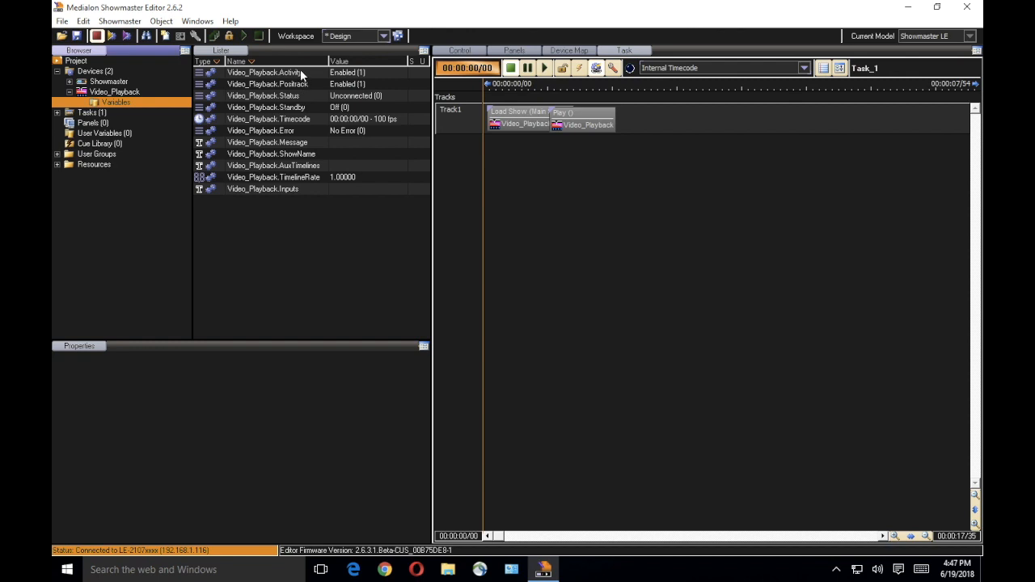
mouse_move(323, 188)
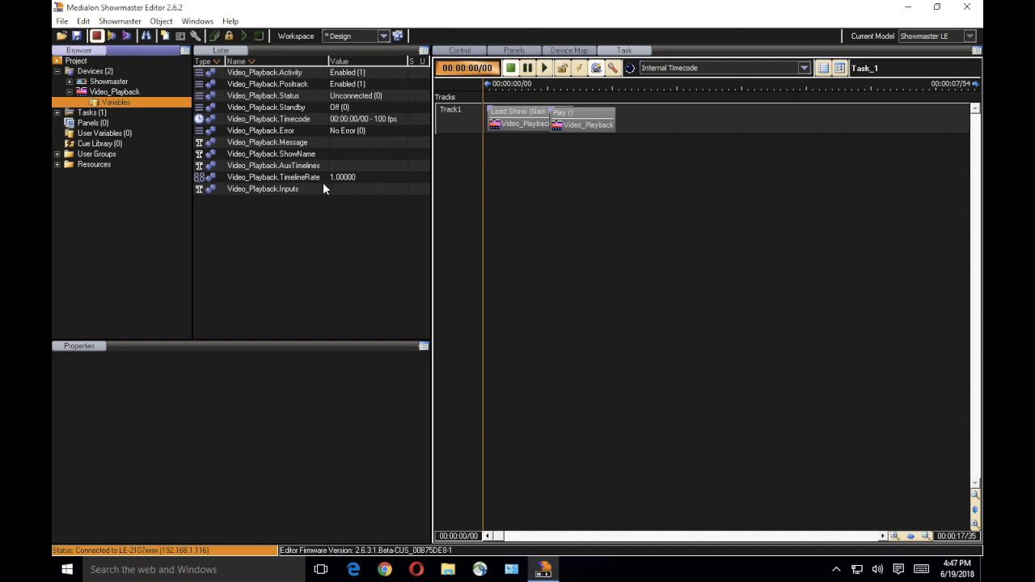
mouse_move(347, 184)
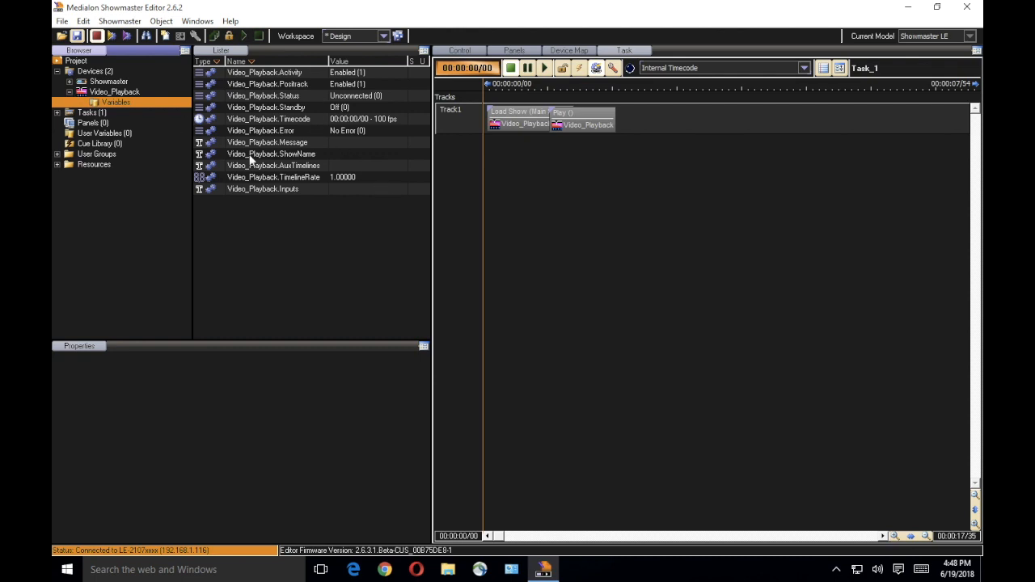
left_click(96, 35)
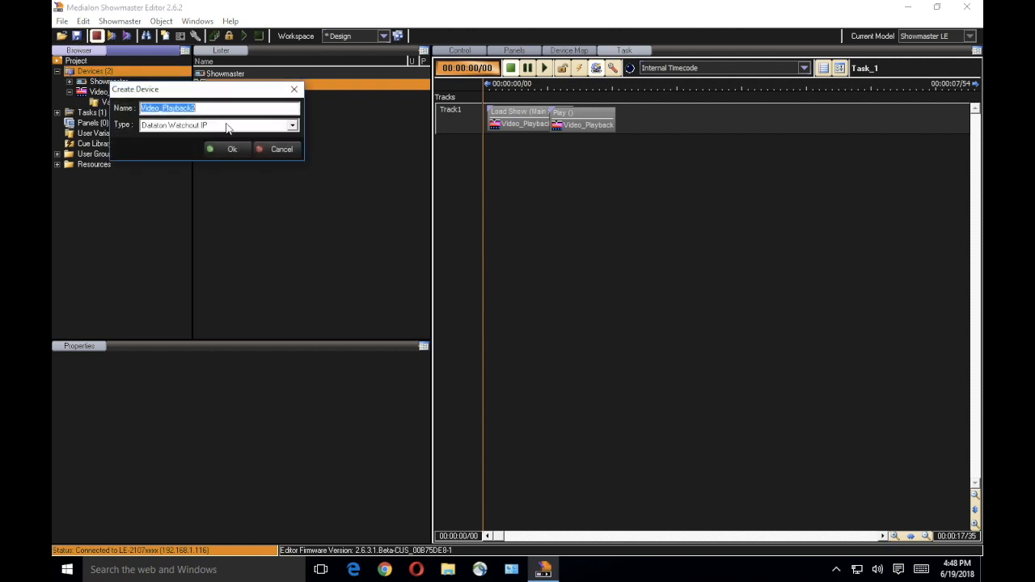
- Create a Barco DLP VP device named Projector_1
left_click(291, 125)
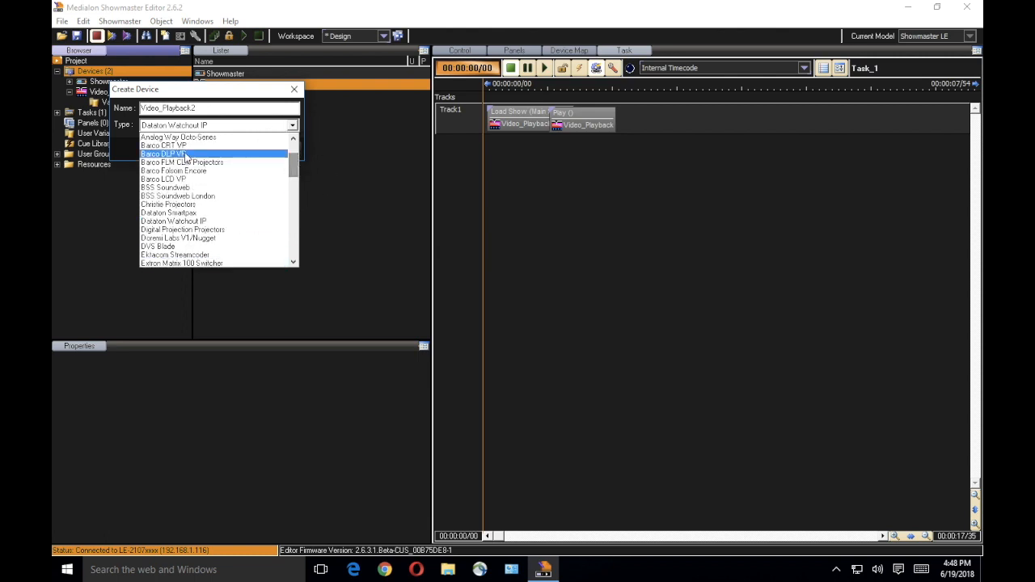
left_click(163, 153)
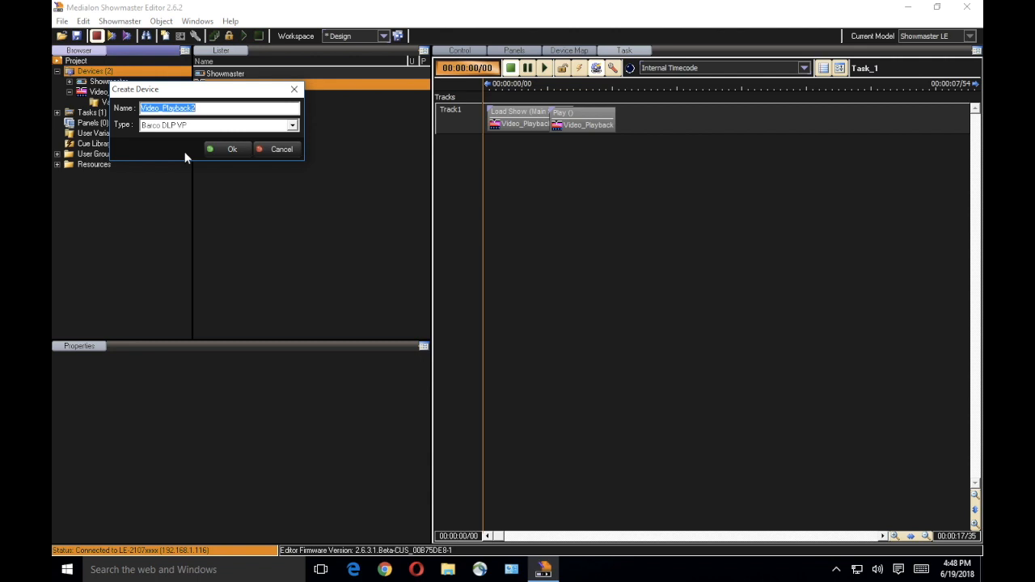
type("Projector_")
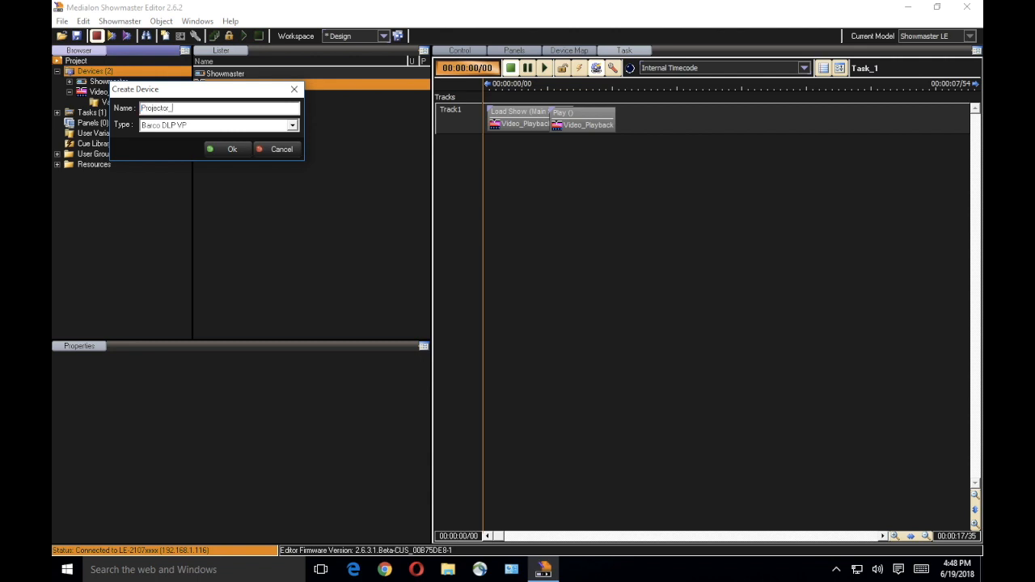
left_click(232, 149)
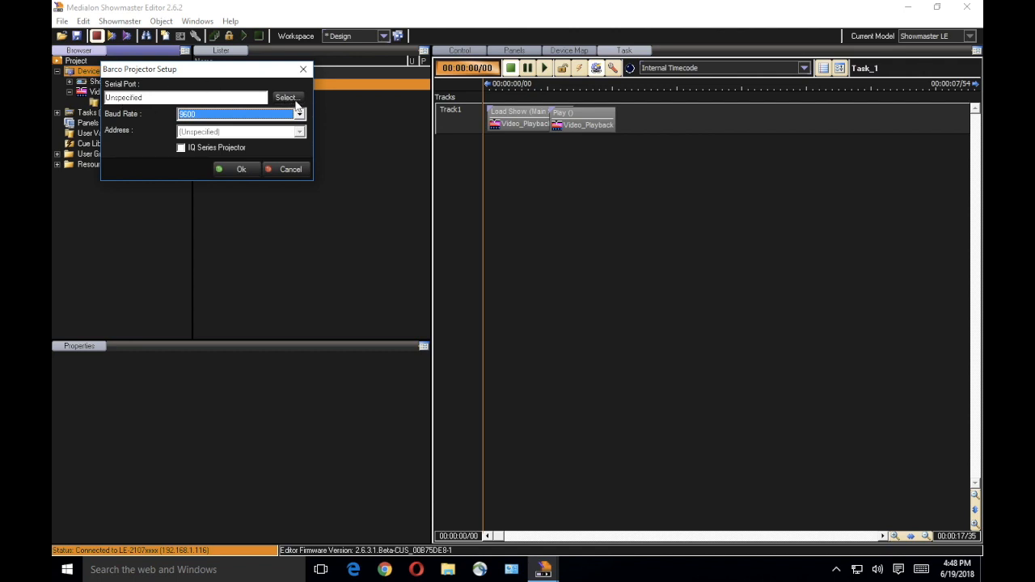
- Assign serial port Serial_2 to Projector_1 and finish the Barco projector setup
left_click(286, 97)
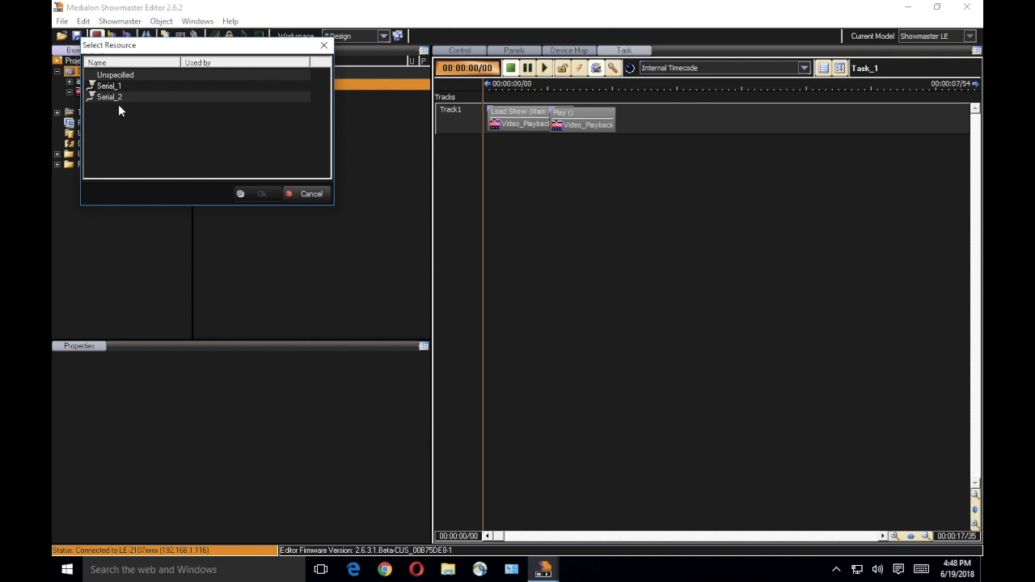
mouse_move(126, 94)
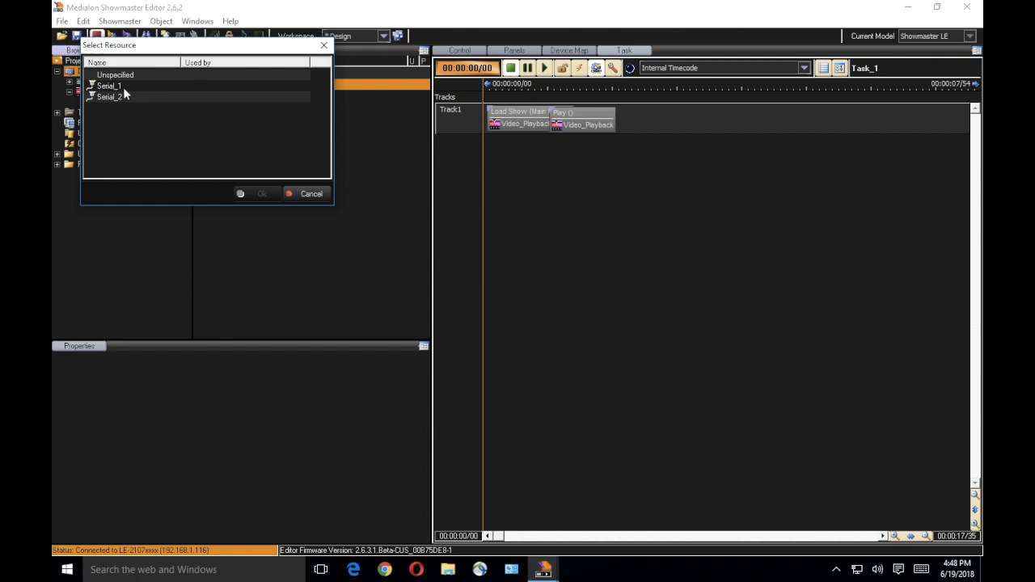
left_click(109, 96)
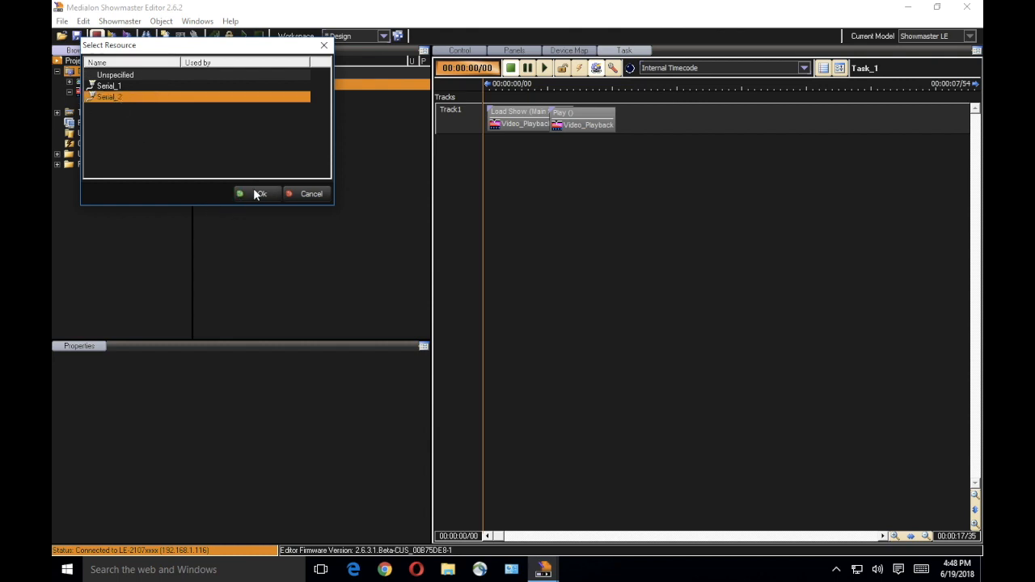
left_click(259, 193)
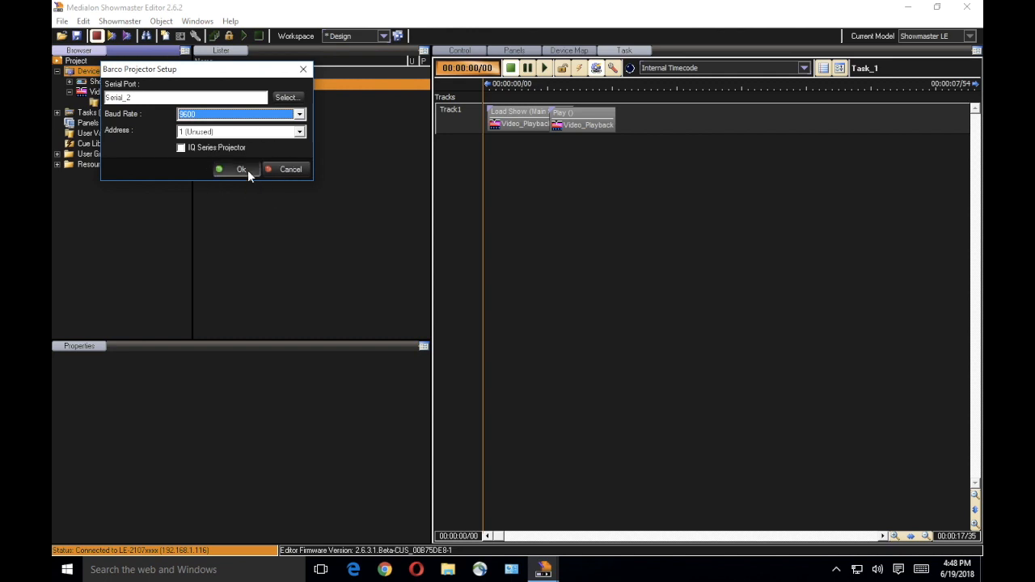
left_click(241, 169)
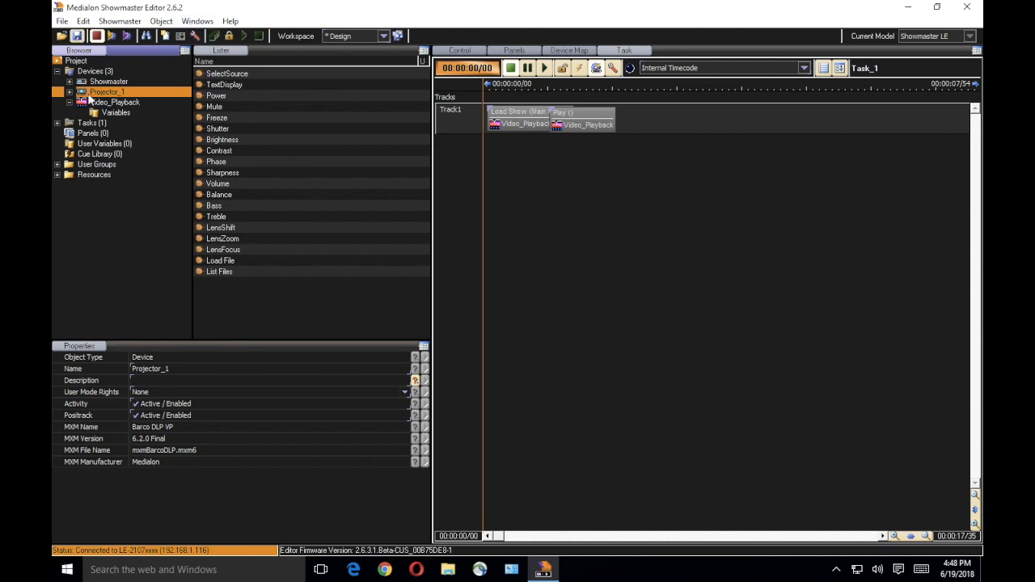
left_click(116, 101)
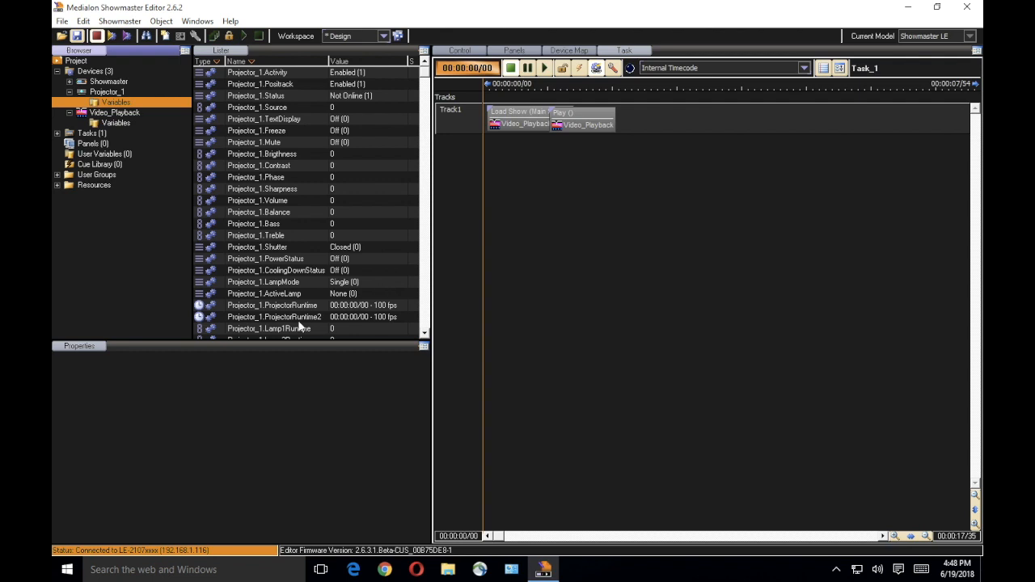
mouse_move(301, 259)
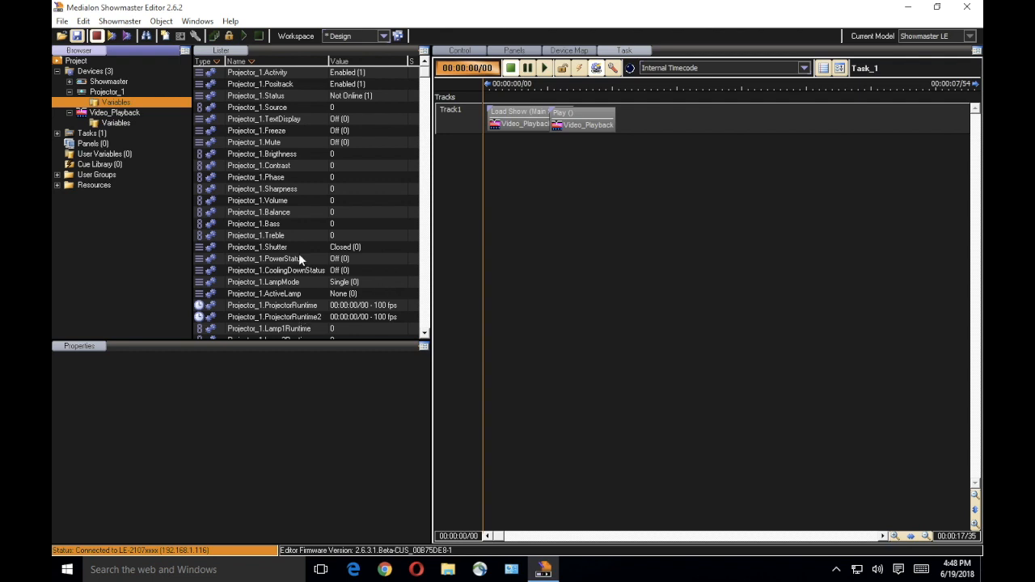
mouse_move(301, 293)
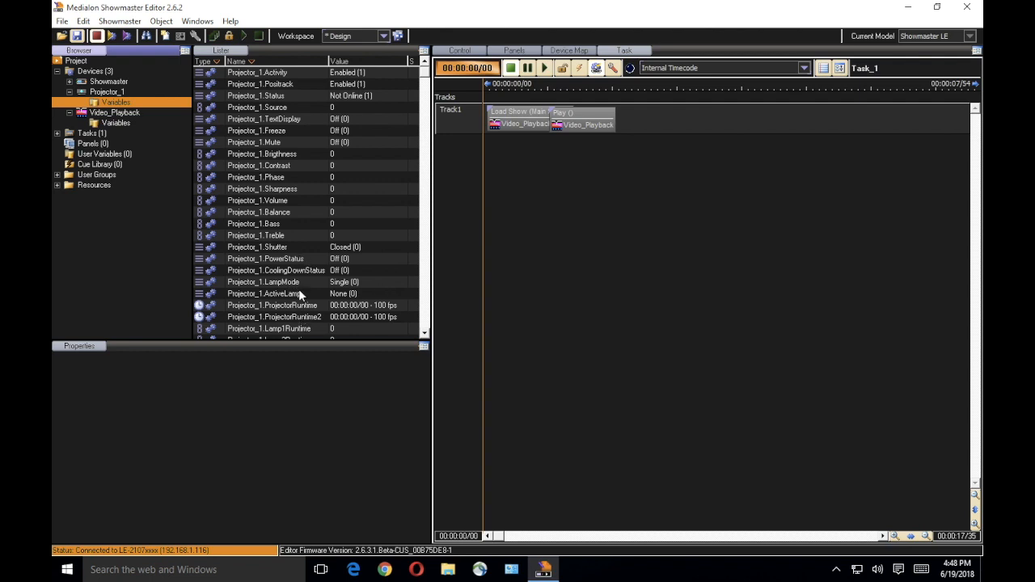
mouse_move(344, 275)
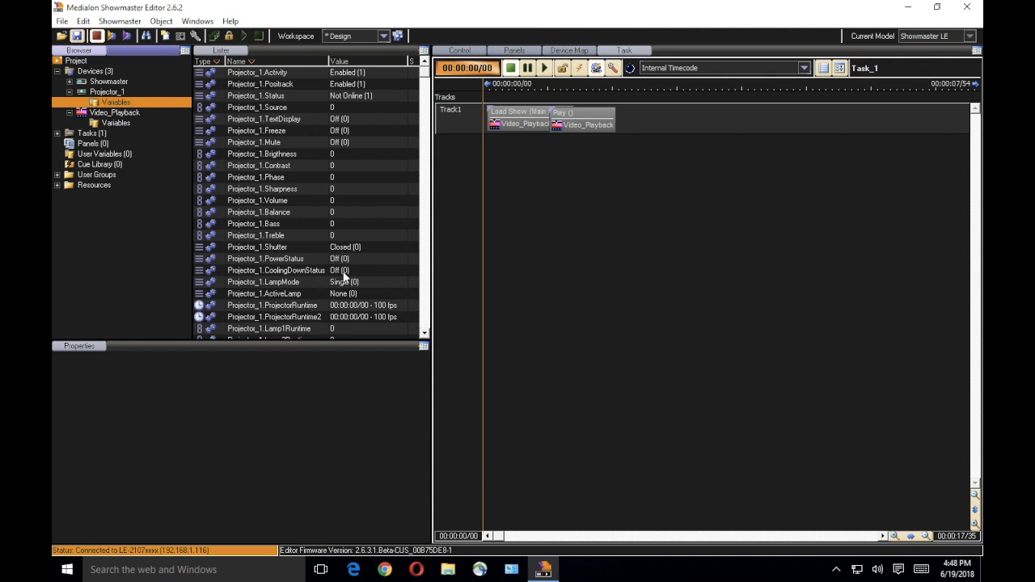
mouse_move(351, 253)
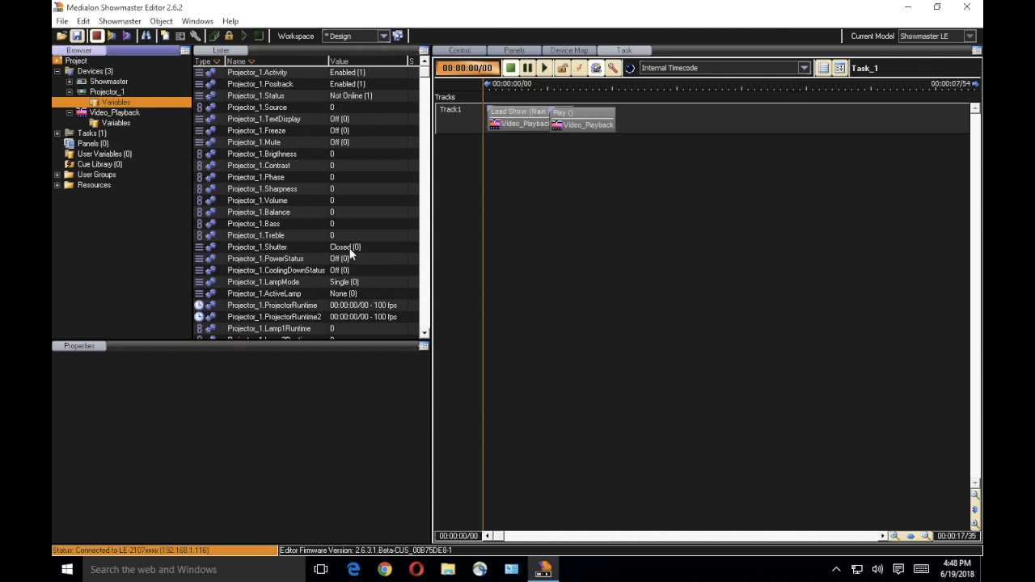
mouse_move(291, 125)
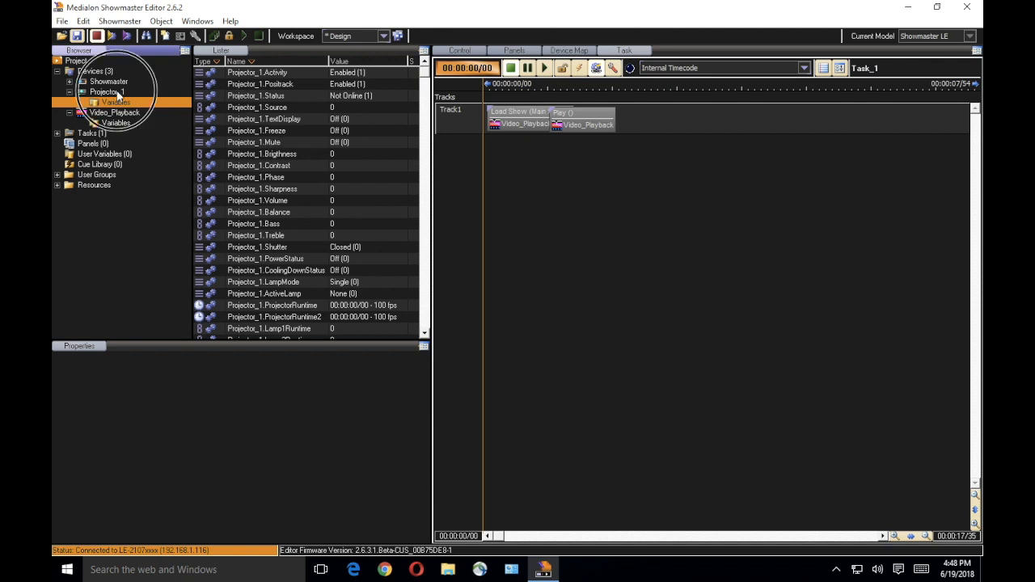
left_click(105, 91)
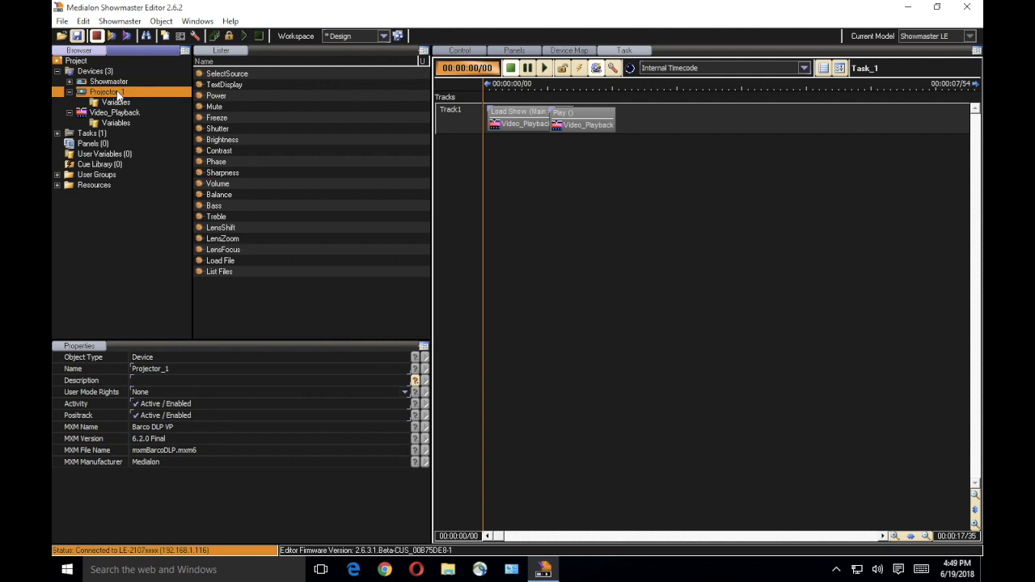
mouse_move(257, 123)
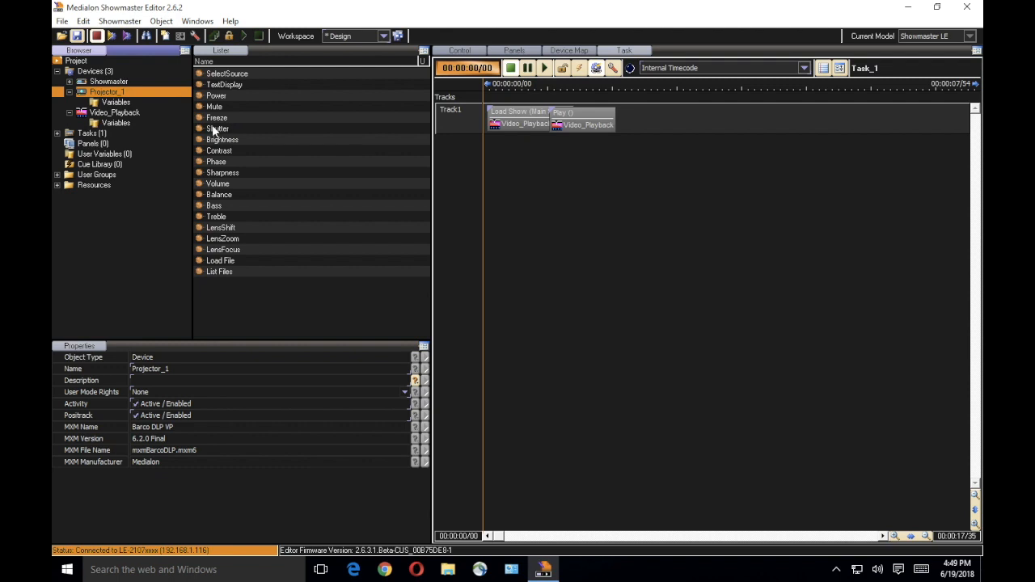
- Add a Projector_1 Shutter cue with Action Open, Speed Fast on Task_1's Track2
left_click(216, 128)
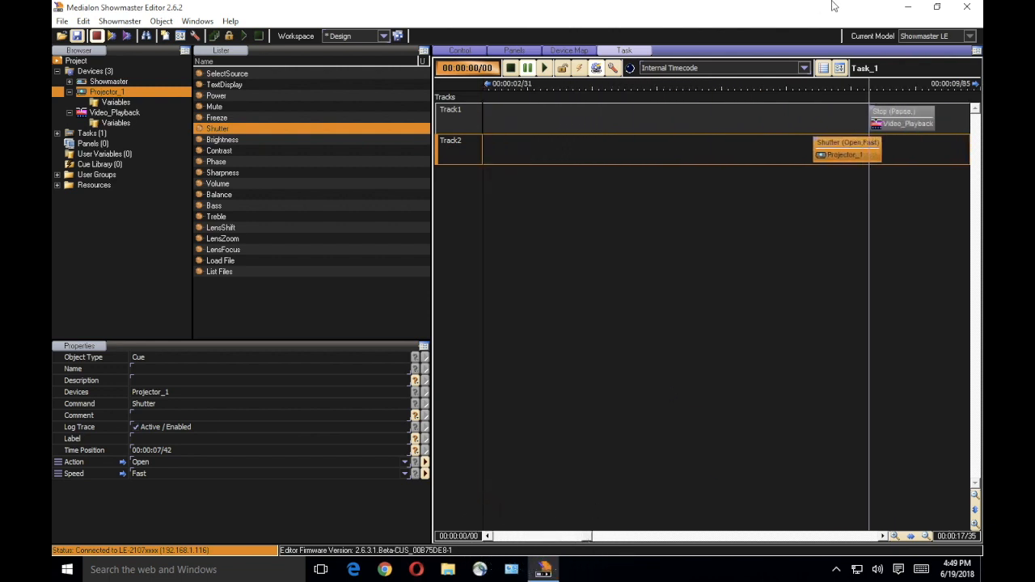
left_click(877, 155)
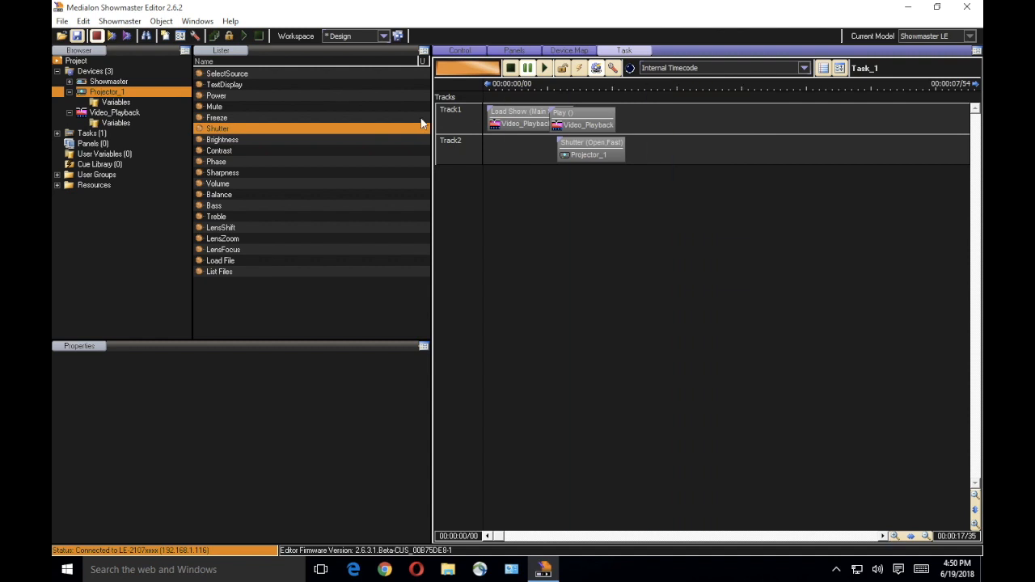
- Create a task named Projector_Power_On in the Create Task dialog and open it
left_click(91, 134)
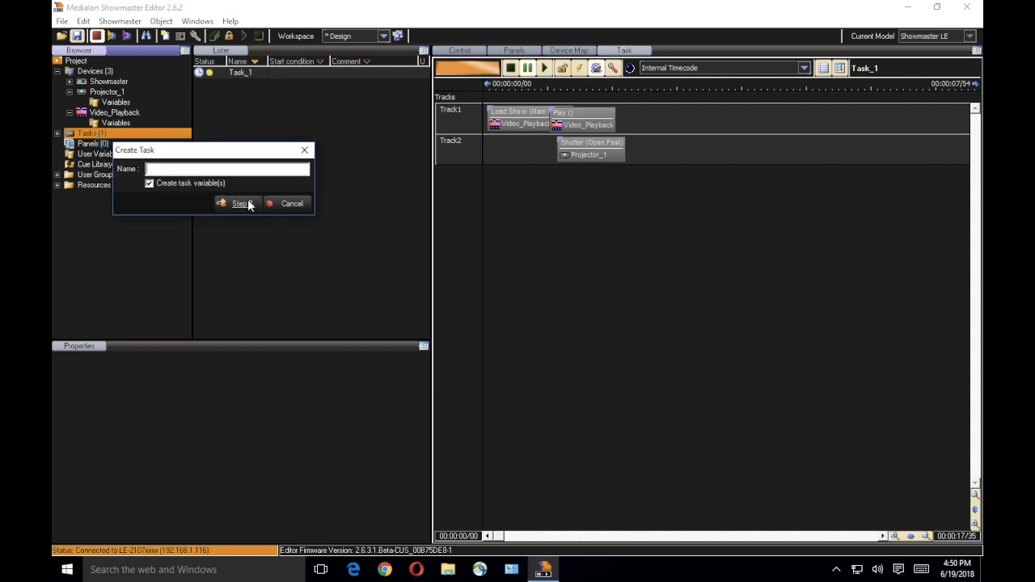
left_click(227, 168)
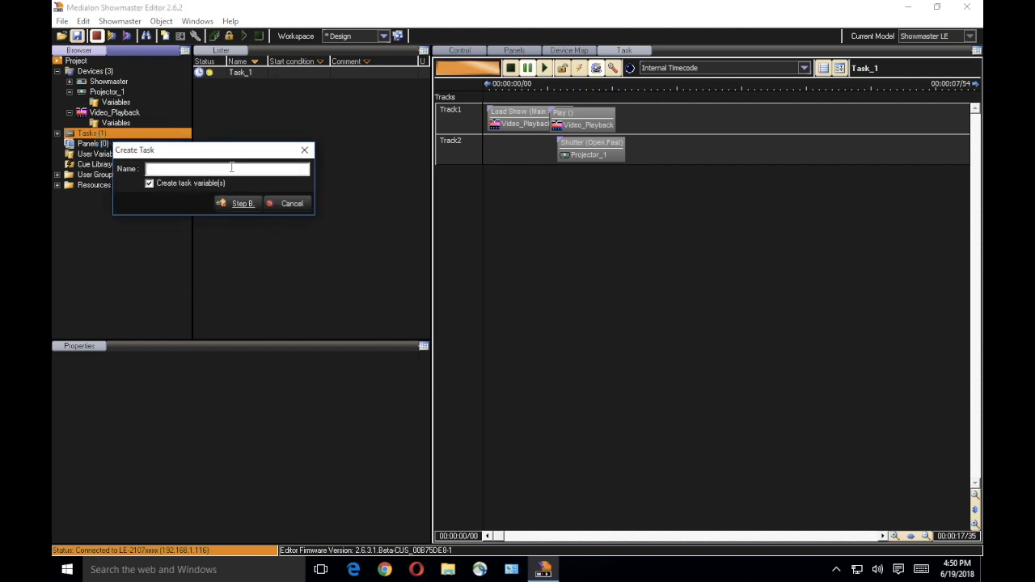
type("Projector_")
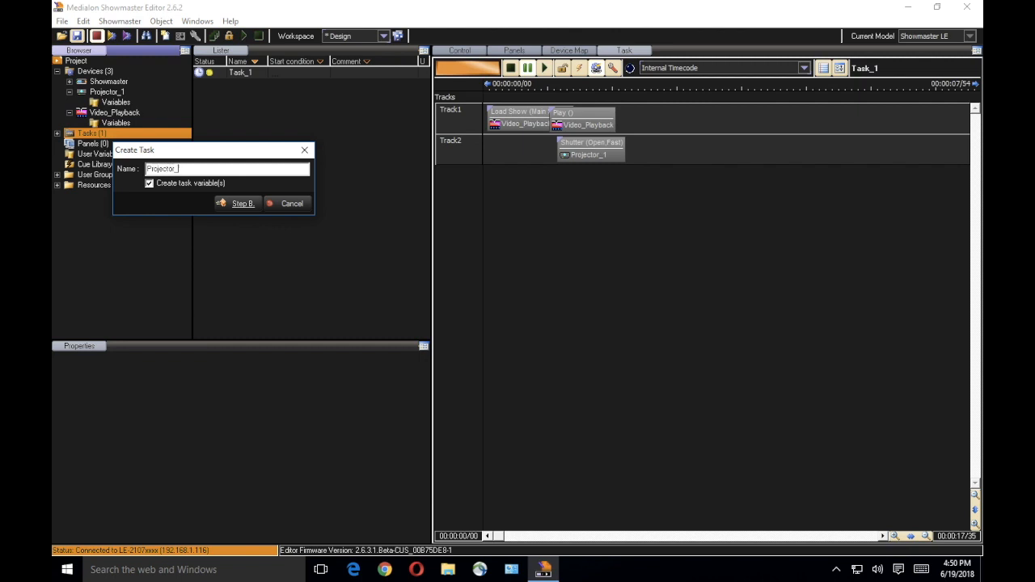
type("Power_On")
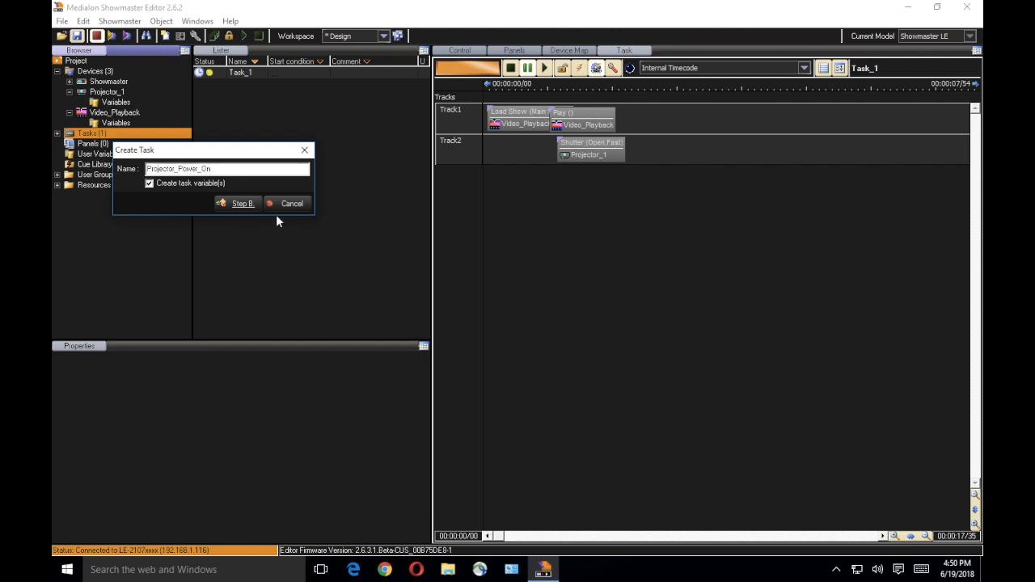
left_click(237, 203)
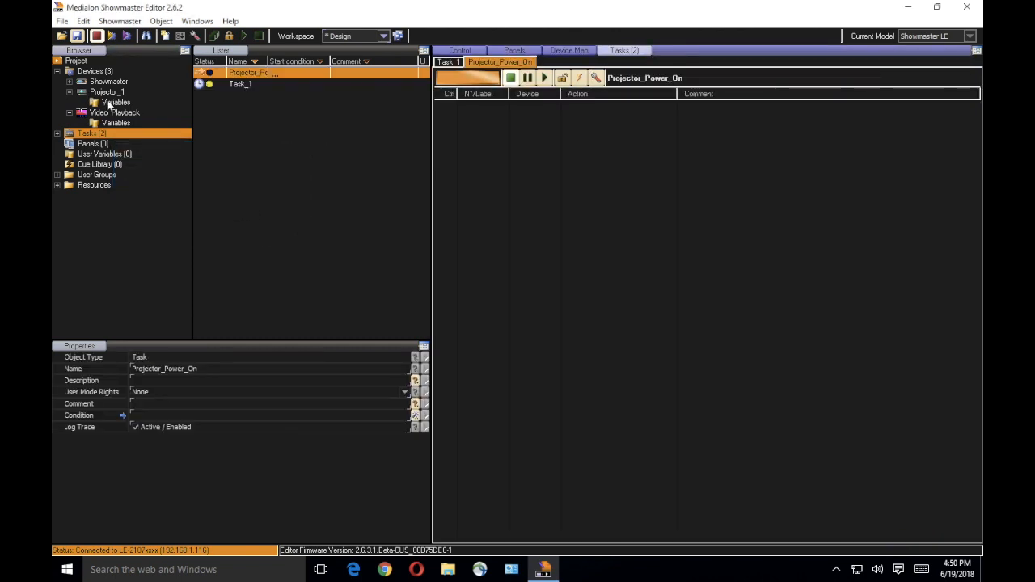
- Add a Projector_1 Power cue to Projector_Power_On with its value set to On
left_click(106, 91)
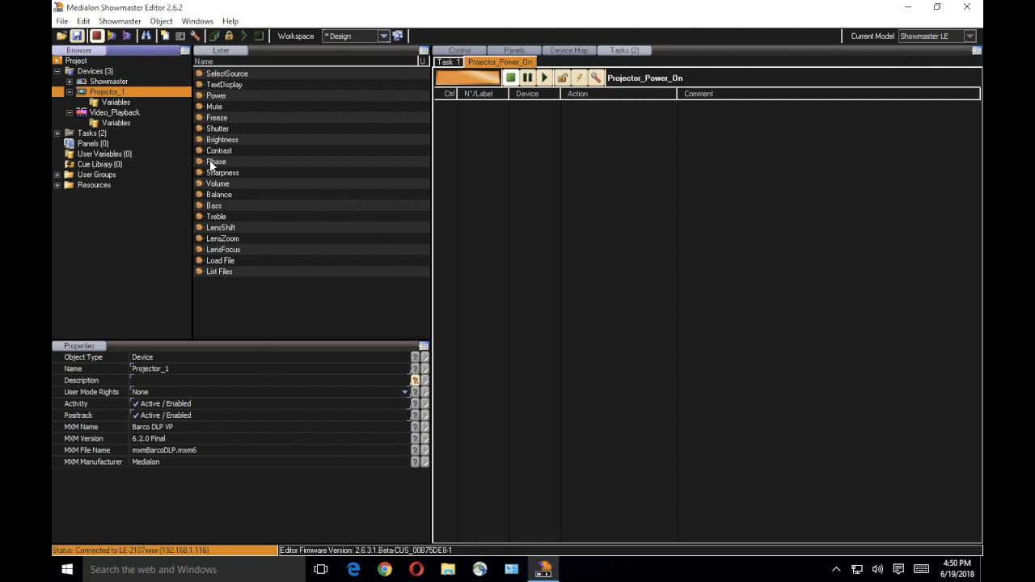
mouse_move(218, 95)
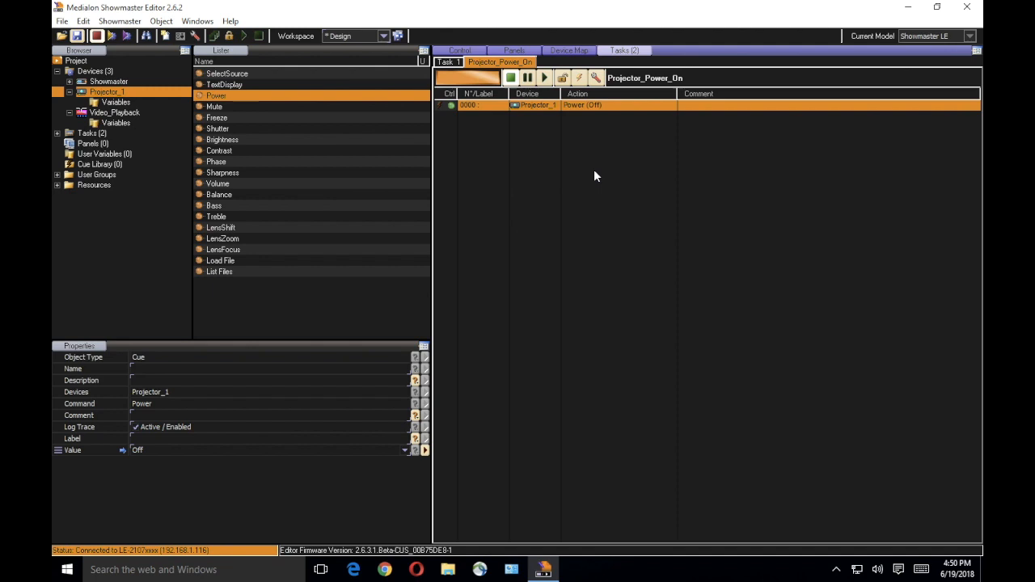
mouse_move(178, 569)
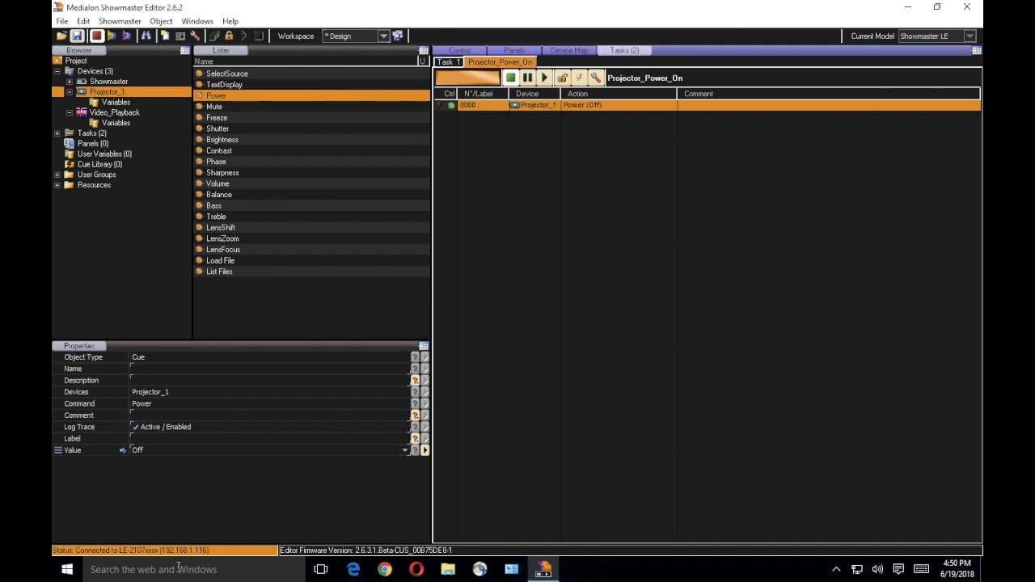
left_click(404, 450)
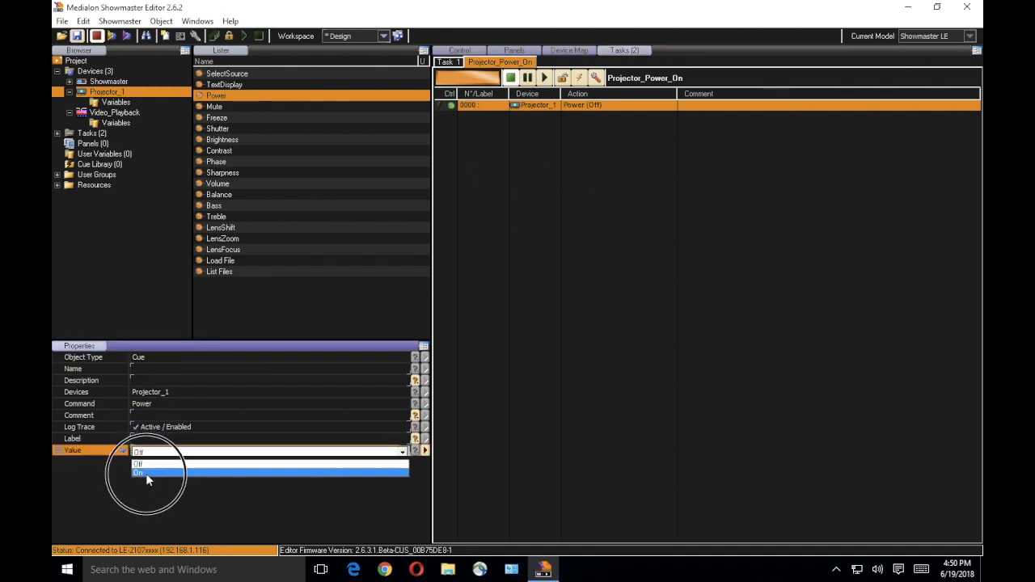
left_click(146, 472)
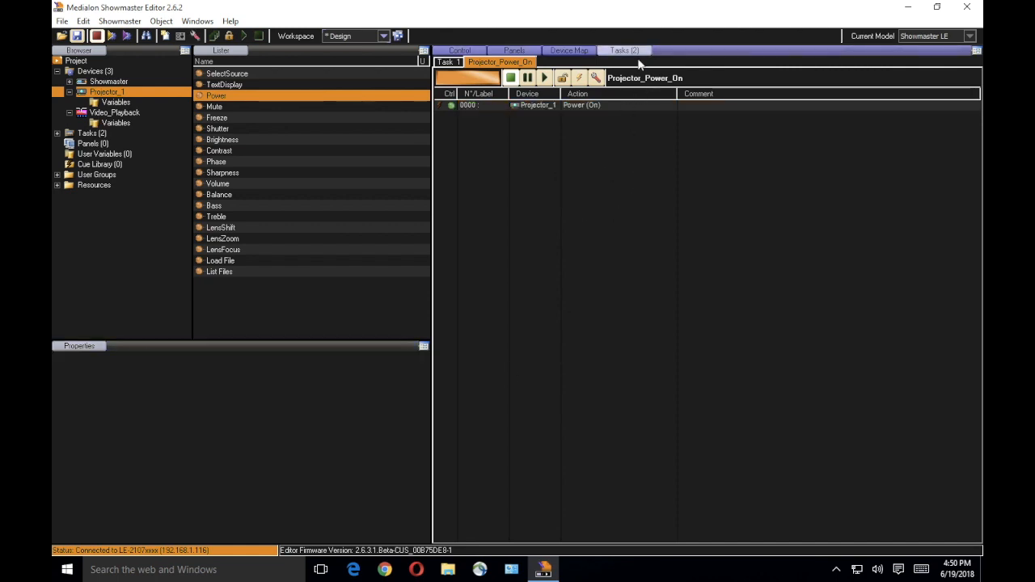
mouse_move(592, 173)
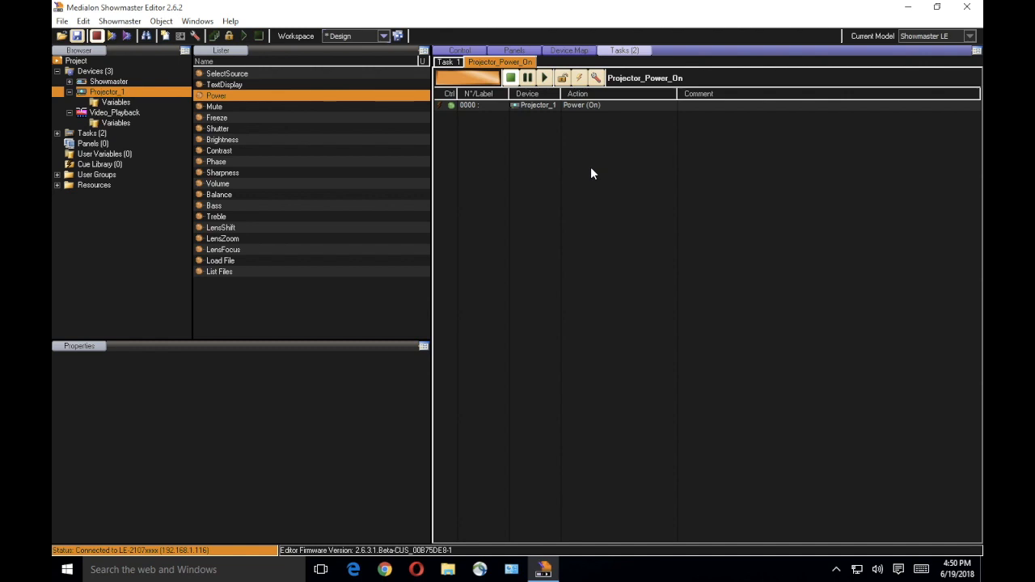
mouse_move(488, 148)
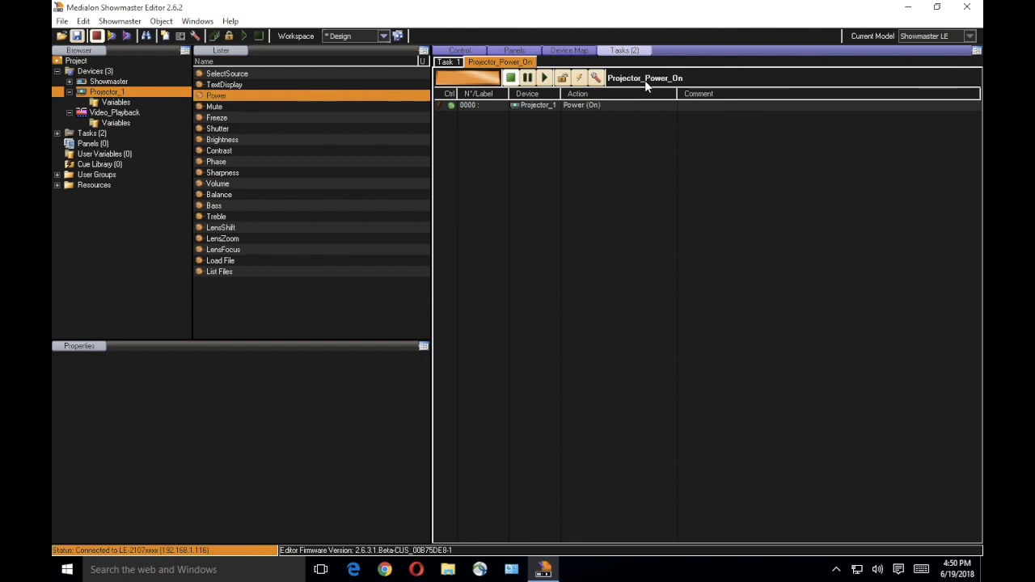
mouse_move(515, 50)
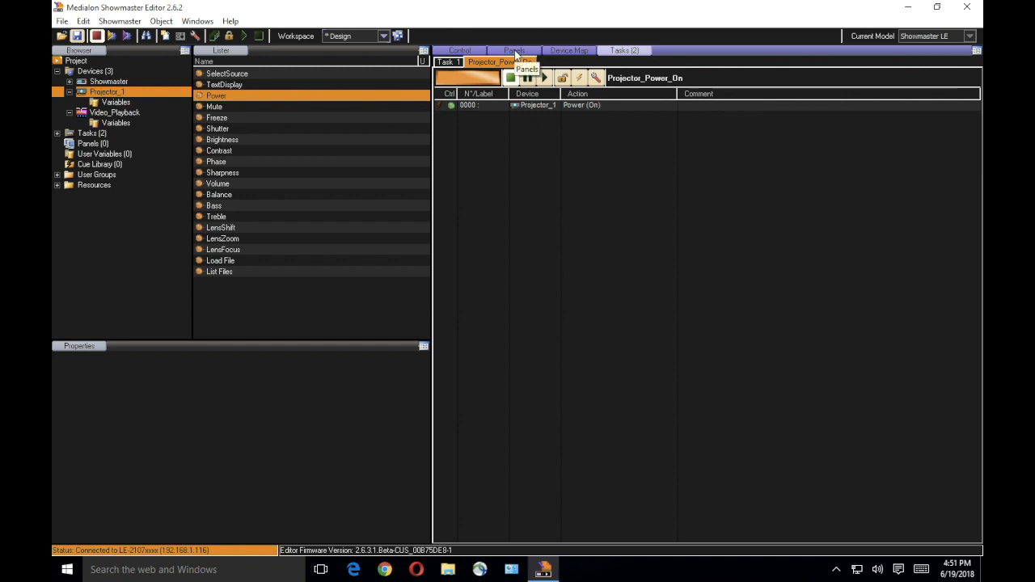
- Create WebPanel_1 in the Panels folder and agree to activate the WebPanel server
left_click(513, 50)
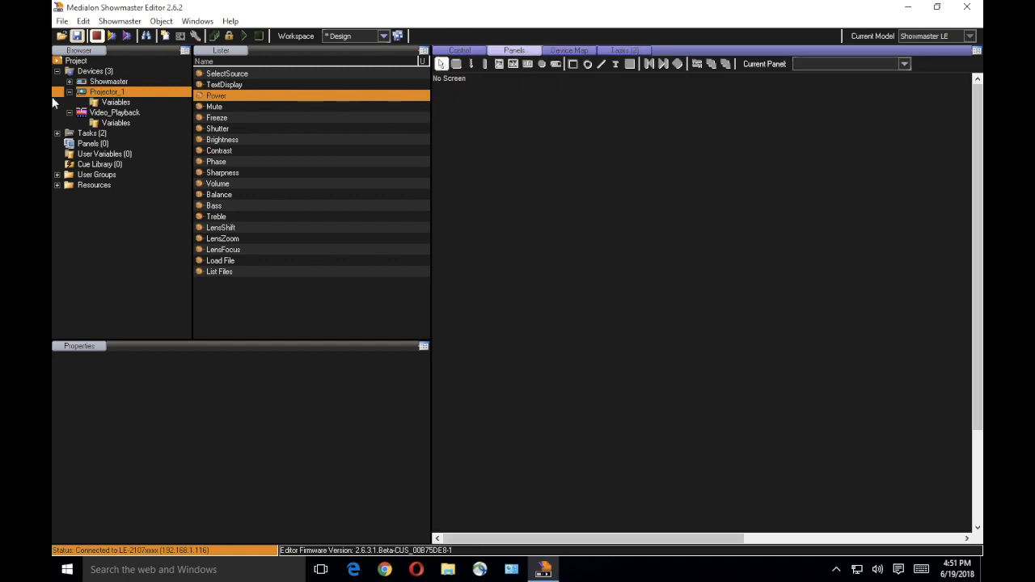
right_click(92, 143)
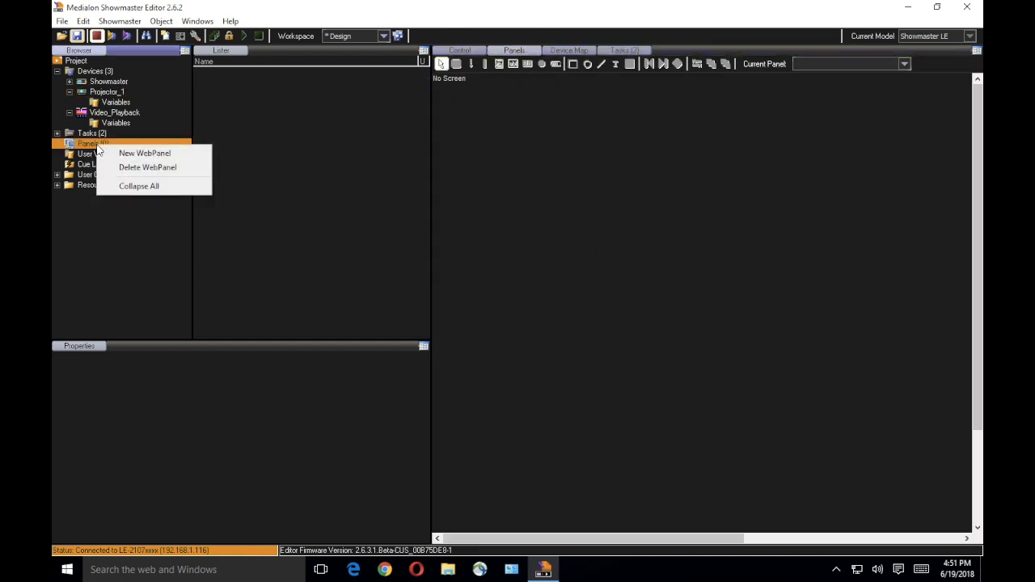
left_click(144, 153)
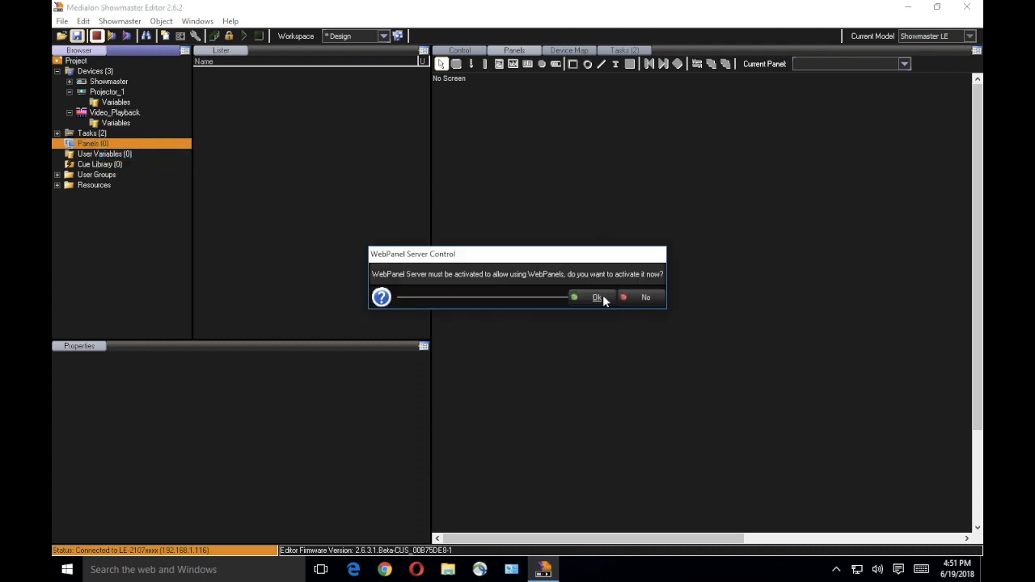
mouse_move(456, 281)
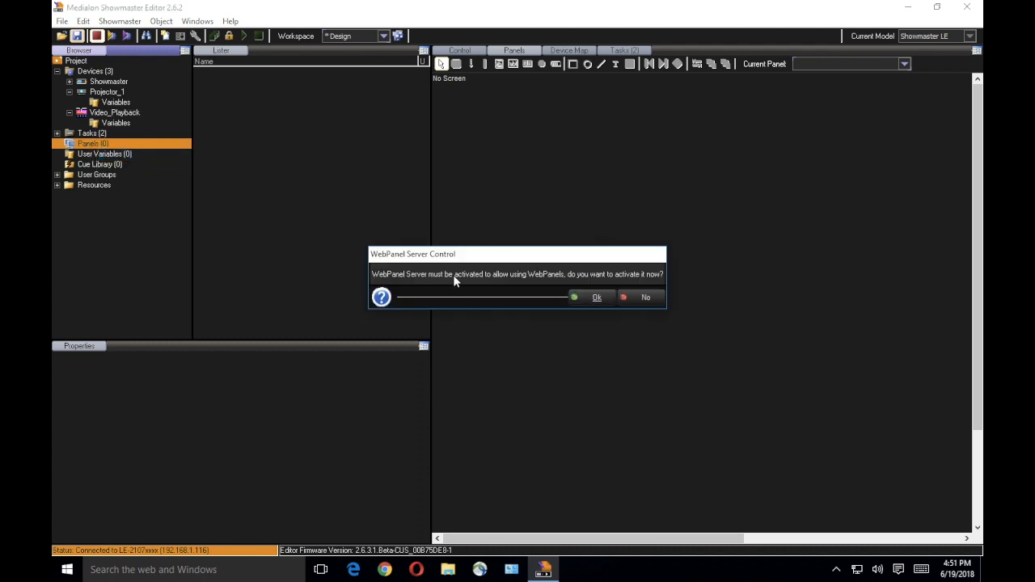
mouse_move(576, 297)
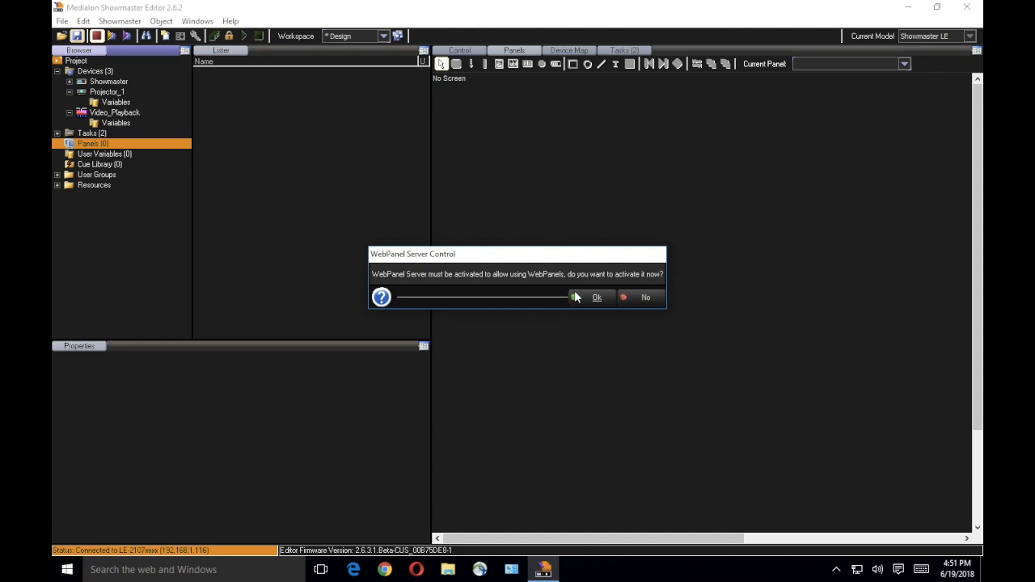
left_click(597, 297)
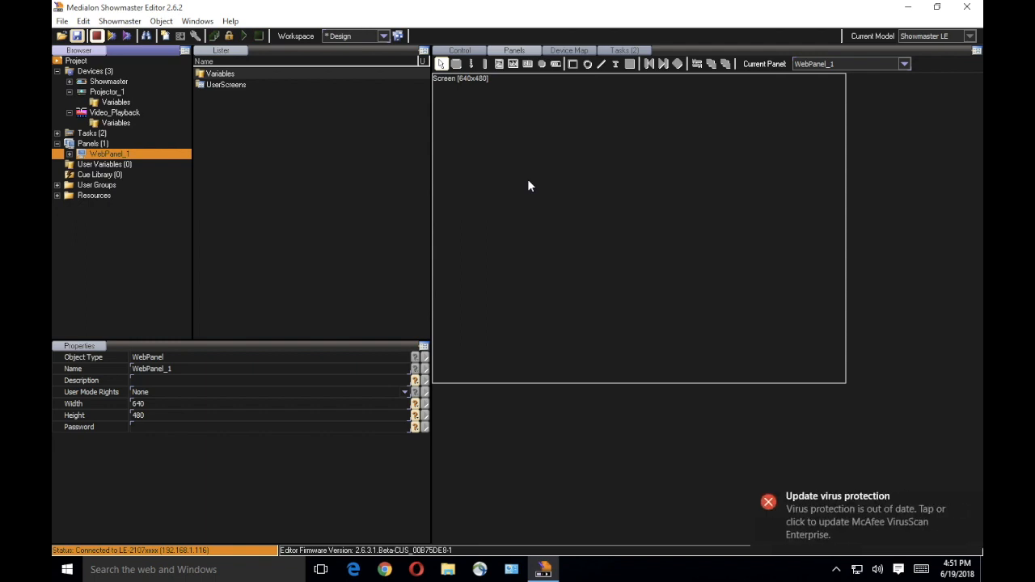
mouse_move(152, 413)
type("768")
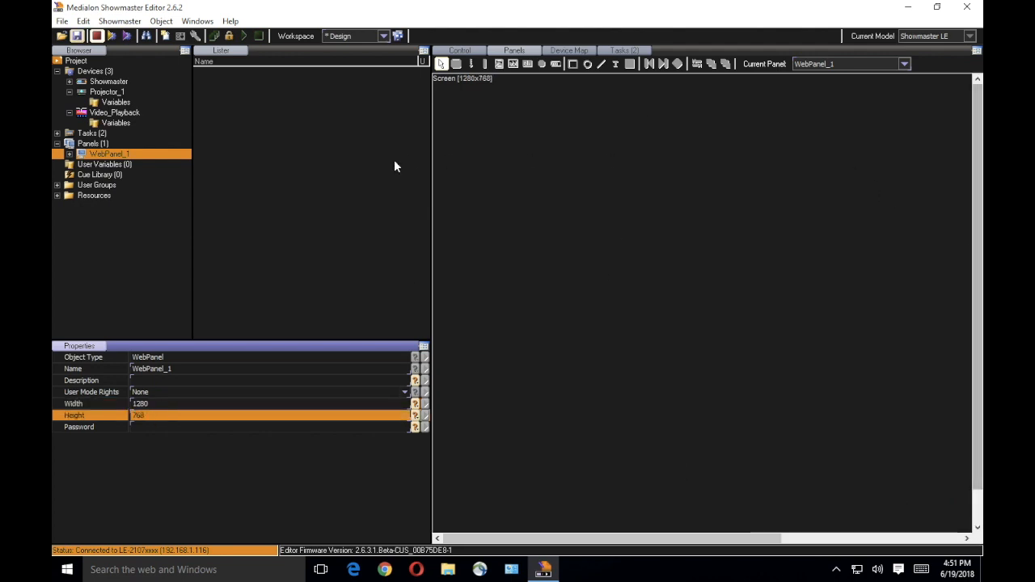
mouse_move(567, 149)
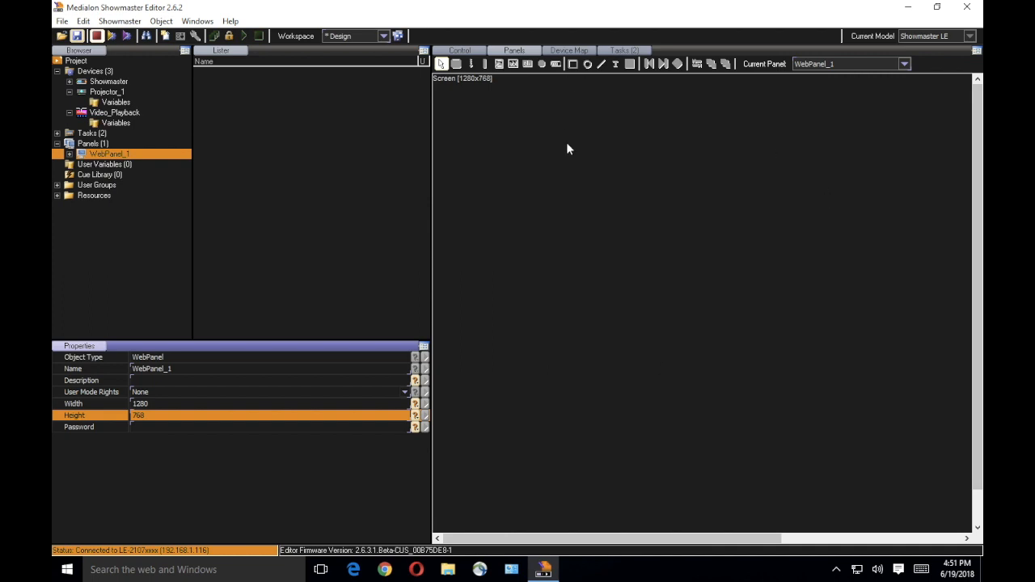
mouse_move(493, 121)
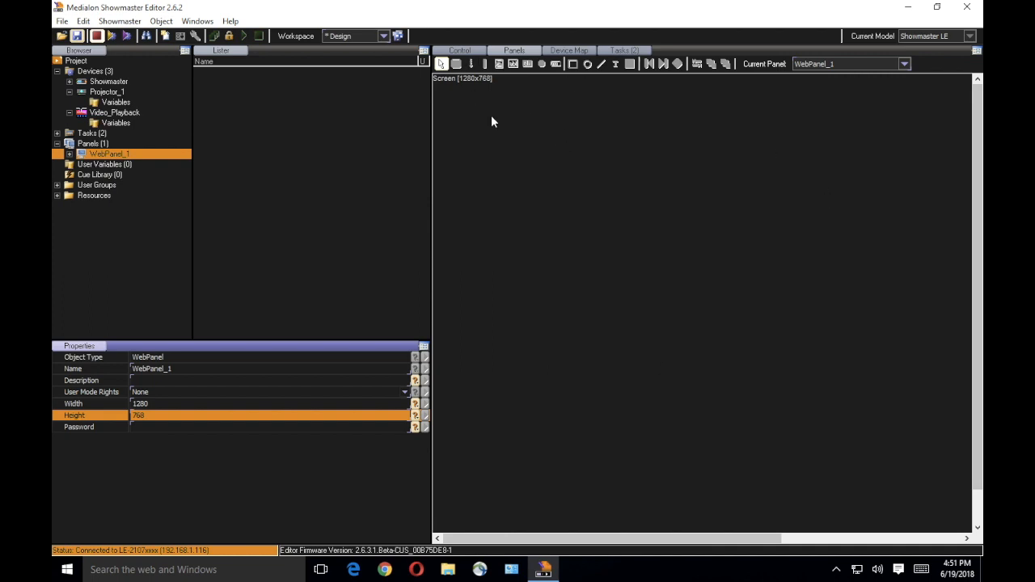
- Add UserScreen_1 to the panel, nudge it slightly, and change its window style
right_click(494, 121)
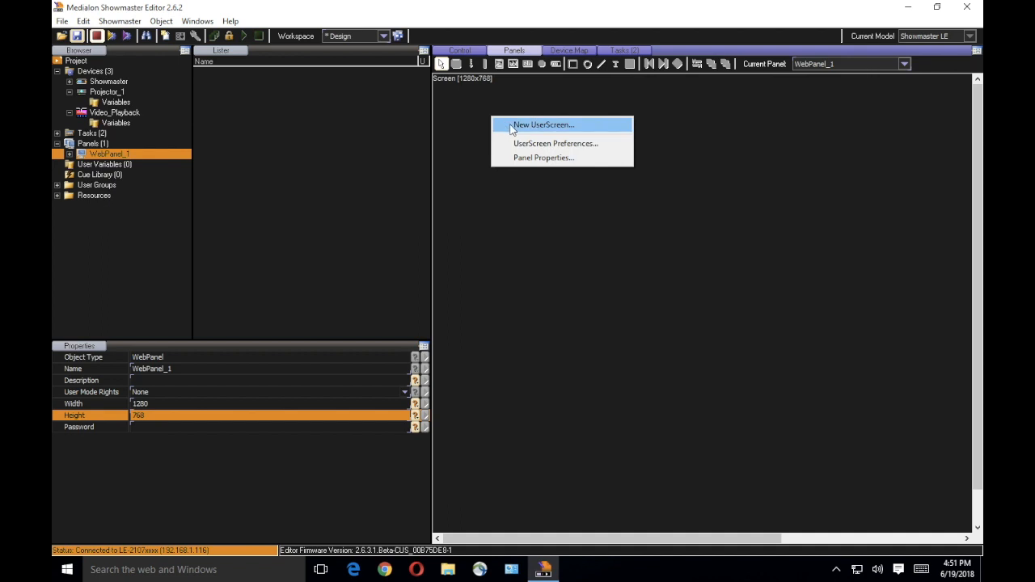
left_click(543, 125)
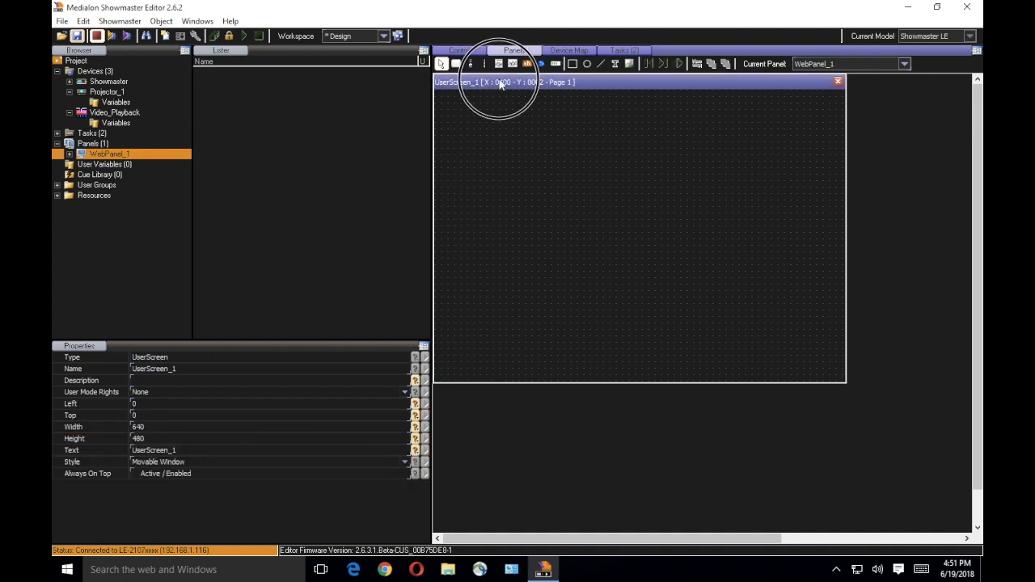
left_click_drag(501, 82, 499, 87)
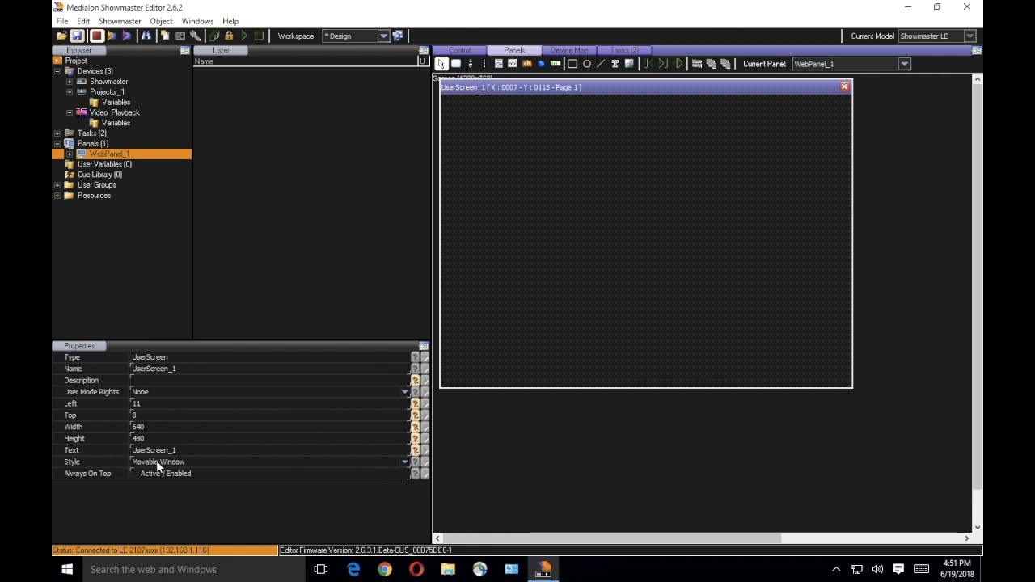
left_click(402, 463)
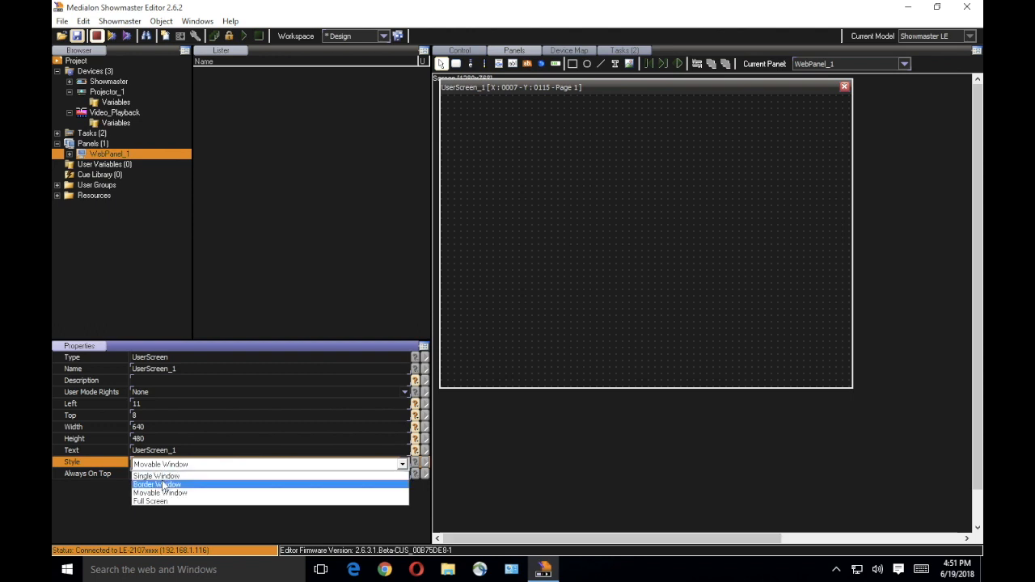
mouse_move(150, 502)
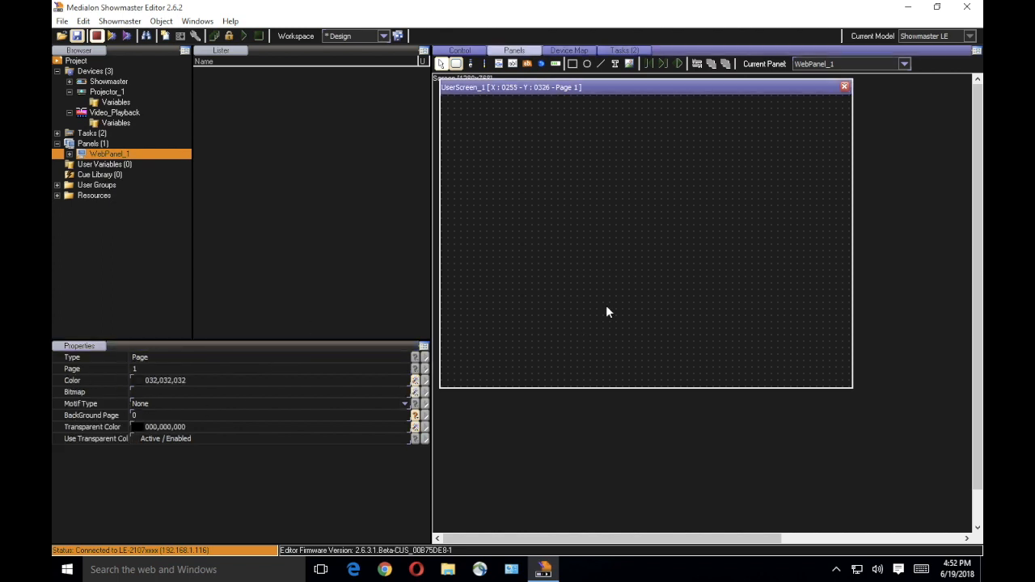
- Give UserScreen_1 a dark blue background and add a green 'Play Show' button
left_click(158, 380)
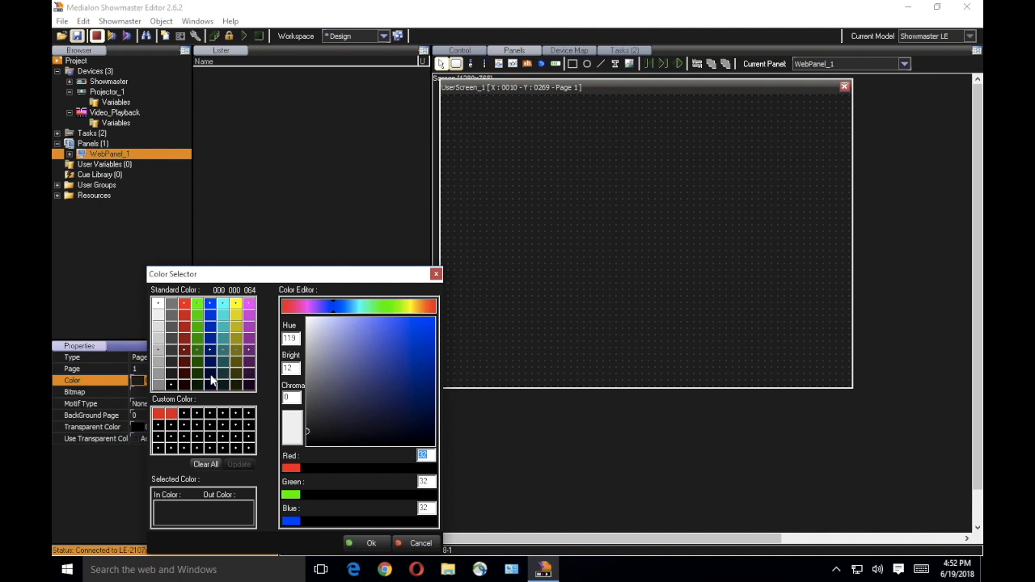
left_click(372, 543)
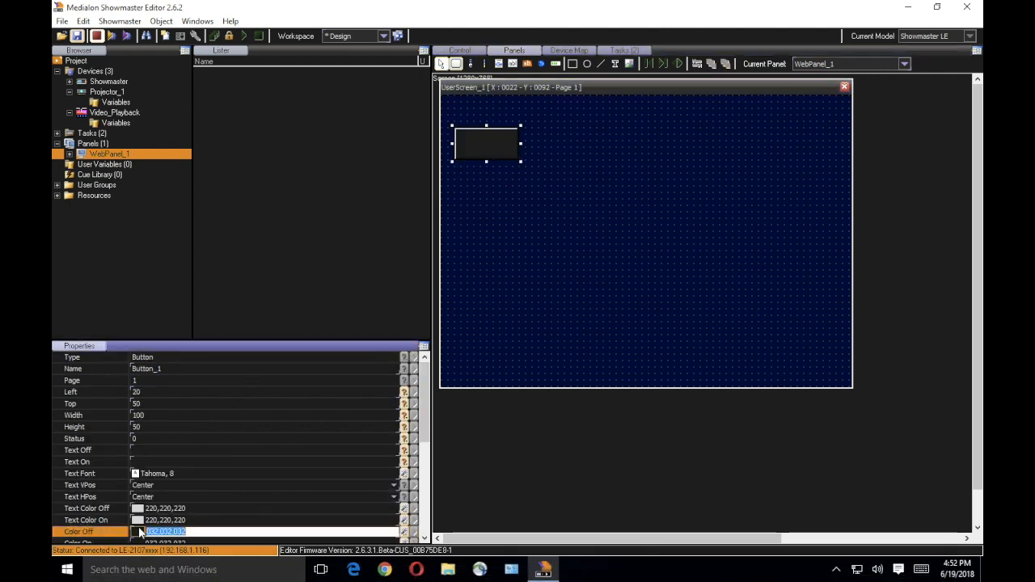
left_click(165, 531)
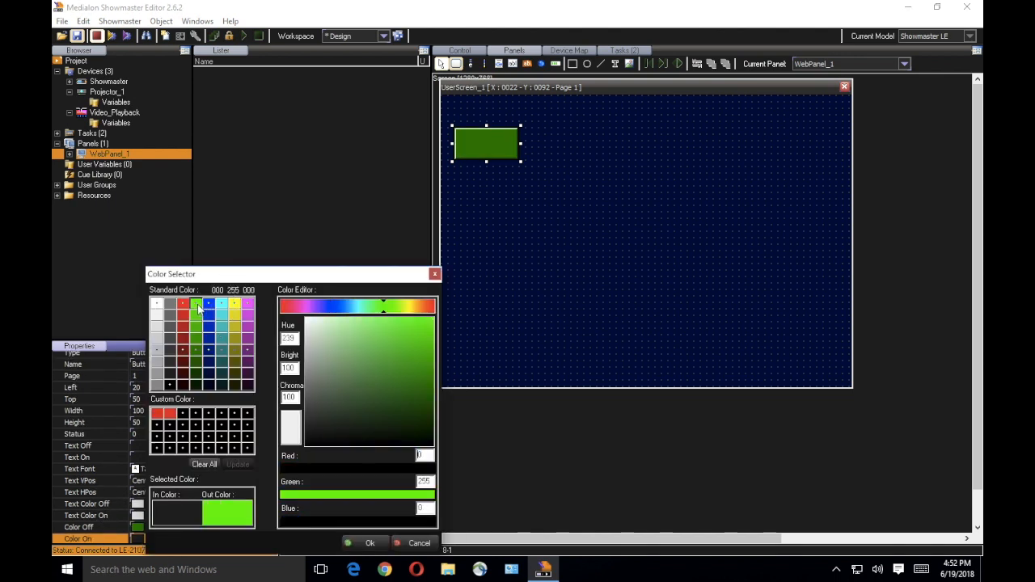
left_click(369, 543)
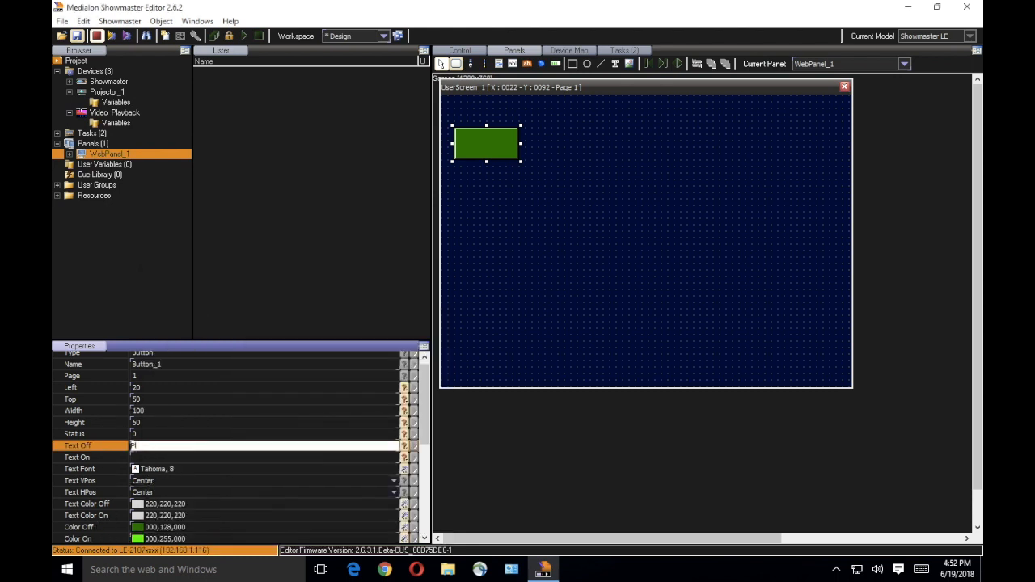
type("Play Show")
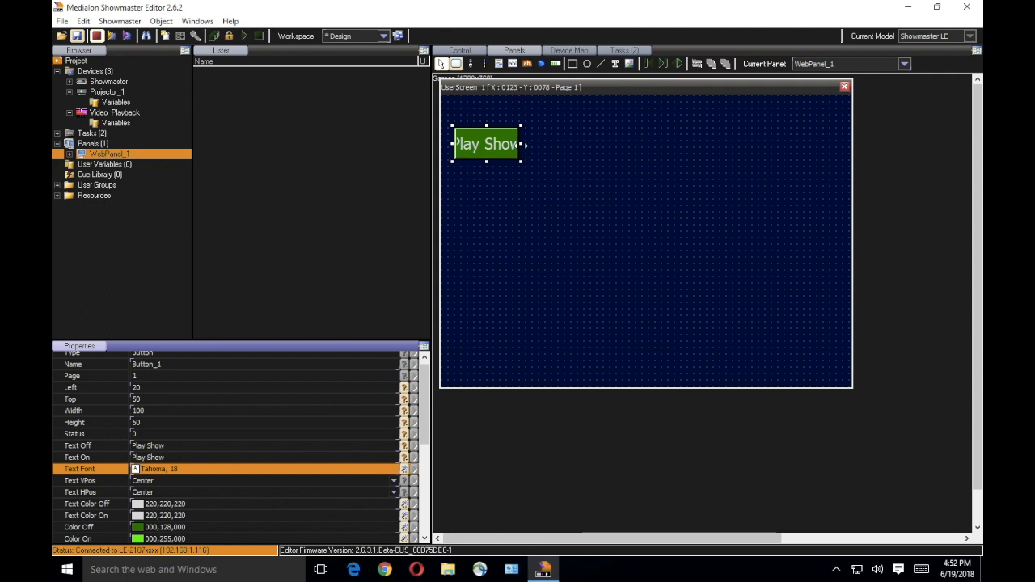
left_click(574, 153)
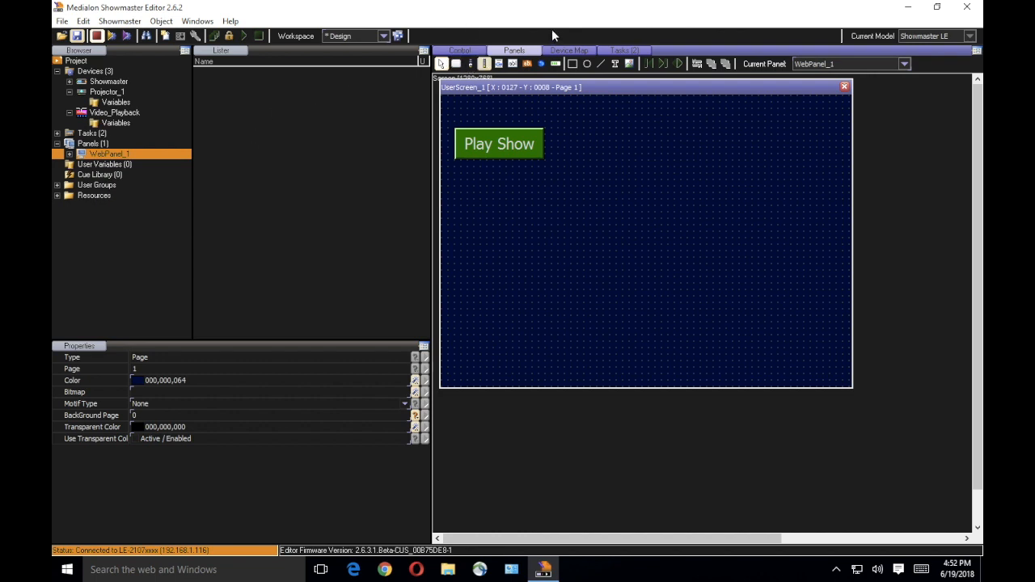
mouse_move(541, 64)
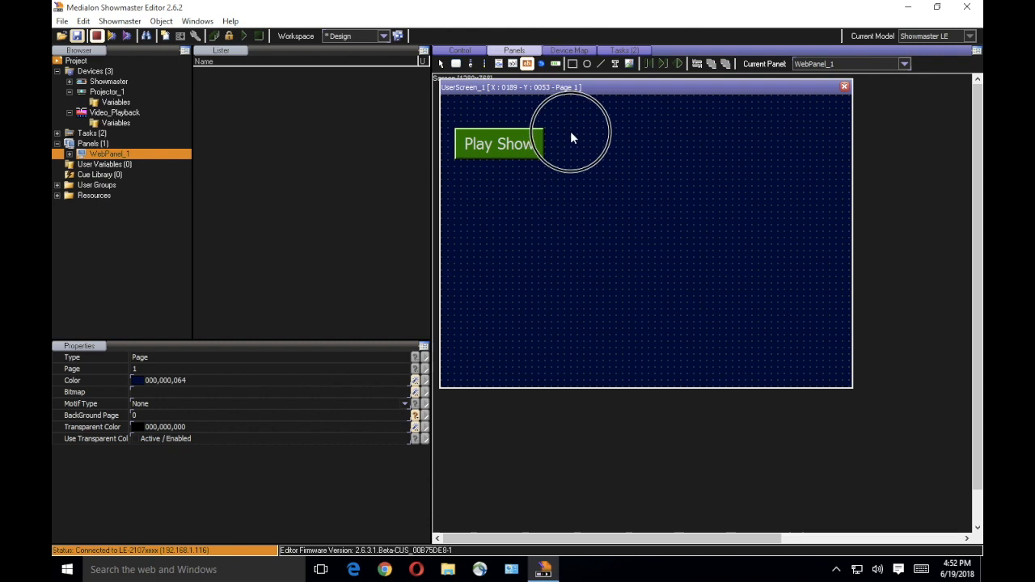
- Draw the td_Show_Timecode display beside Play Show and list Task_1's variables
left_click_drag(557, 126, 637, 155)
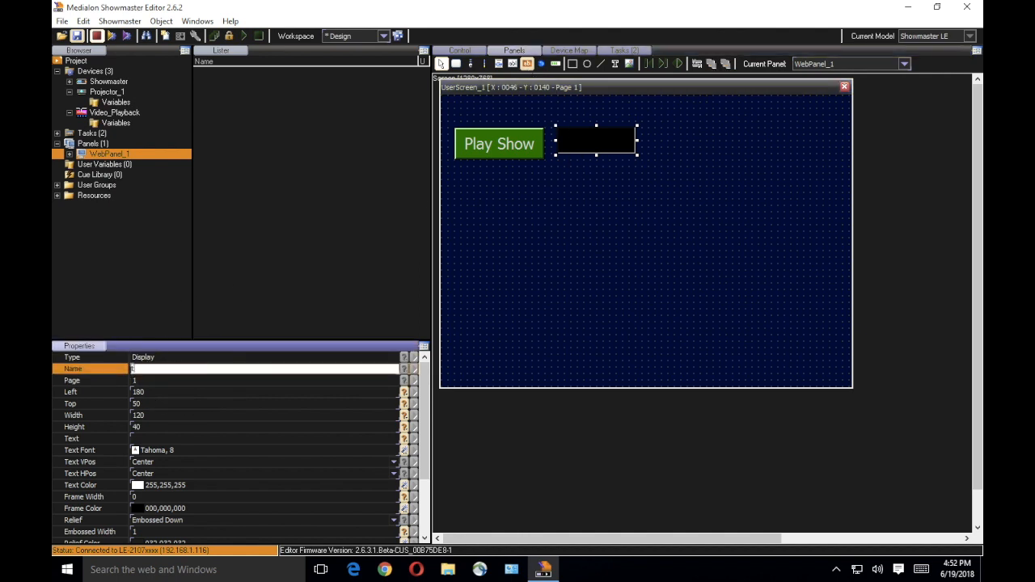
type("td_Show_Timecode")
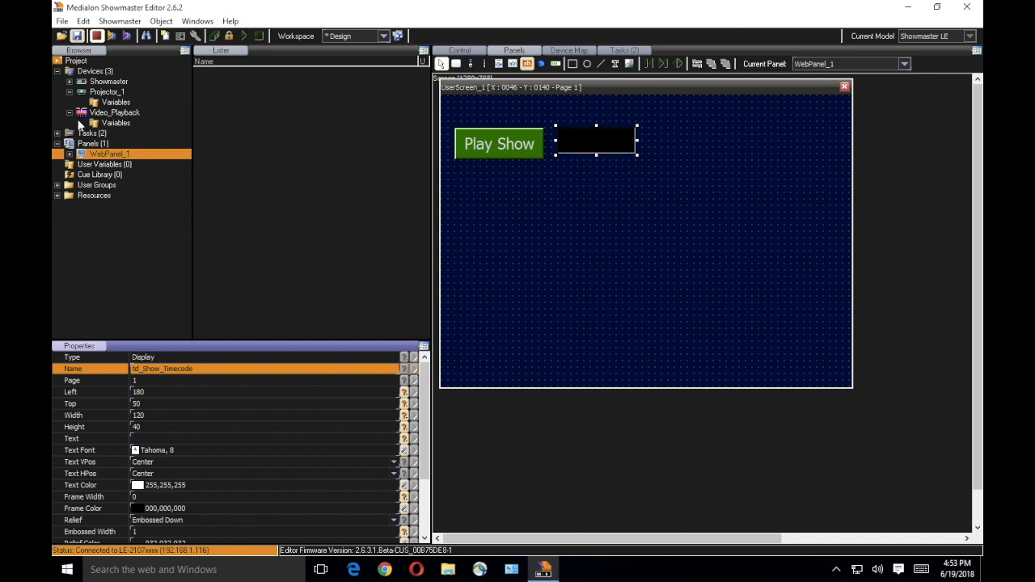
left_click(57, 133)
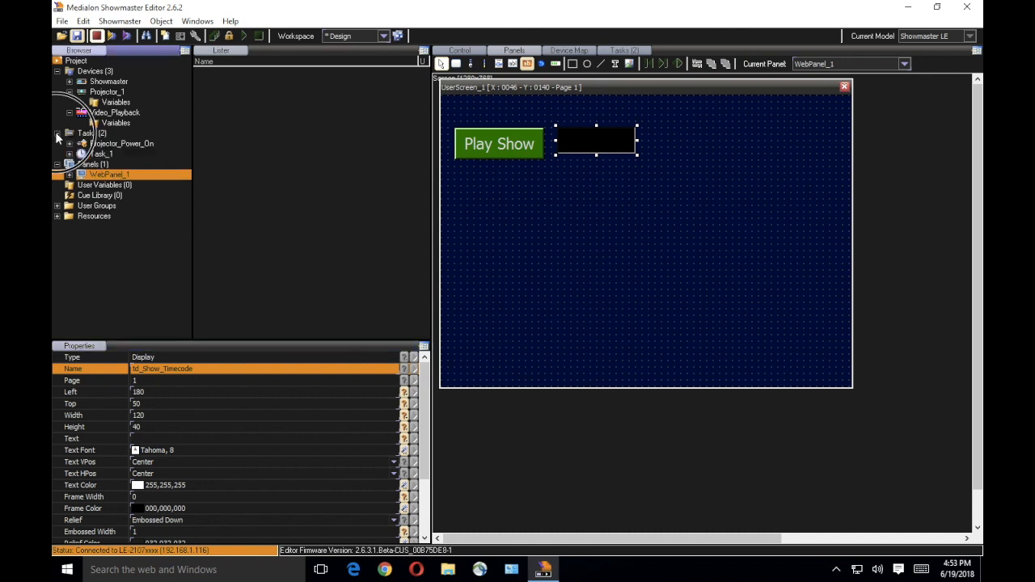
left_click(70, 154)
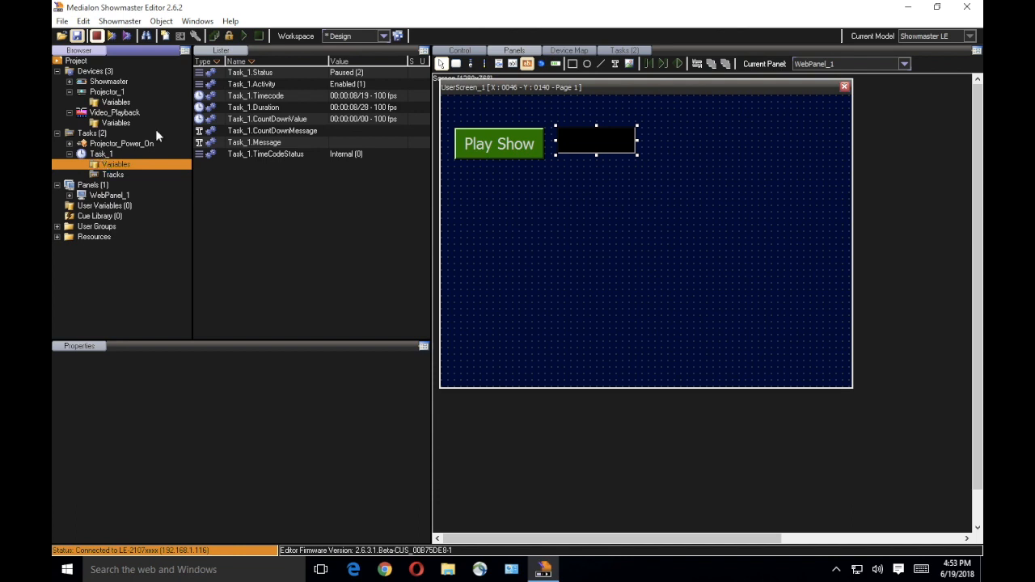
- Link Task_1.Timecode to td_Show_Timecode and inspect the fill task's Expression cue
left_click(255, 95)
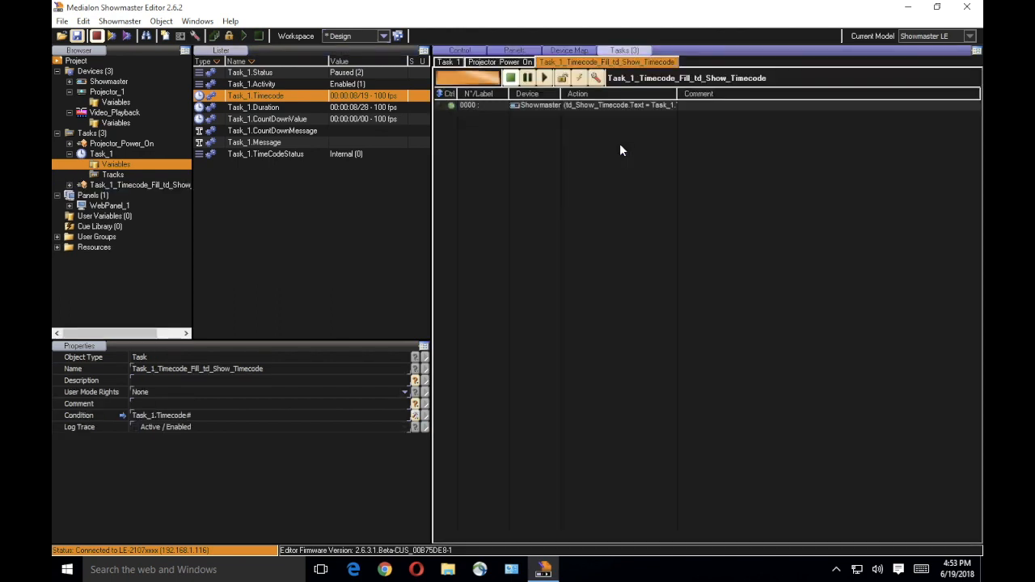
left_click(514, 51)
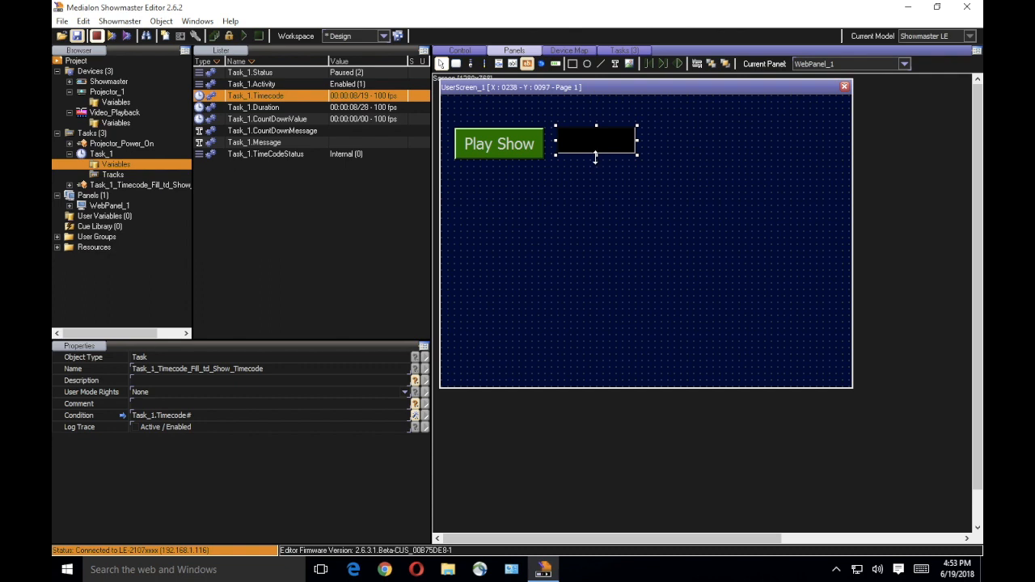
left_click(623, 50)
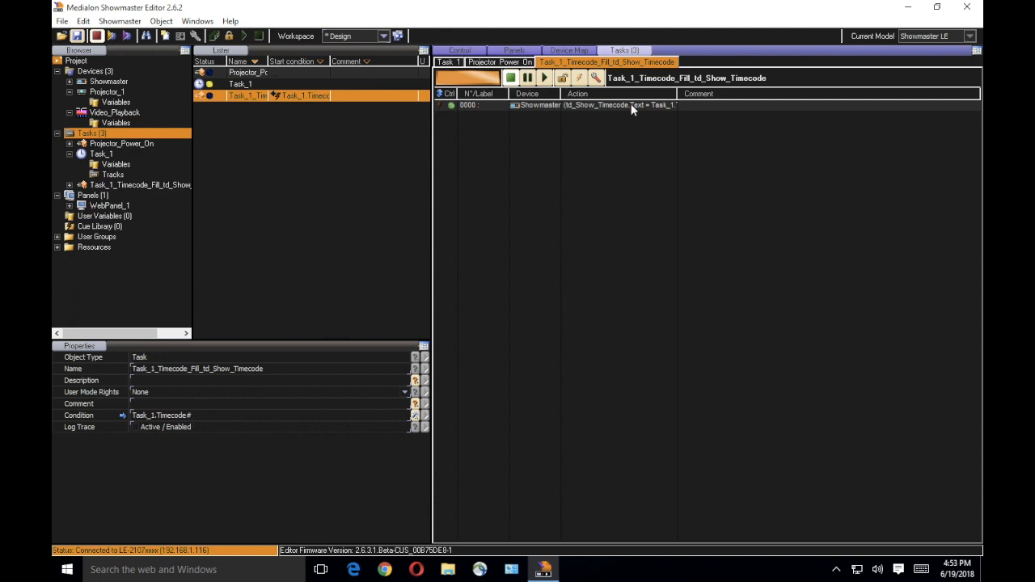
left_click(566, 105)
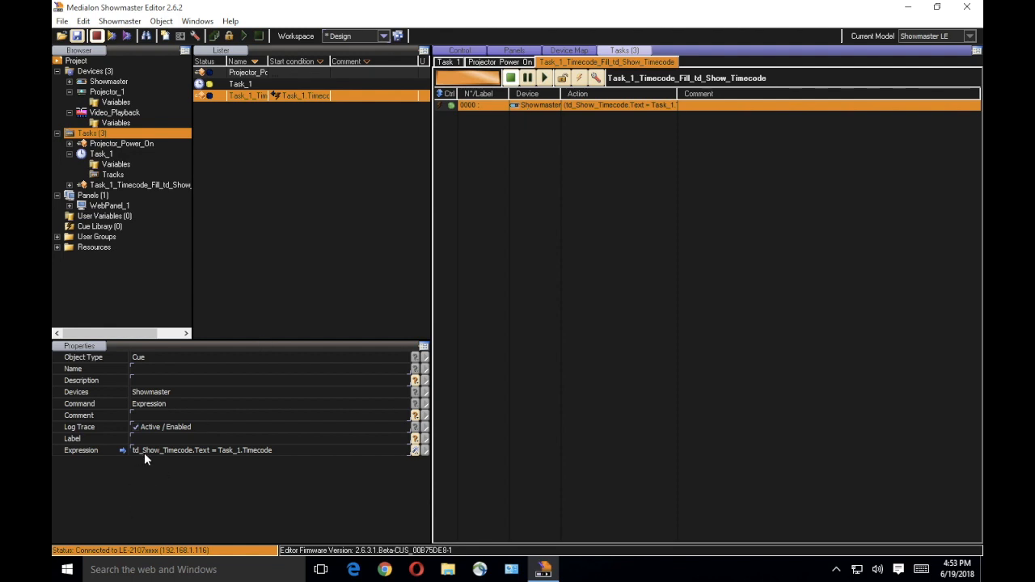
mouse_move(209, 457)
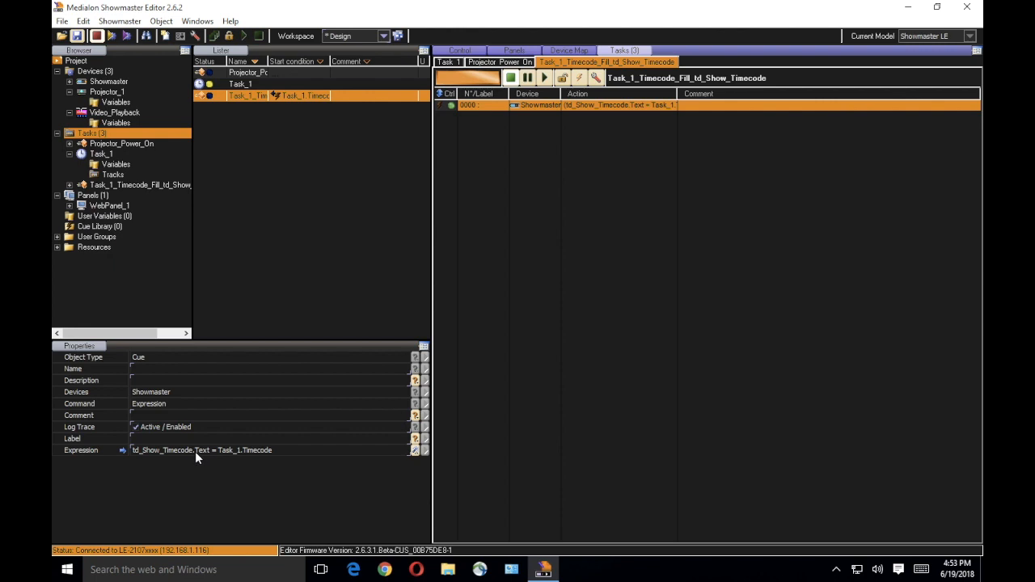
mouse_move(138, 457)
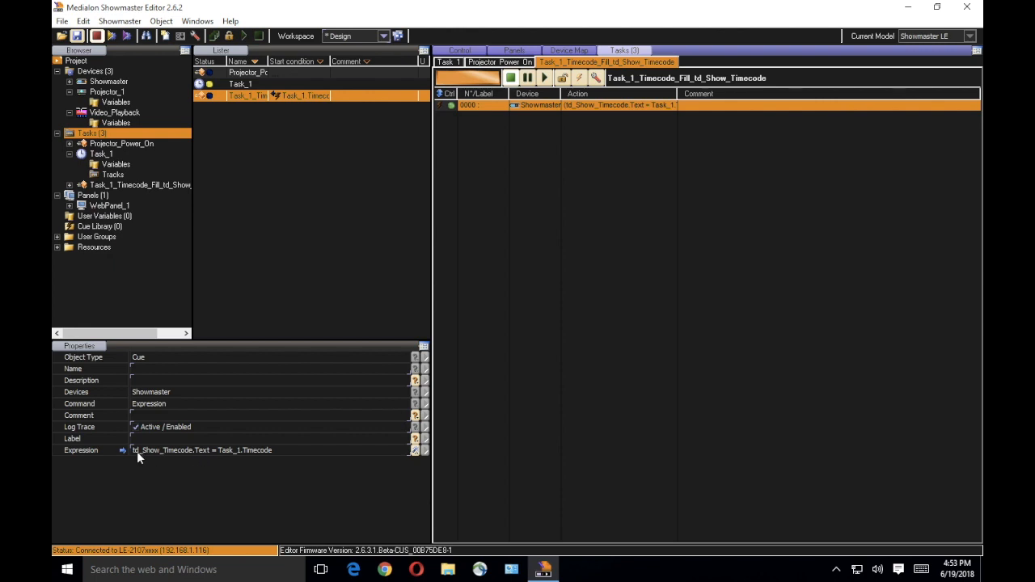
mouse_move(217, 458)
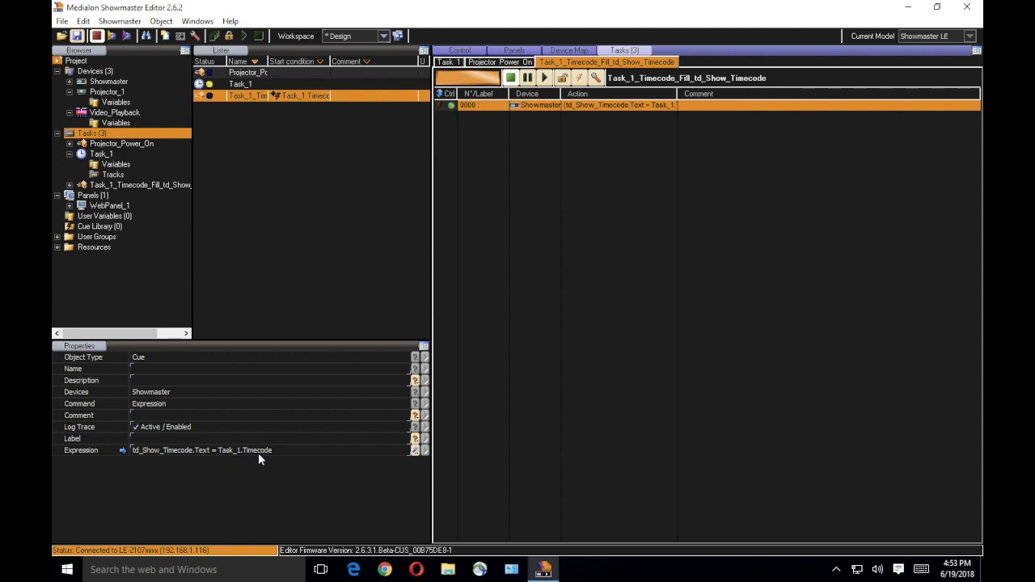
mouse_move(243, 458)
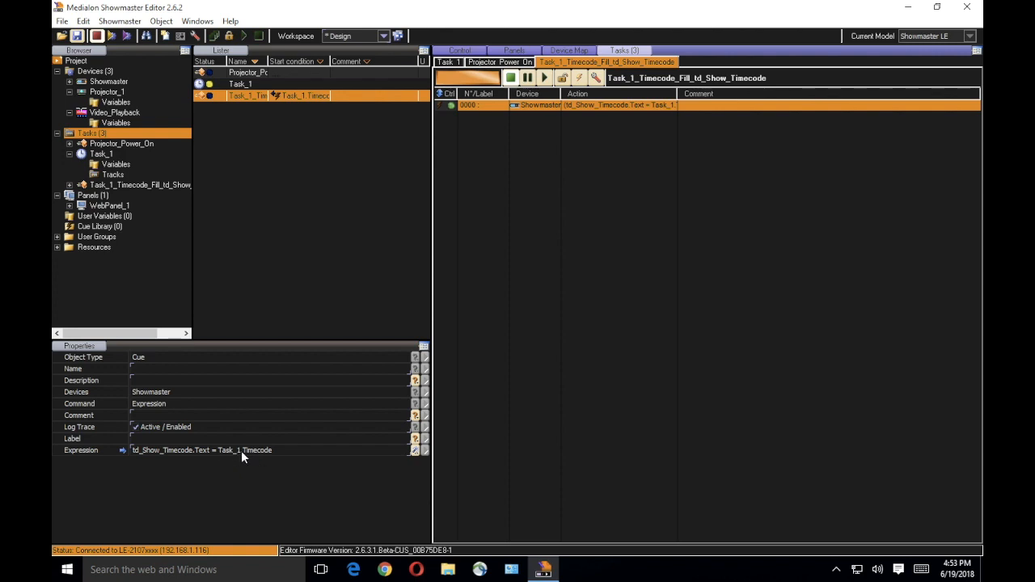
left_click(515, 51)
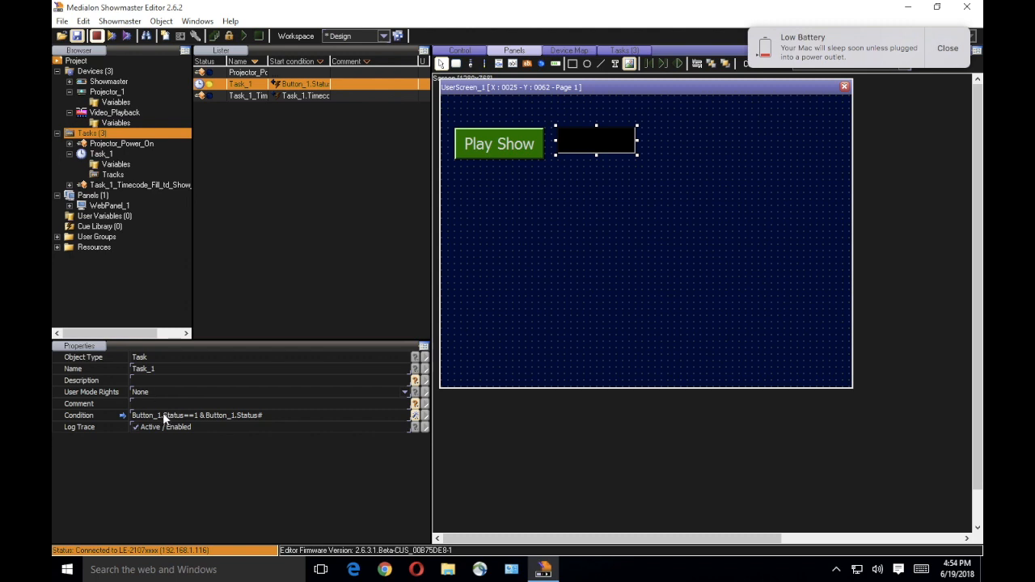
mouse_move(223, 430)
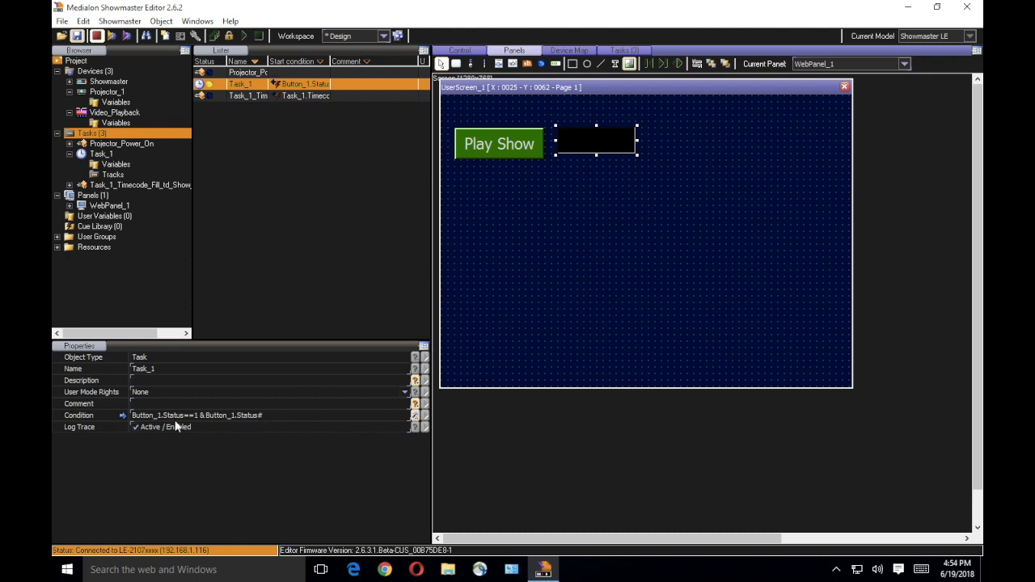
mouse_move(249, 426)
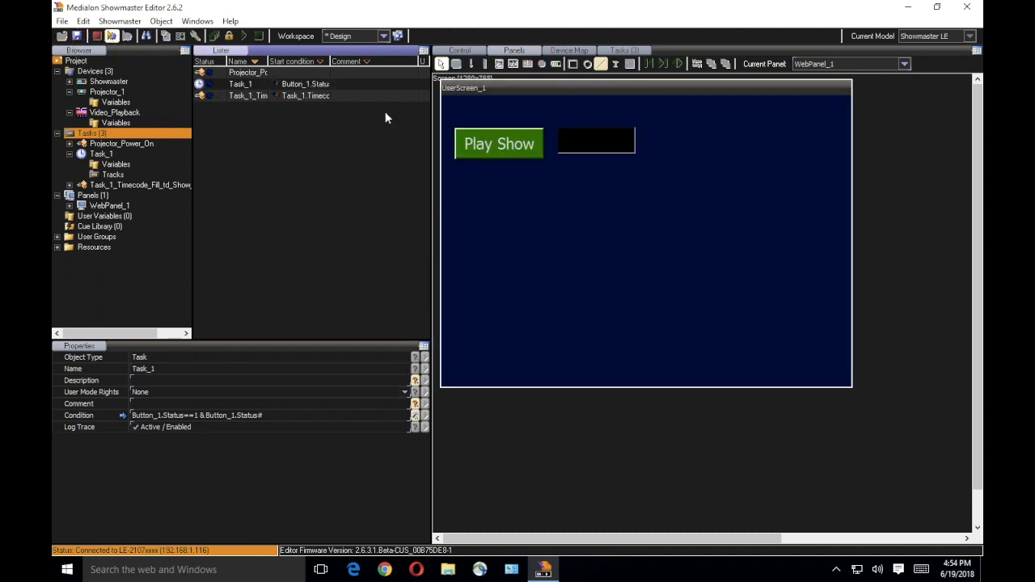
- Press Play Show on the running panel to start Task_1, then return to Panels
left_click(498, 143)
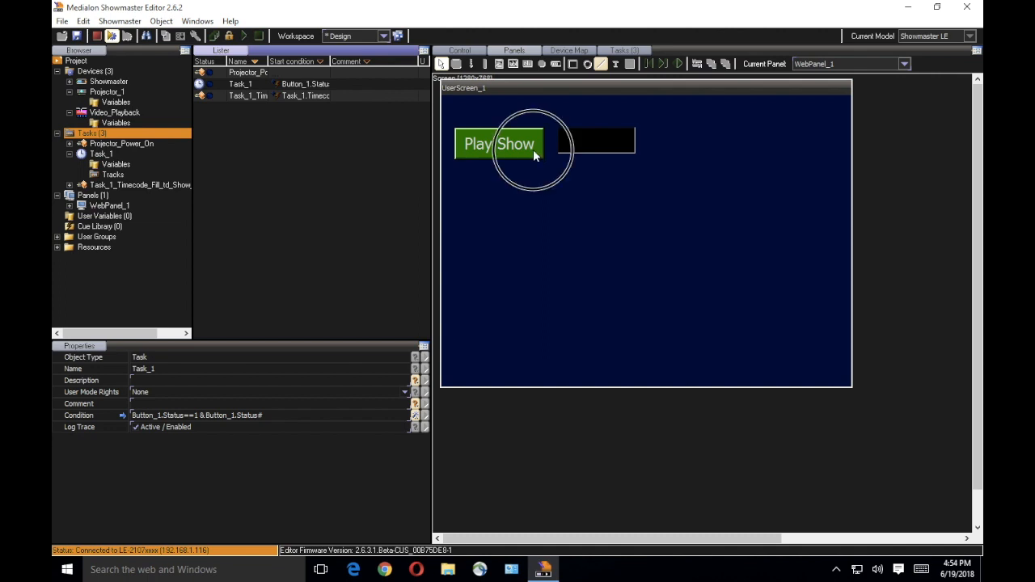
left_click(498, 143)
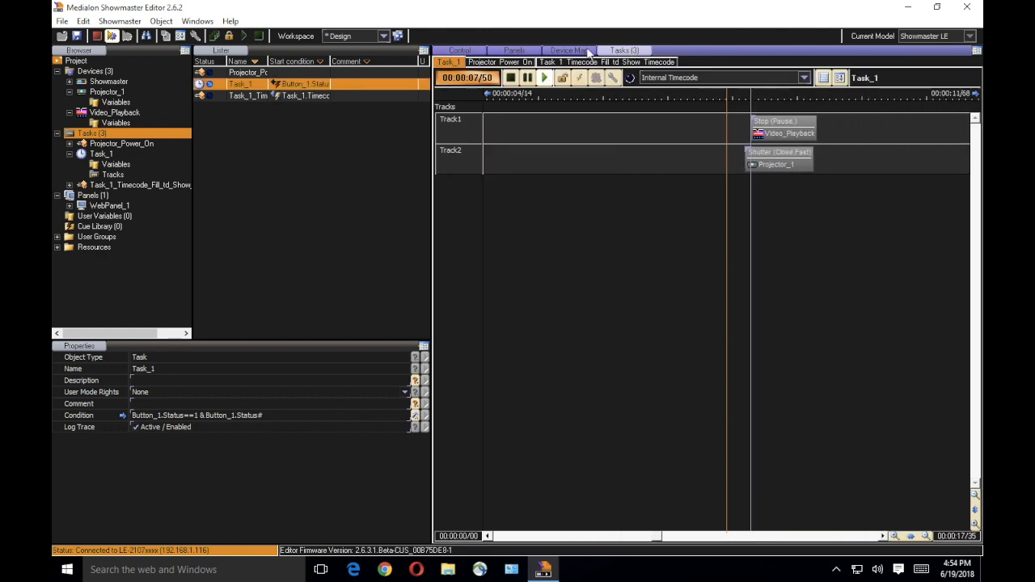
left_click(514, 50)
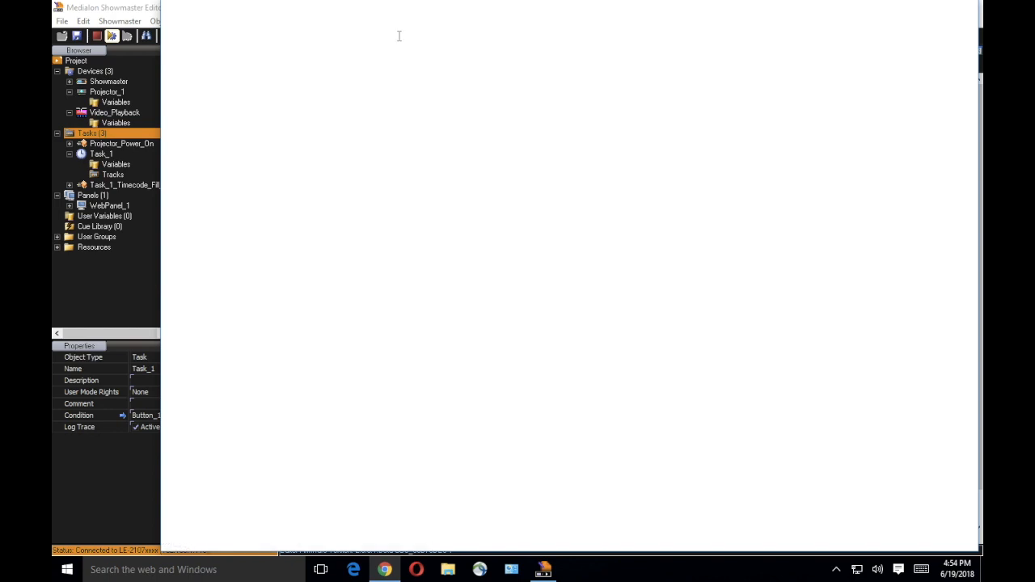
mouse_move(387, 97)
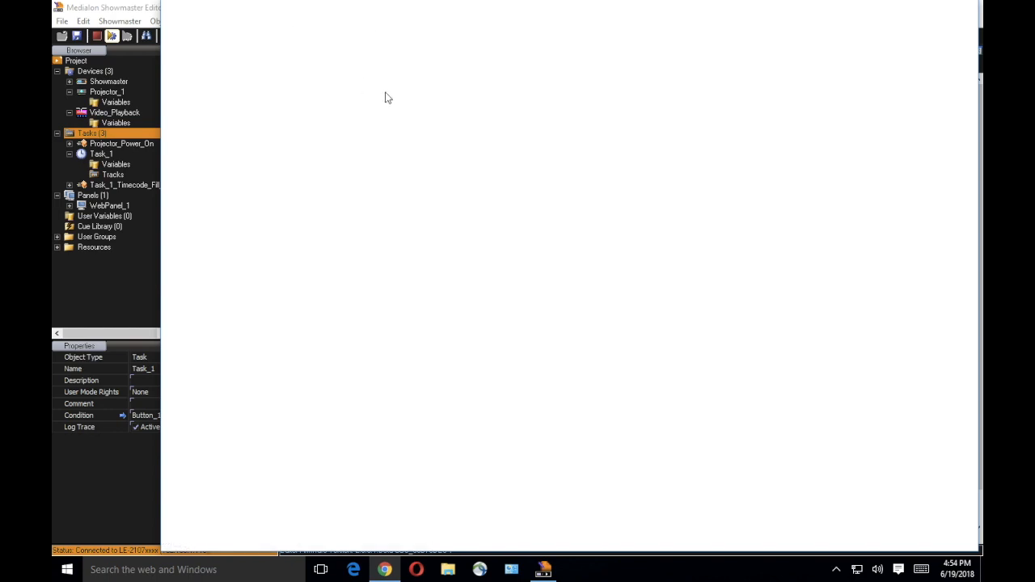
- Connect Chrome to WebPanel_1 at 127.0.0.1, then return to the Showmaster Editor
type("217")
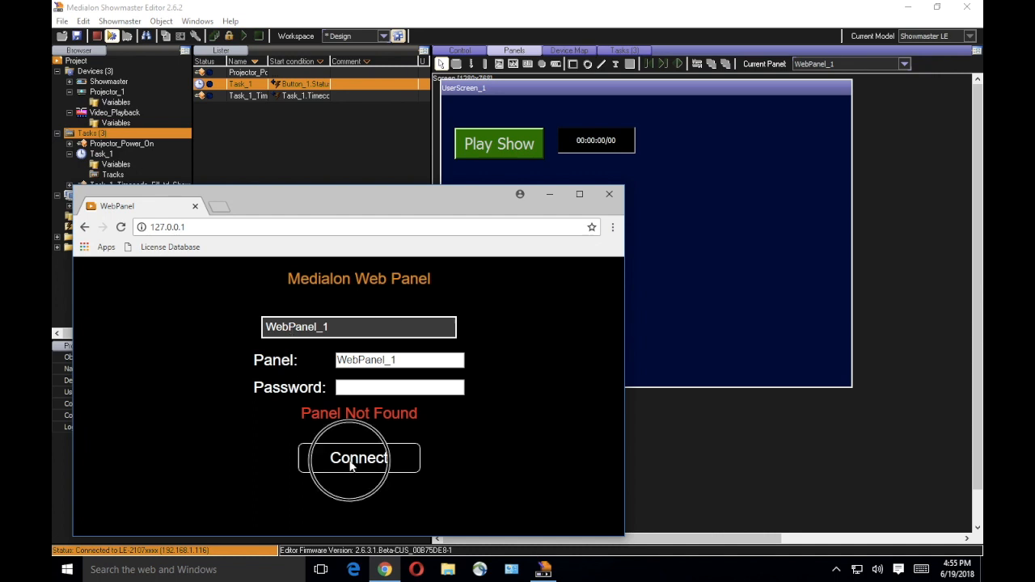
left_click(359, 457)
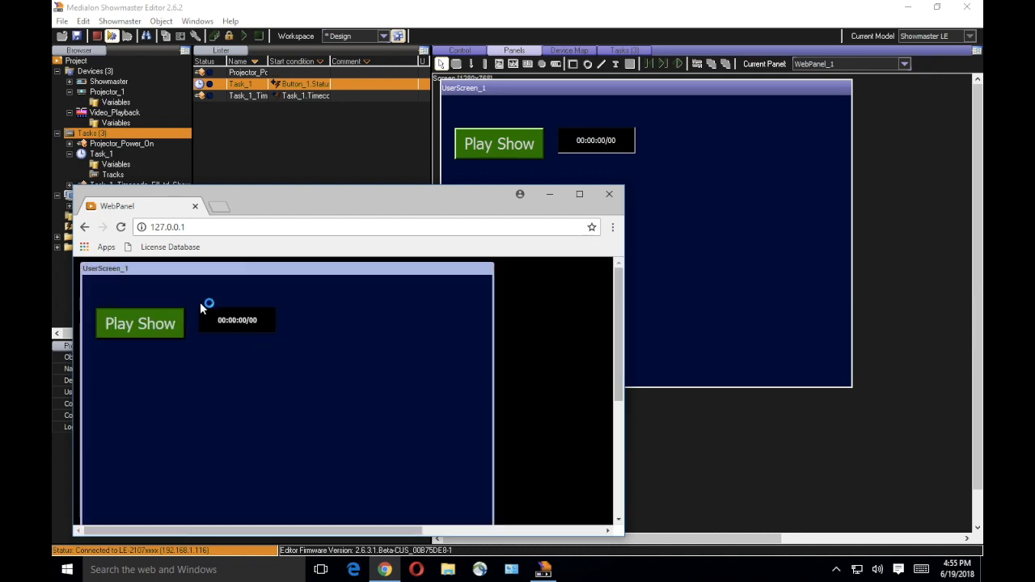
mouse_move(206, 365)
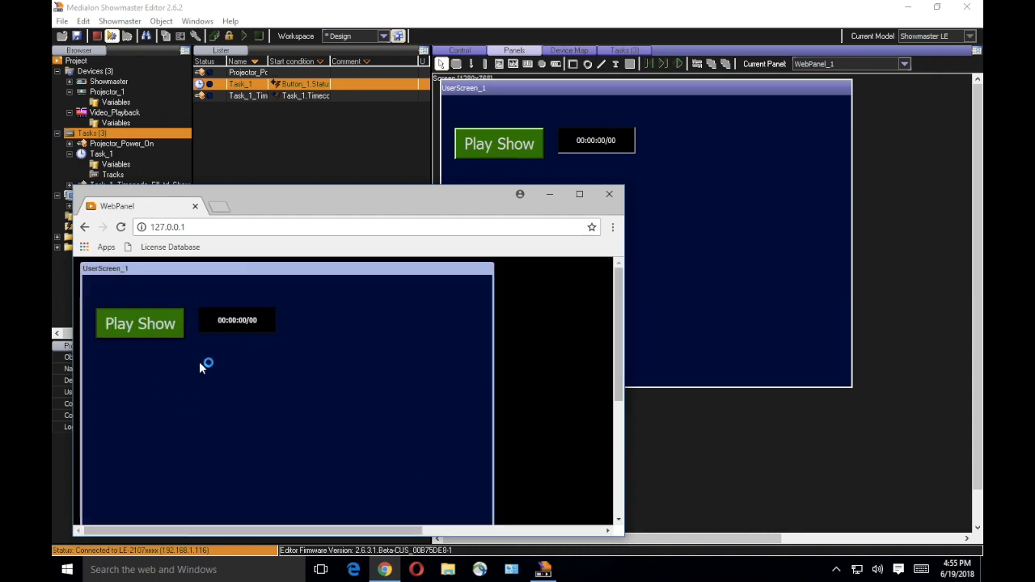
left_click(139, 323)
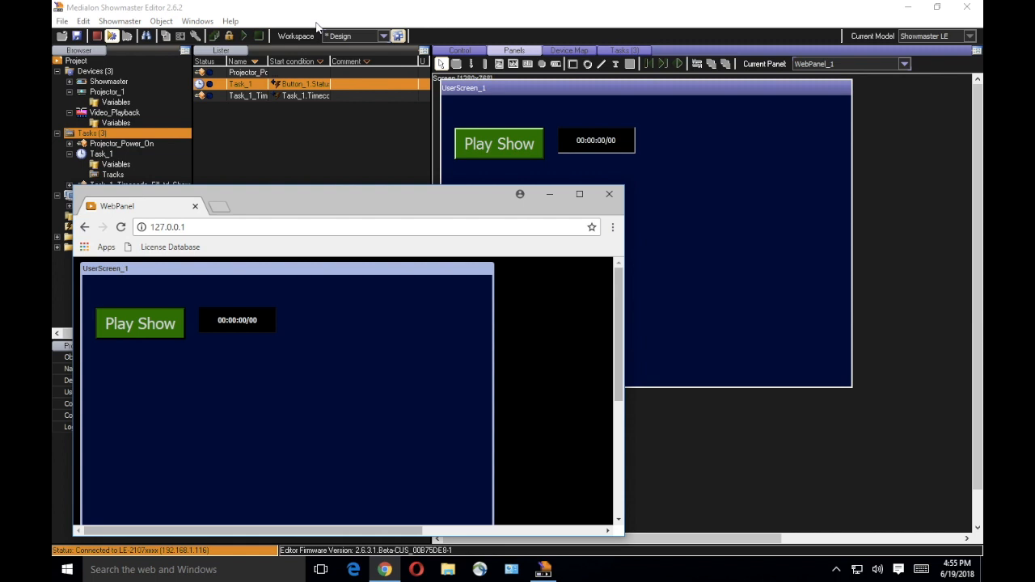
left_click(609, 194)
type("bt_Projector_On")
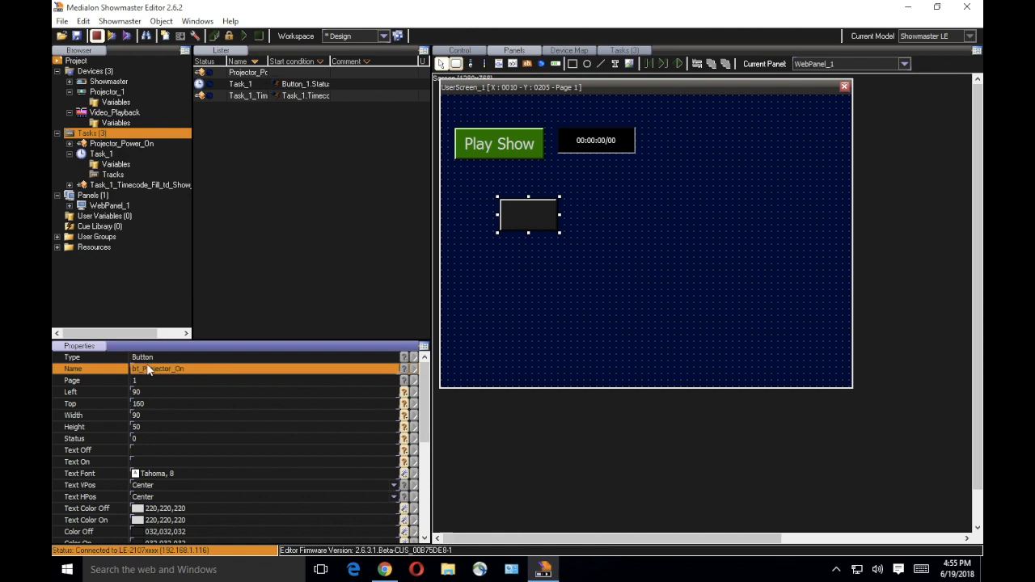
mouse_move(268, 61)
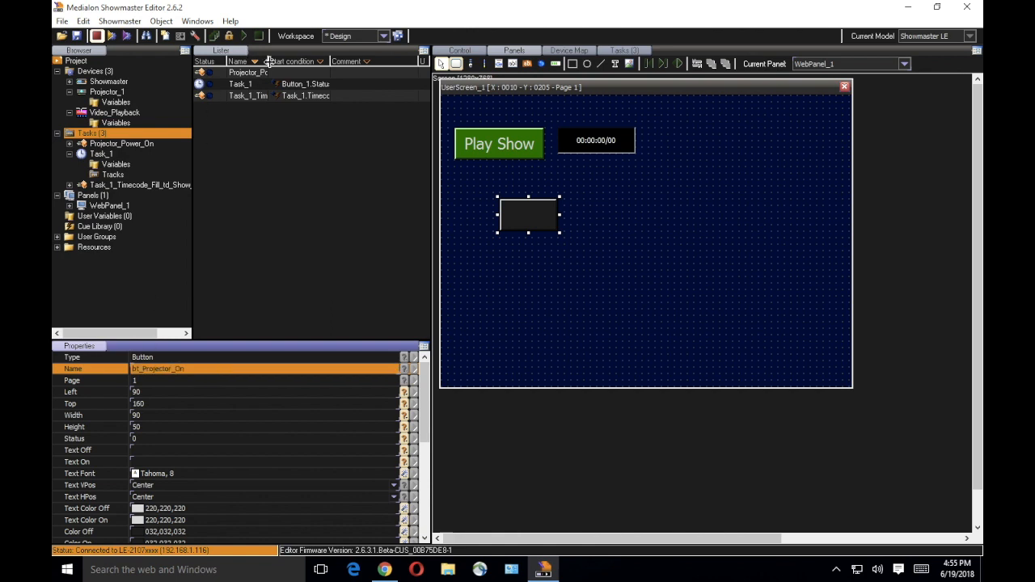
- Make bt_Projector_On start Projector_Power_On and label it 'Projector On'
left_click(251, 72)
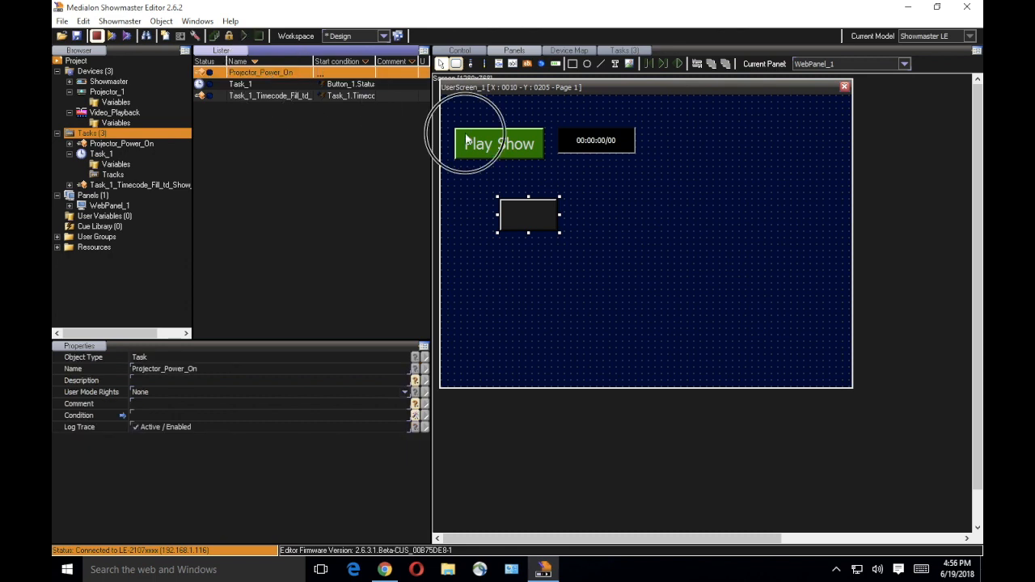
left_click(498, 144)
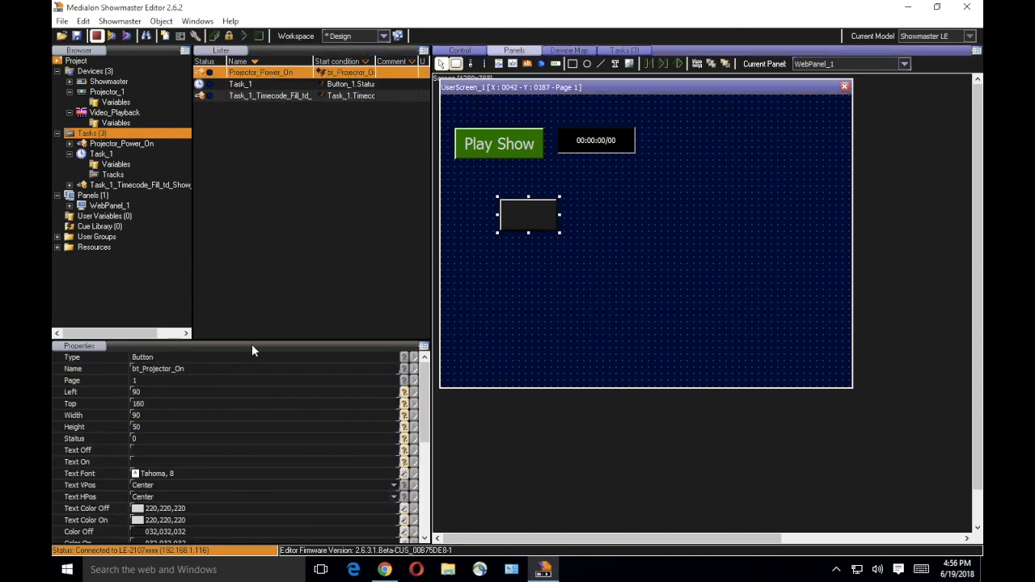
mouse_move(136, 493)
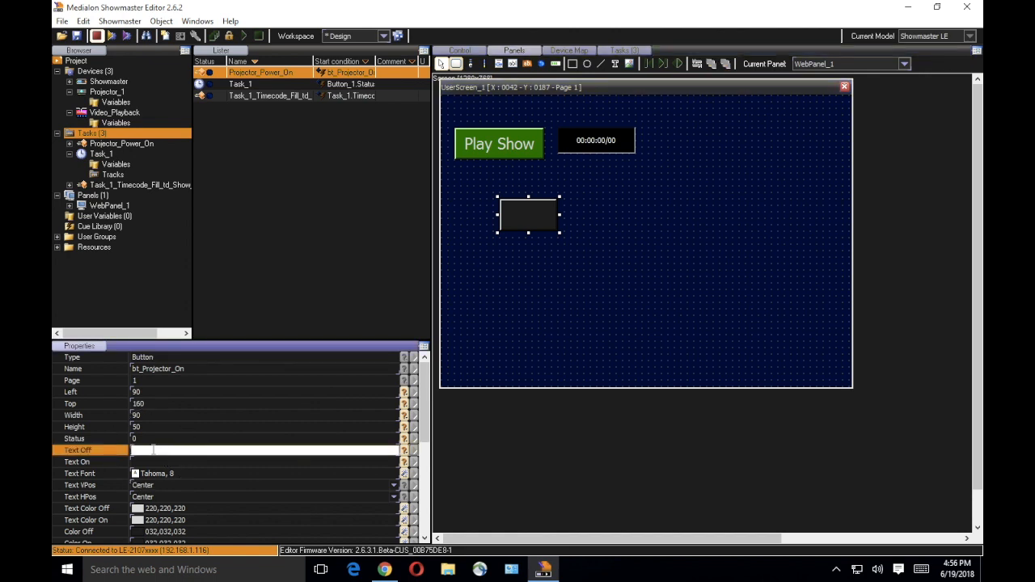
type("Proj")
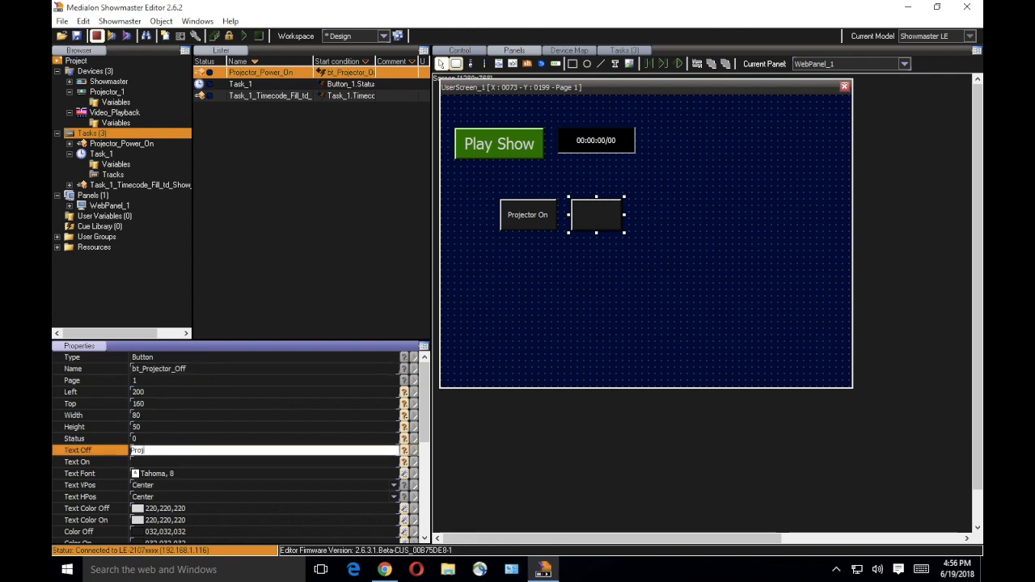
- Label the bt_Projector_Off button 'Projector Off'
type("Projector Off")
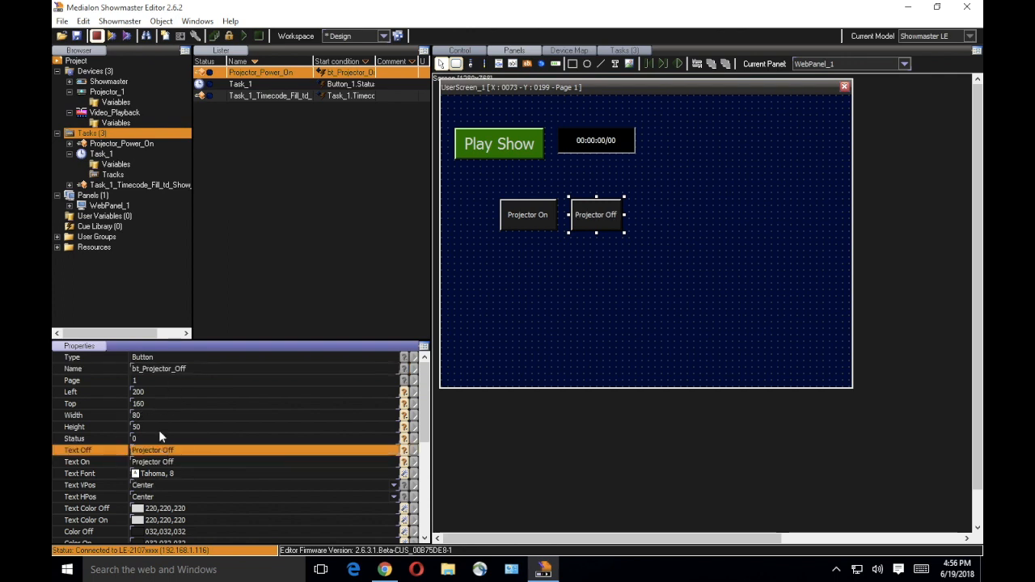
left_click(109, 81)
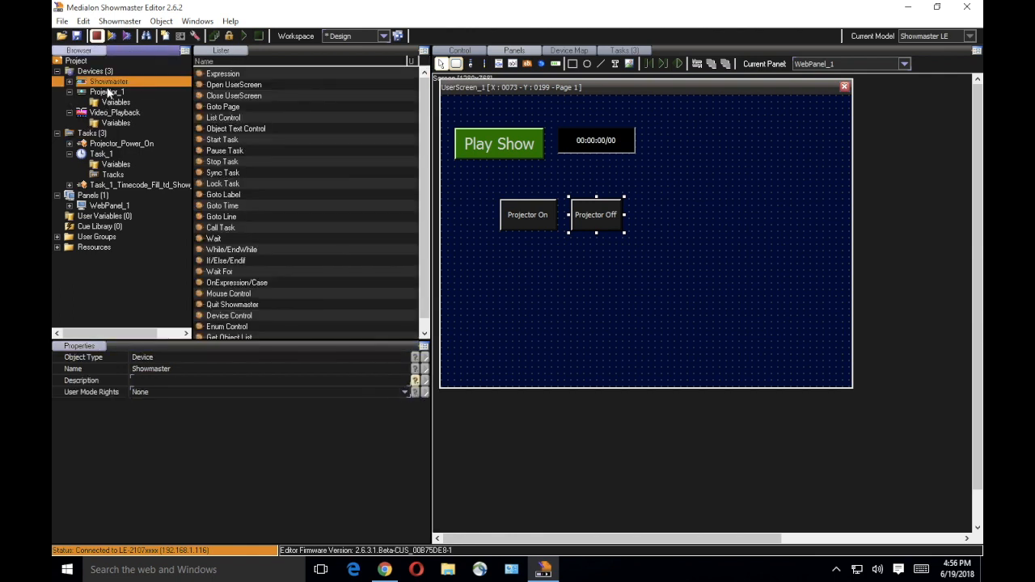
- Build the bt_Projector_OffClick task with Projector_1's Power command set to Off
left_click(106, 92)
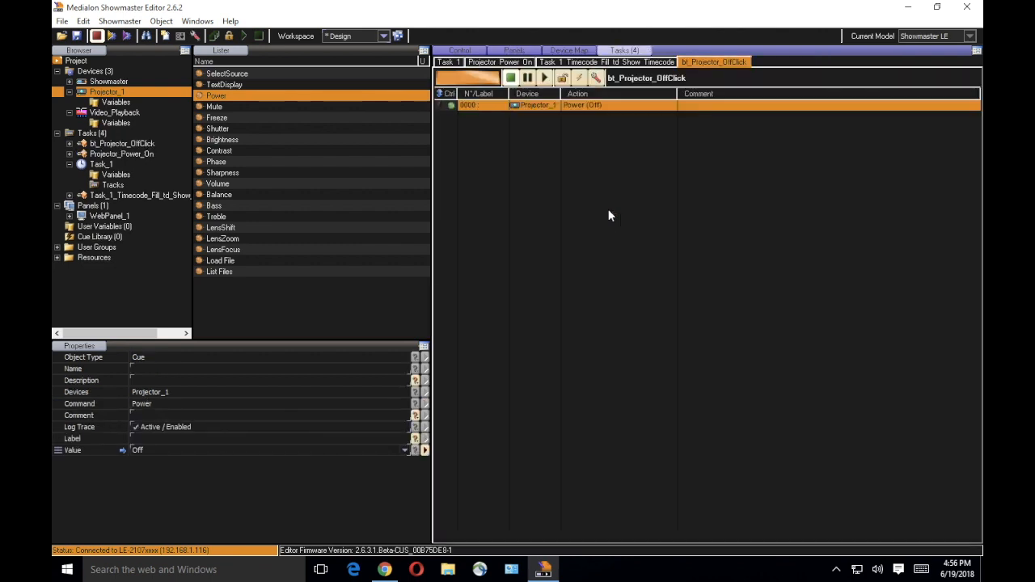
mouse_move(219, 105)
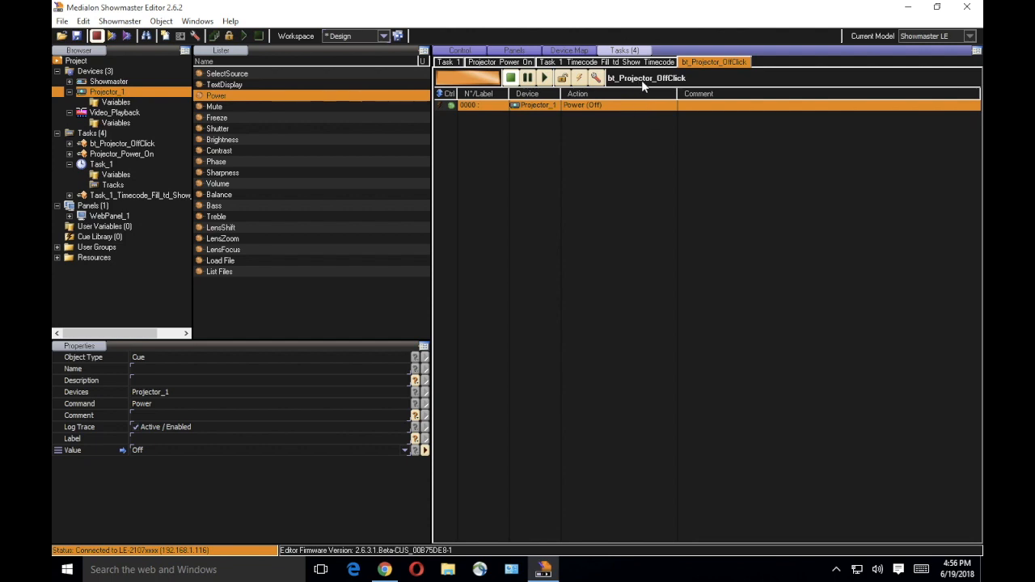
mouse_move(172, 493)
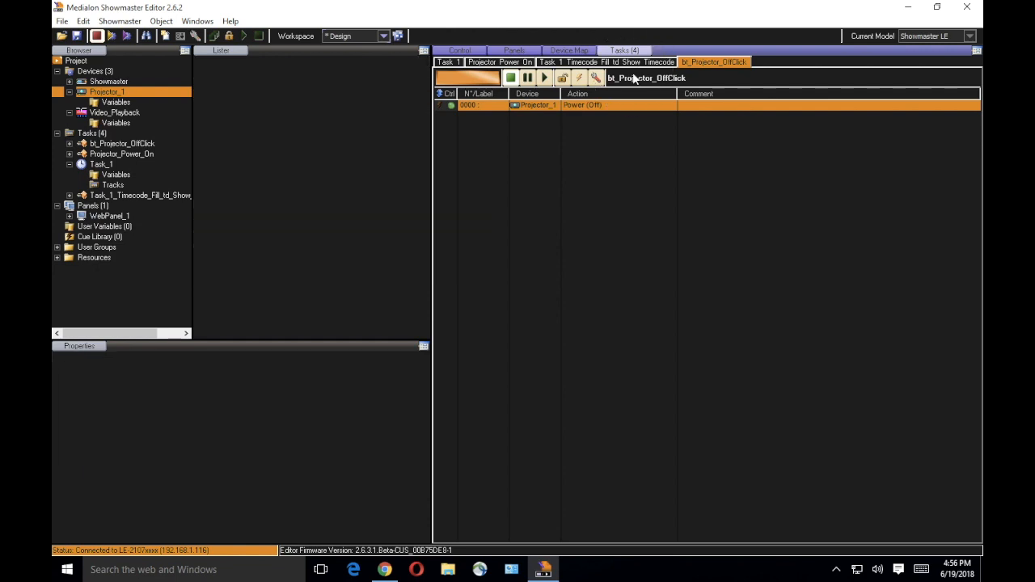
left_click(91, 133)
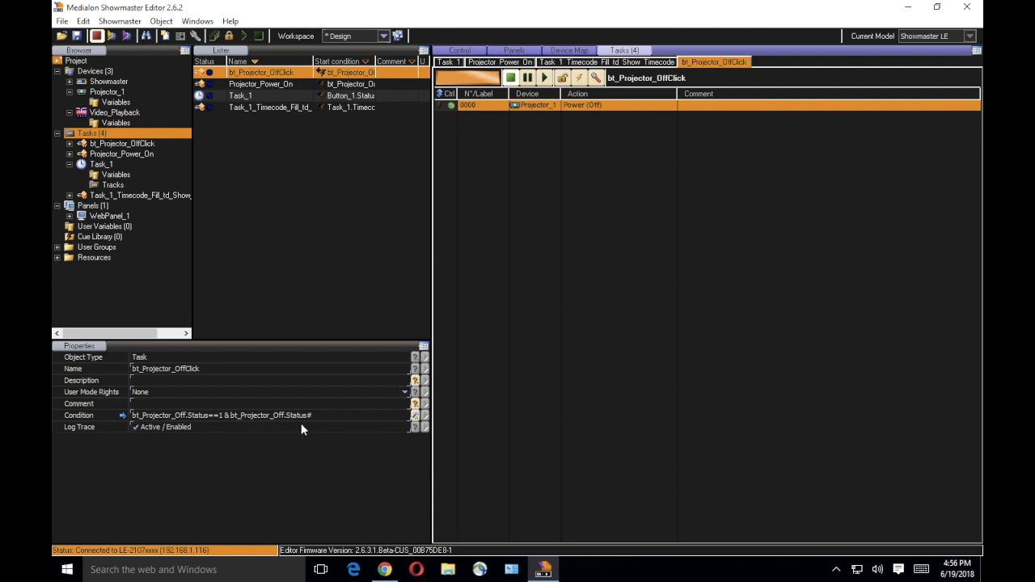
mouse_move(317, 426)
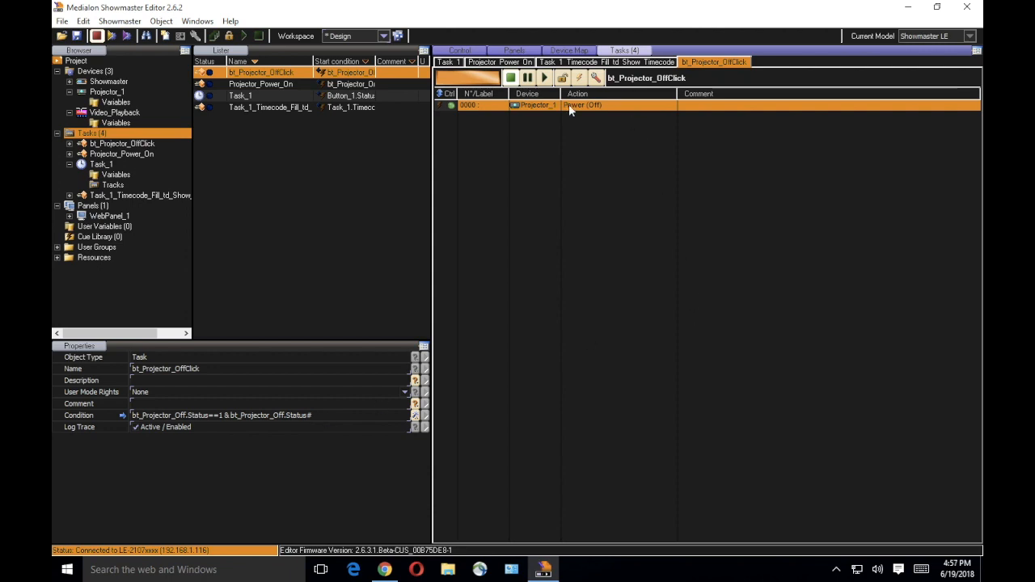
left_click(578, 105)
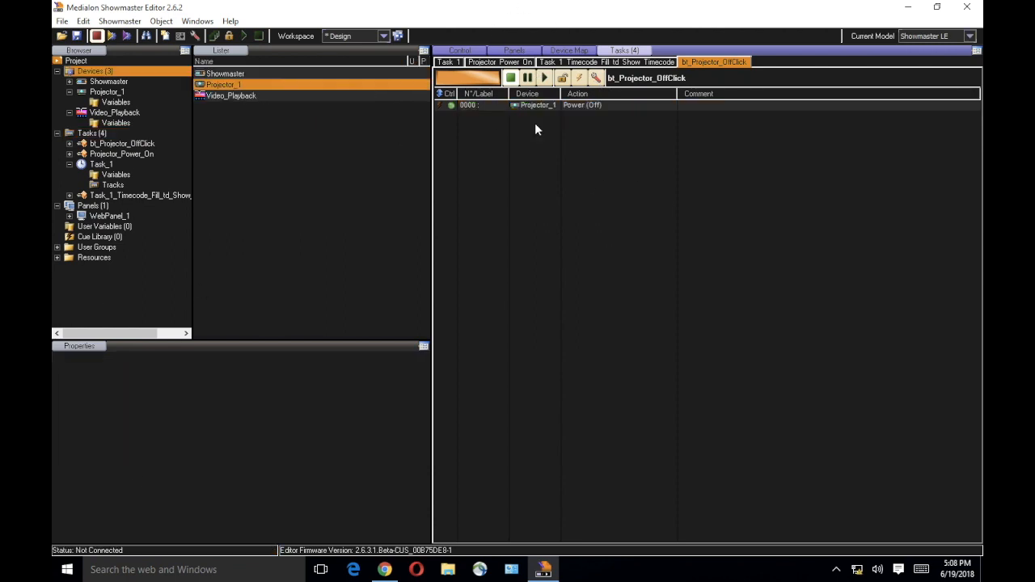
left_click(515, 51)
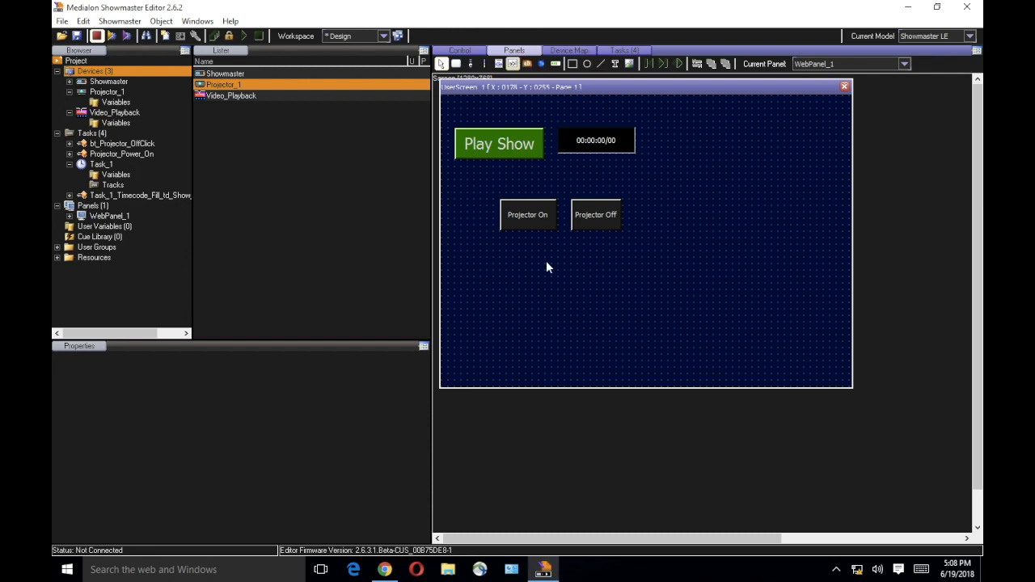
mouse_move(593, 222)
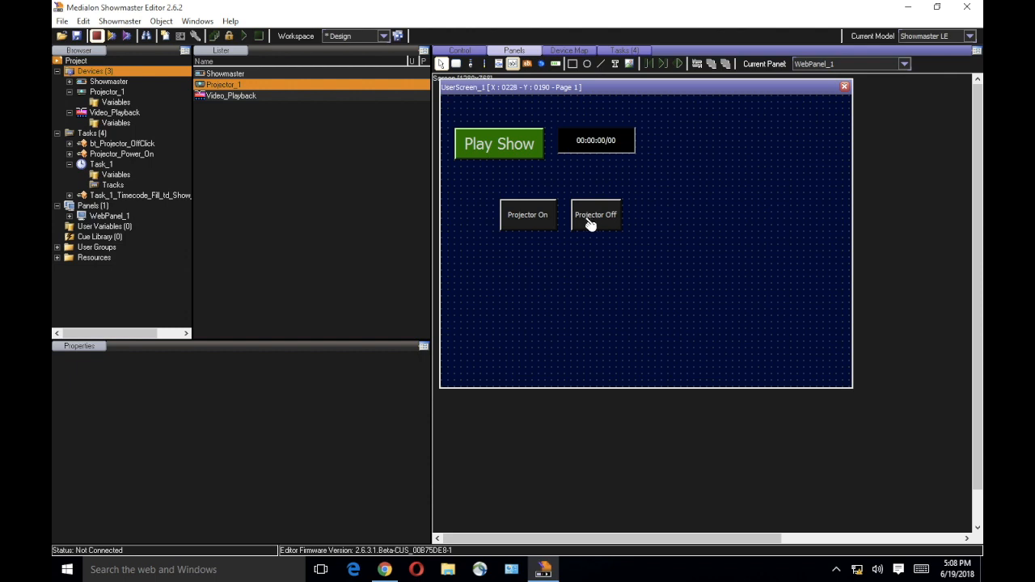
mouse_move(263, 103)
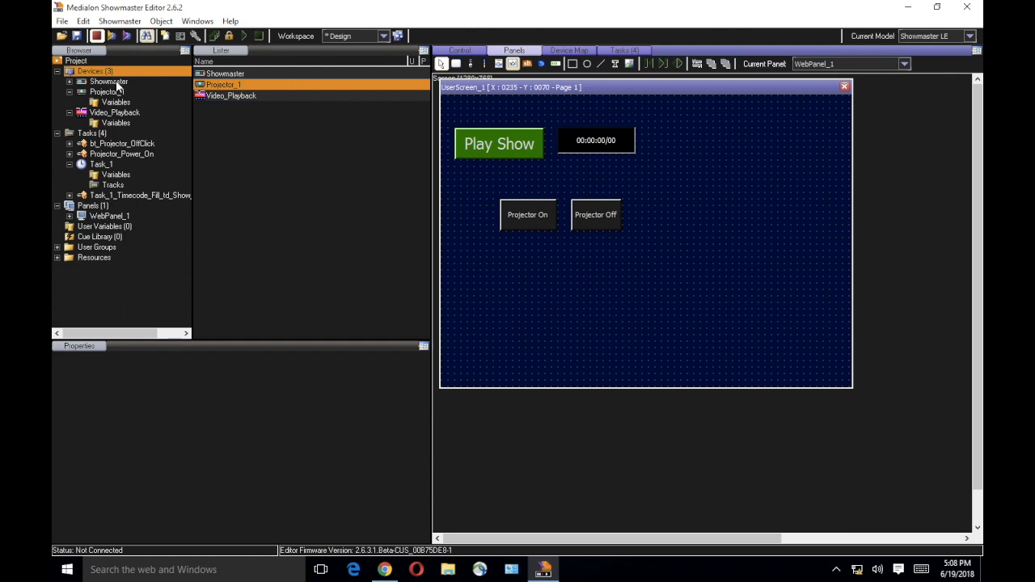
- Select the Showmaster device and begin creating a new device under Devices
left_click(108, 81)
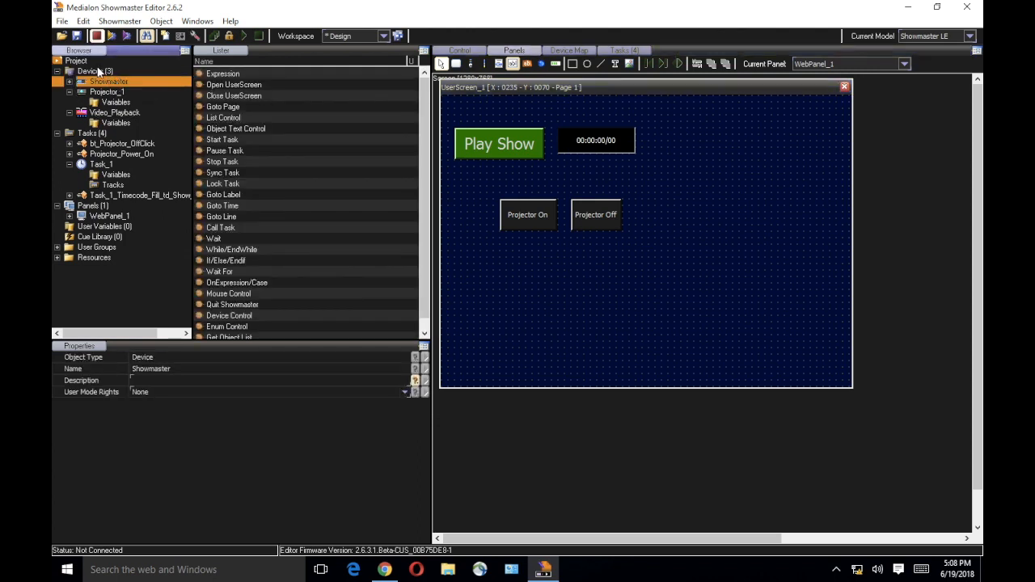
right_click(90, 70)
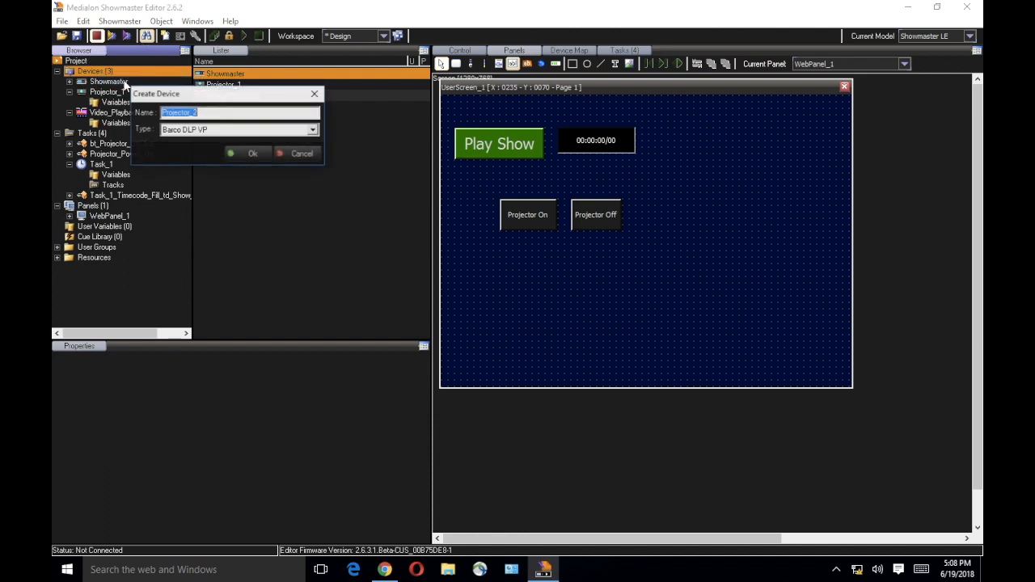
- Create Projector_2 with type Medialon Low Level Communicator
left_click(313, 129)
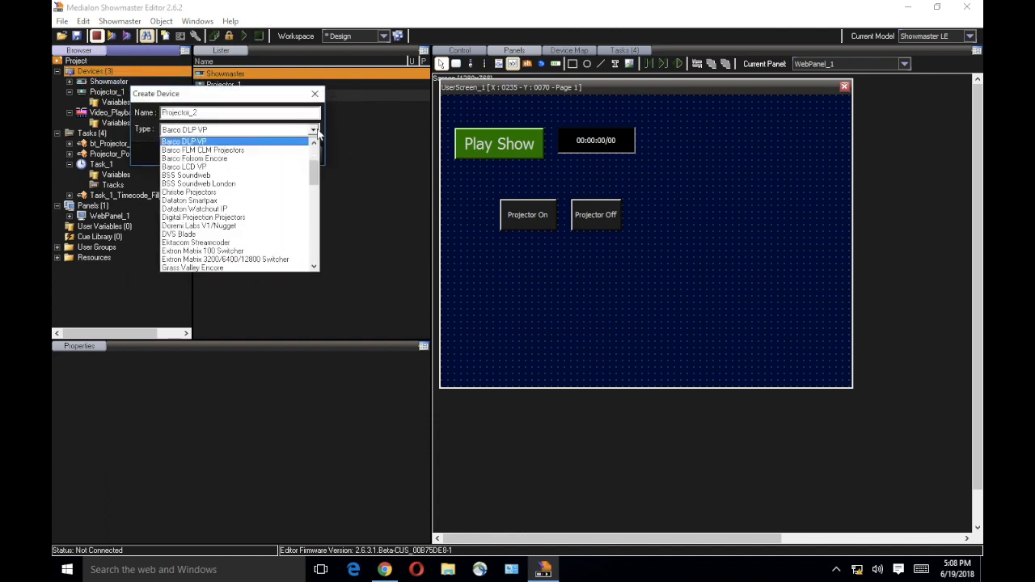
scroll("down", 3)
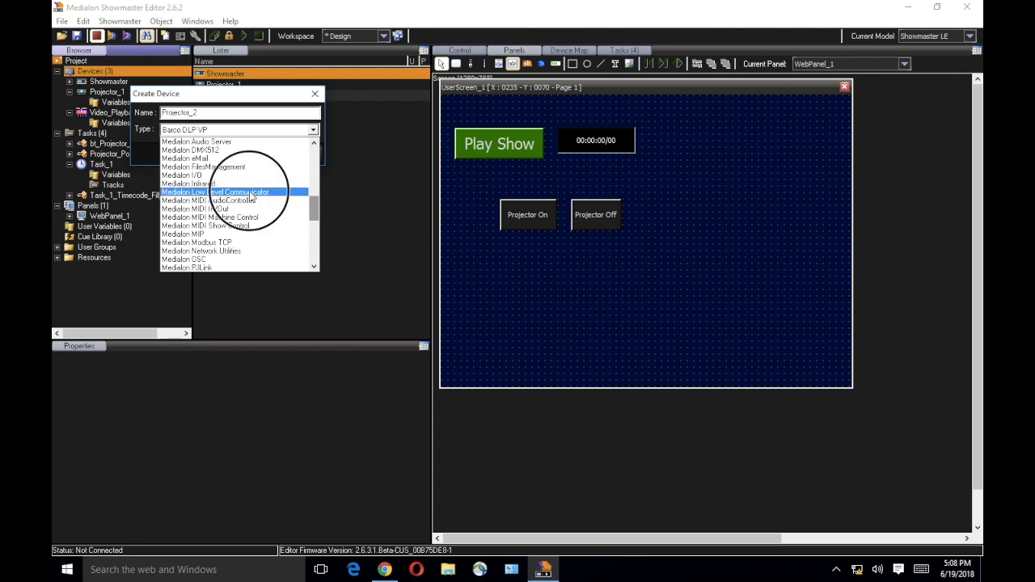
left_click(241, 193)
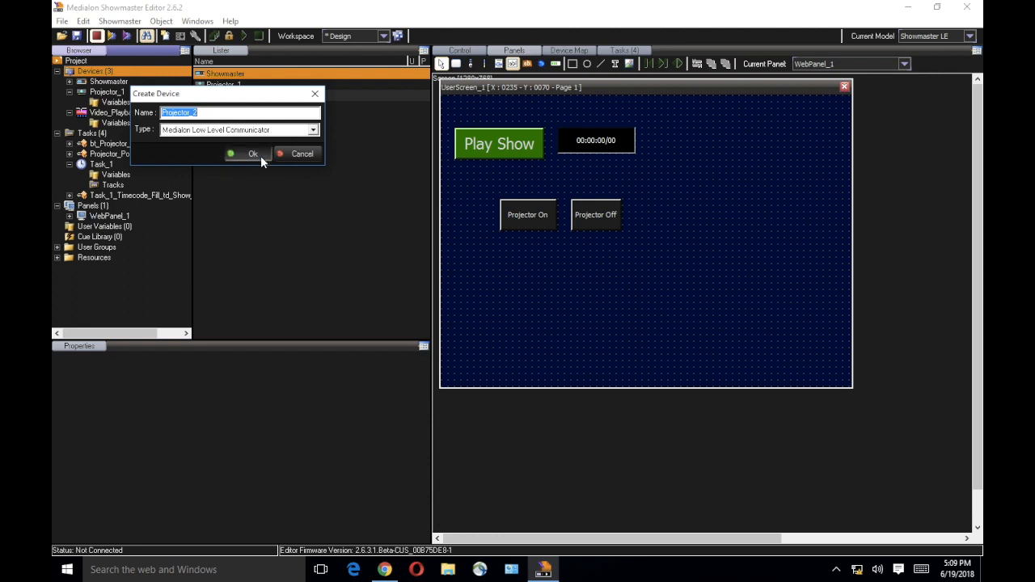
left_click(252, 153)
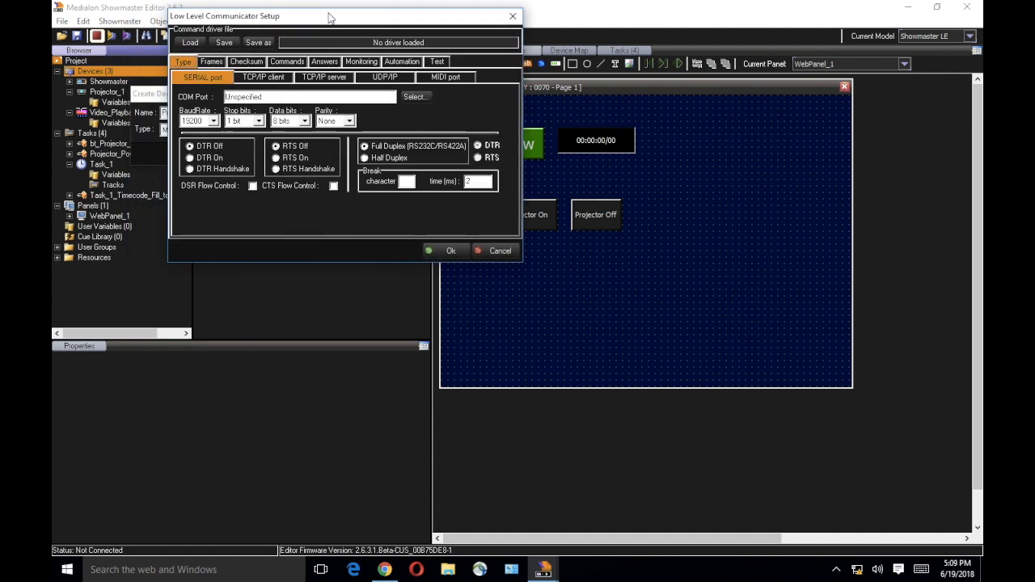
mouse_move(303, 121)
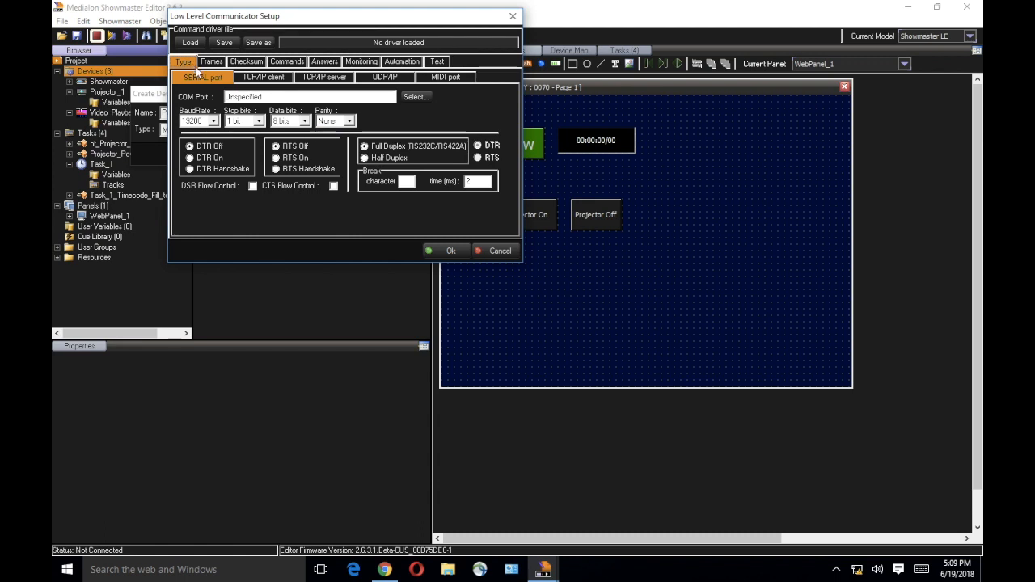
left_click(262, 77)
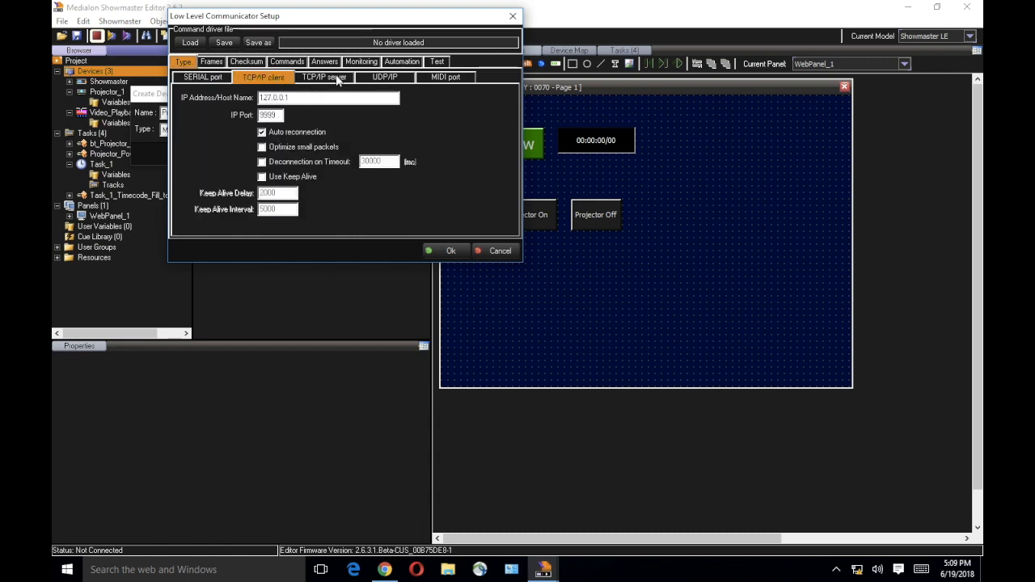
left_click(384, 77)
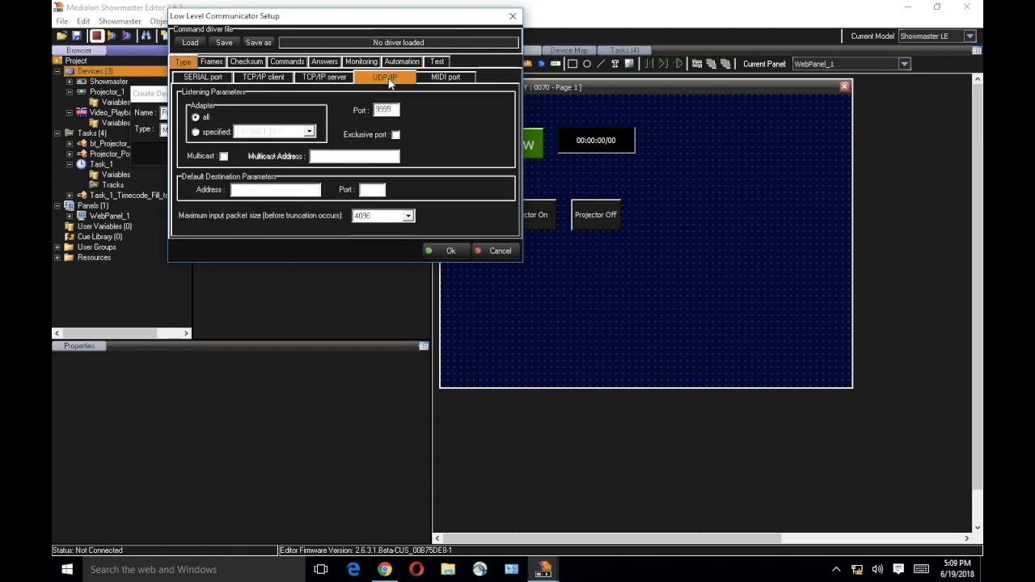
left_click(444, 77)
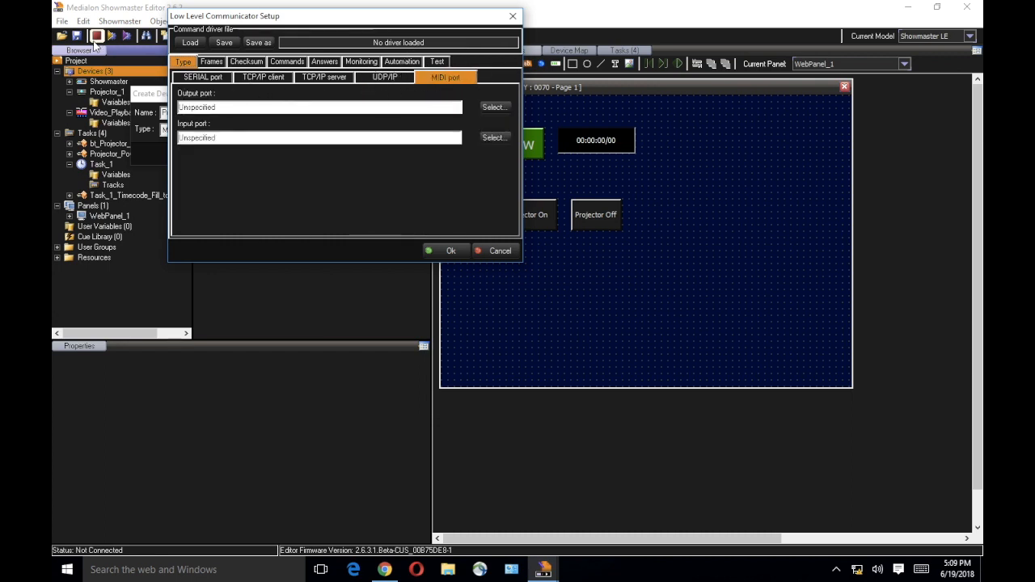
left_click(203, 76)
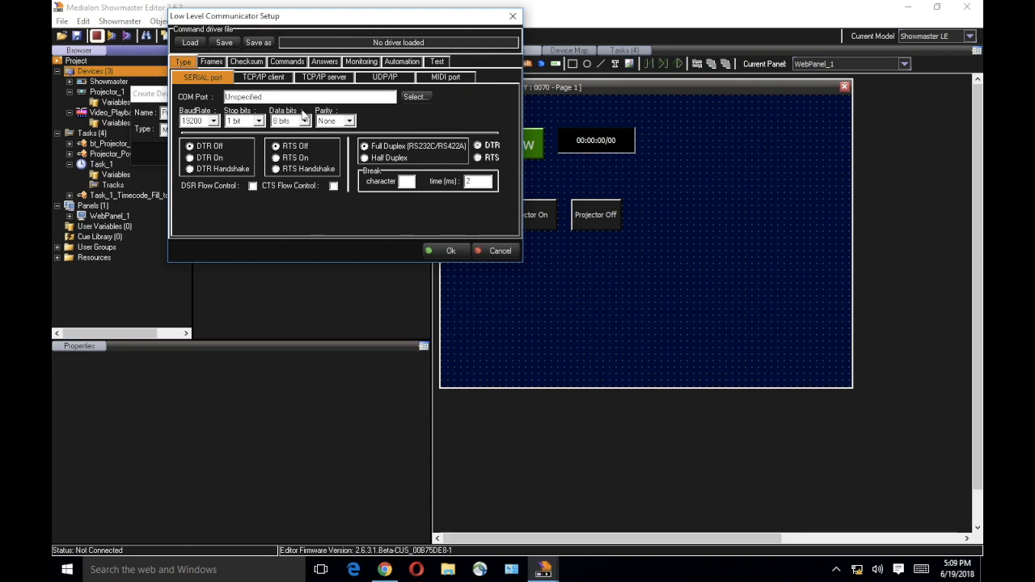
mouse_move(287, 110)
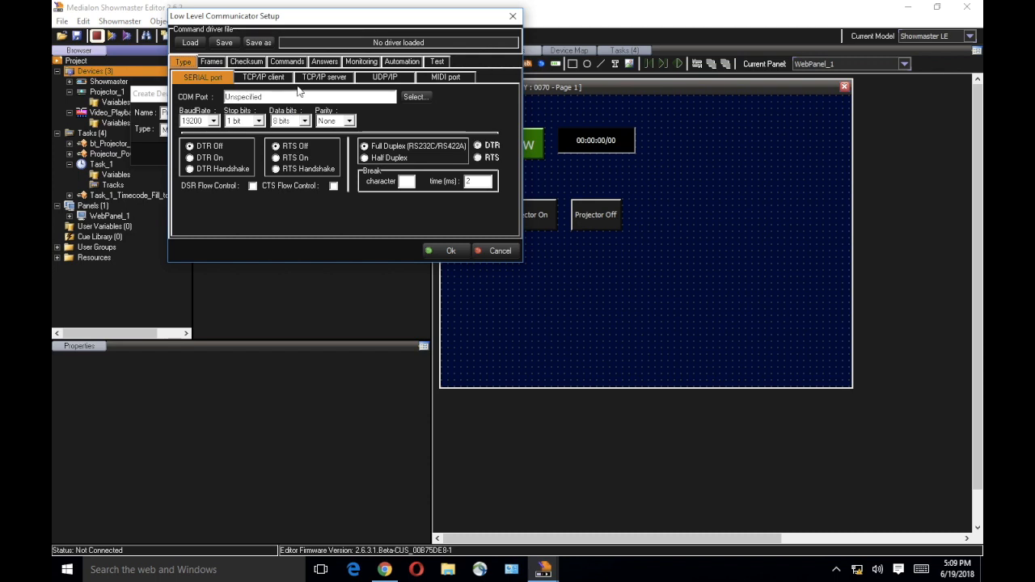
mouse_move(328, 186)
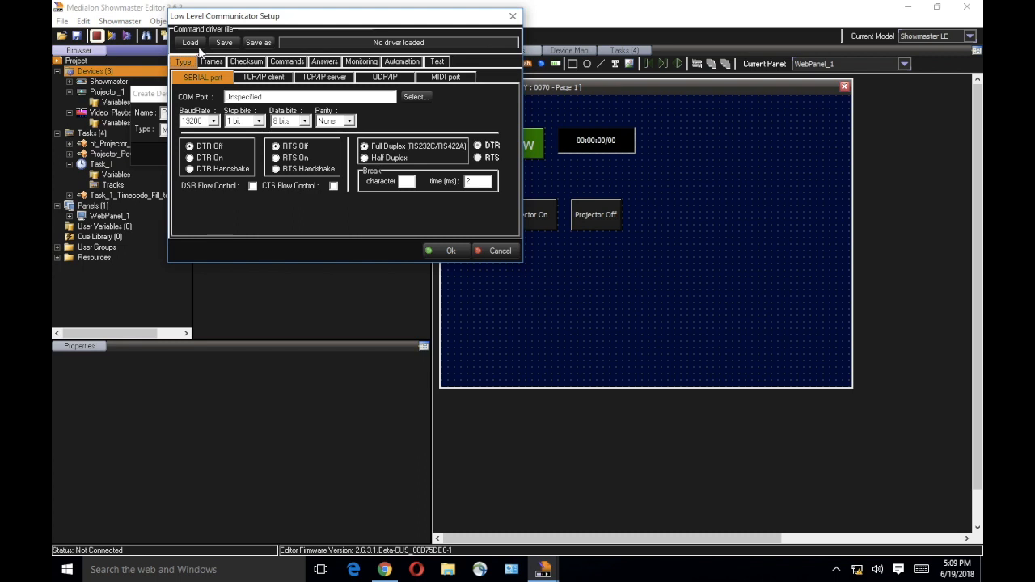
- Load the NEC_LCD3K_4K.mllc driver into Projector_2's communicator setup
left_click(189, 42)
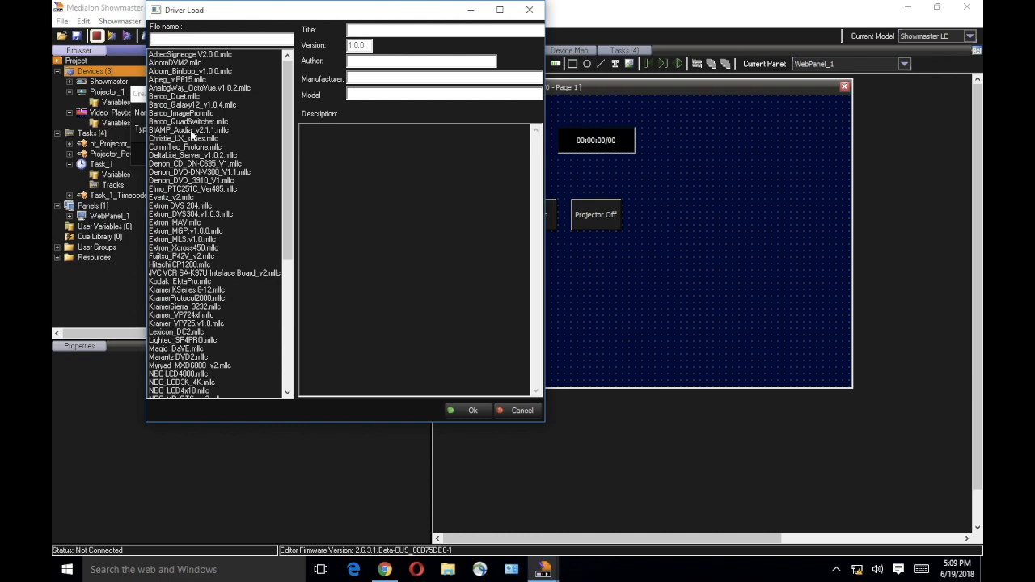
mouse_move(193, 139)
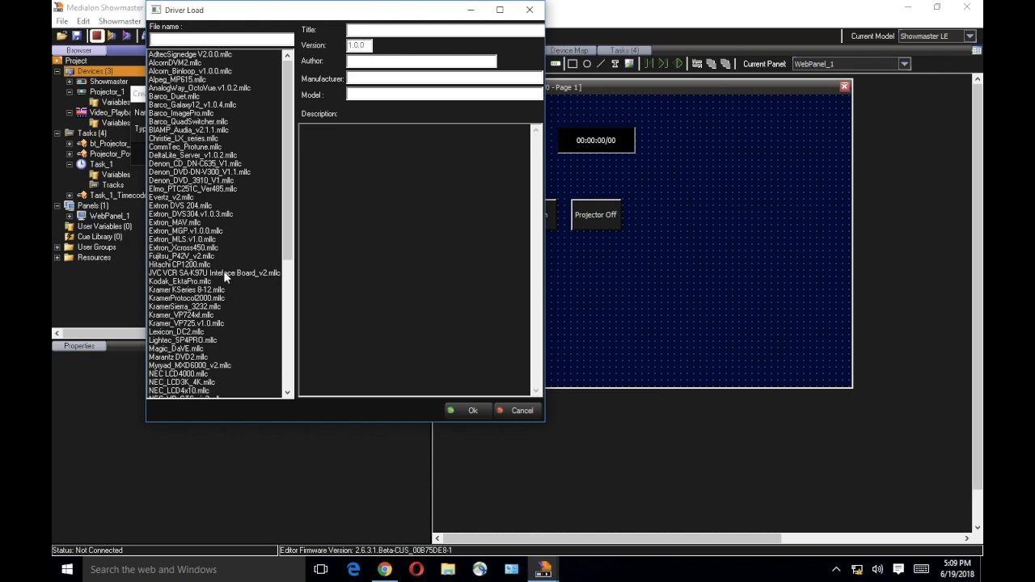
mouse_move(202, 287)
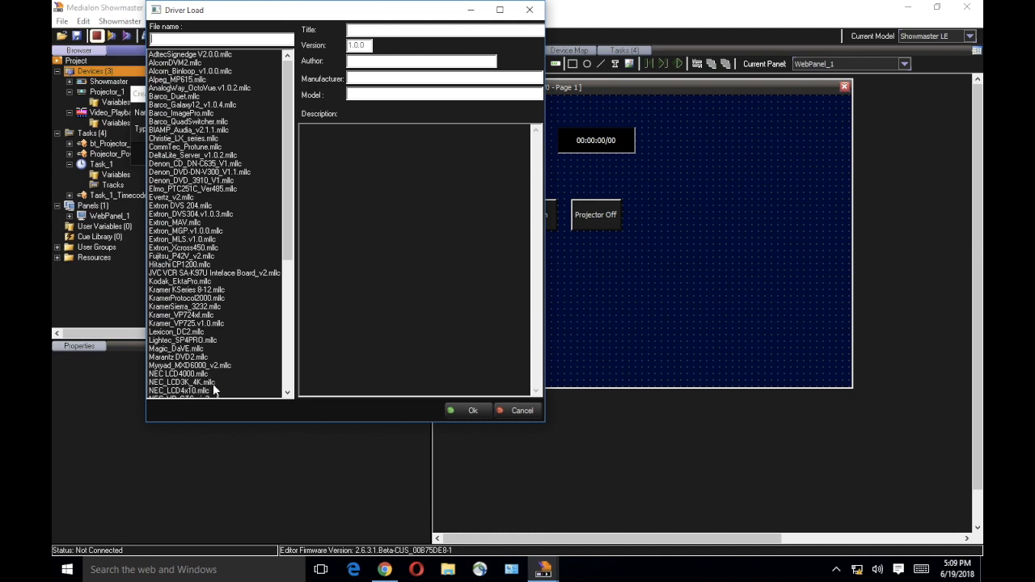
left_click(181, 382)
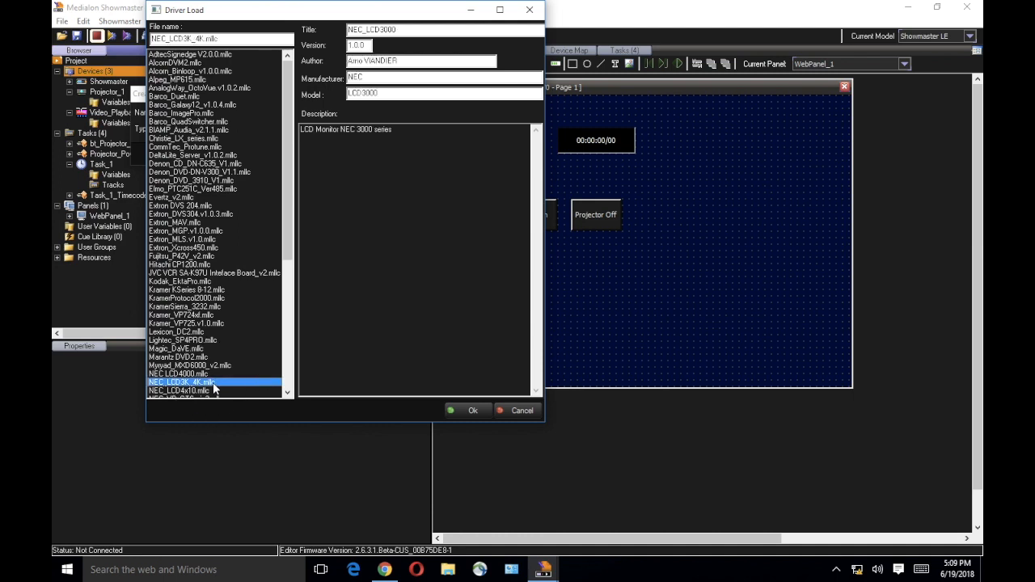
mouse_move(500, 454)
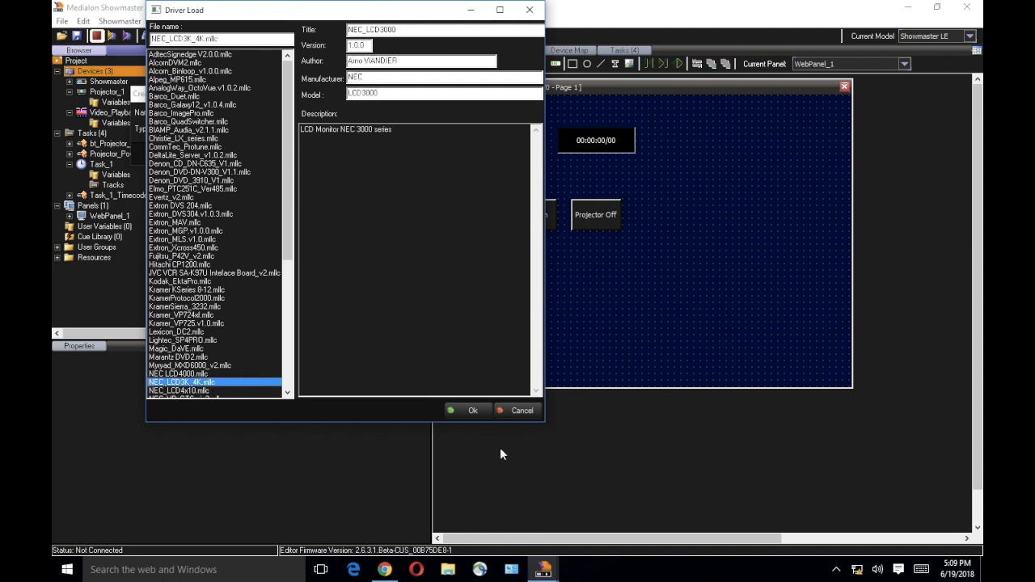
left_click(472, 410)
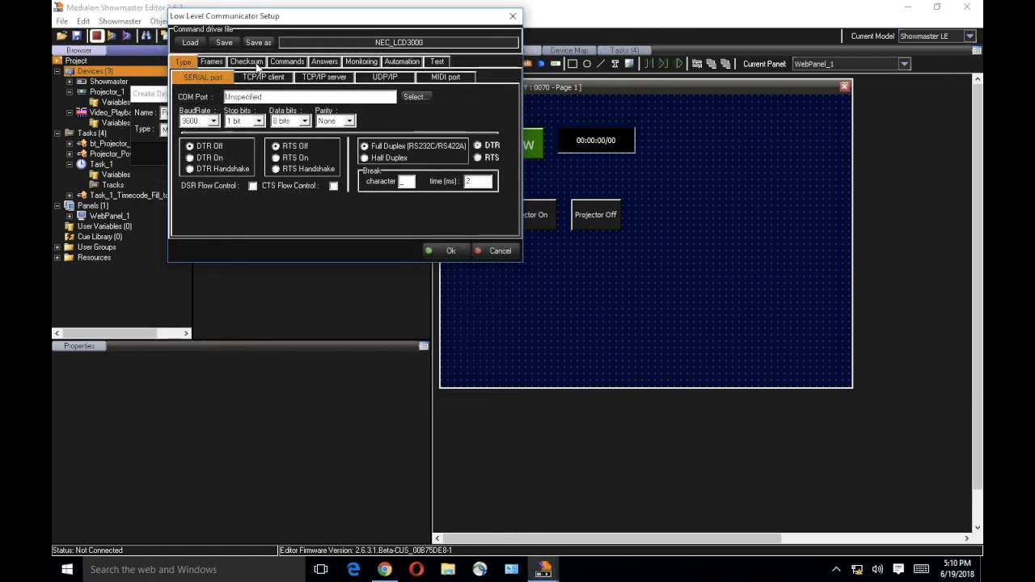
- Review the NEC driver's commands and Power On output frame, then view frame settings
left_click(287, 61)
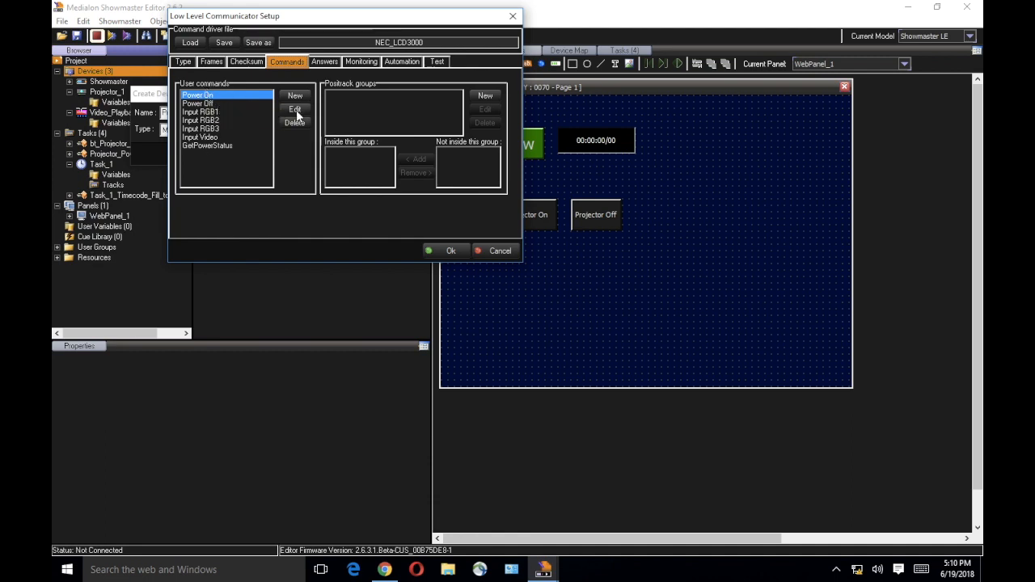
left_click(295, 109)
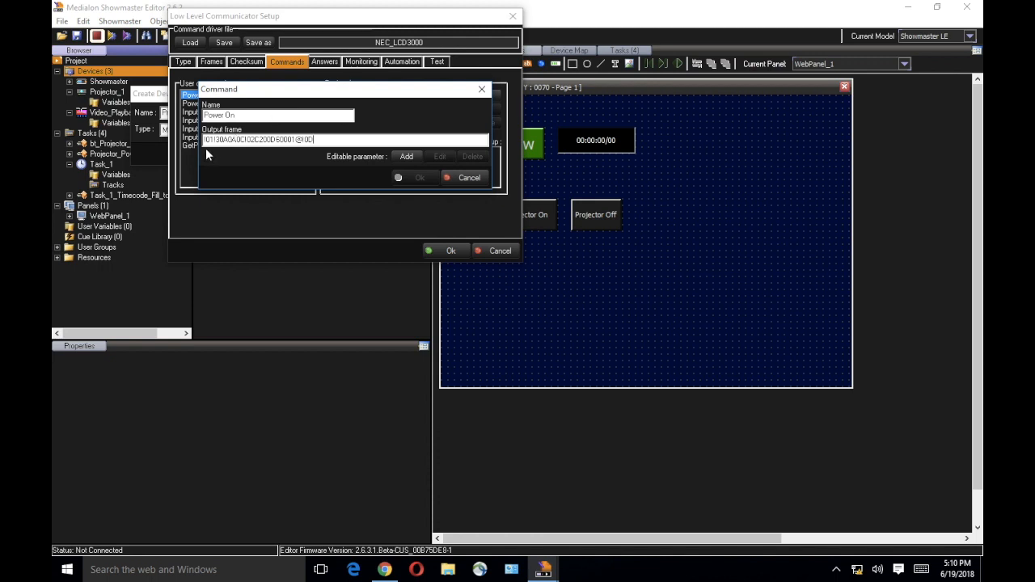
mouse_move(291, 155)
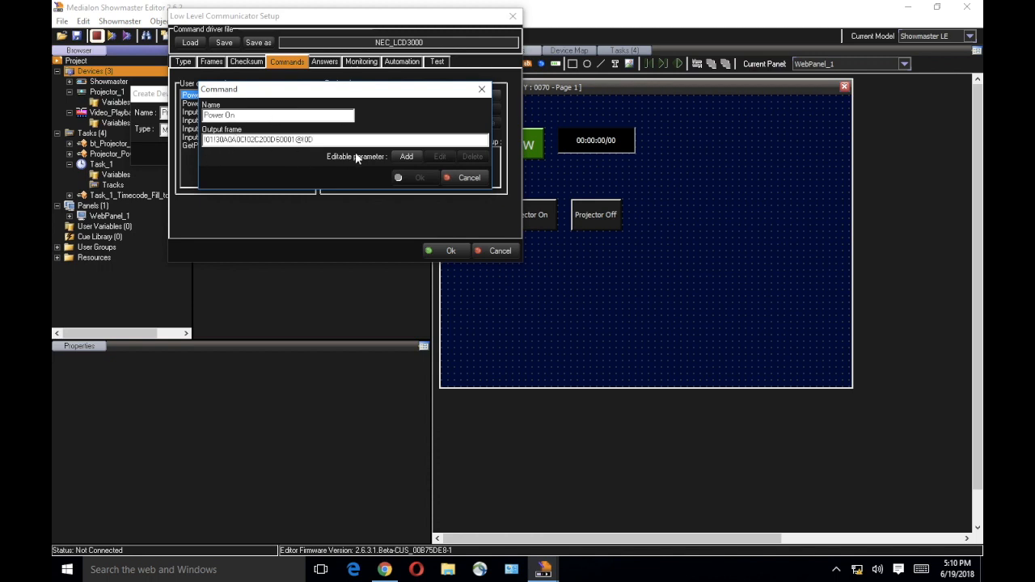
mouse_move(313, 150)
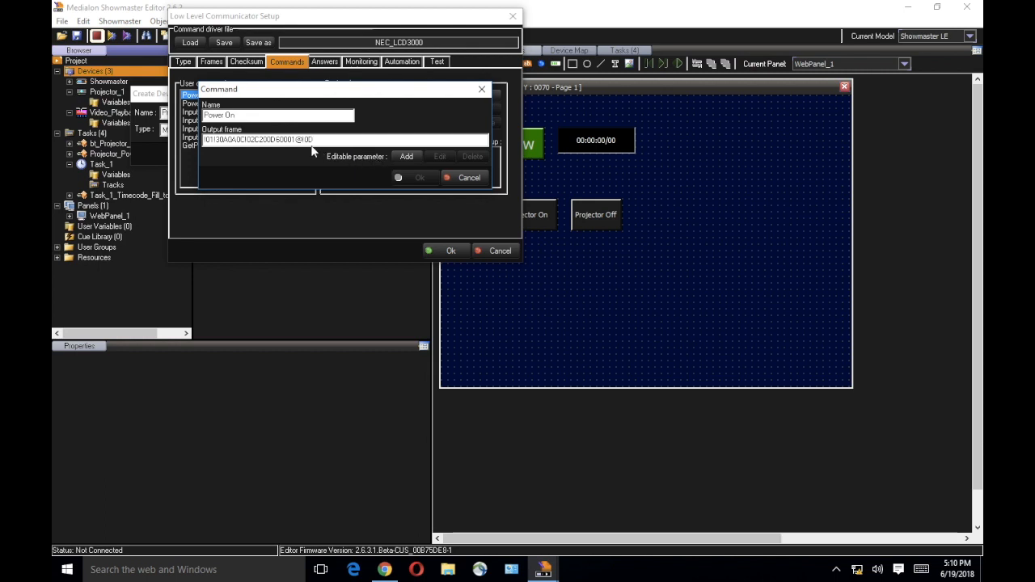
mouse_move(303, 152)
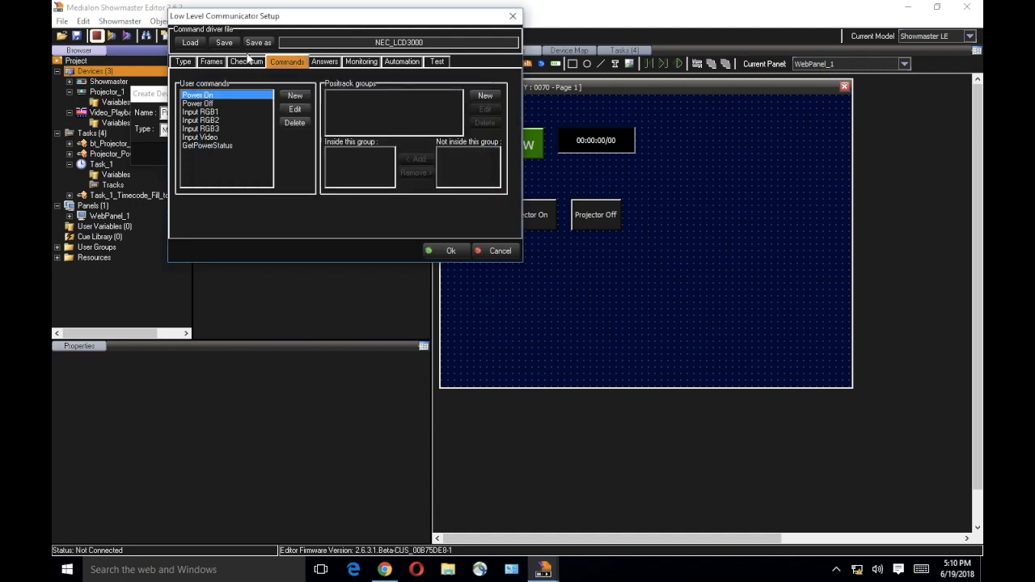
left_click(212, 61)
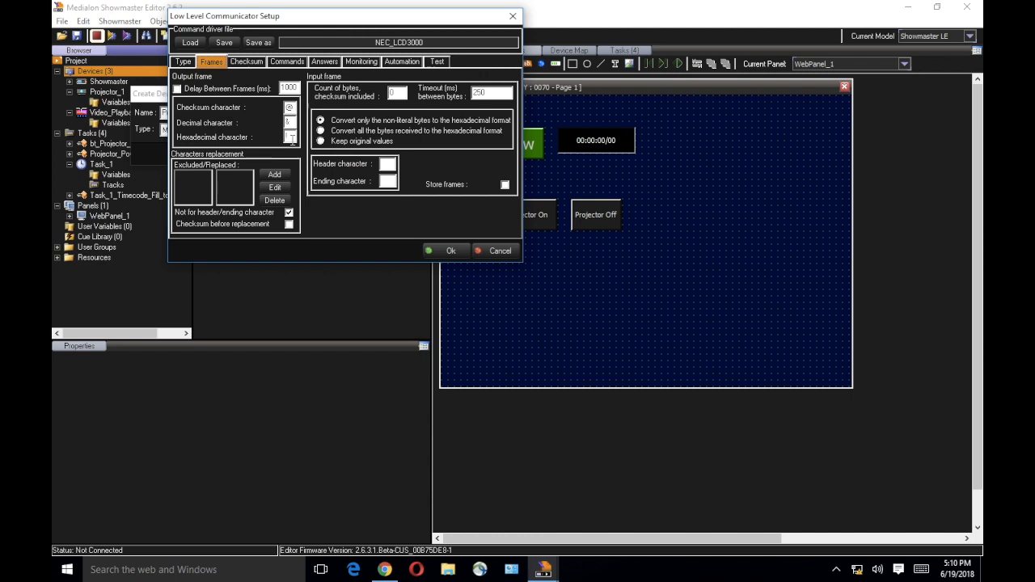
mouse_move(291, 136)
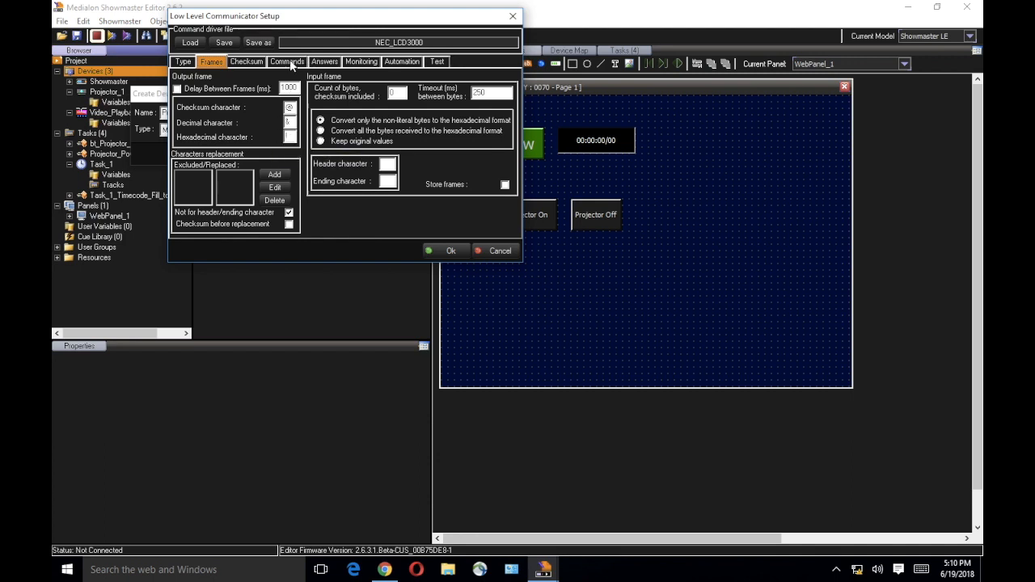
- Switch to the NEC driver's Monitoring settings
left_click(361, 61)
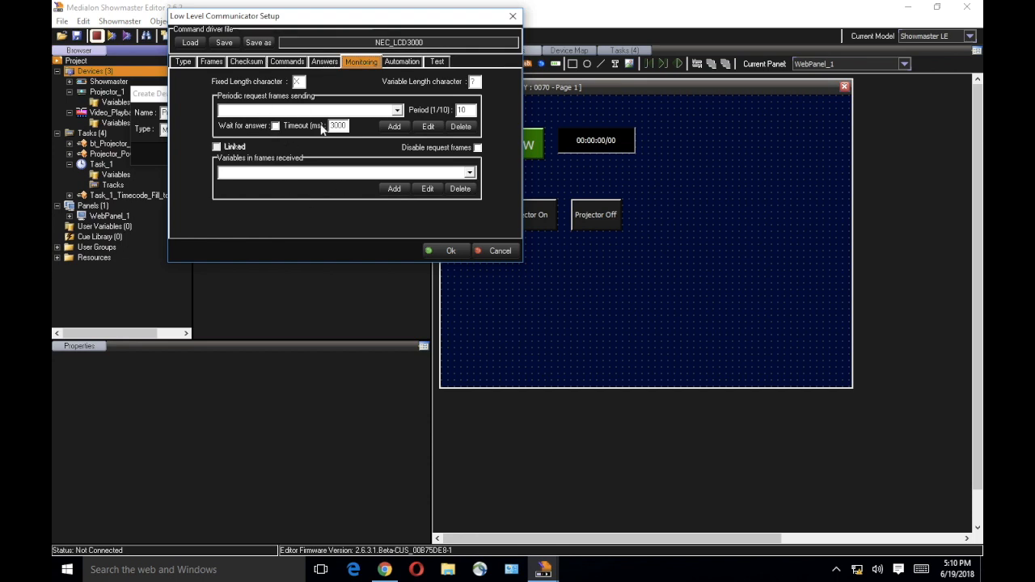
mouse_move(289, 179)
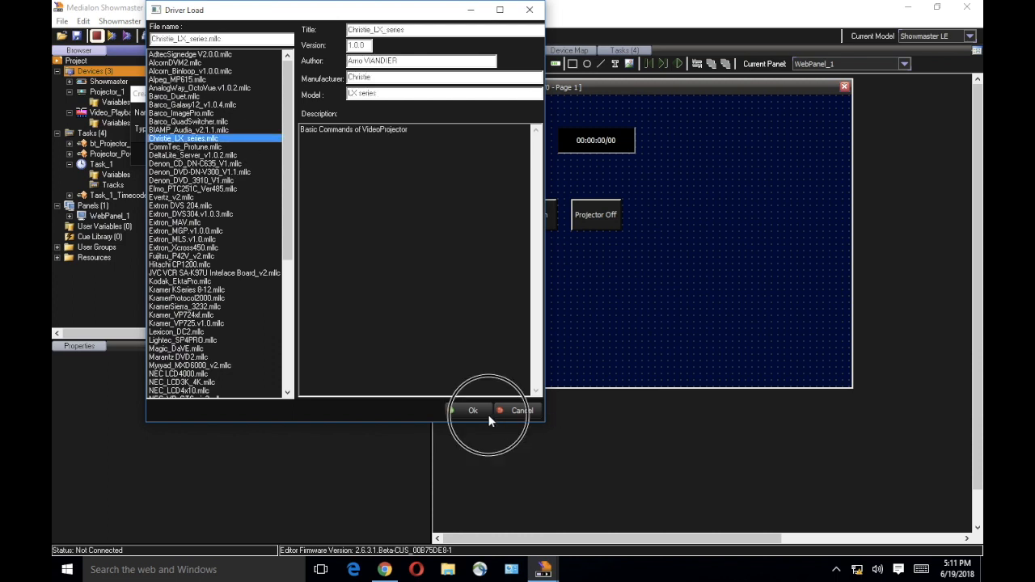
left_click(473, 410)
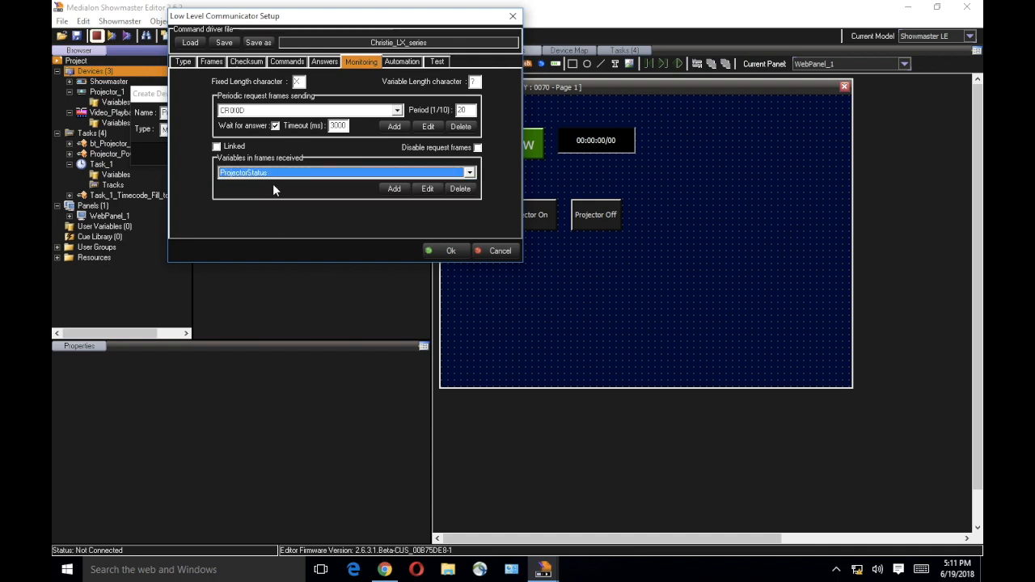
left_click(427, 188)
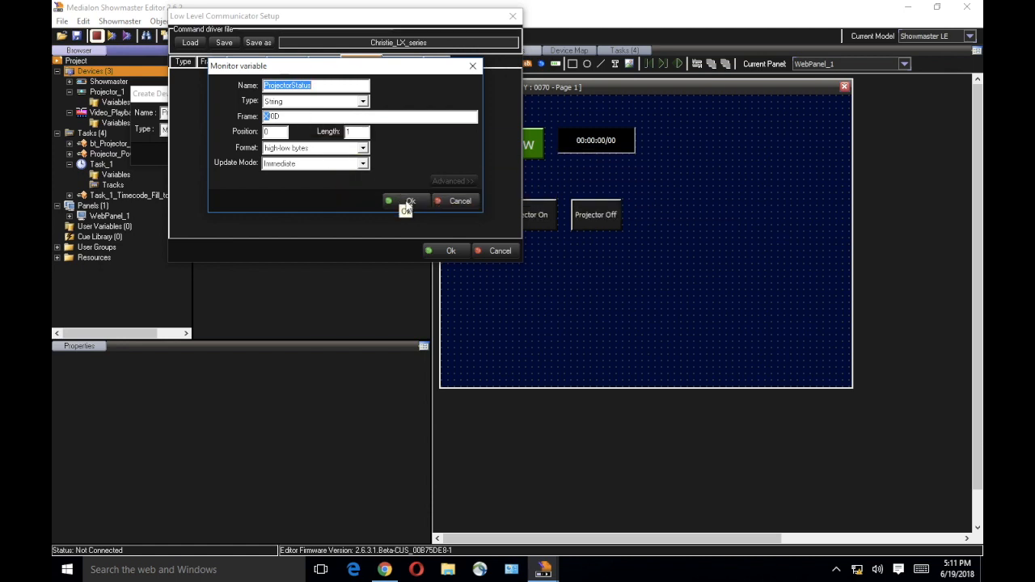
left_click(409, 201)
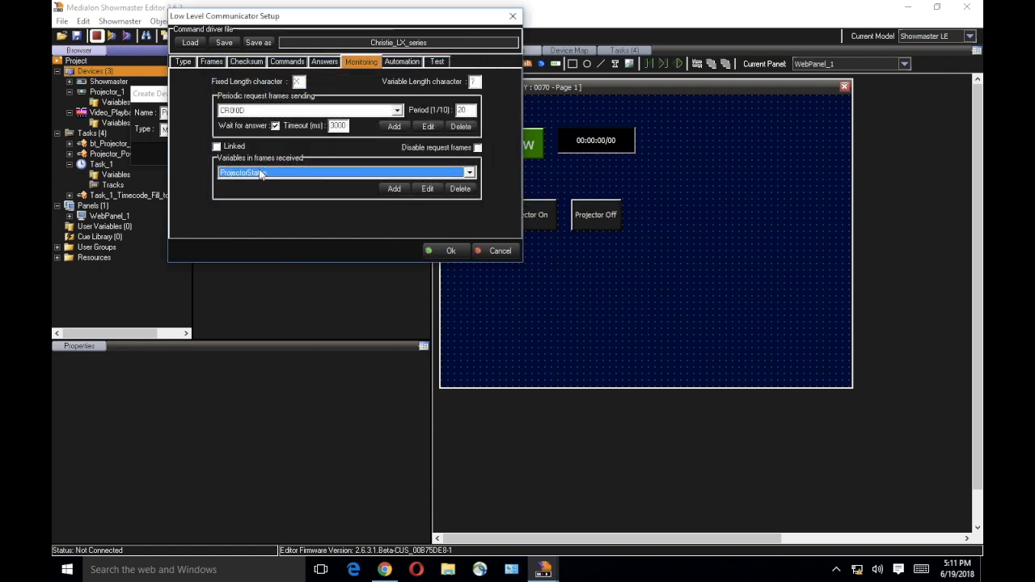
left_click(396, 110)
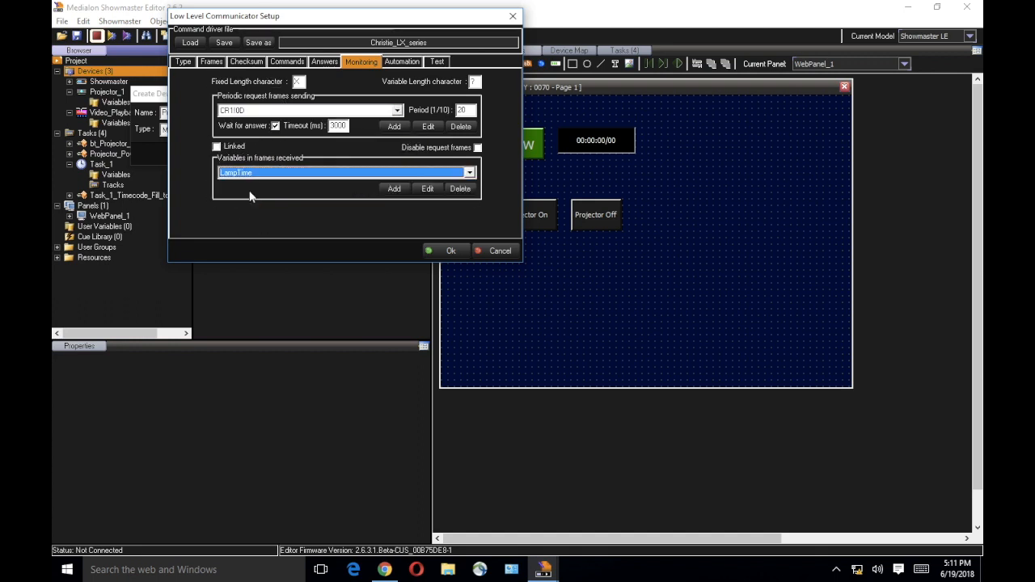
mouse_move(439, 198)
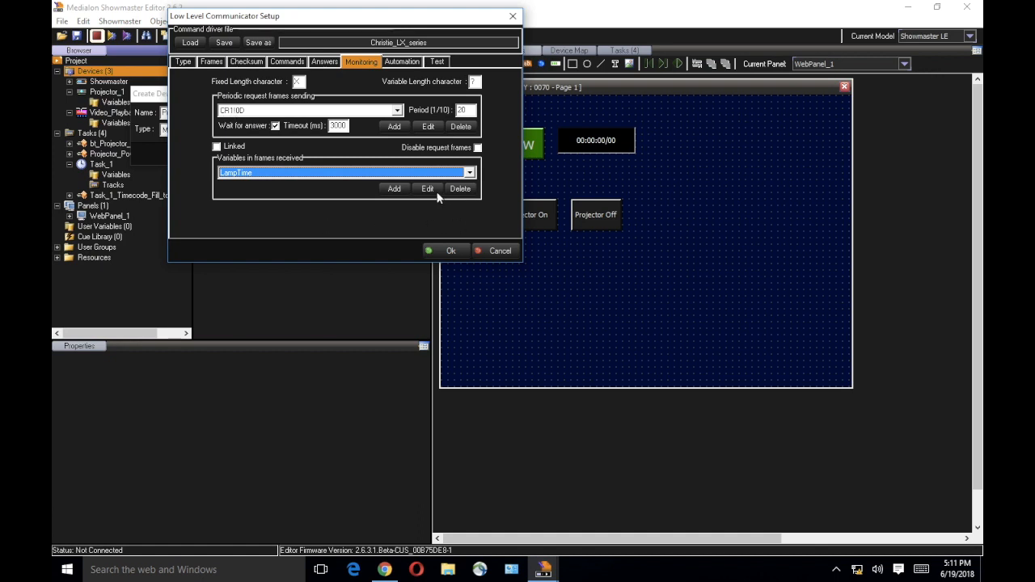
left_click(427, 188)
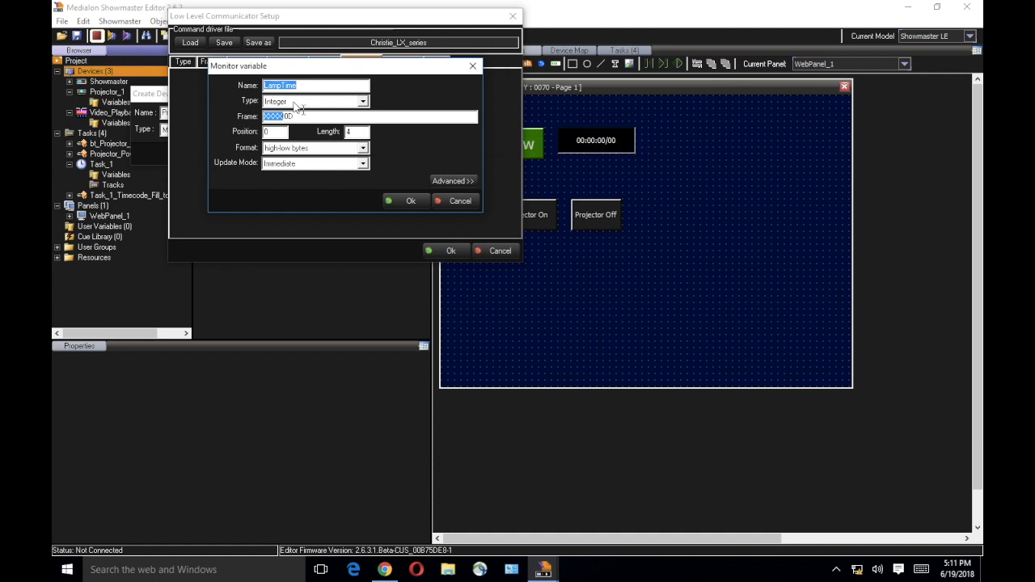
mouse_move(303, 170)
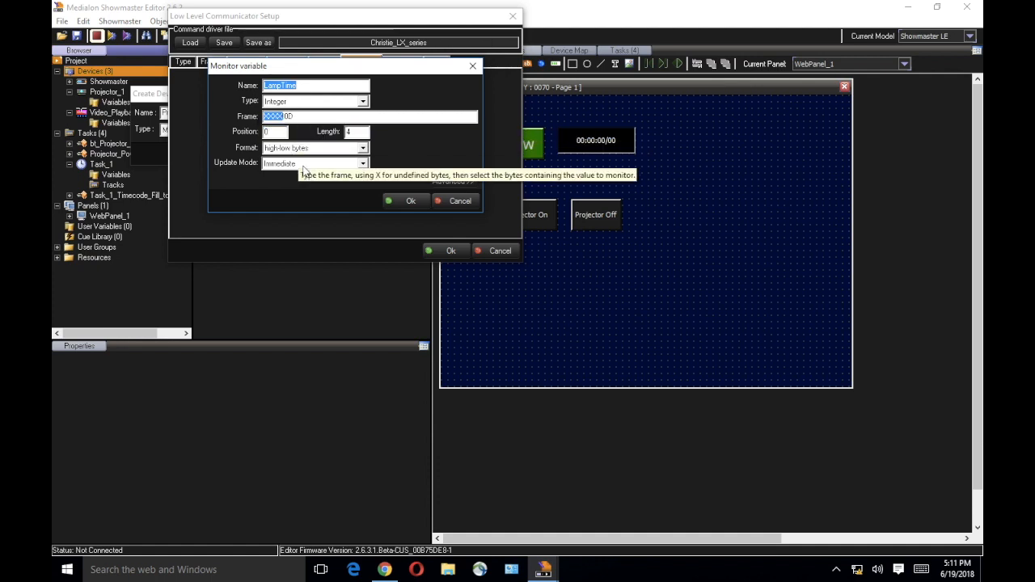
mouse_move(430, 212)
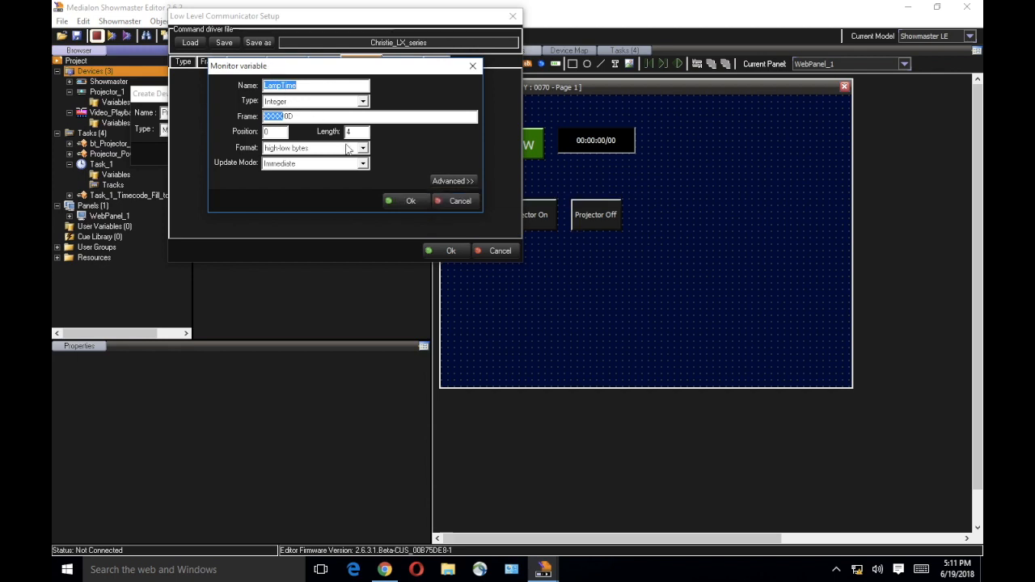
mouse_move(303, 156)
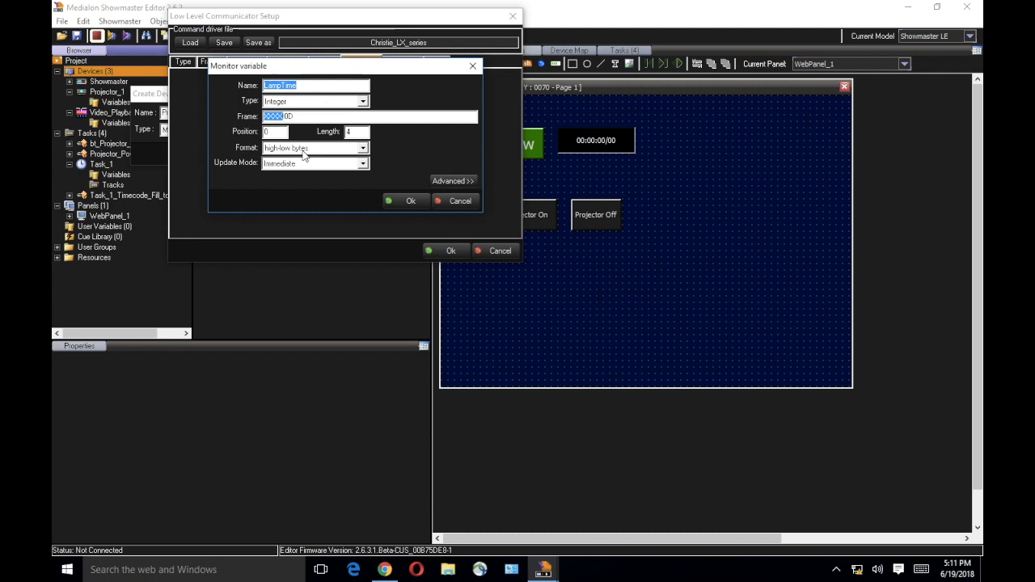
mouse_move(307, 158)
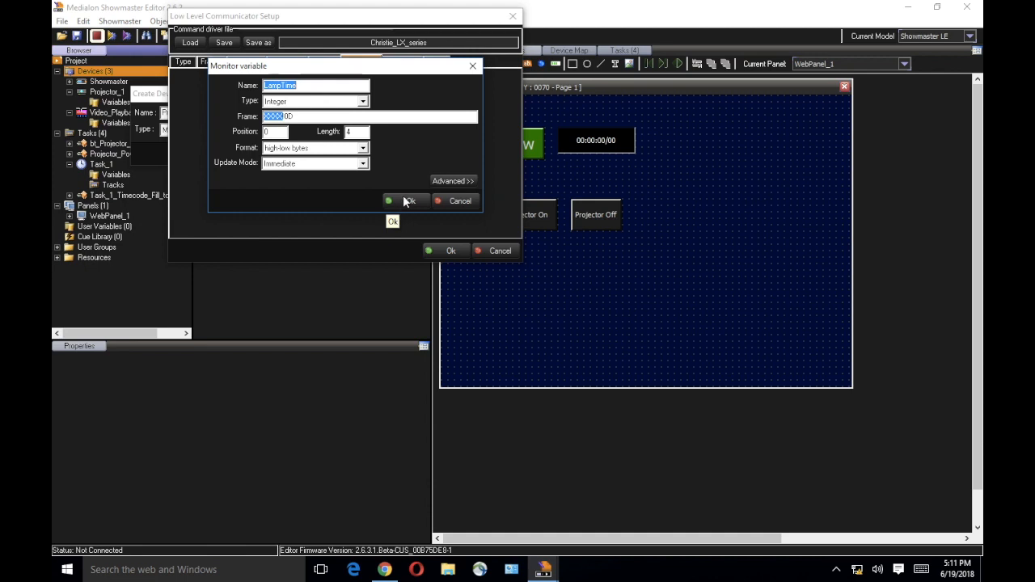
left_click(408, 201)
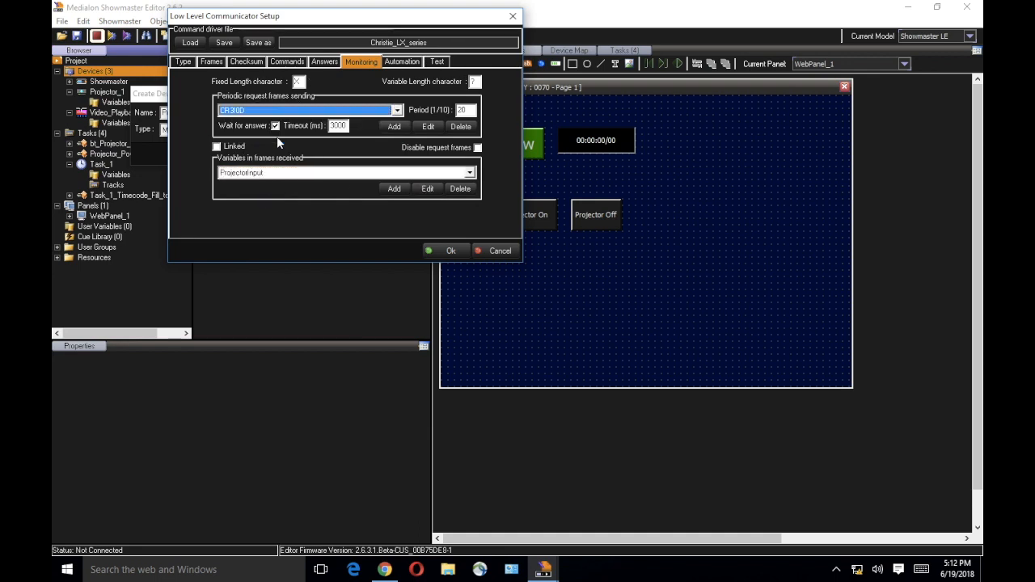
left_click(427, 189)
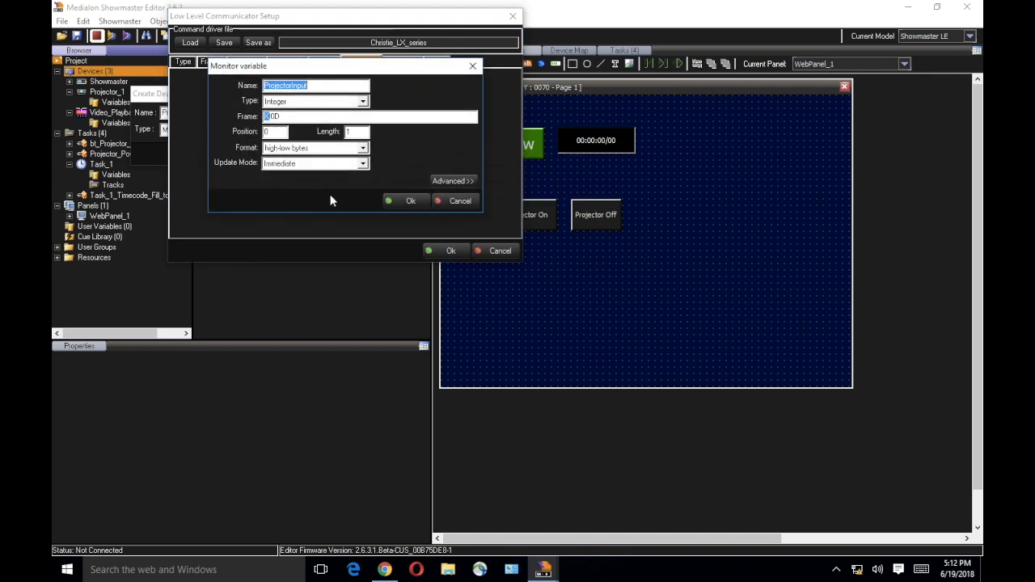
mouse_move(418, 214)
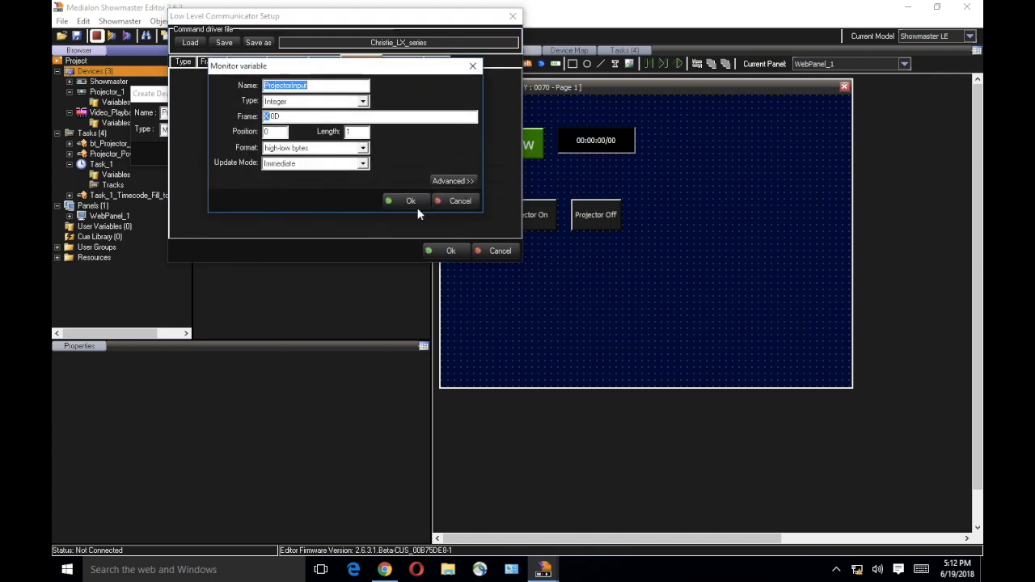
left_click(410, 200)
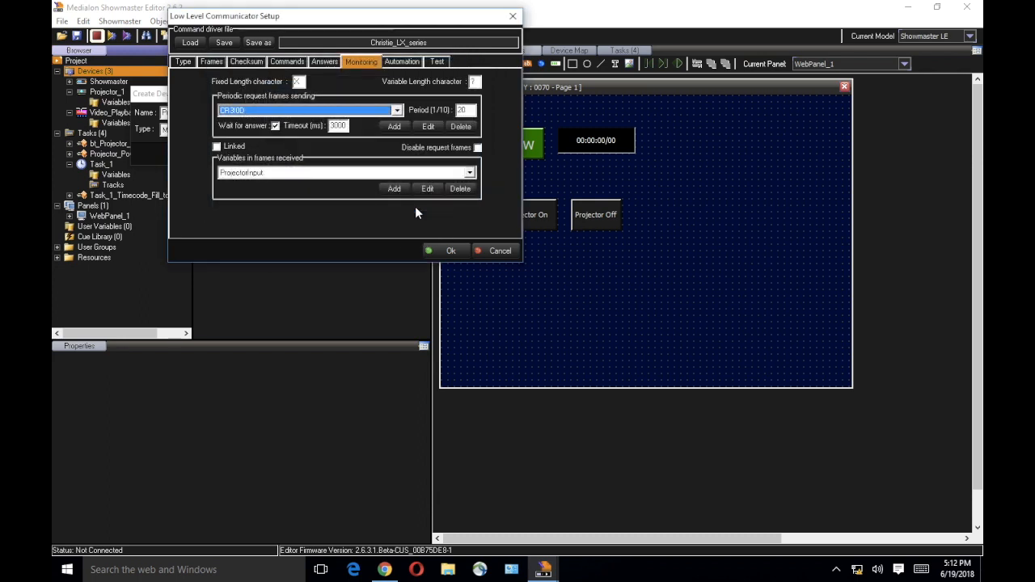
mouse_move(415, 225)
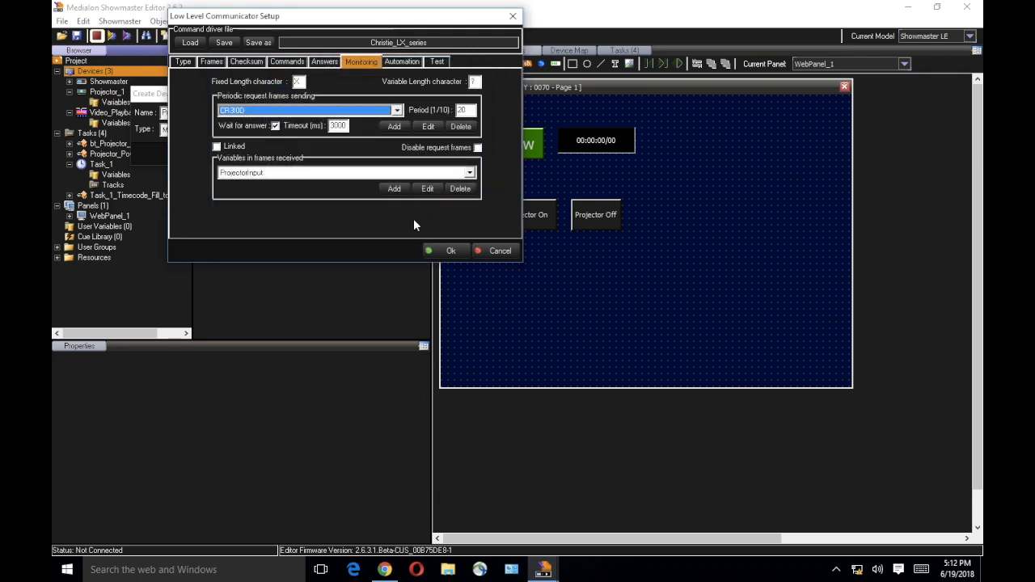
mouse_move(378, 268)
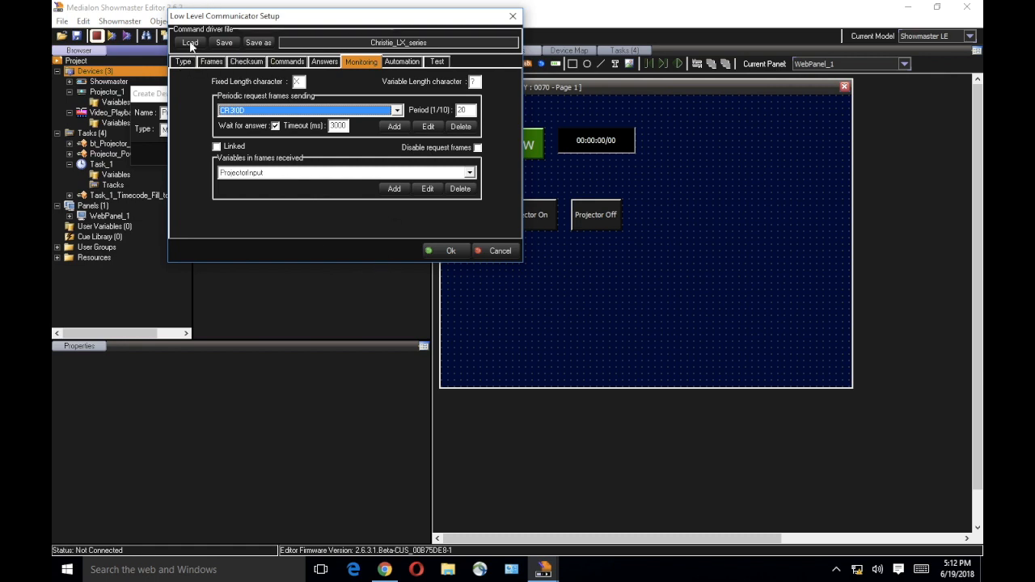
- Load the PJlink_for_VP v2.0.2.mllc driver into Projector_2's communicator
left_click(190, 42)
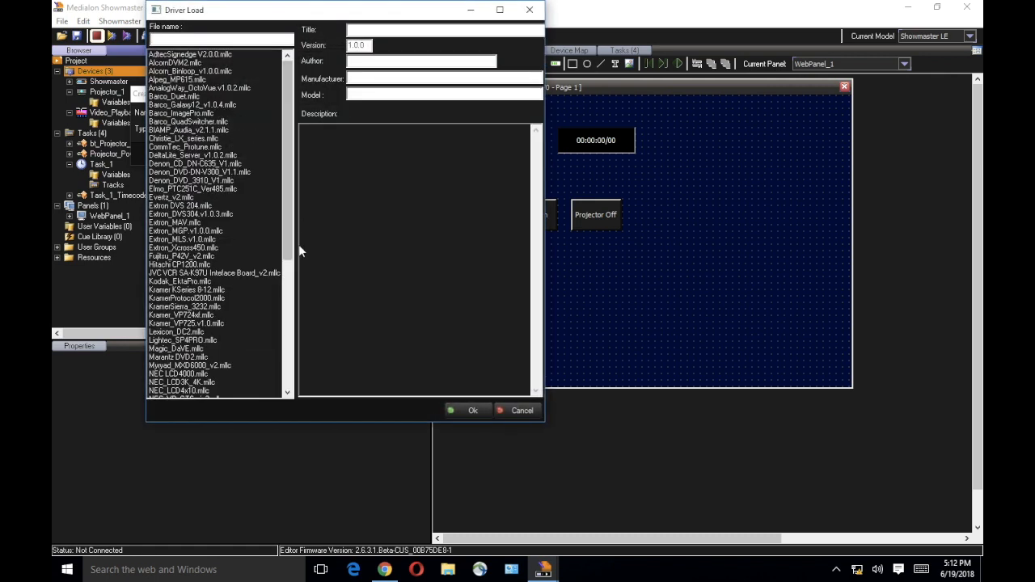
scroll("down", 3)
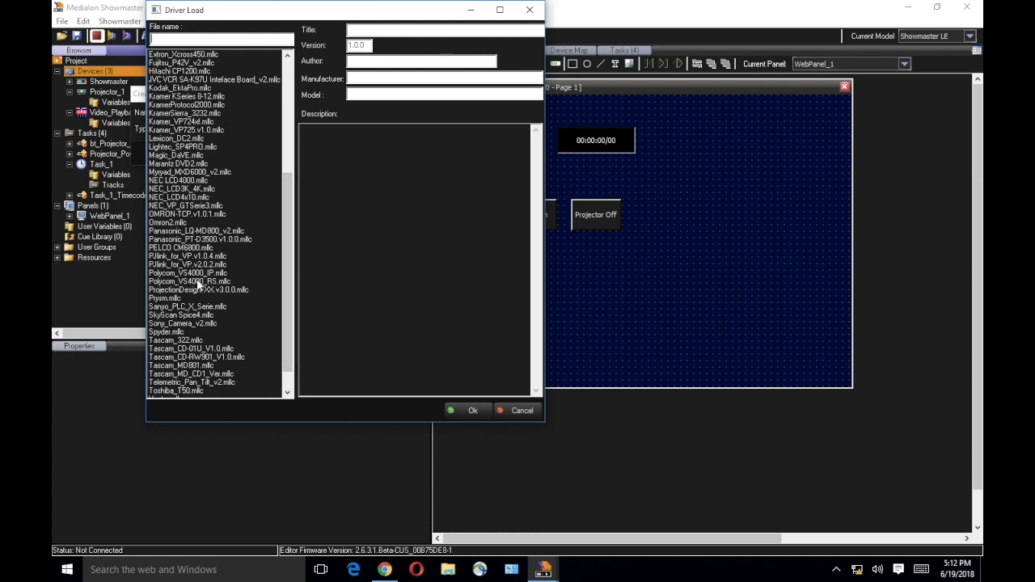
left_click(188, 265)
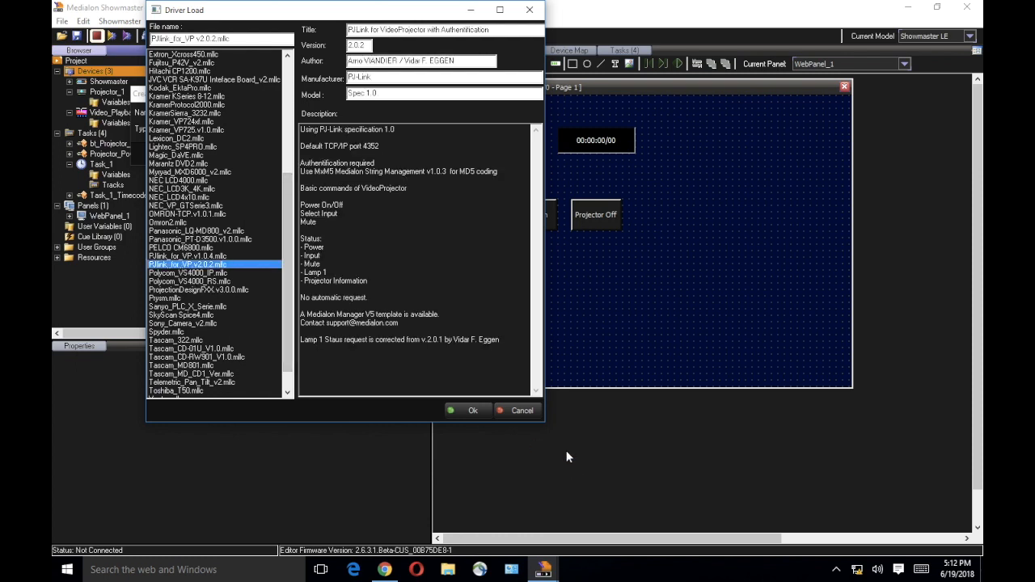
left_click(473, 410)
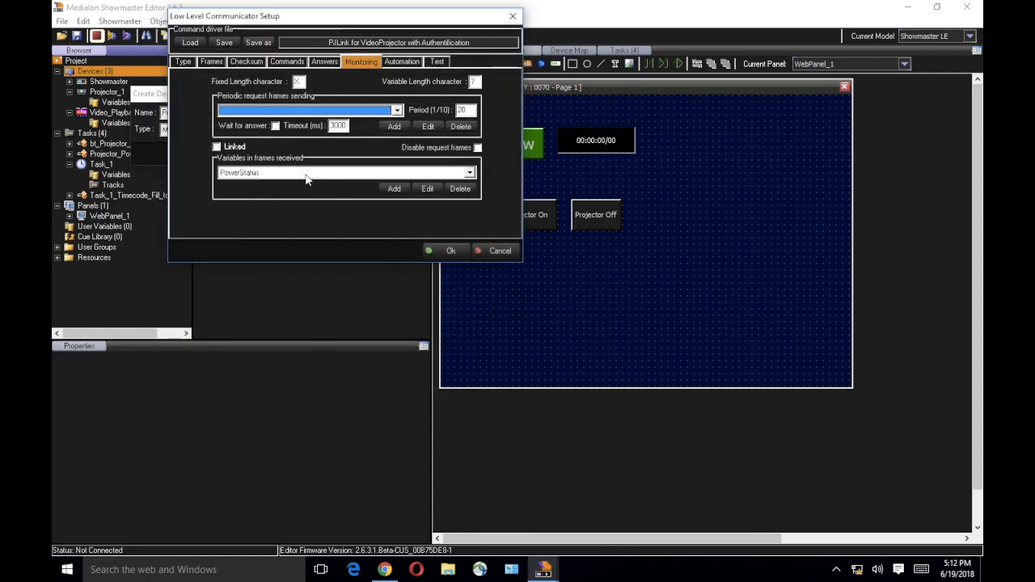
left_click(427, 189)
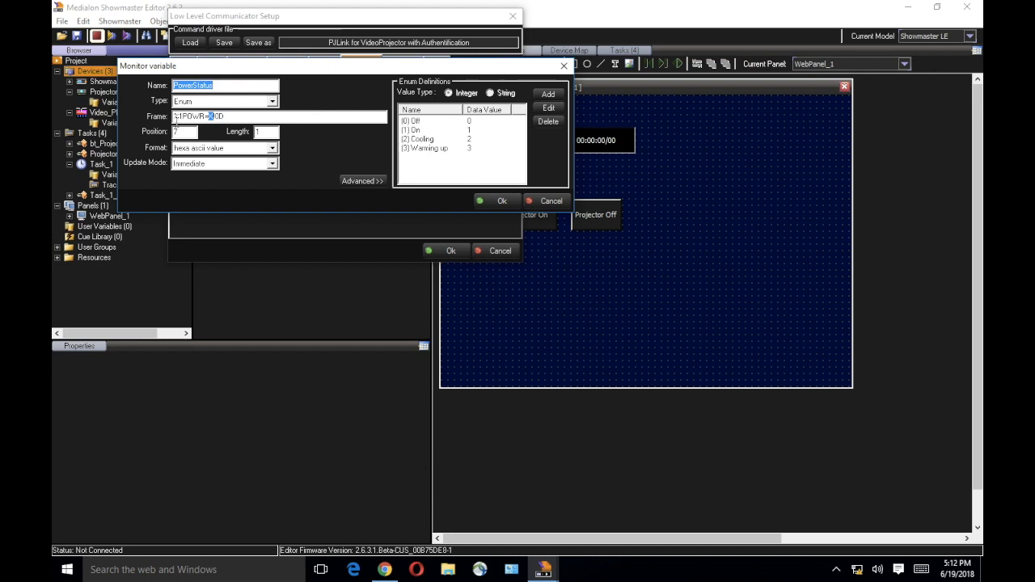
mouse_move(214, 116)
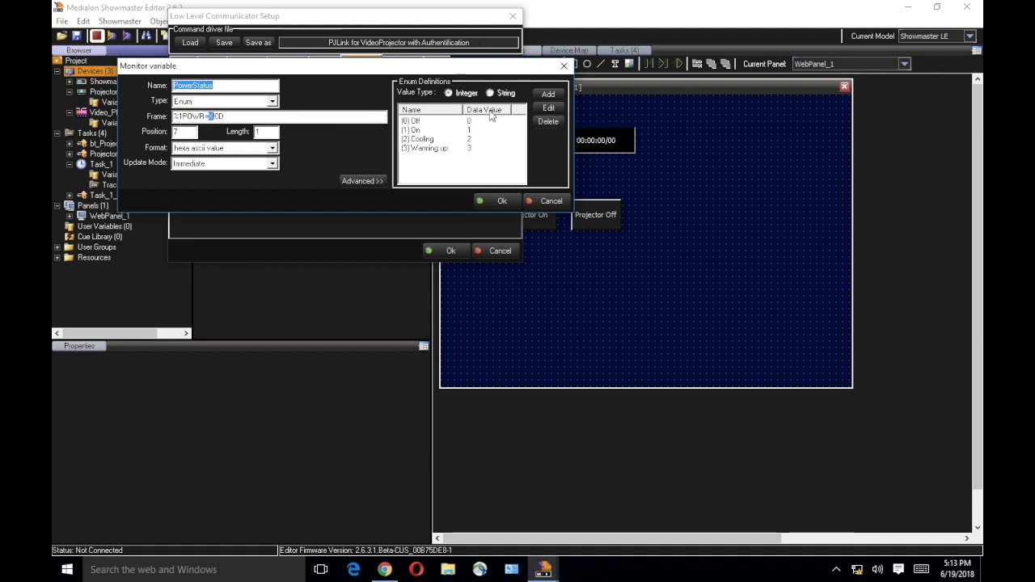
mouse_move(459, 130)
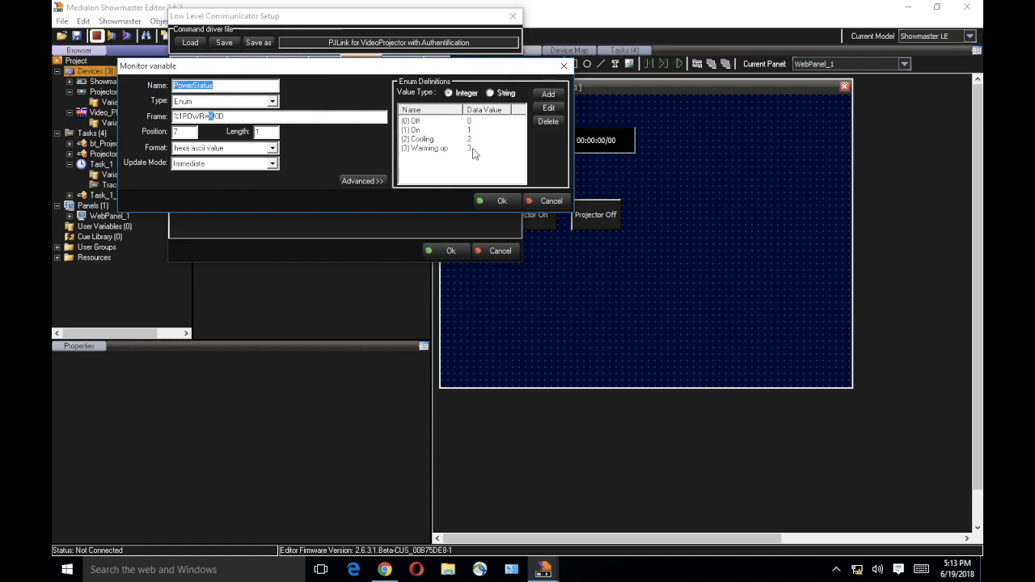
mouse_move(449, 143)
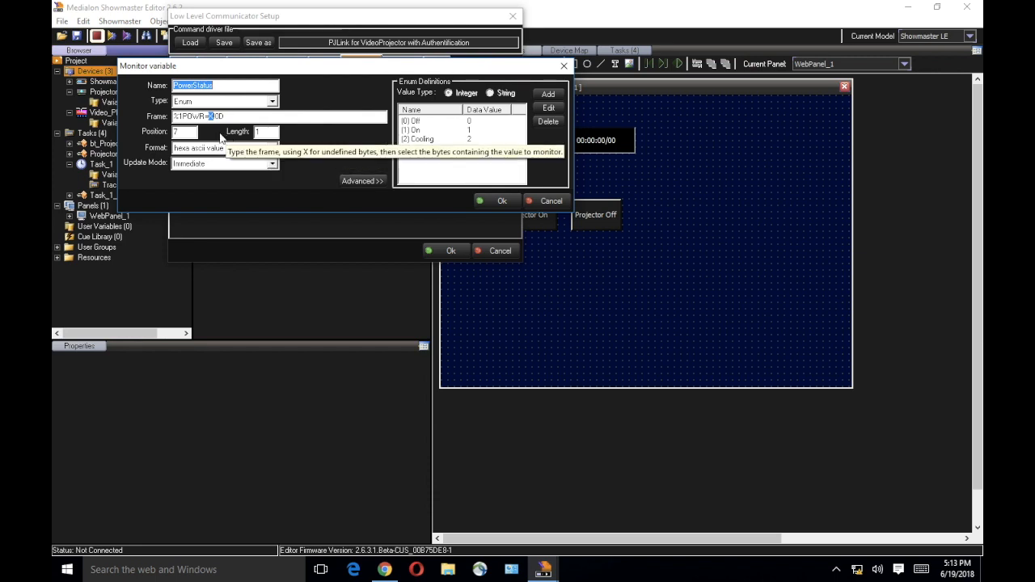
left_click(548, 94)
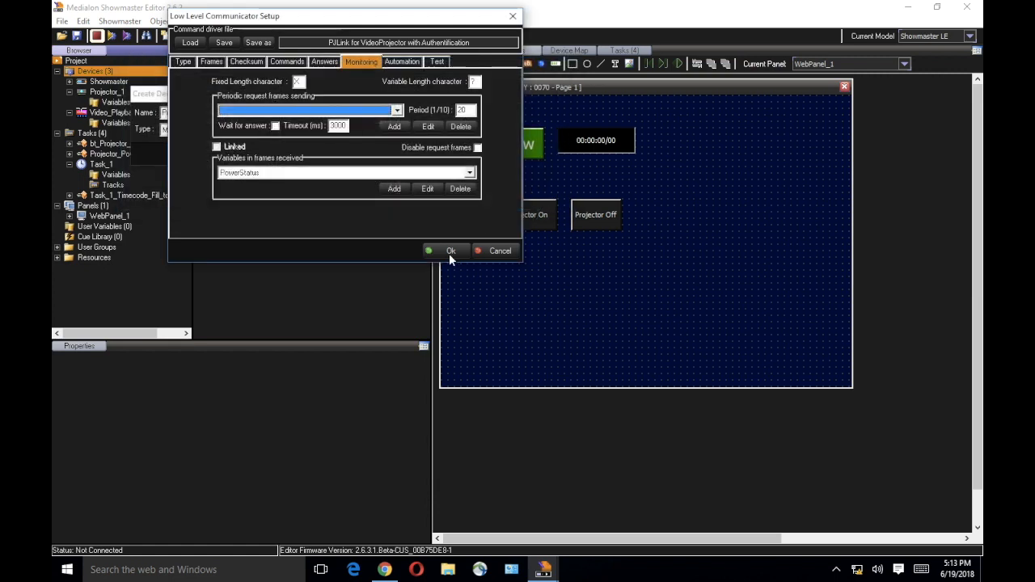
- Apply the PJLink setup, check Projector_2's PowerStatus variable, and list its commands
left_click(451, 251)
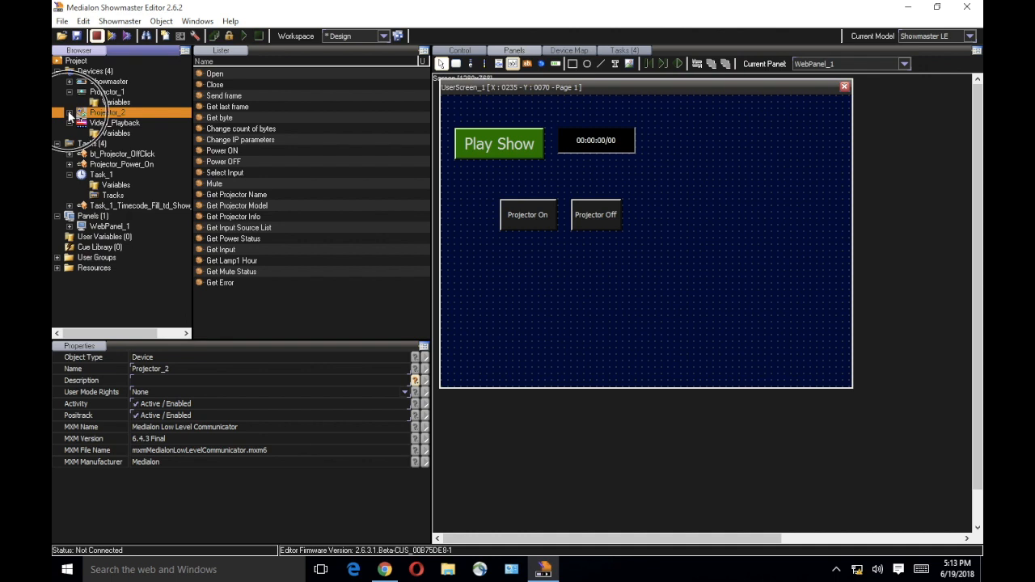
left_click(116, 122)
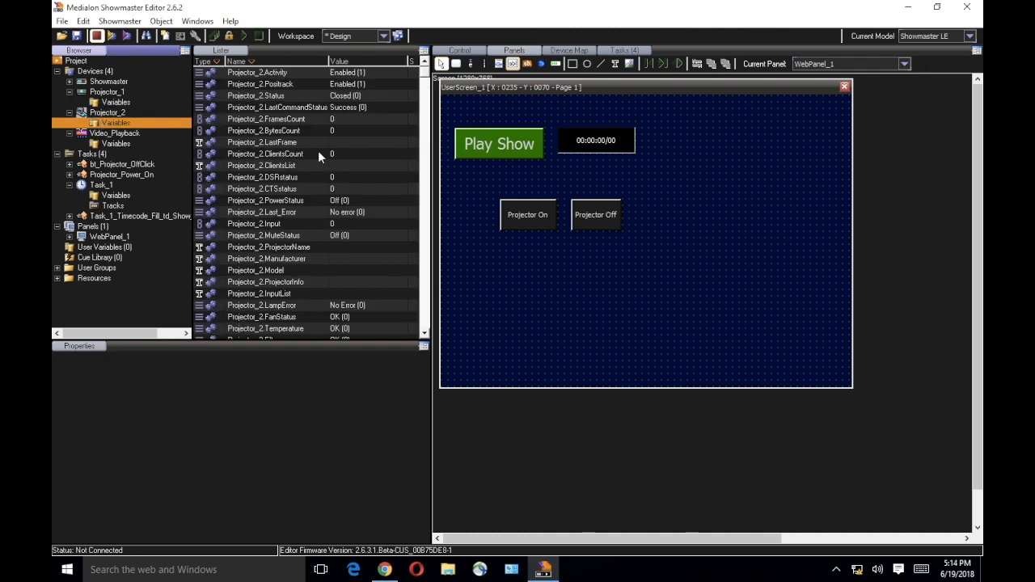
left_click(114, 133)
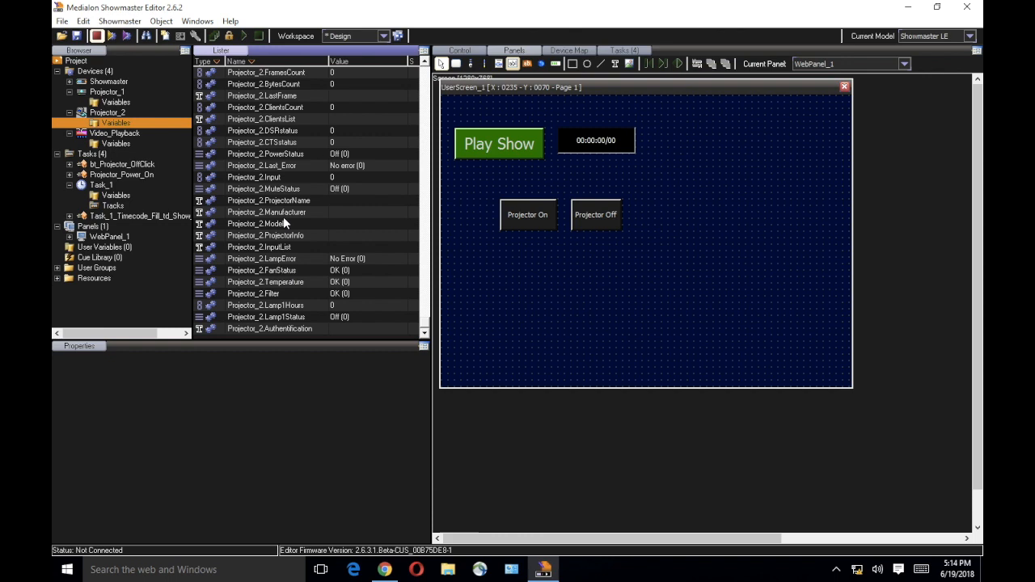
mouse_move(311, 184)
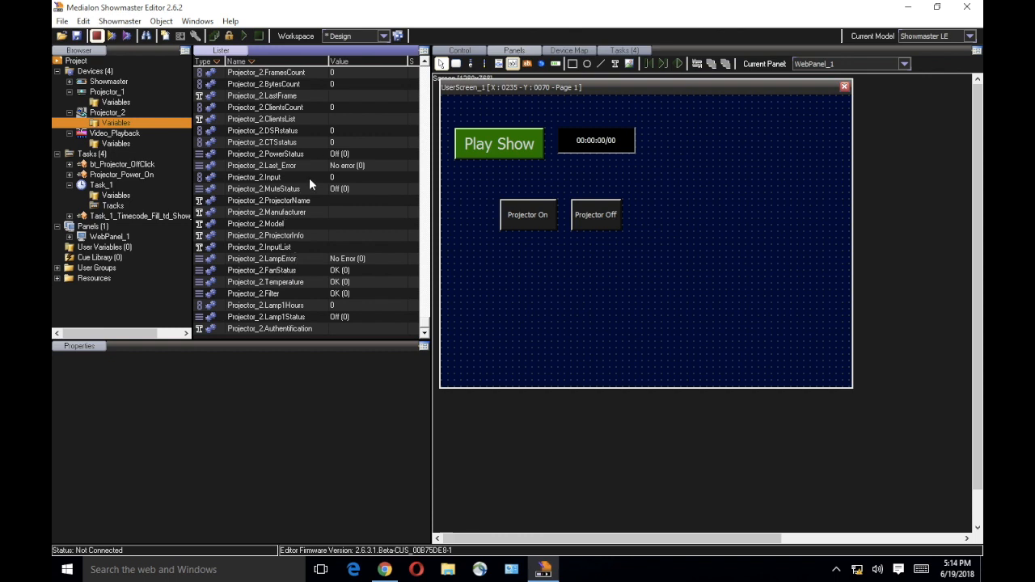
mouse_move(321, 184)
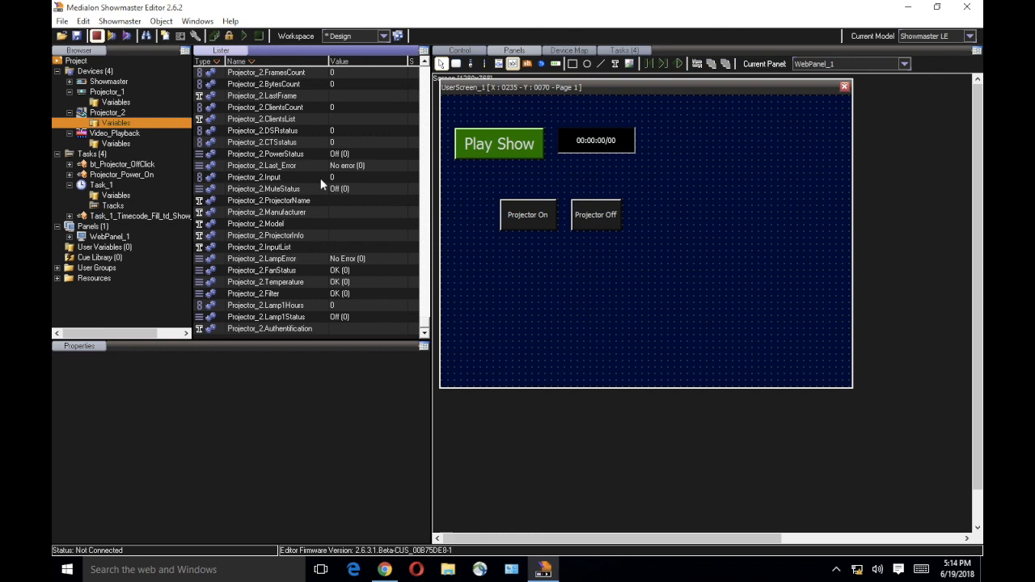
mouse_move(315, 200)
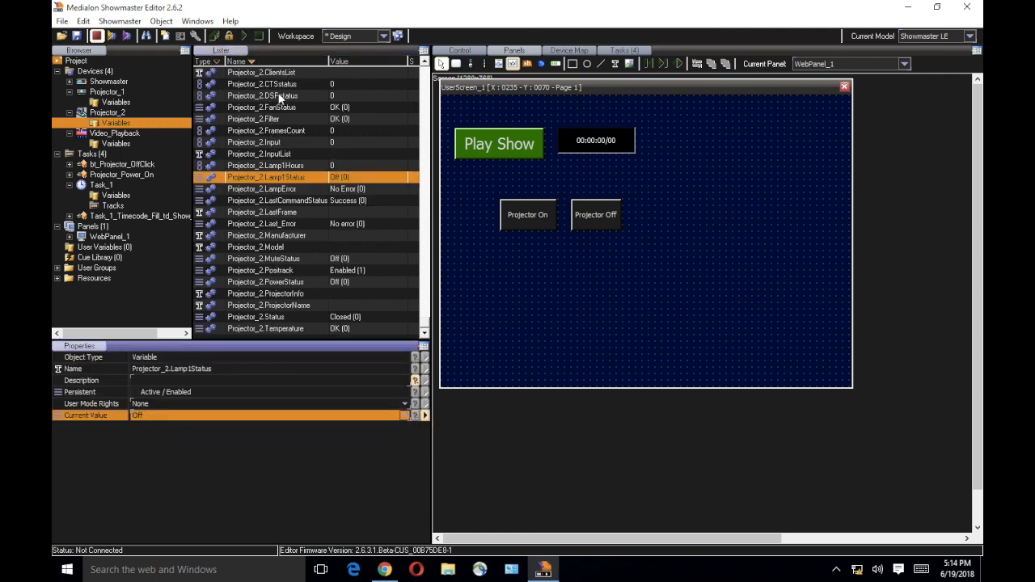
left_click(265, 282)
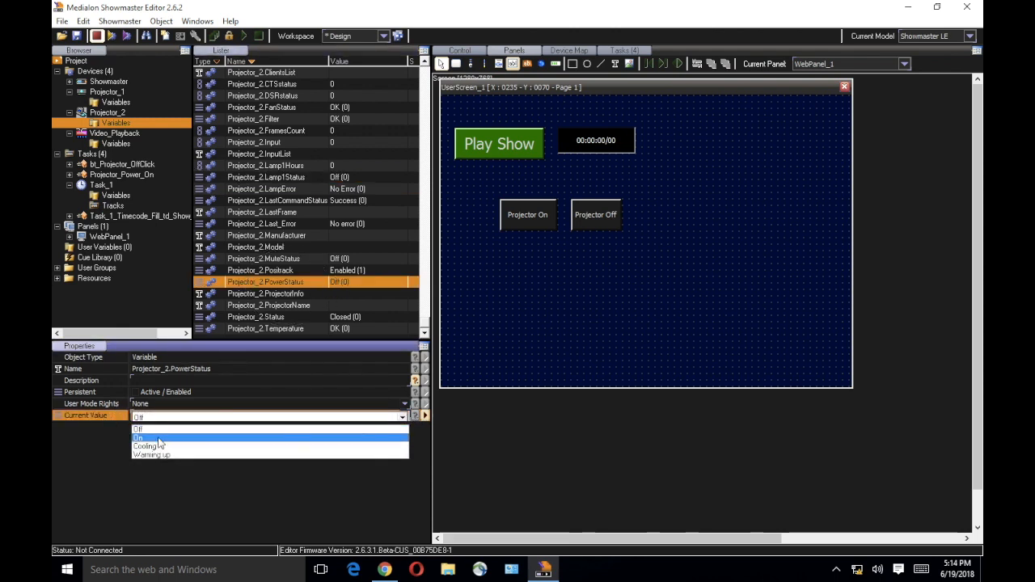
left_click(138, 429)
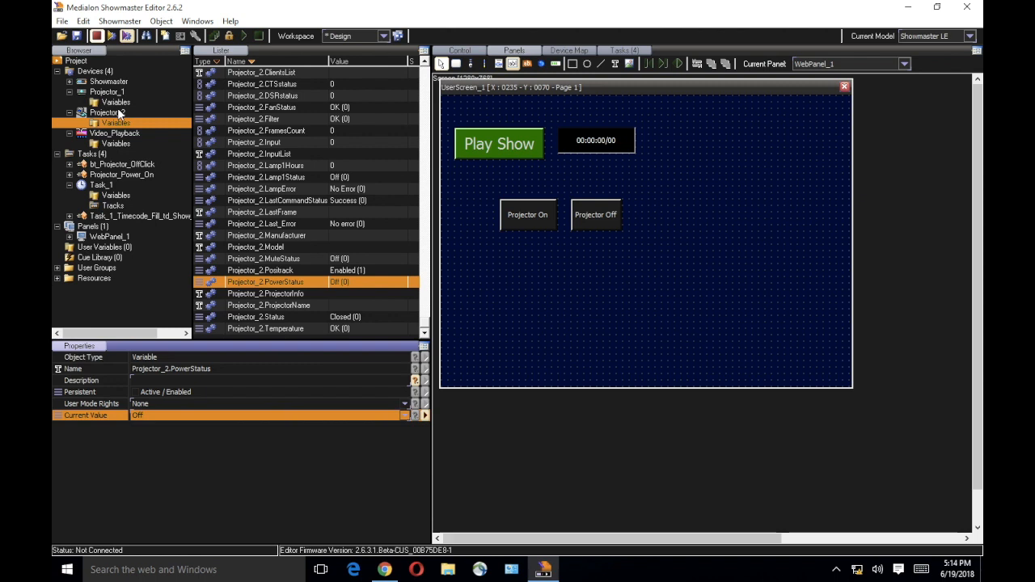
left_click(108, 112)
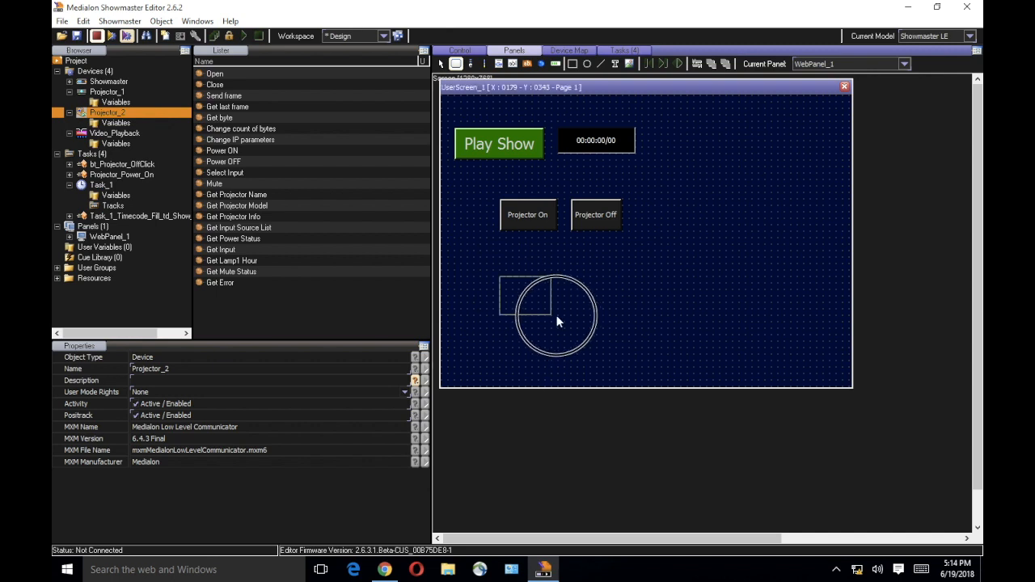
- Delete the extra panel button and open the task started by Projector On
left_click(526, 296)
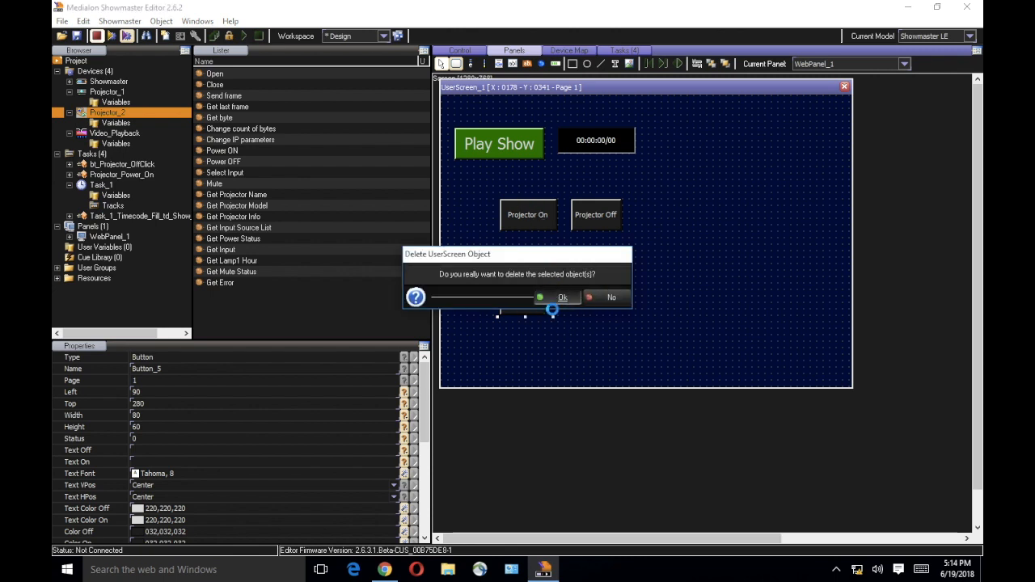
left_click(562, 297)
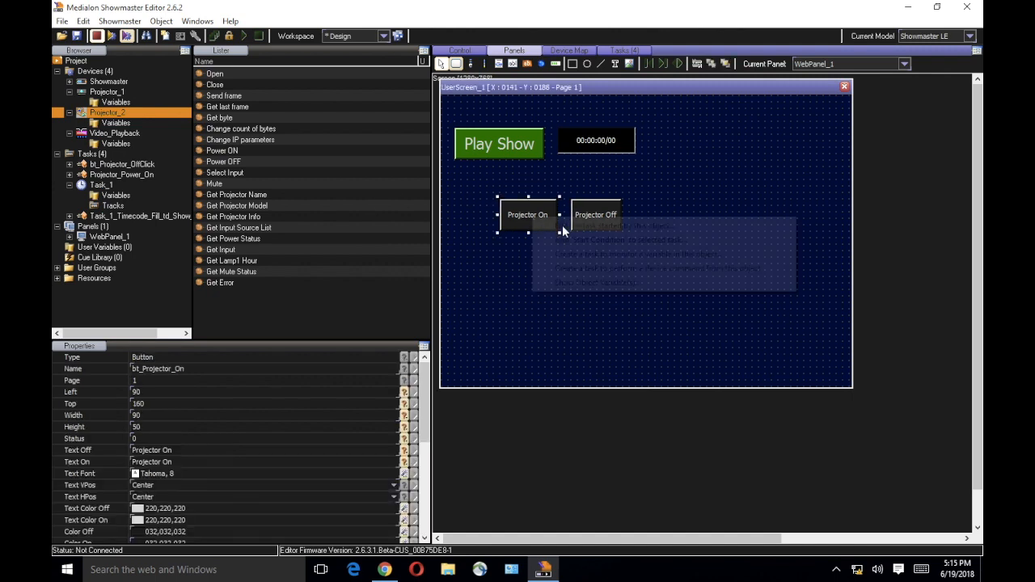
right_click(527, 214)
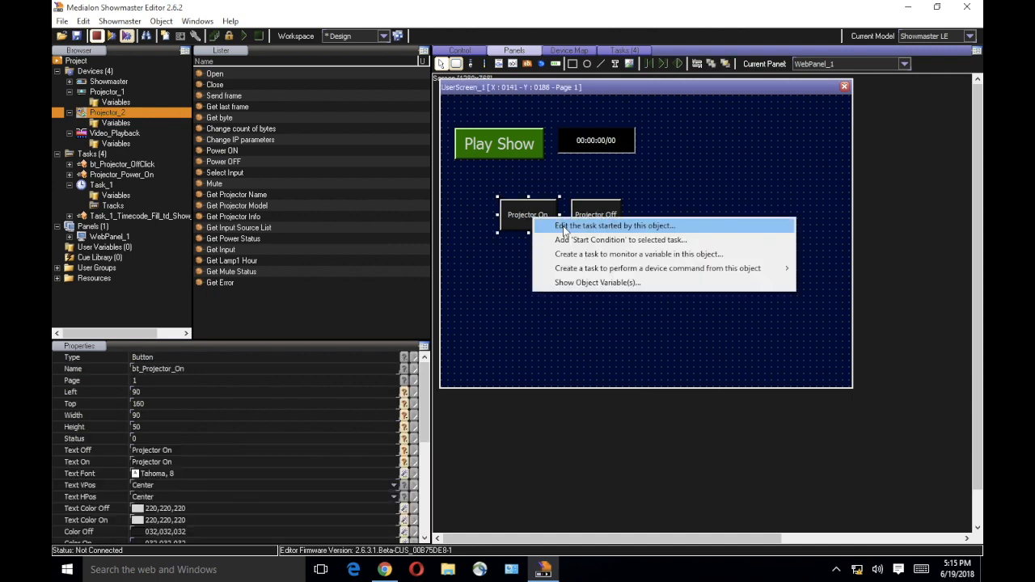
mouse_move(596, 233)
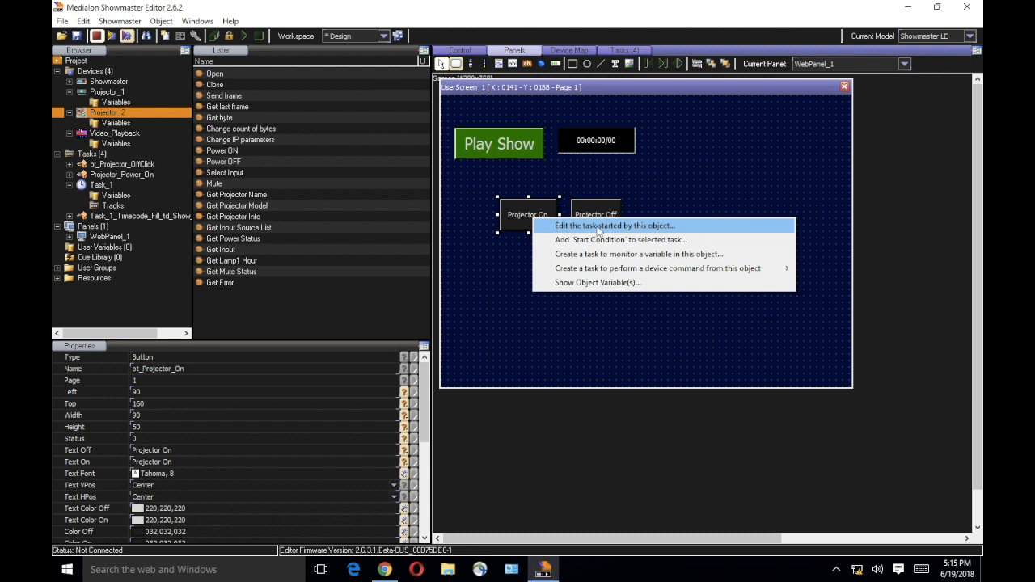
left_click(615, 226)
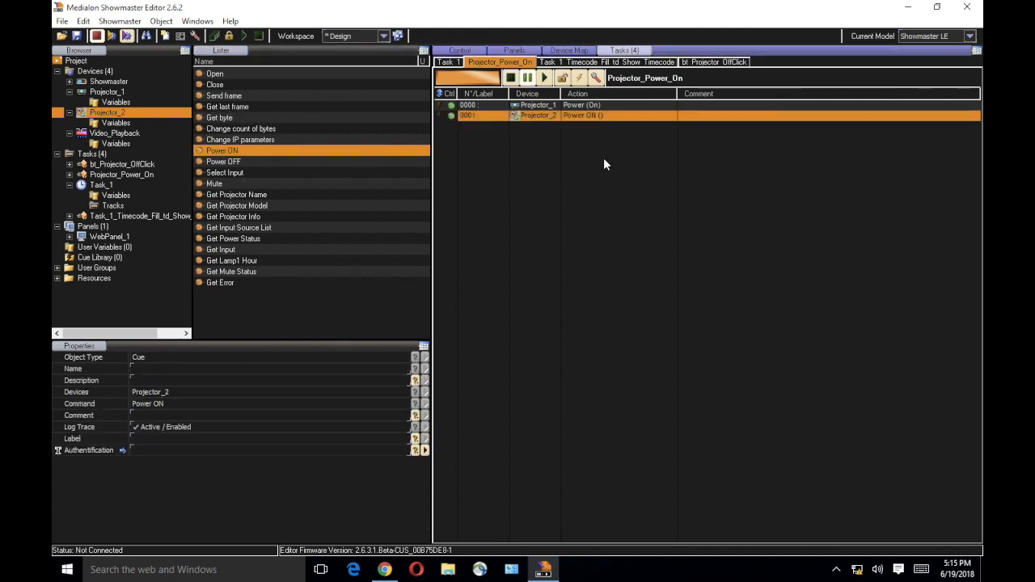
mouse_move(530, 96)
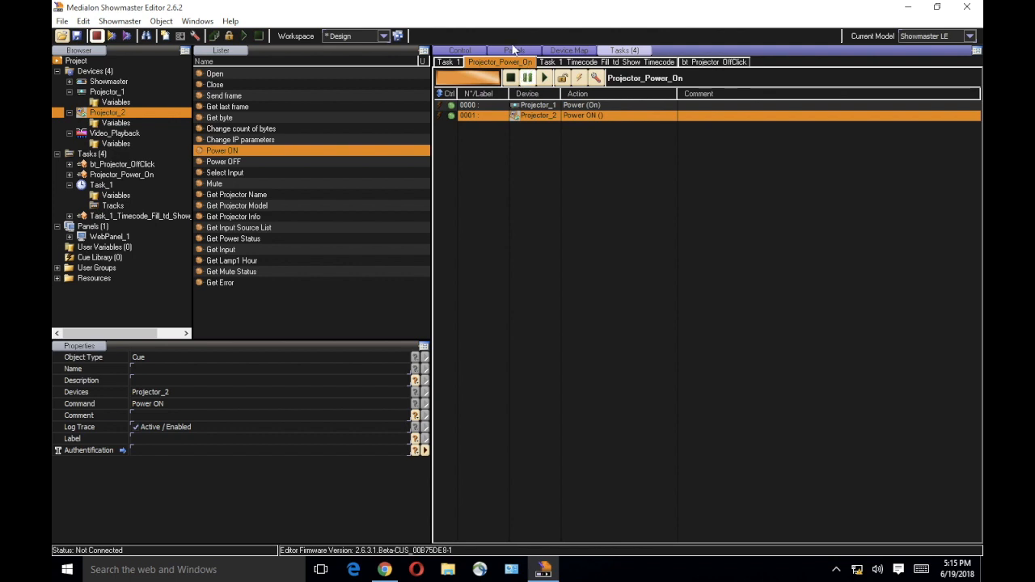
- Rename the power-on button bt_Projectors_On and label it 'Projectors On'
left_click(514, 50)
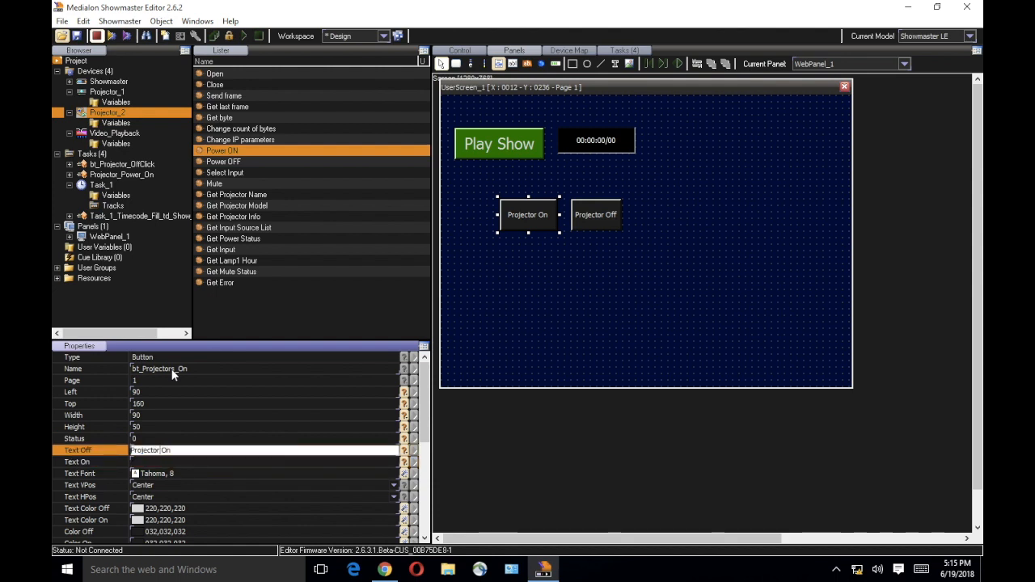
type("Projectors On")
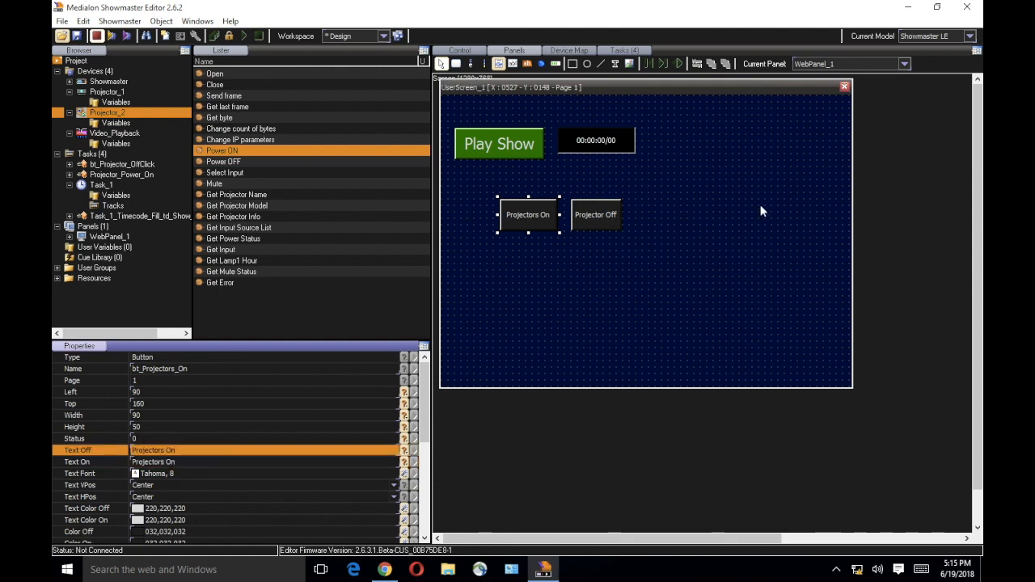
left_click(675, 251)
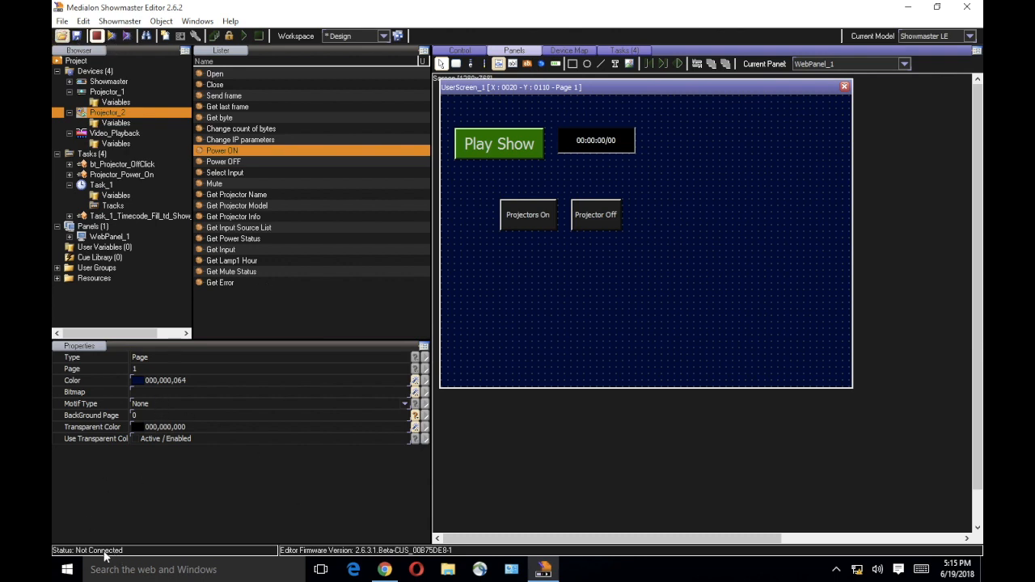
mouse_move(132, 452)
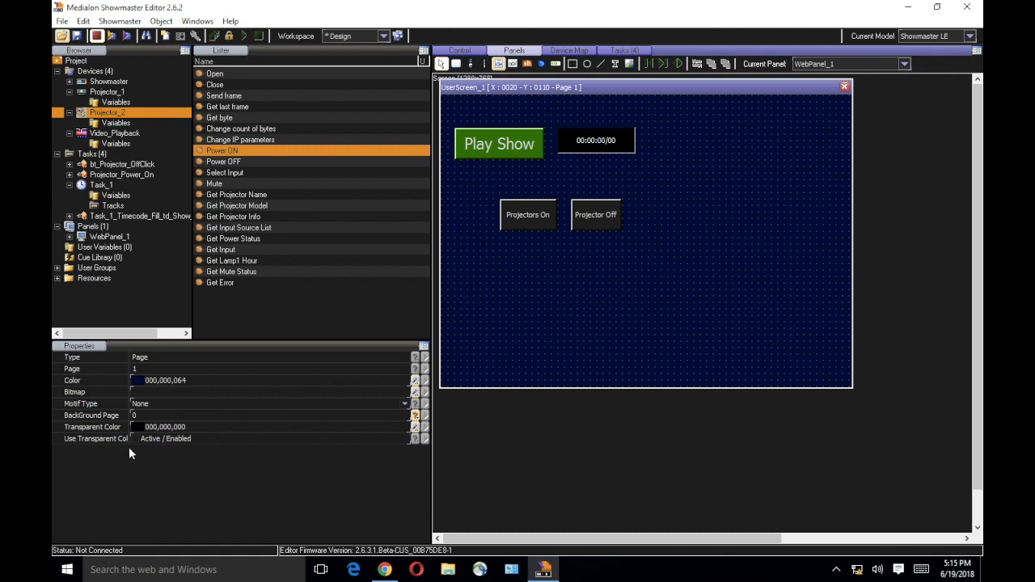
mouse_move(68, 29)
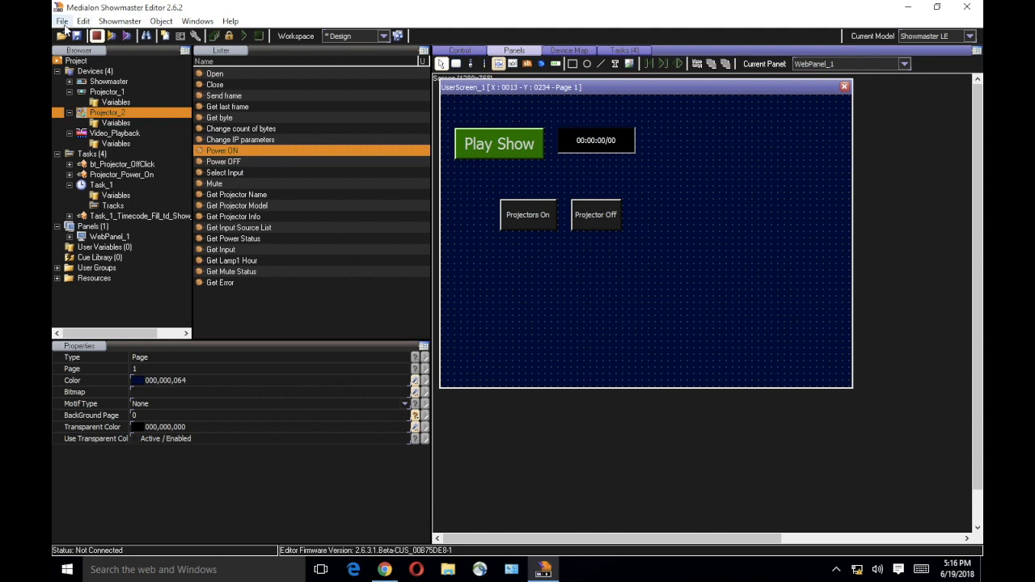
- Use Save As to store the project on the Desktop as 'My First Showmaster Project'
left_click(62, 21)
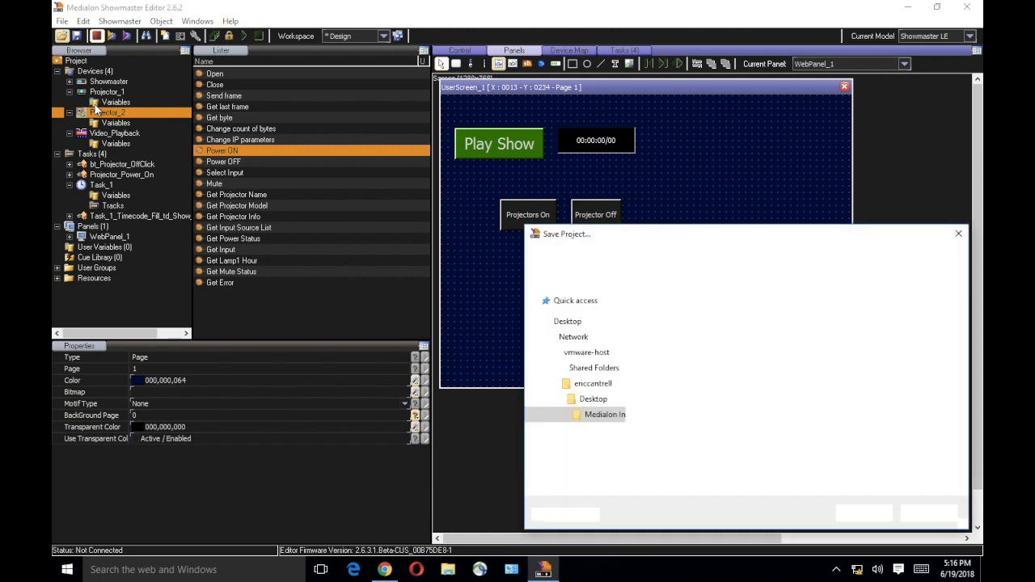
double_click(605, 414)
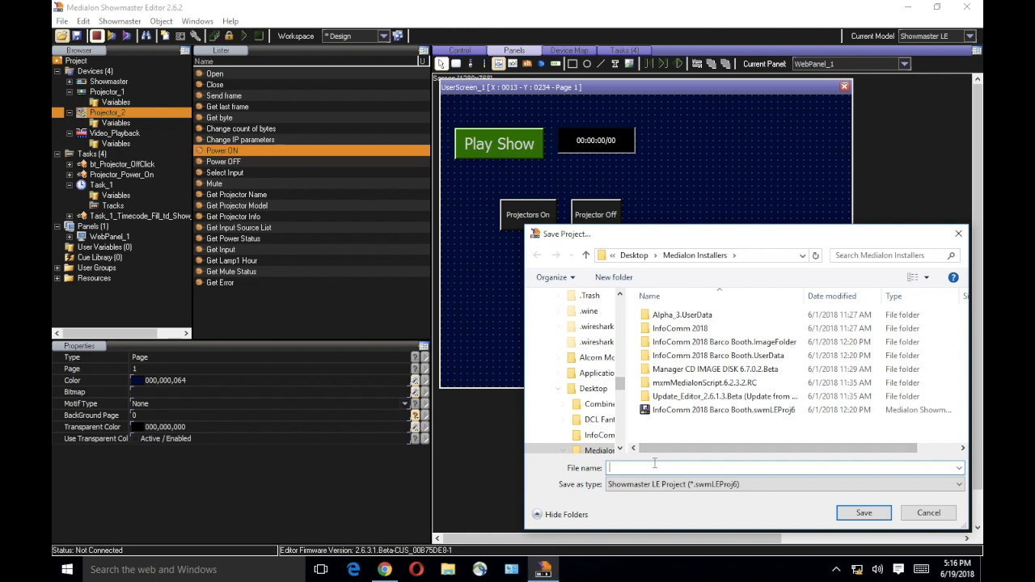
type("My First")
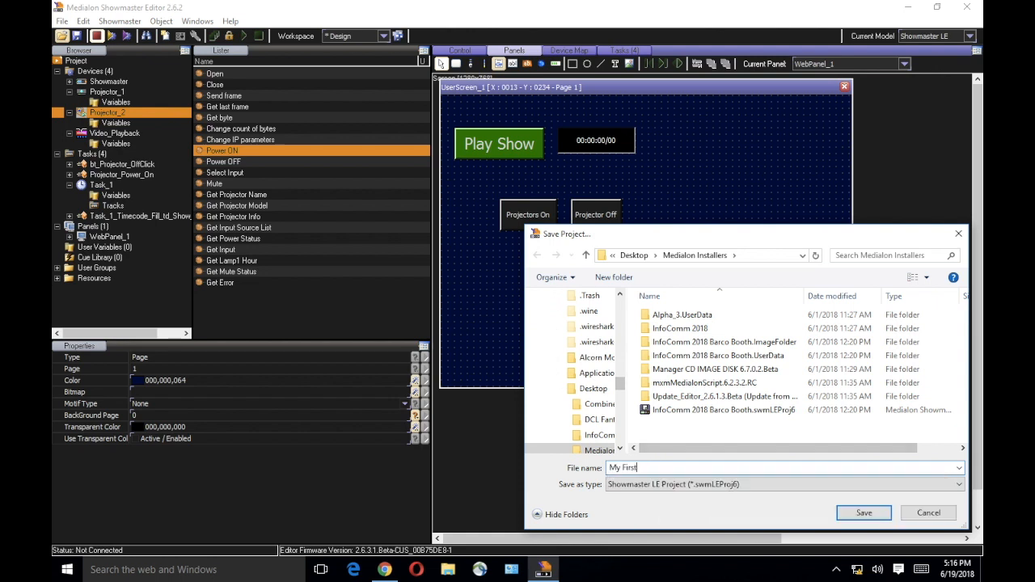
type("Showmaster Project")
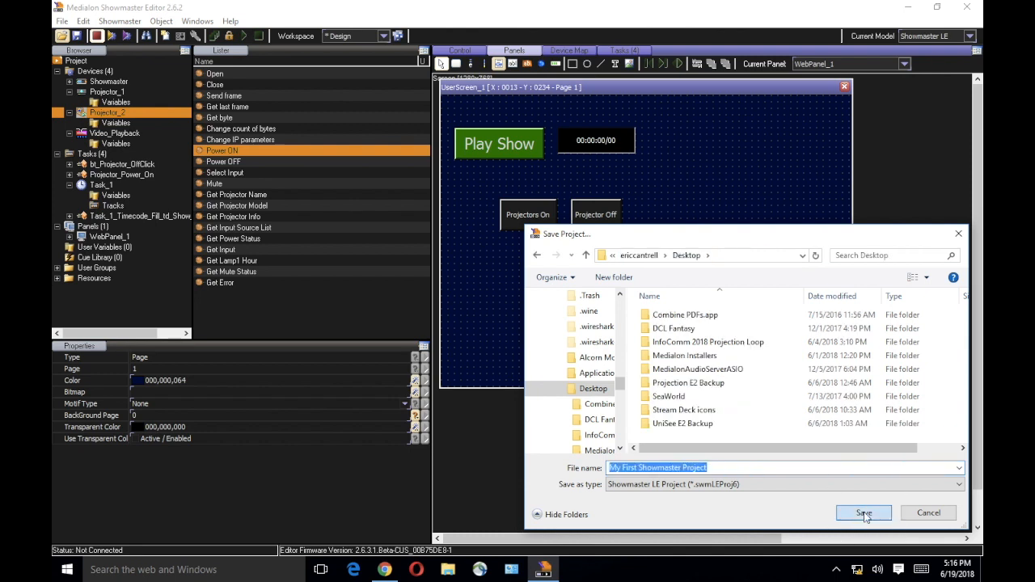
left_click(863, 513)
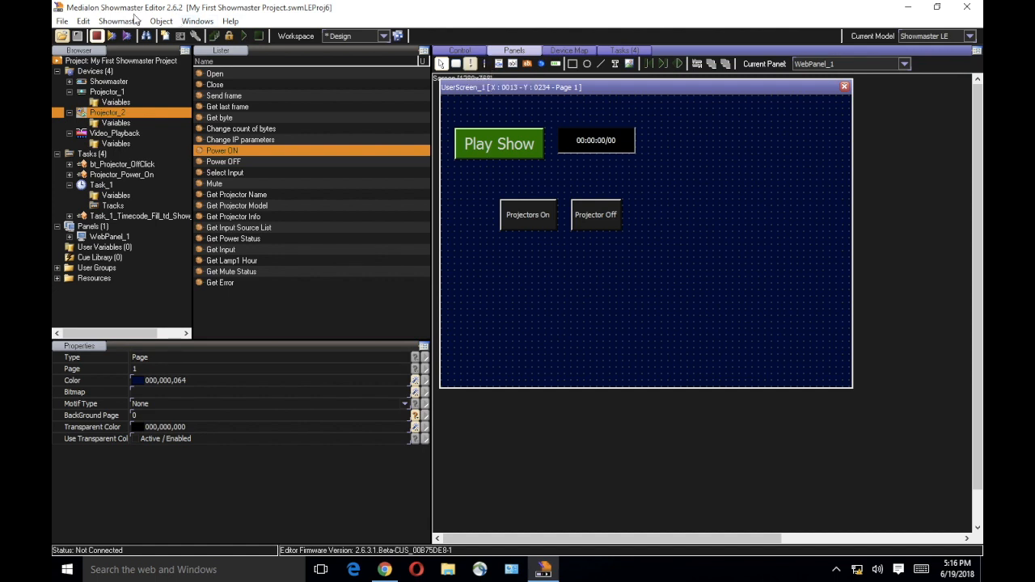
- Connect to LE-2107xxxx via the Showmaster Browser, cancelling the user image update and reconnecting
left_click(111, 35)
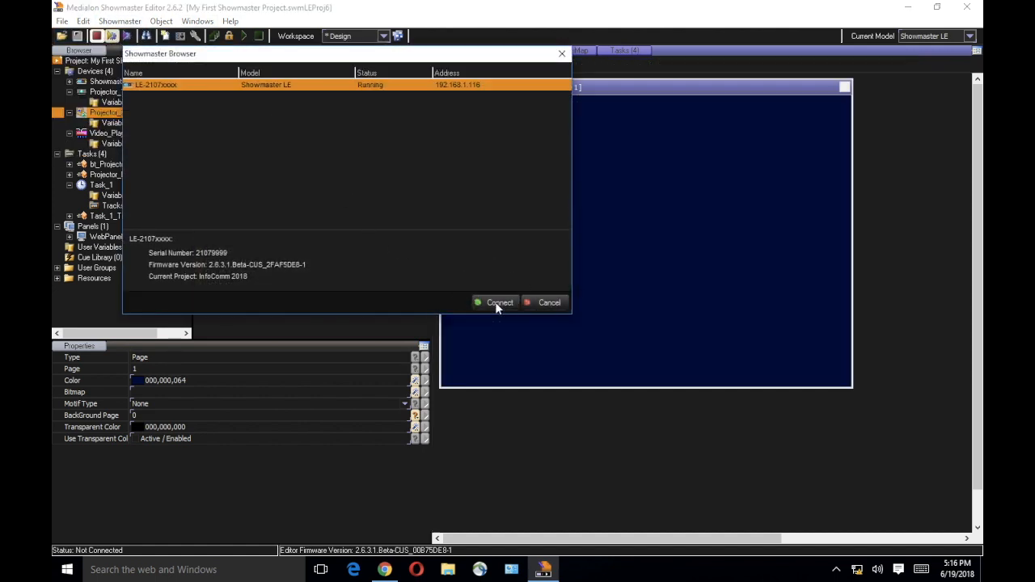
left_click(494, 302)
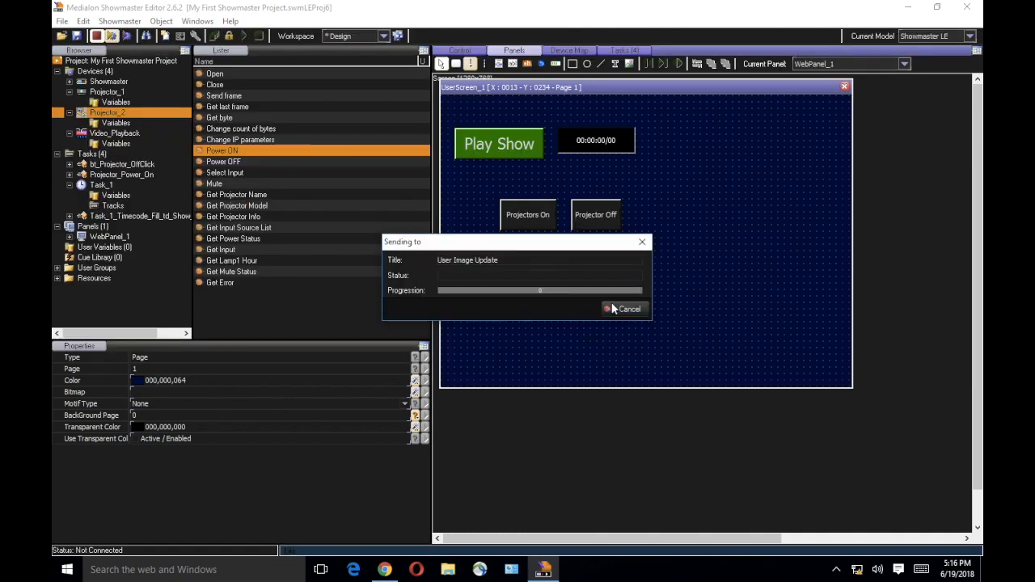
left_click(625, 309)
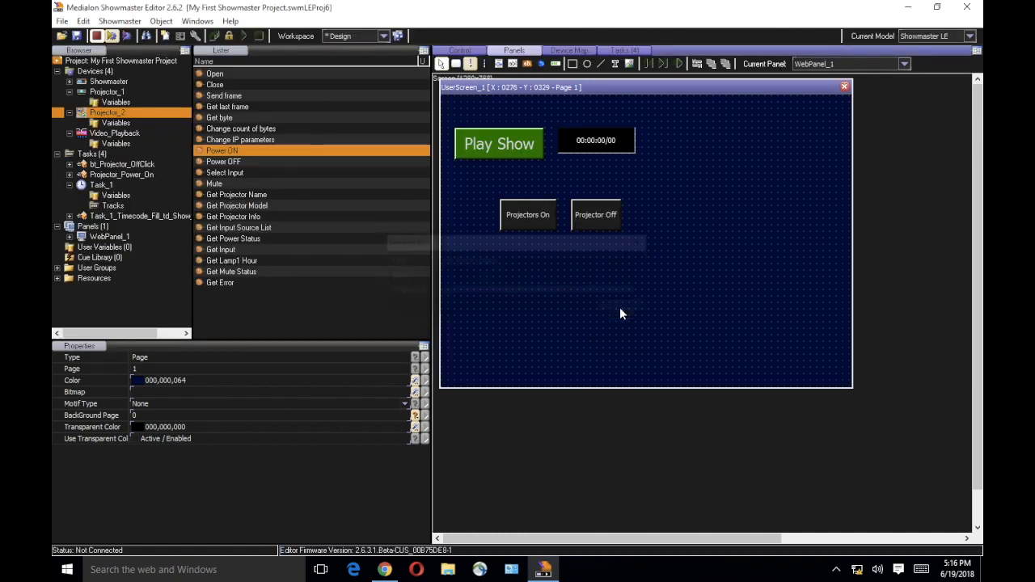
left_click(120, 21)
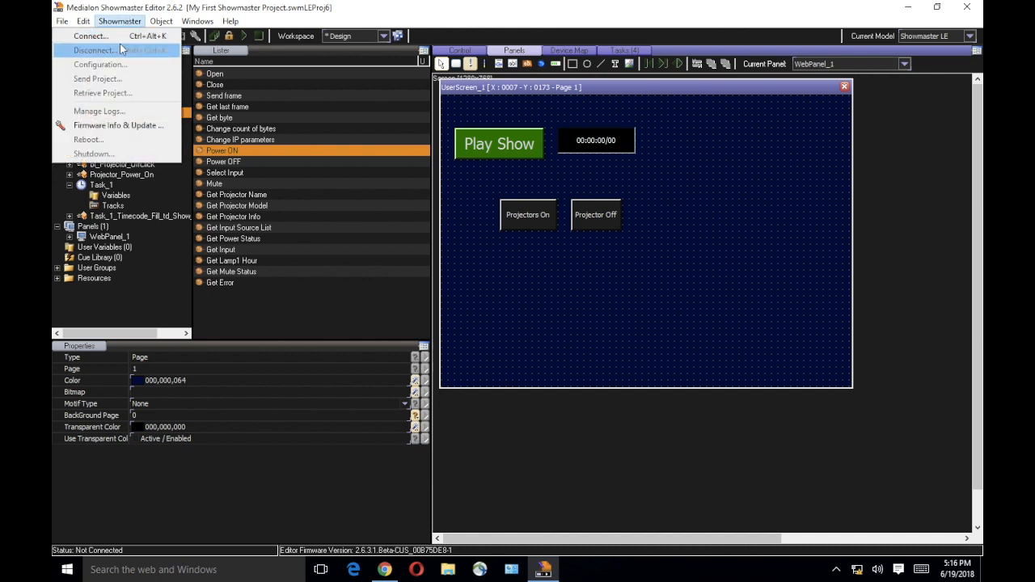
left_click(93, 49)
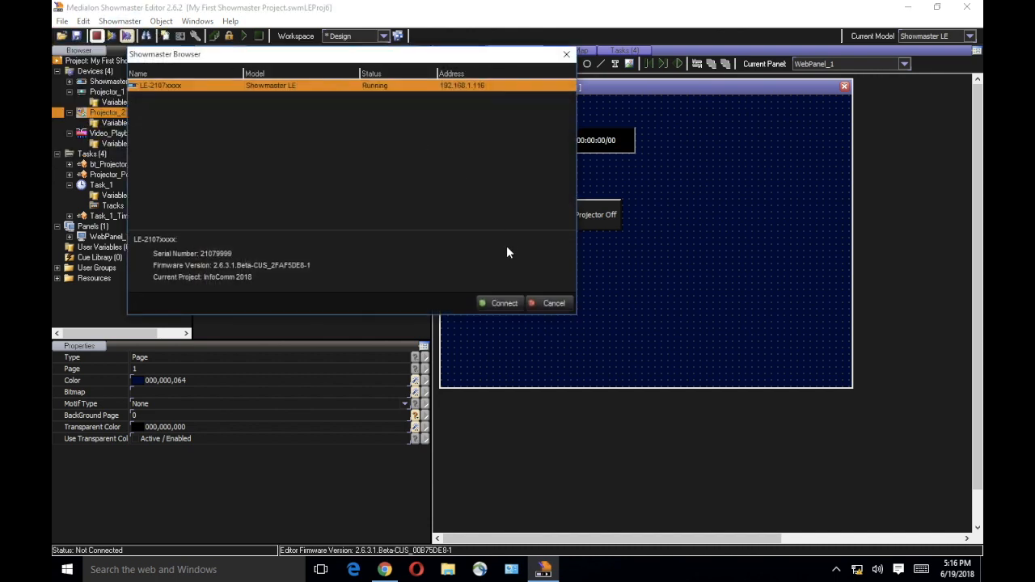
left_click(499, 303)
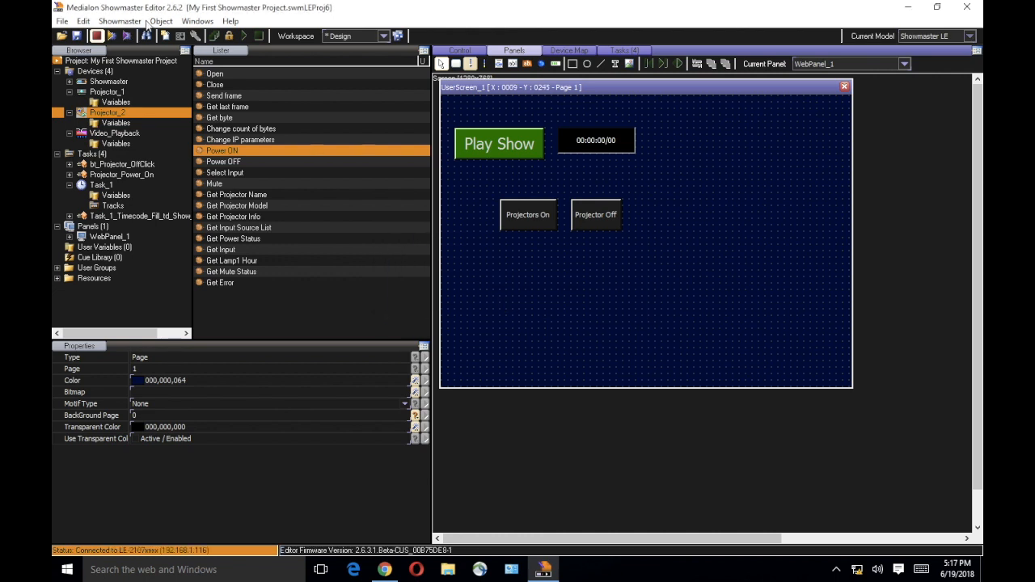
- Transfer the project to LE-2107xxxx with Send Project and acknowledge the Done report
left_click(119, 21)
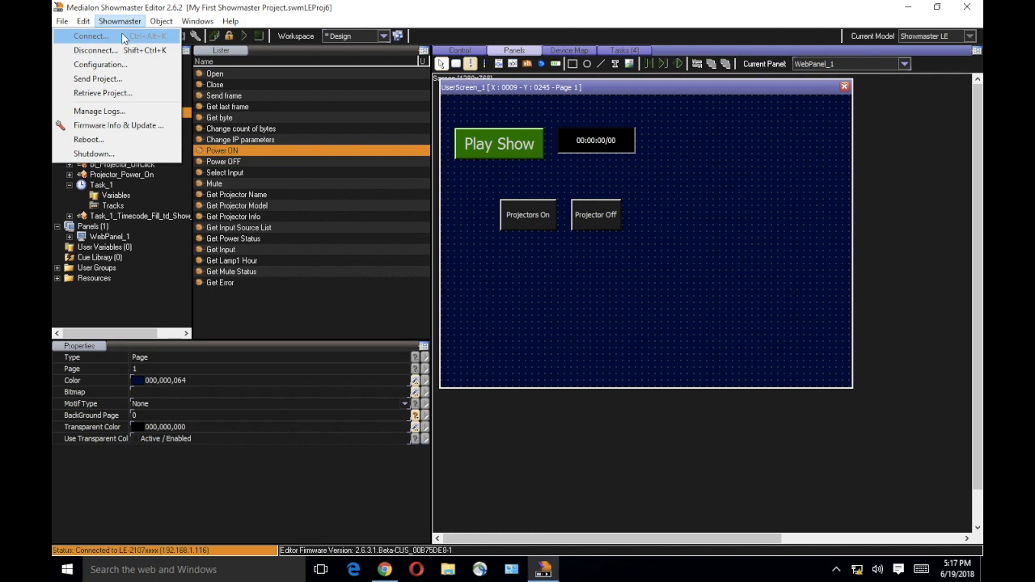
left_click(98, 79)
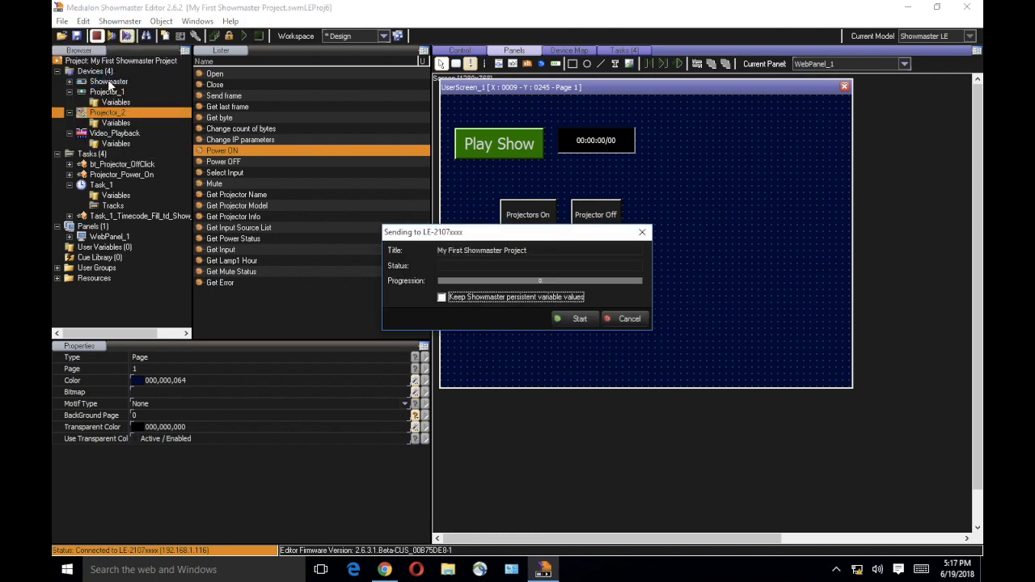
mouse_move(576, 334)
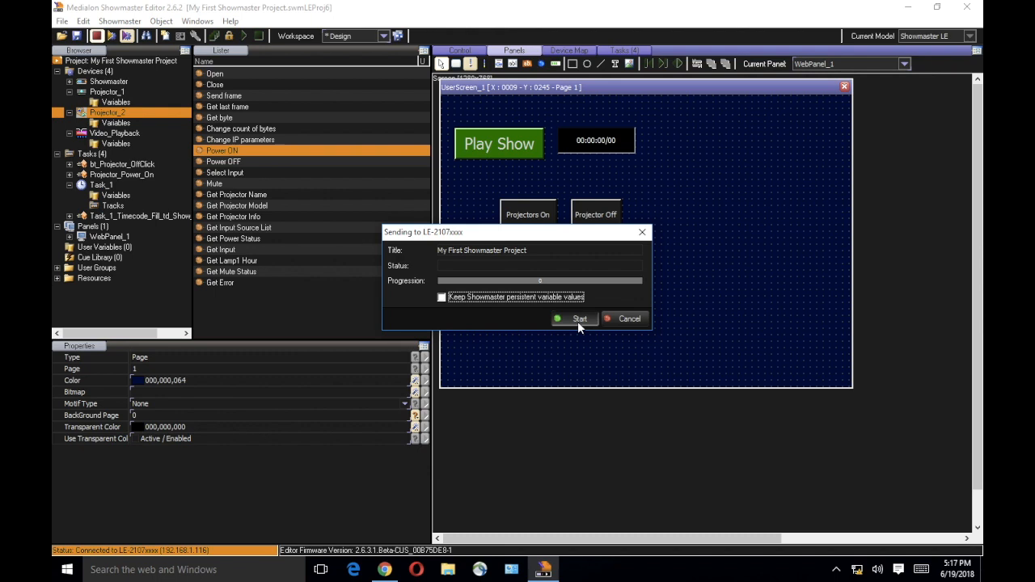
left_click(580, 318)
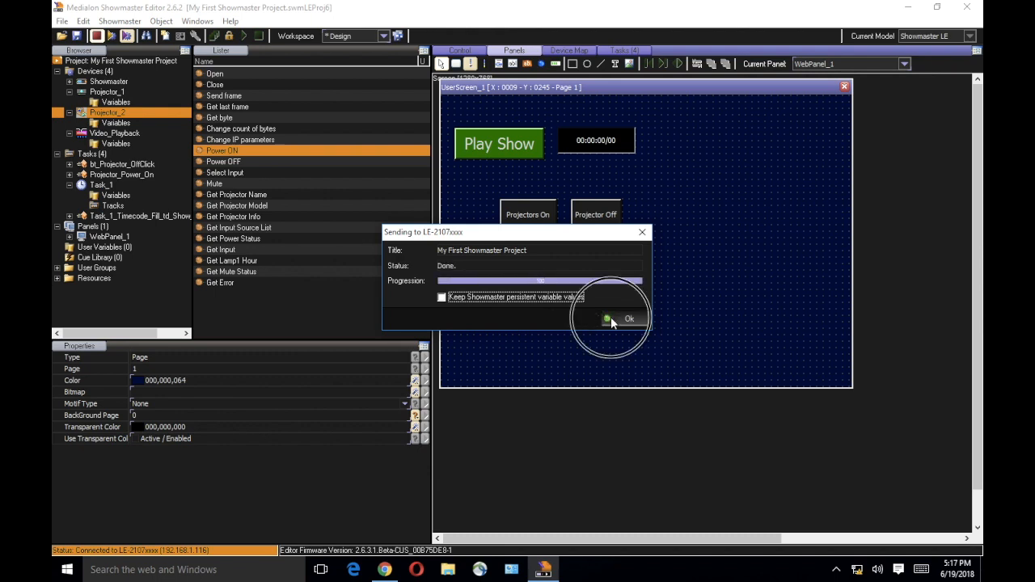
left_click(629, 318)
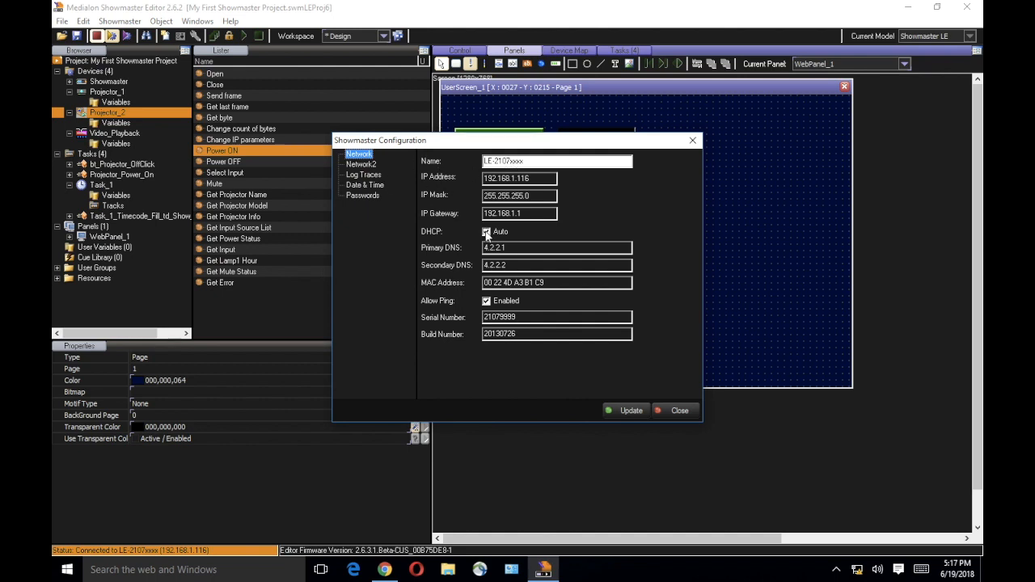
- Browse the network, log trace, date and time, and password pages, then close without saving
left_click(486, 232)
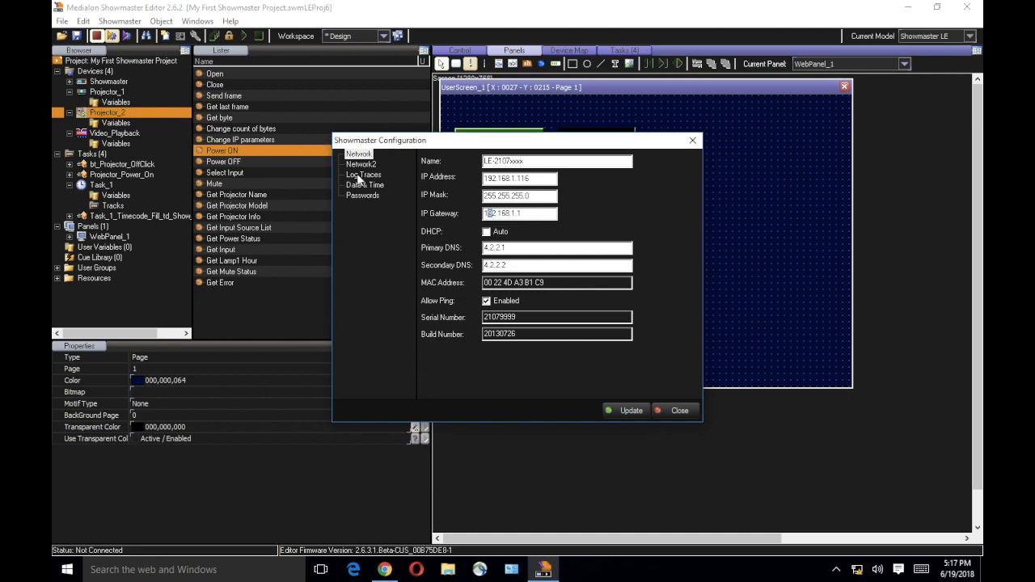
left_click(363, 174)
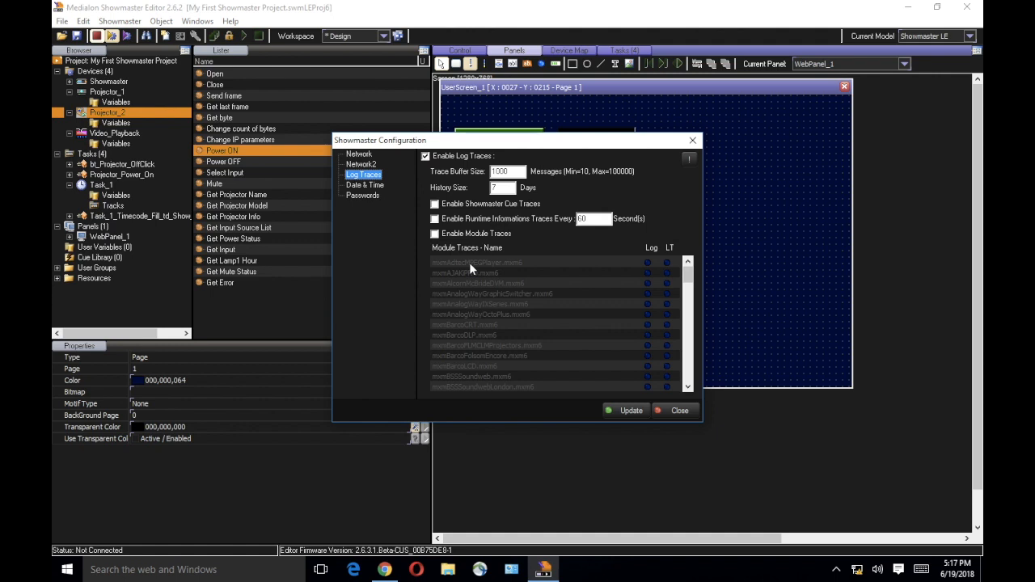
mouse_move(380, 193)
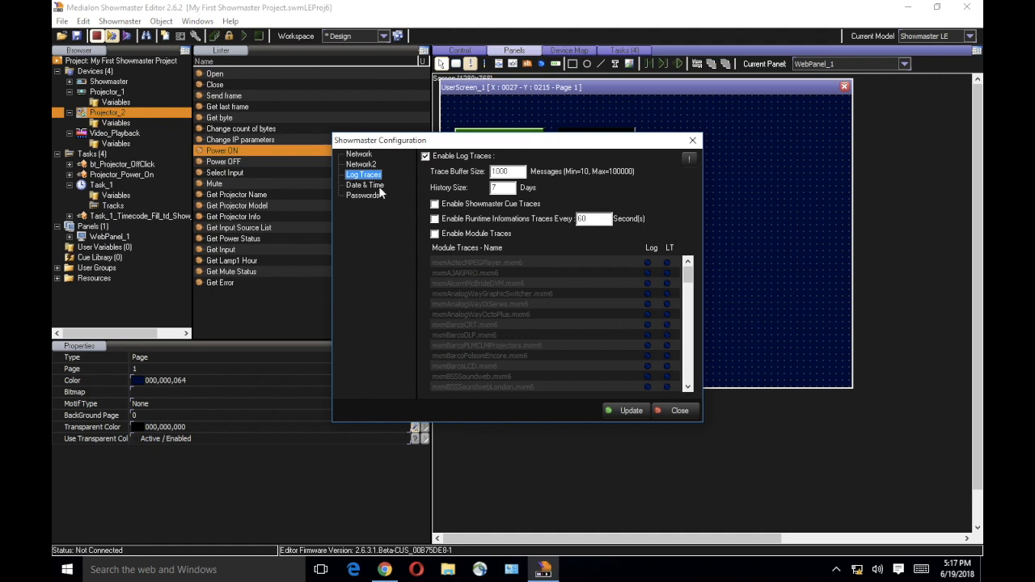
left_click(365, 184)
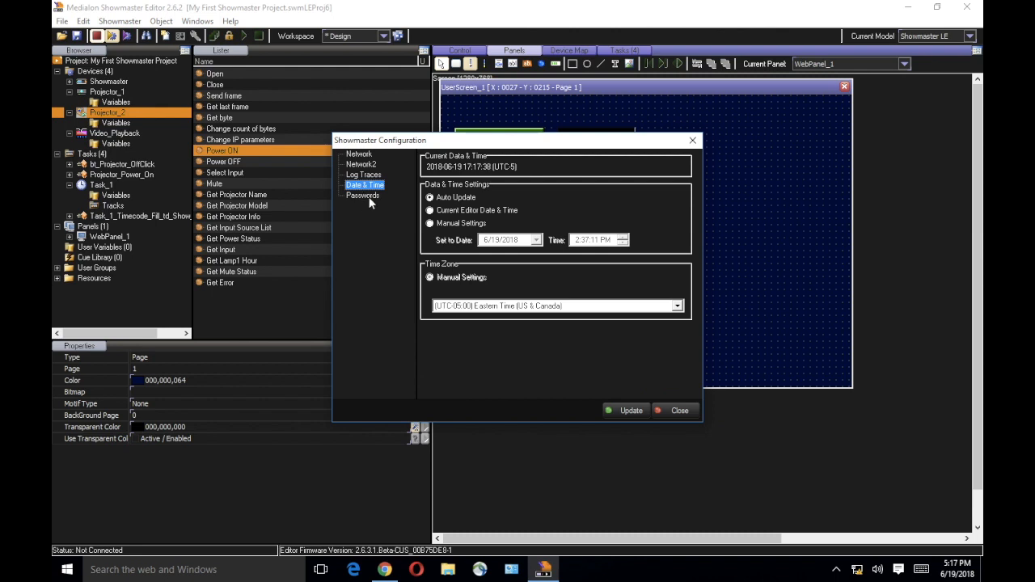
left_click(363, 196)
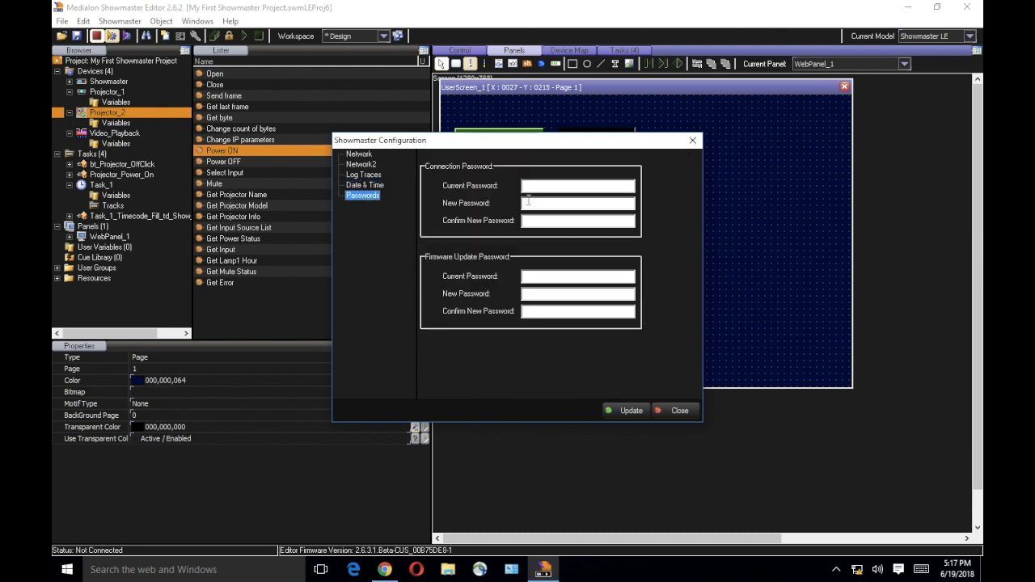
mouse_move(655, 381)
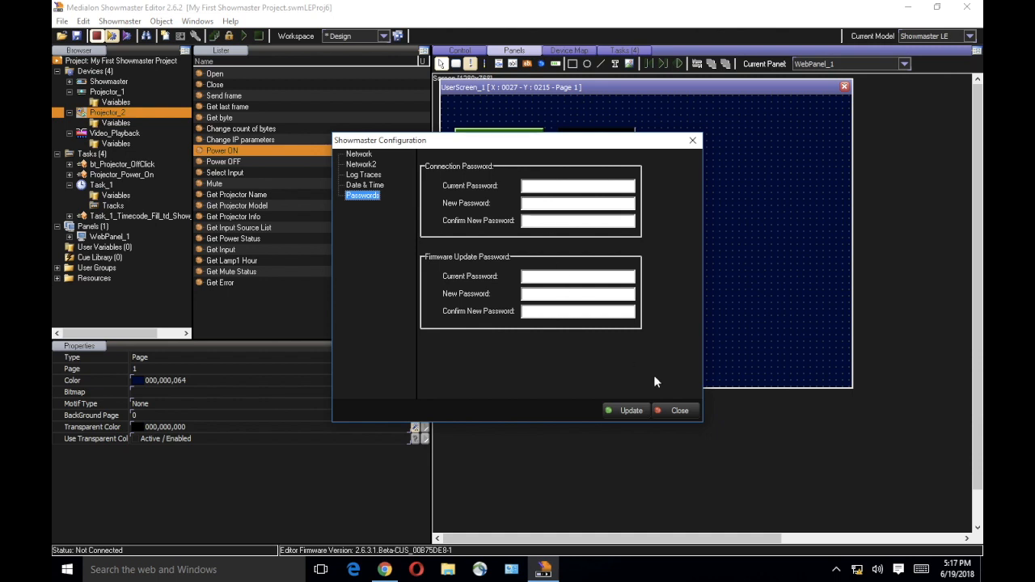
mouse_move(685, 412)
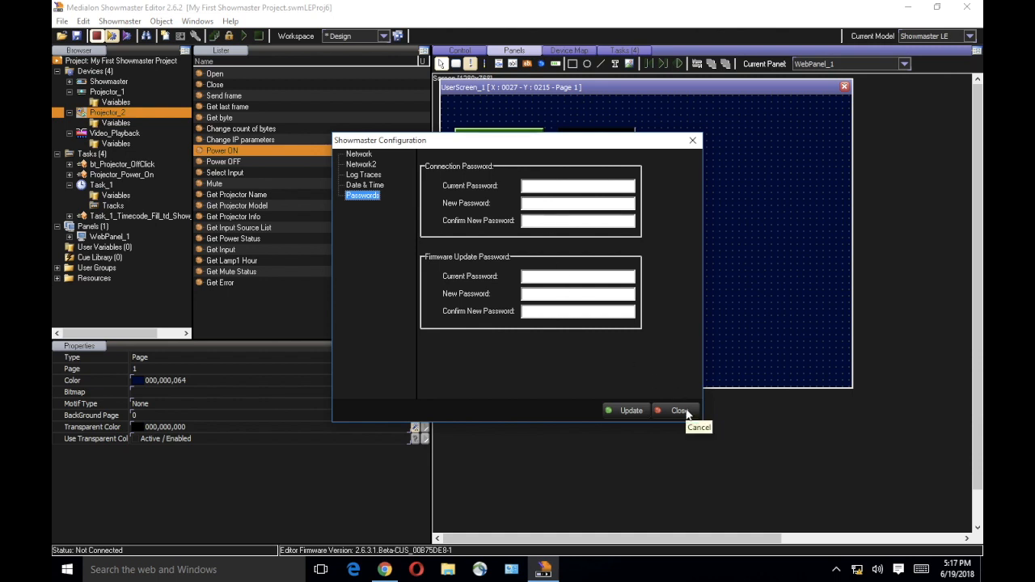
left_click(677, 410)
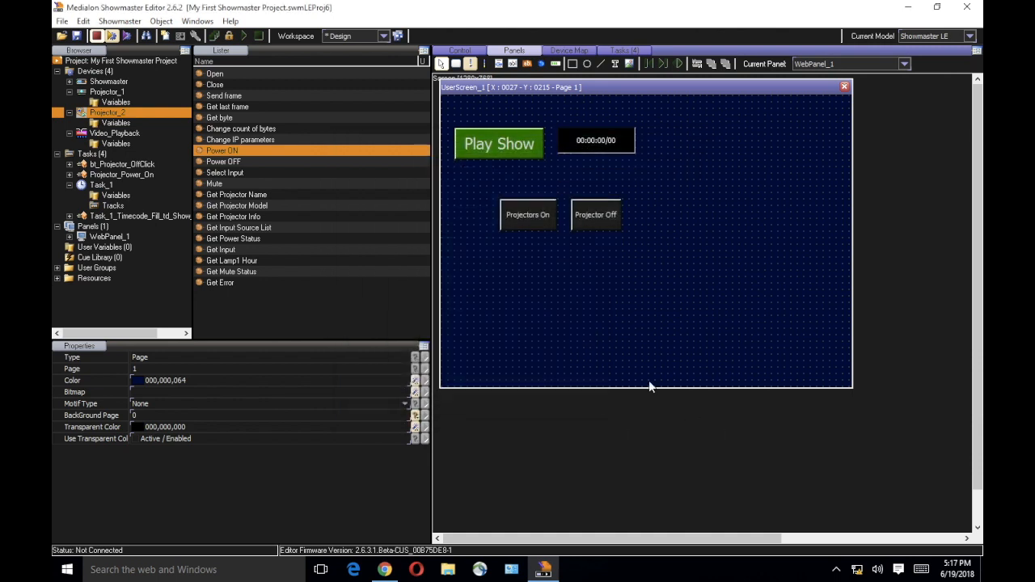
- Connect to the listed Showmaster LE from the unit browser
left_click(119, 20)
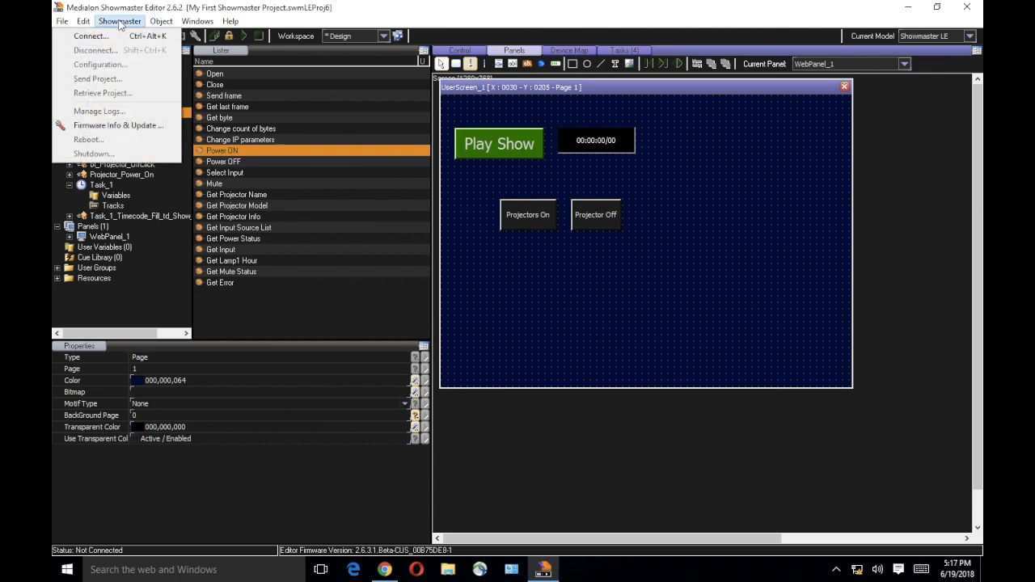
left_click(119, 21)
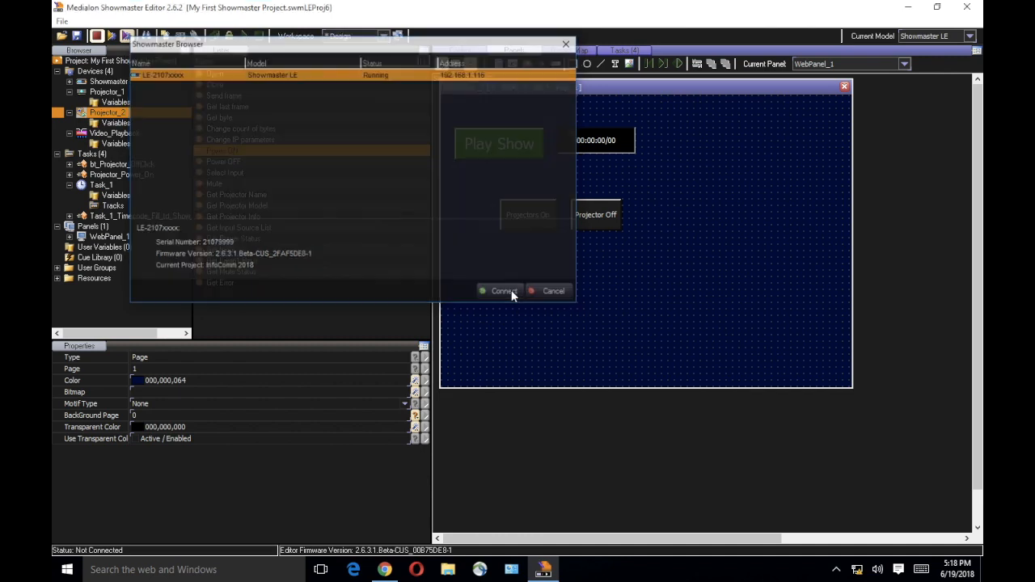
left_click(503, 290)
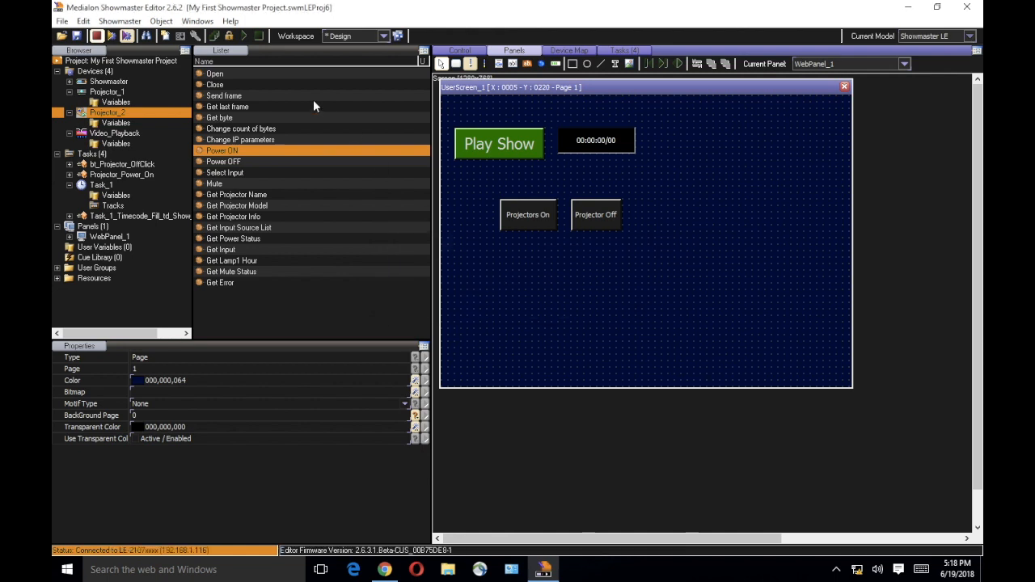
- Try sending the project, dismiss the Not Connected error and reopen the unit list
left_click(120, 20)
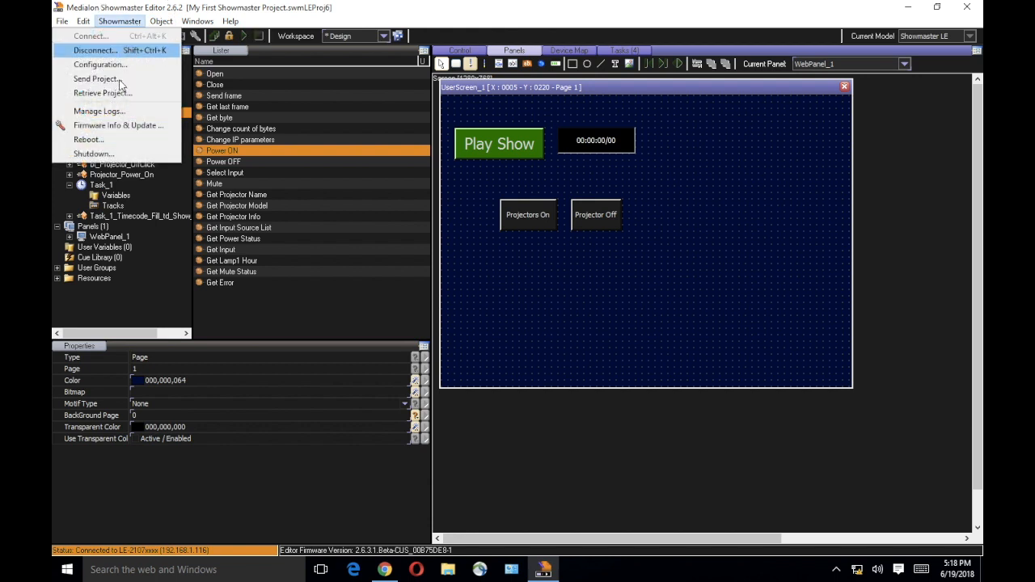
left_click(96, 78)
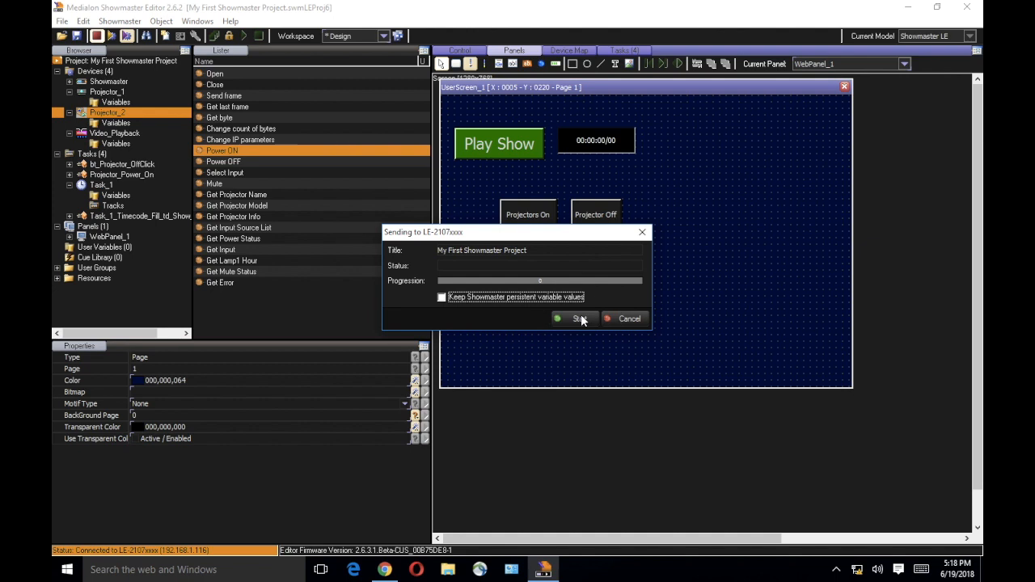
left_click(577, 317)
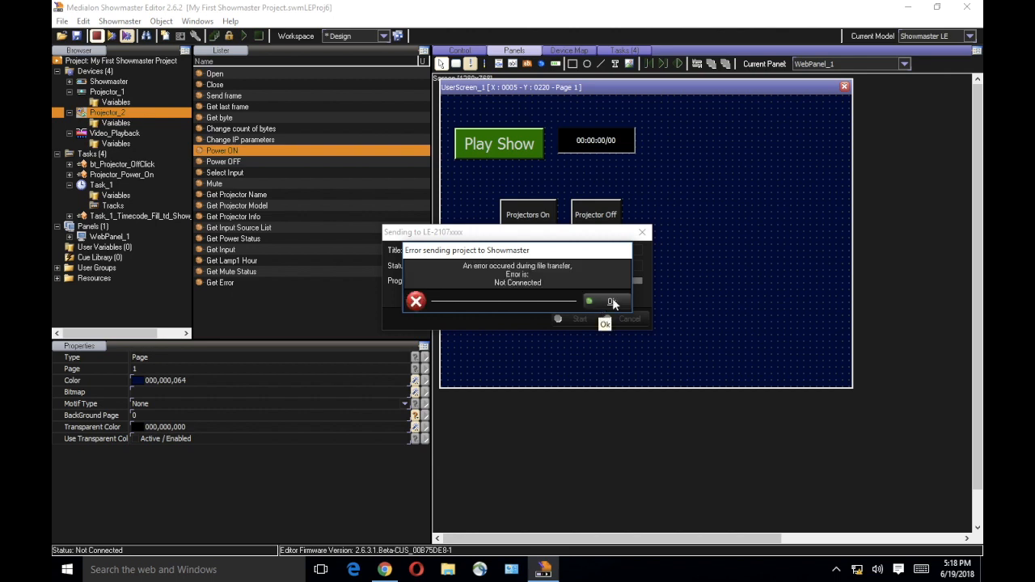
left_click(605, 303)
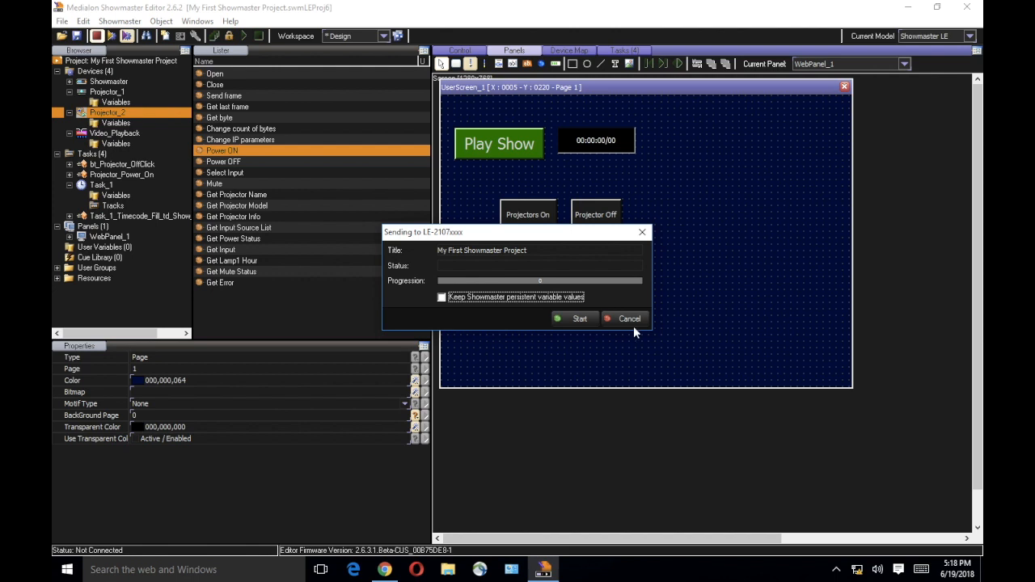
left_click(628, 318)
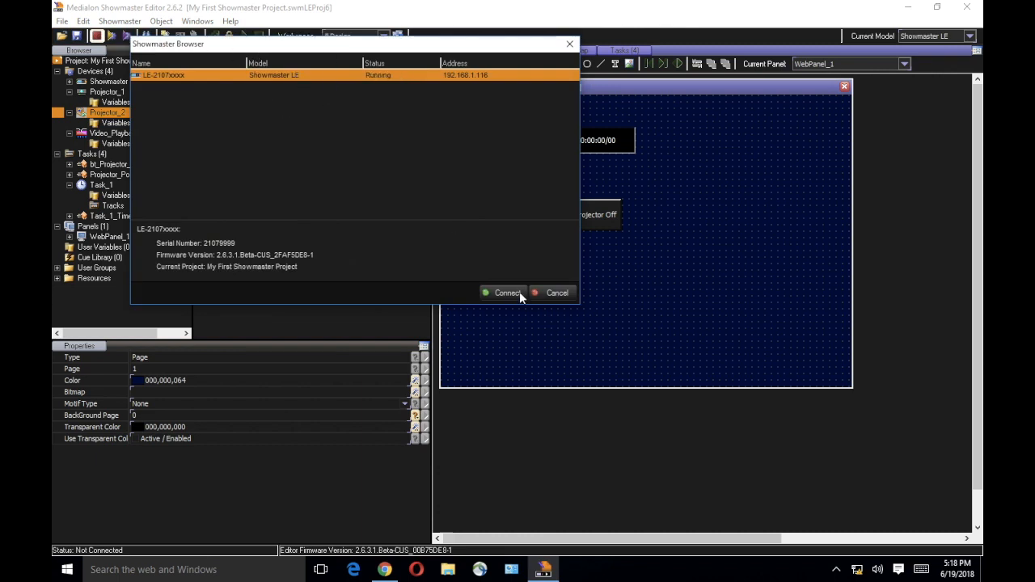
- Reconnect to LE-2107xxxx, send the project and acknowledge the Done status
left_click(507, 293)
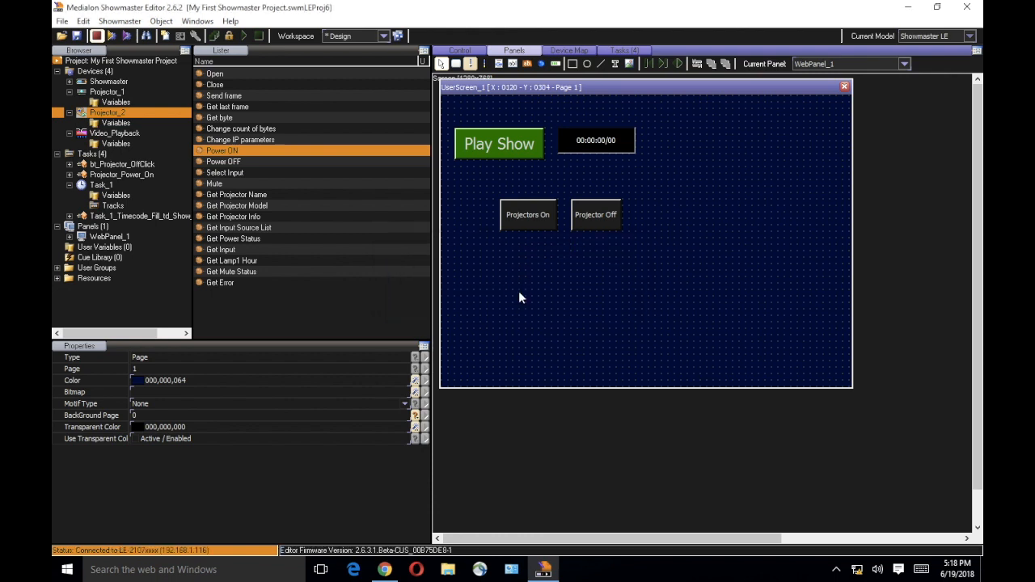
left_click(119, 21)
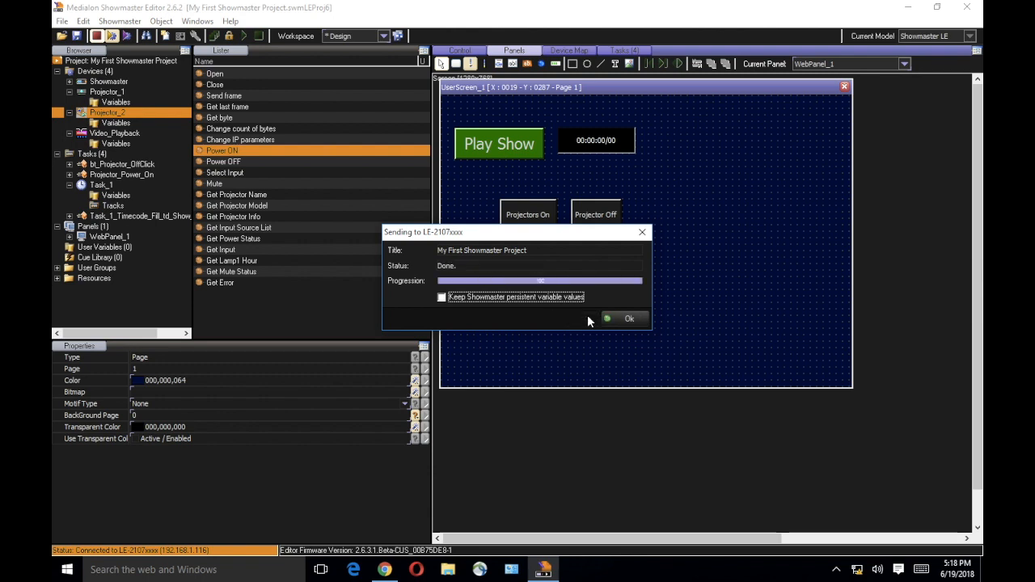
left_click(629, 318)
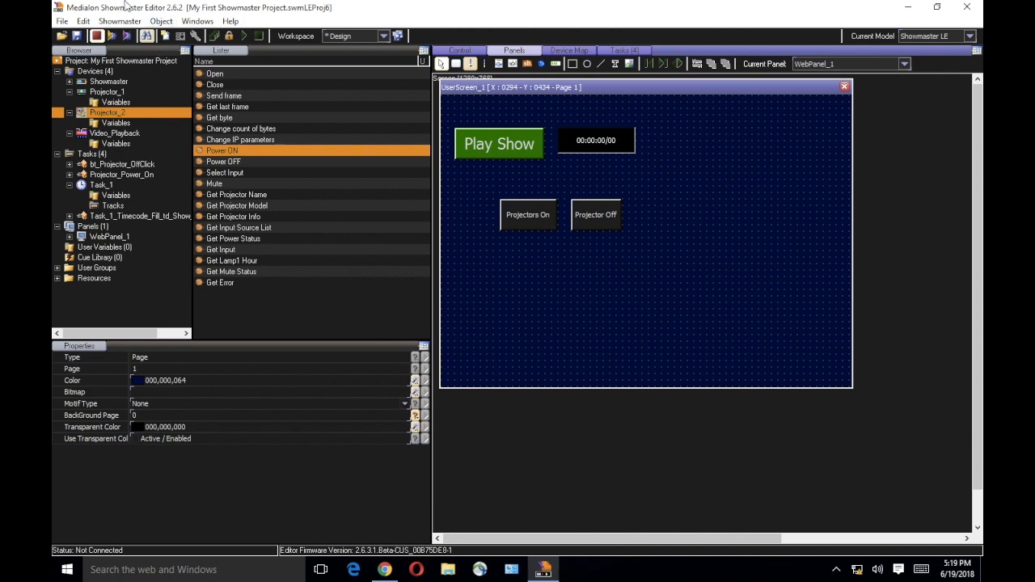
- Check that LE-2107xxxx lists My First Showmaster Project in the Showmaster Browser, then cancel
left_click(119, 20)
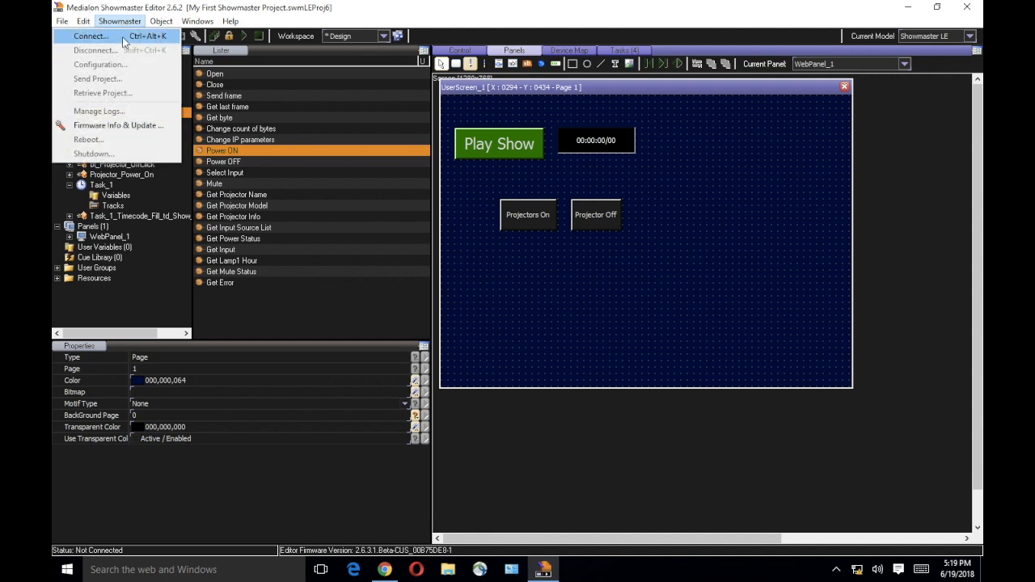
left_click(90, 36)
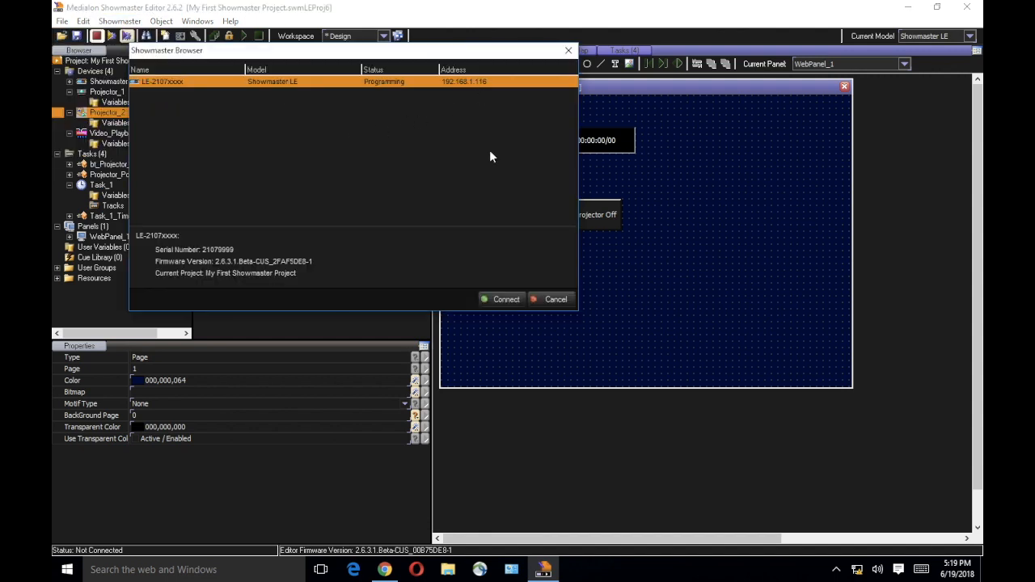
left_click(556, 299)
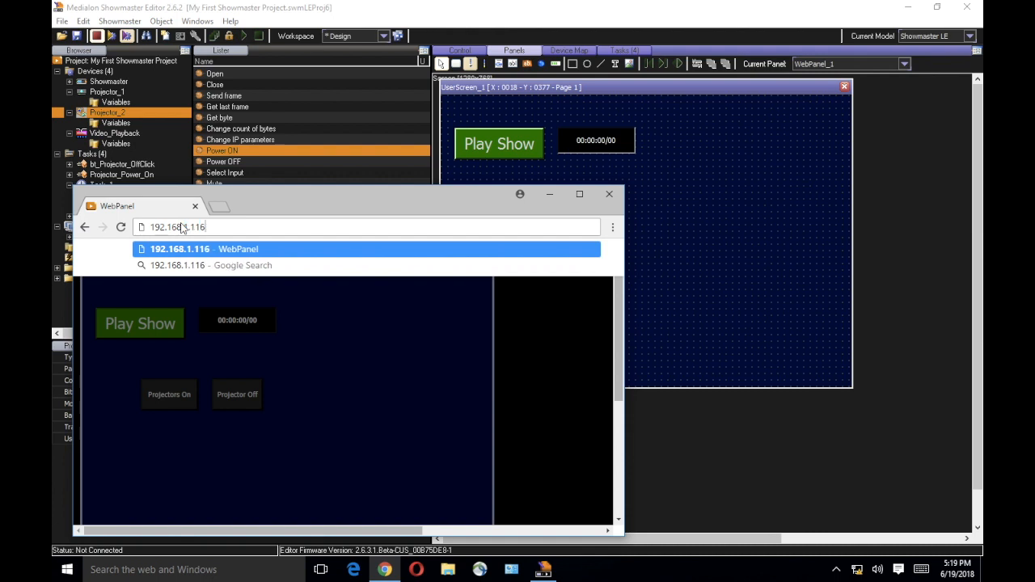
- Load 192.168.1.116 in Chrome, open WebPanel_1 and press Play Show
left_click(179, 249)
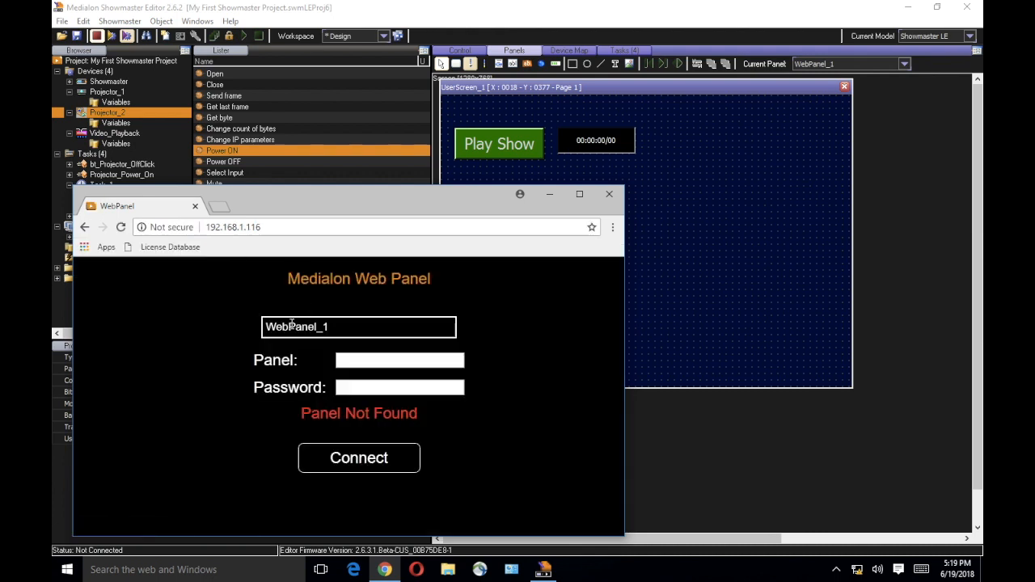
left_click(358, 458)
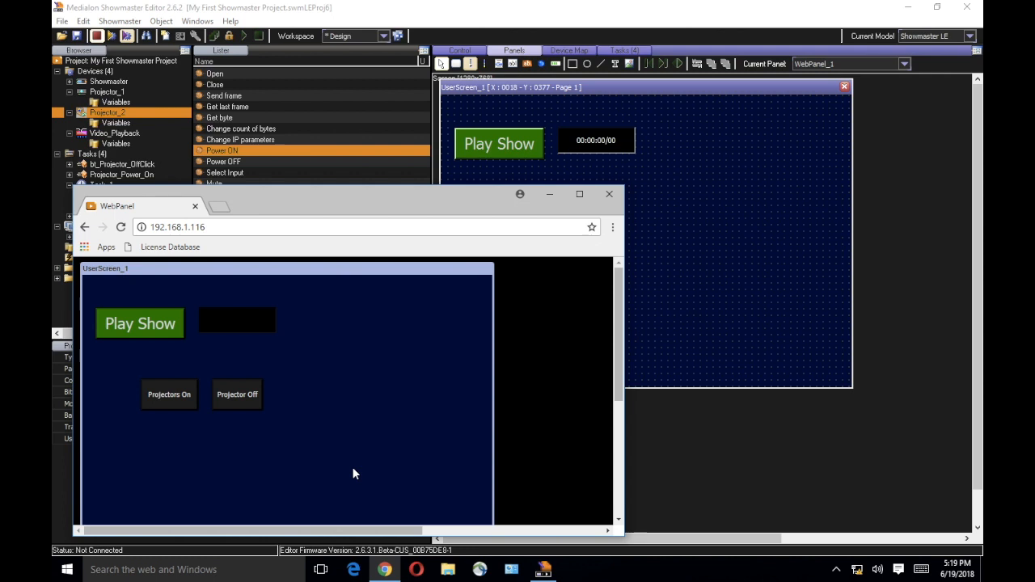
left_click(140, 324)
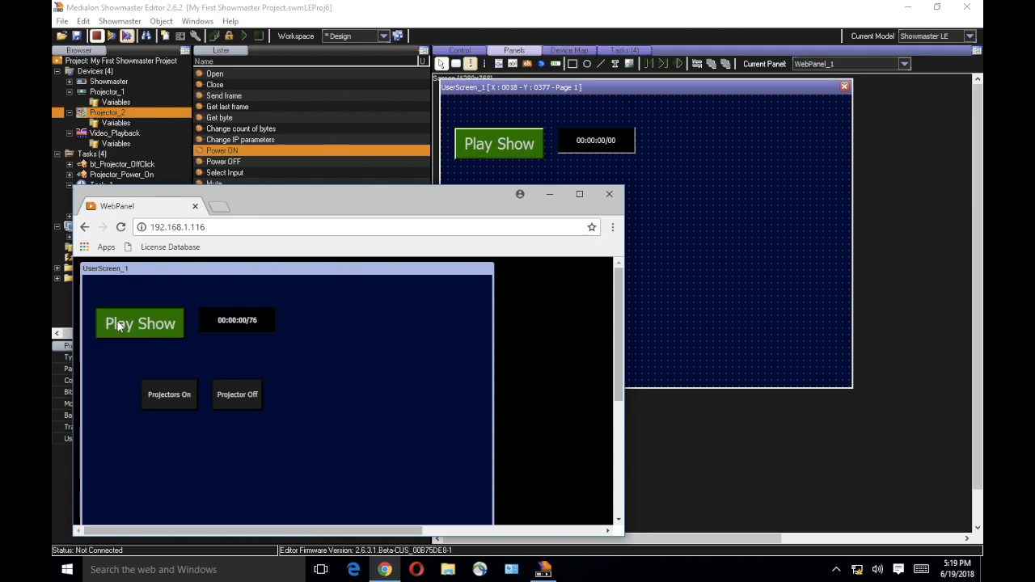